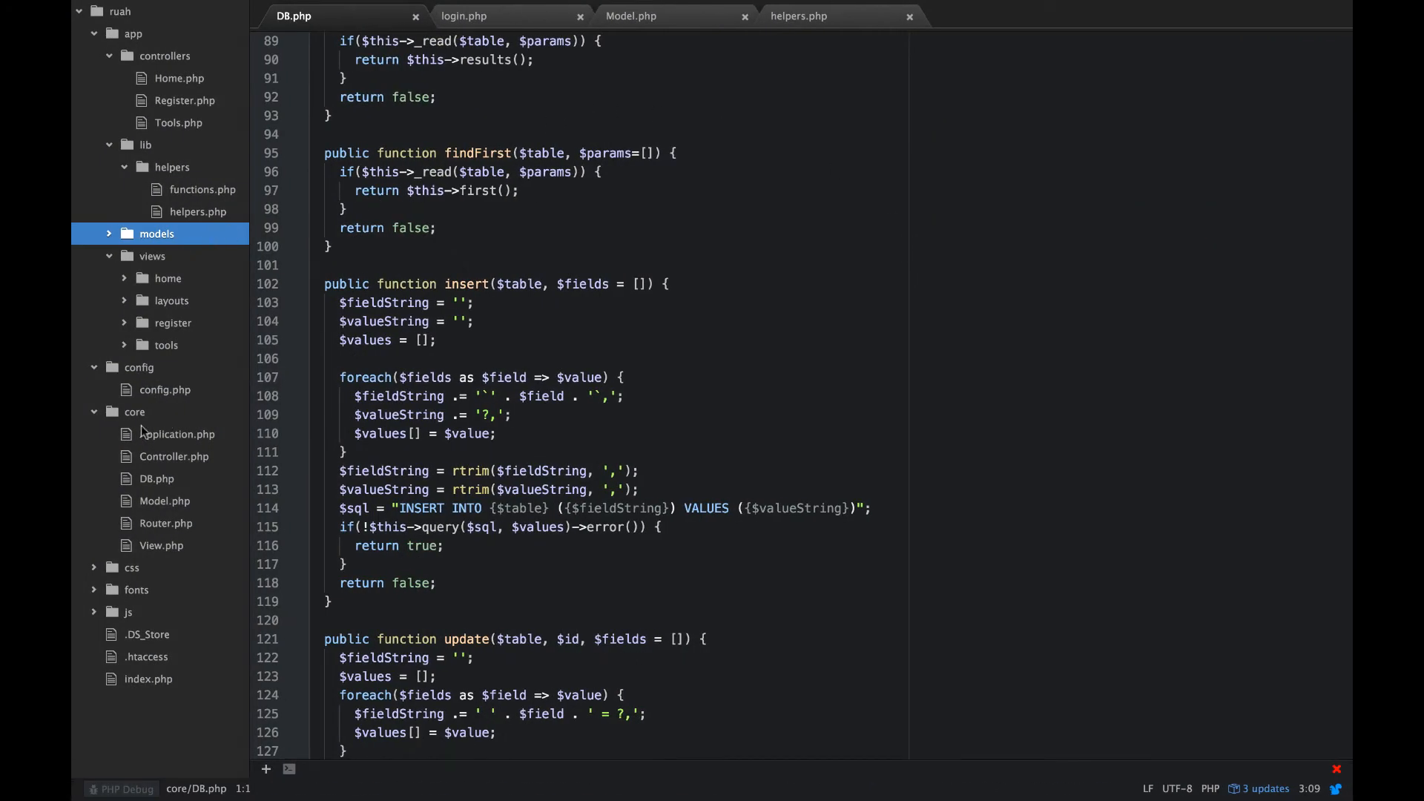
pyautogui.moveTo(136, 416)
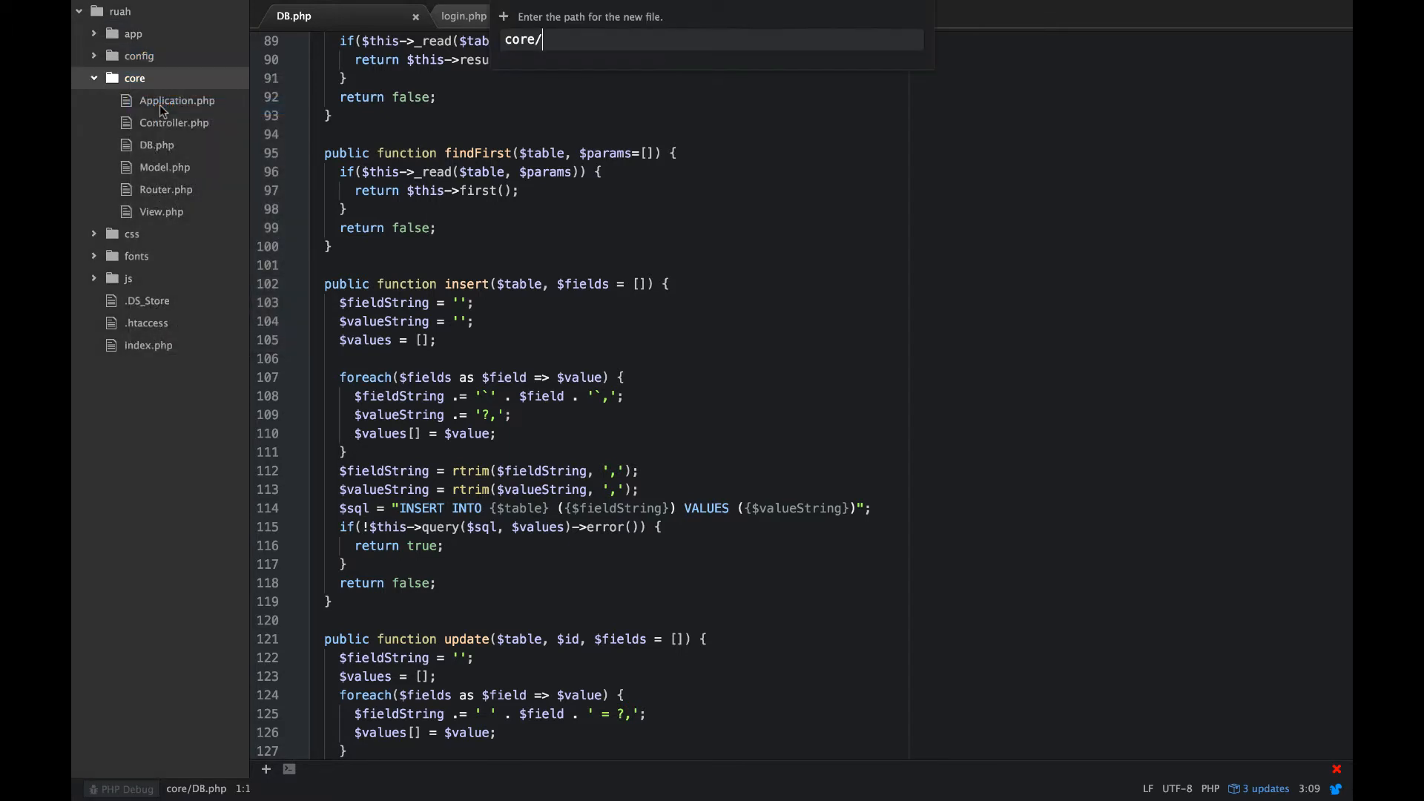
# Step: Create empty core/Session.php and core/Cookie.php files, returning to the Session.php tab
pyautogui.write('Sess')
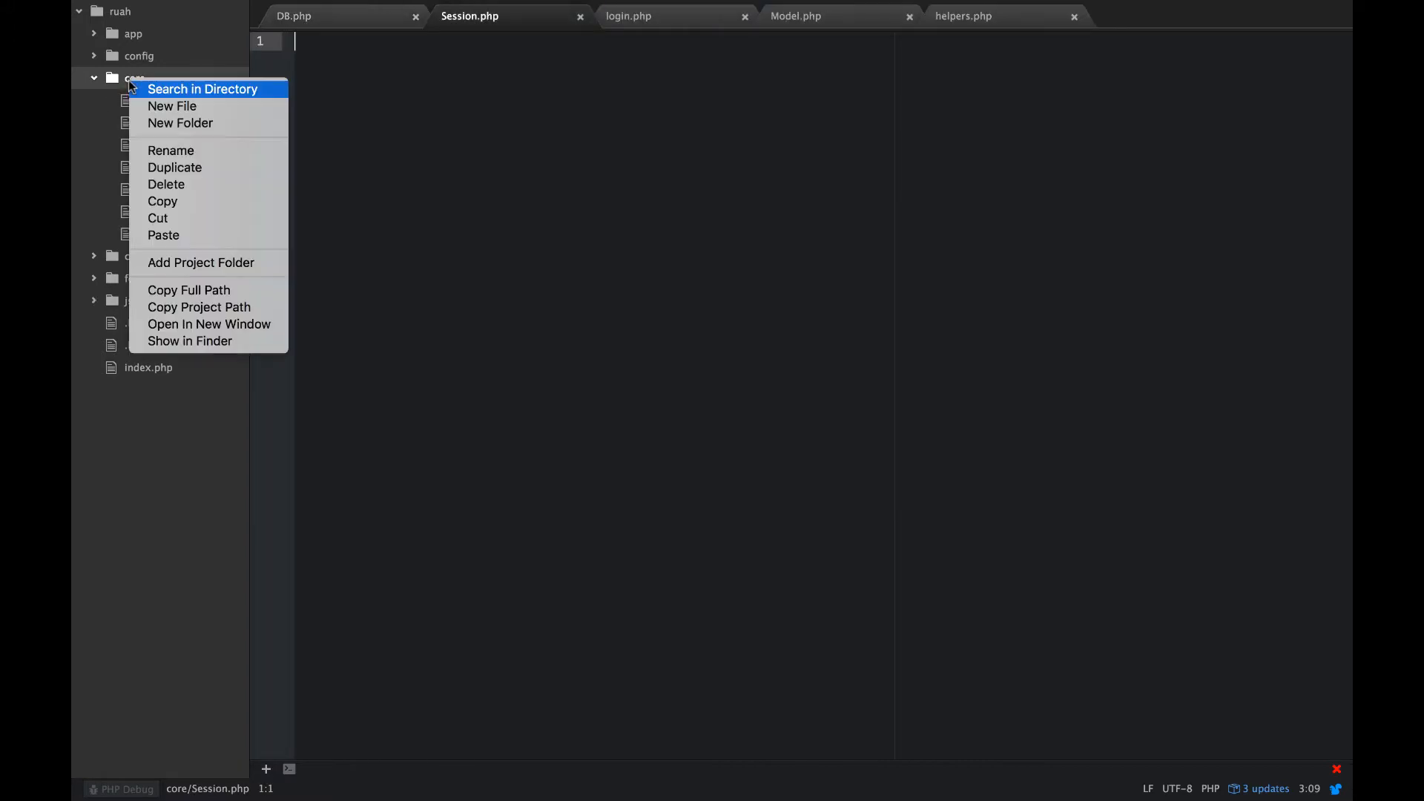
pyautogui.click(171, 105)
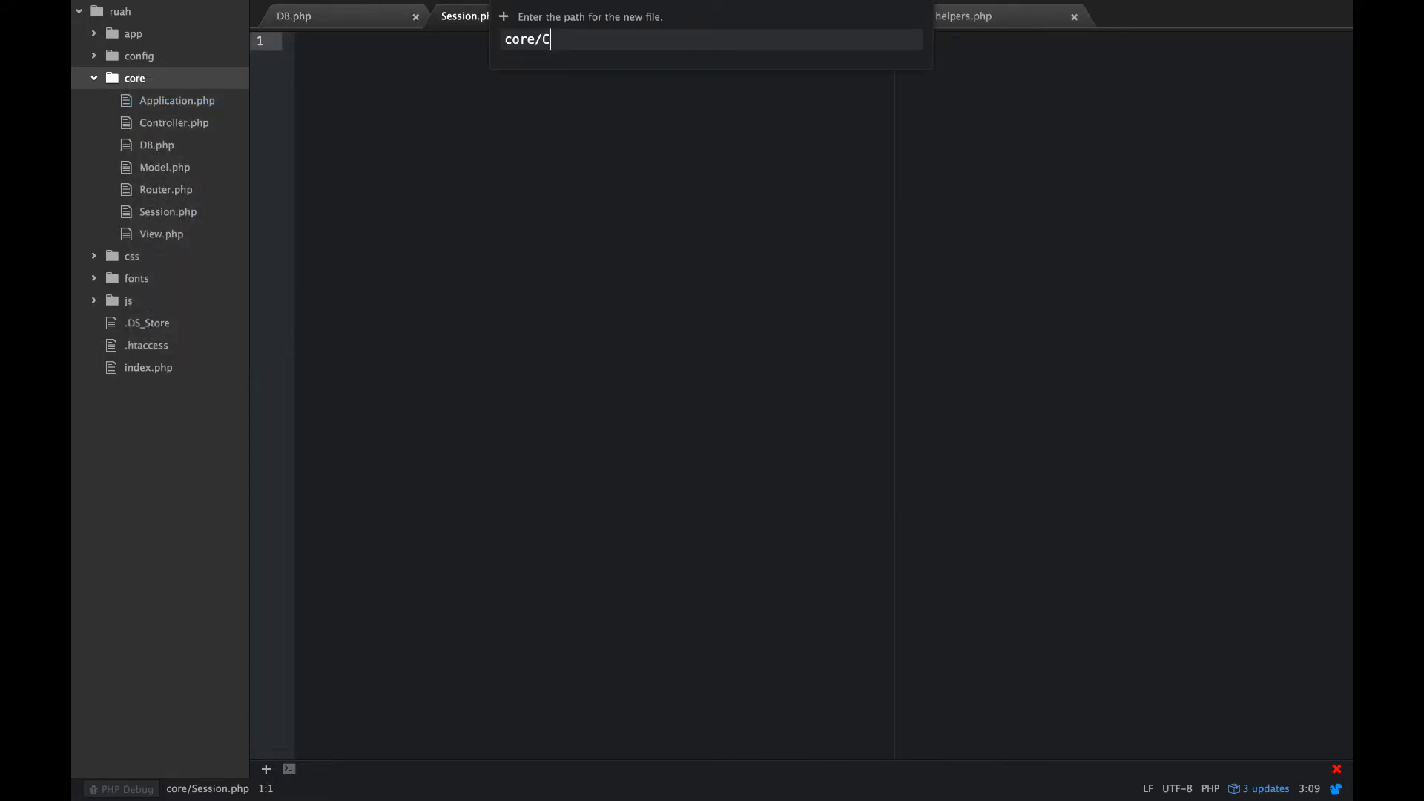
pyautogui.write('ookie')
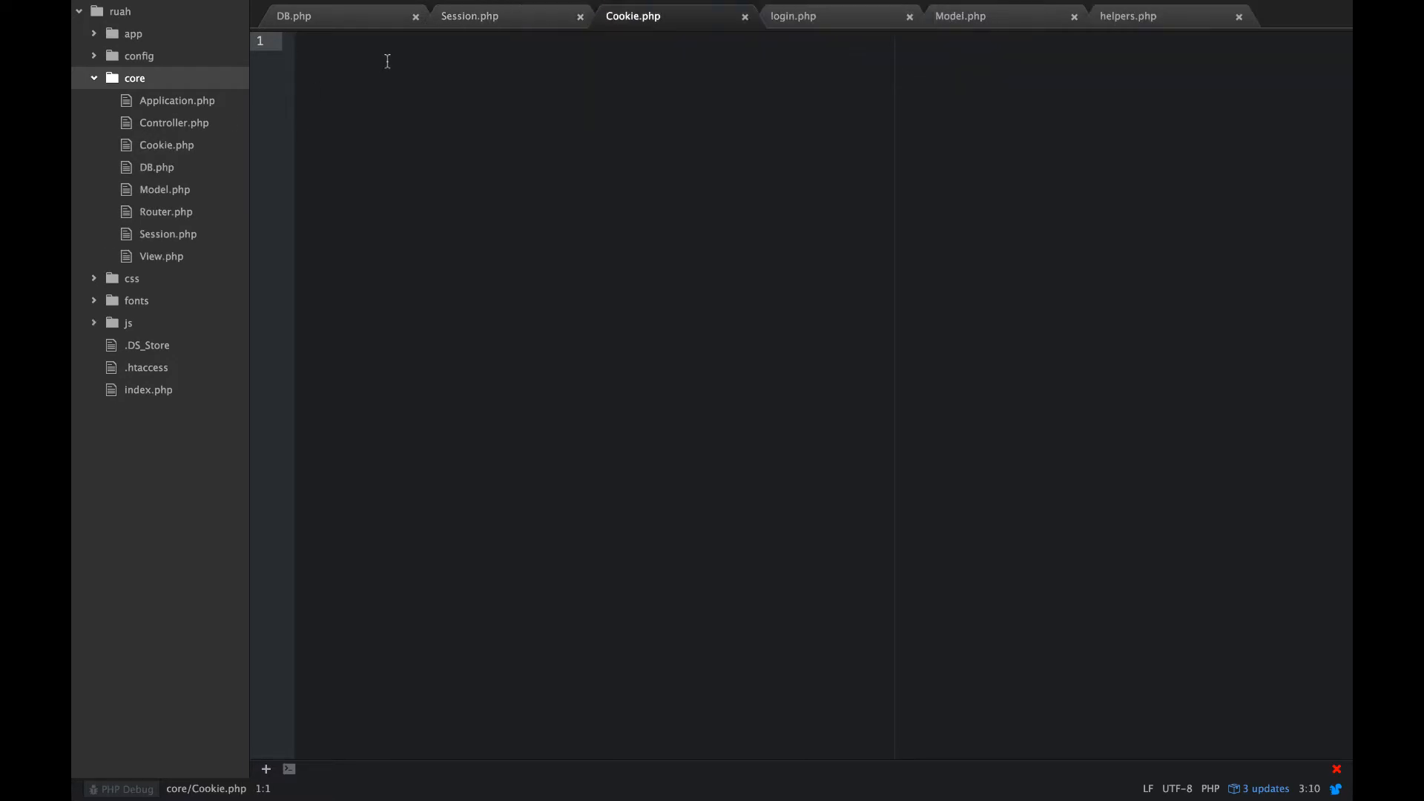
pyautogui.click(470, 16)
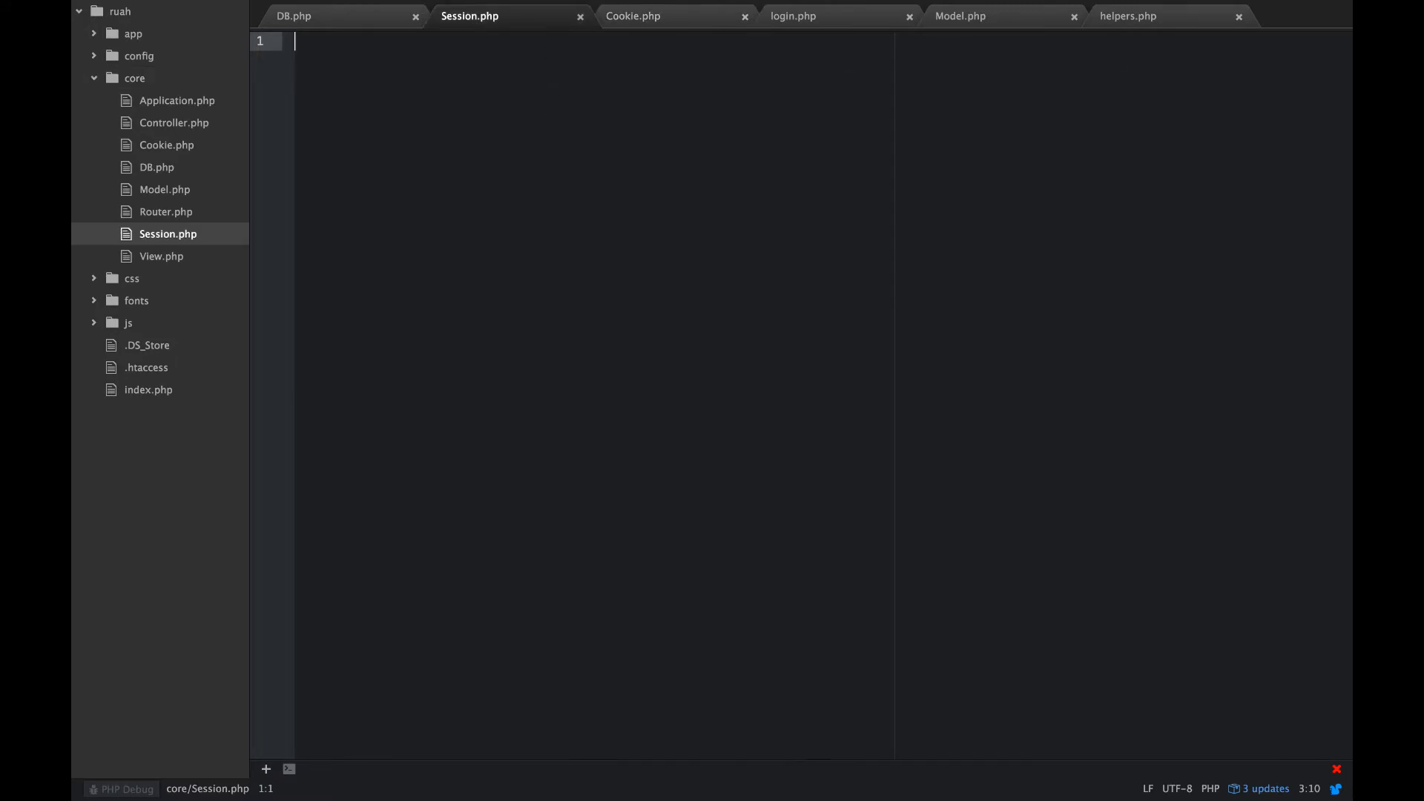
# Step: Type the <?php tag and an empty class Session { } in Session.php
pyautogui.write('<?')
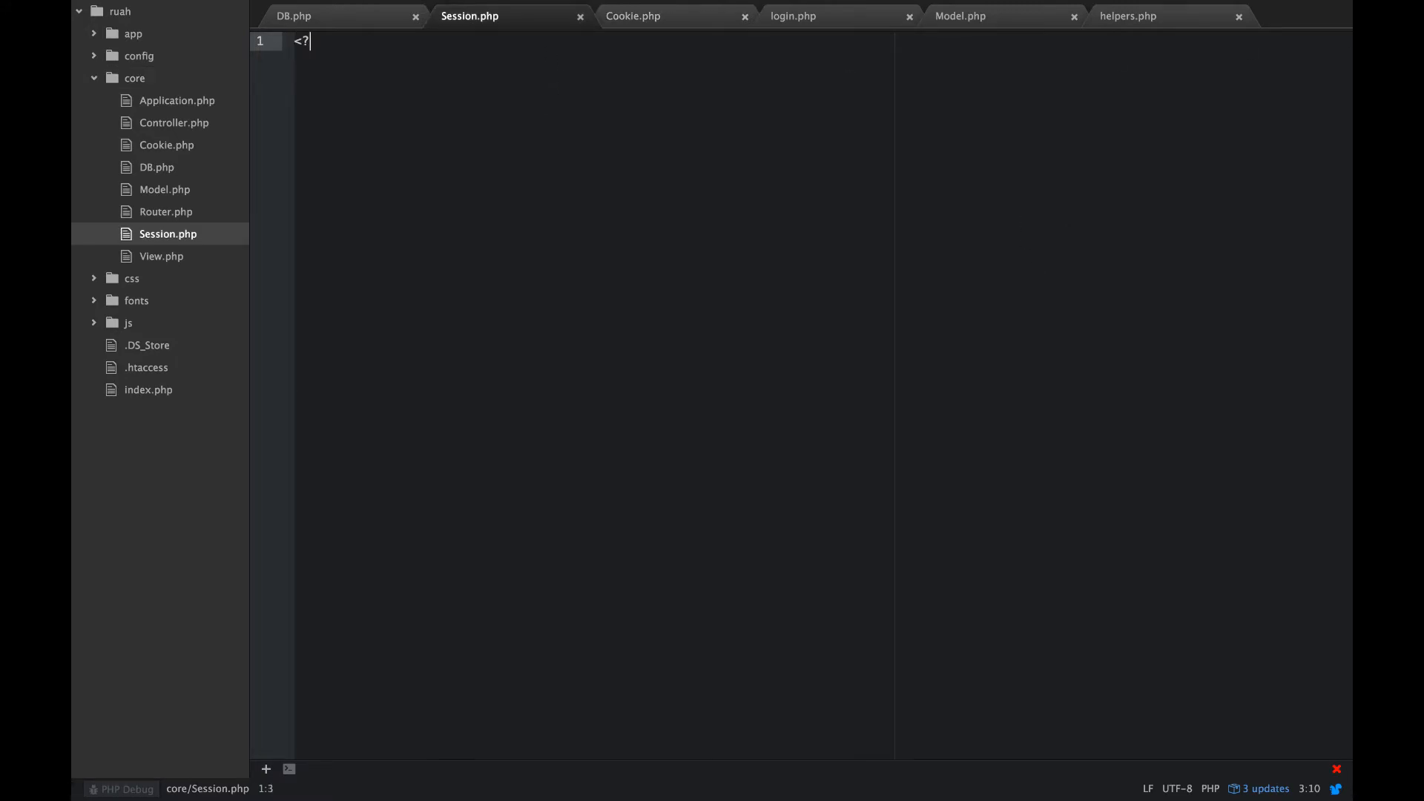
pyautogui.write('php')
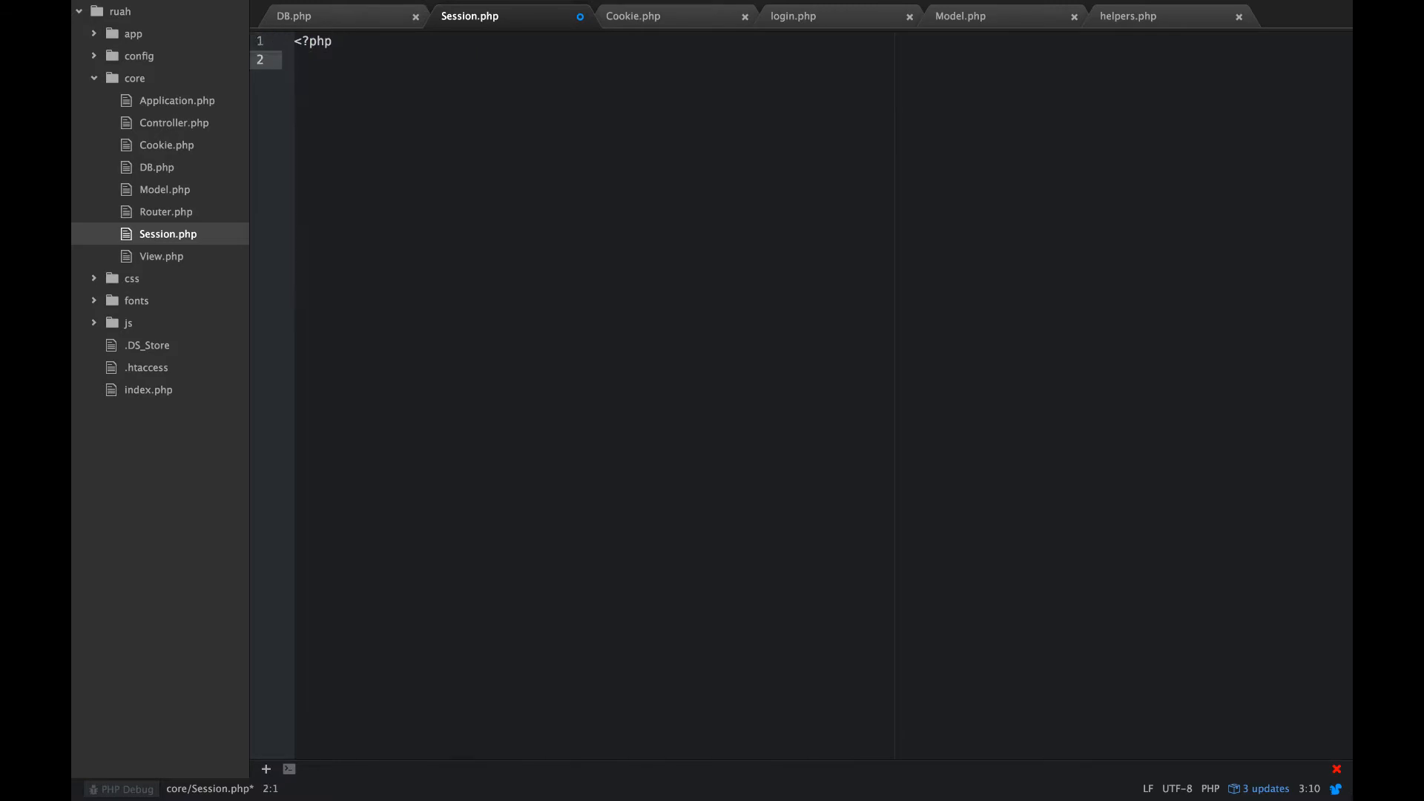
pyautogui.write('class S')
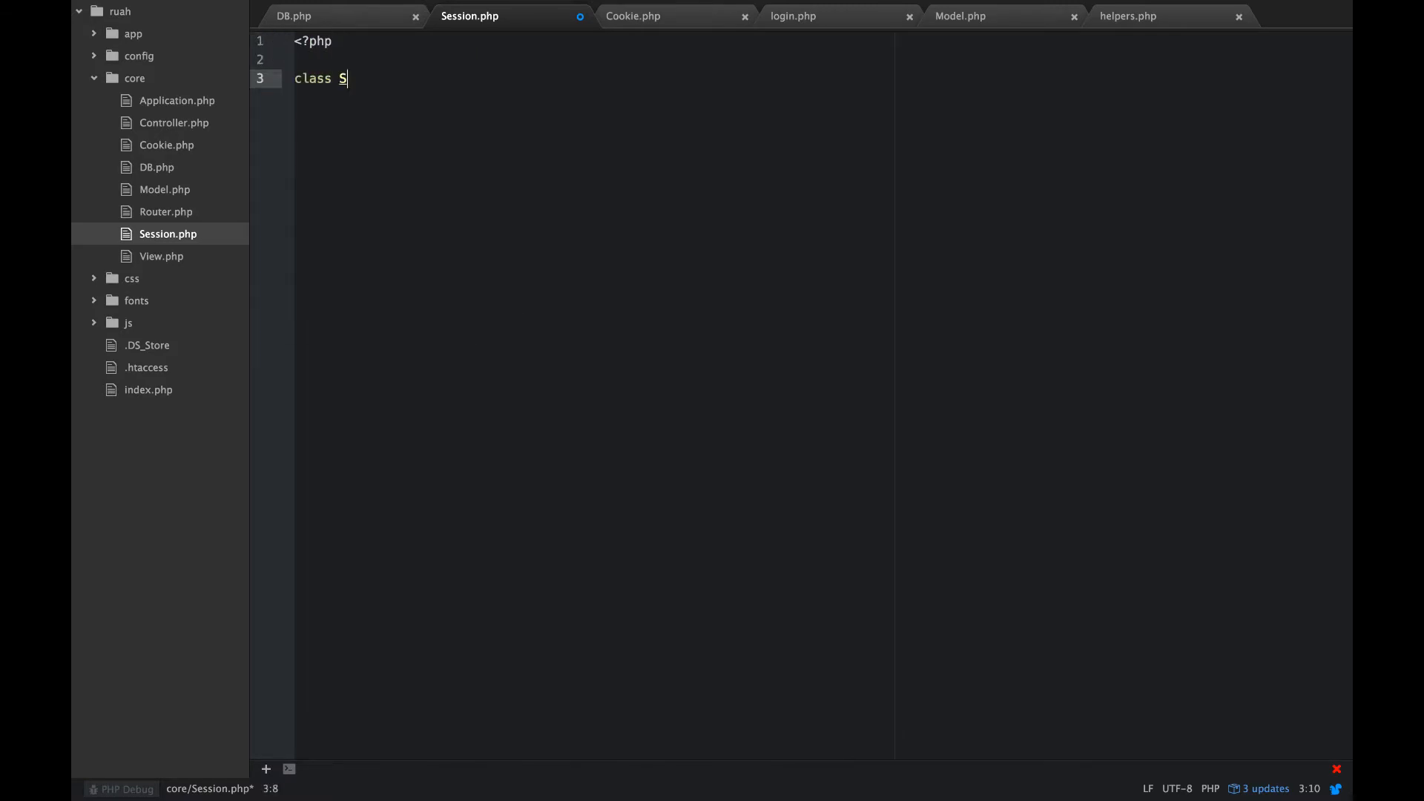
pyautogui.write('ession')
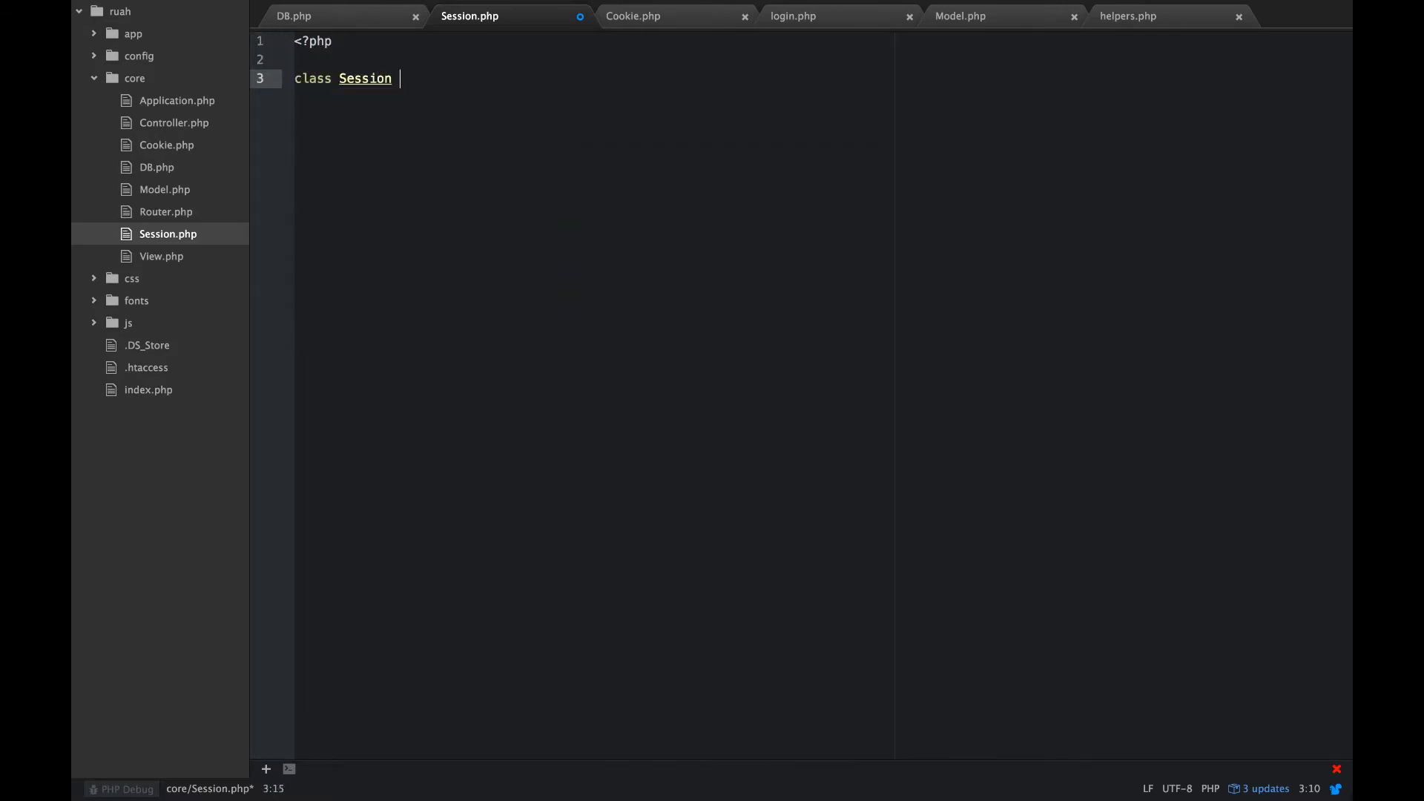
pyautogui.write('{')
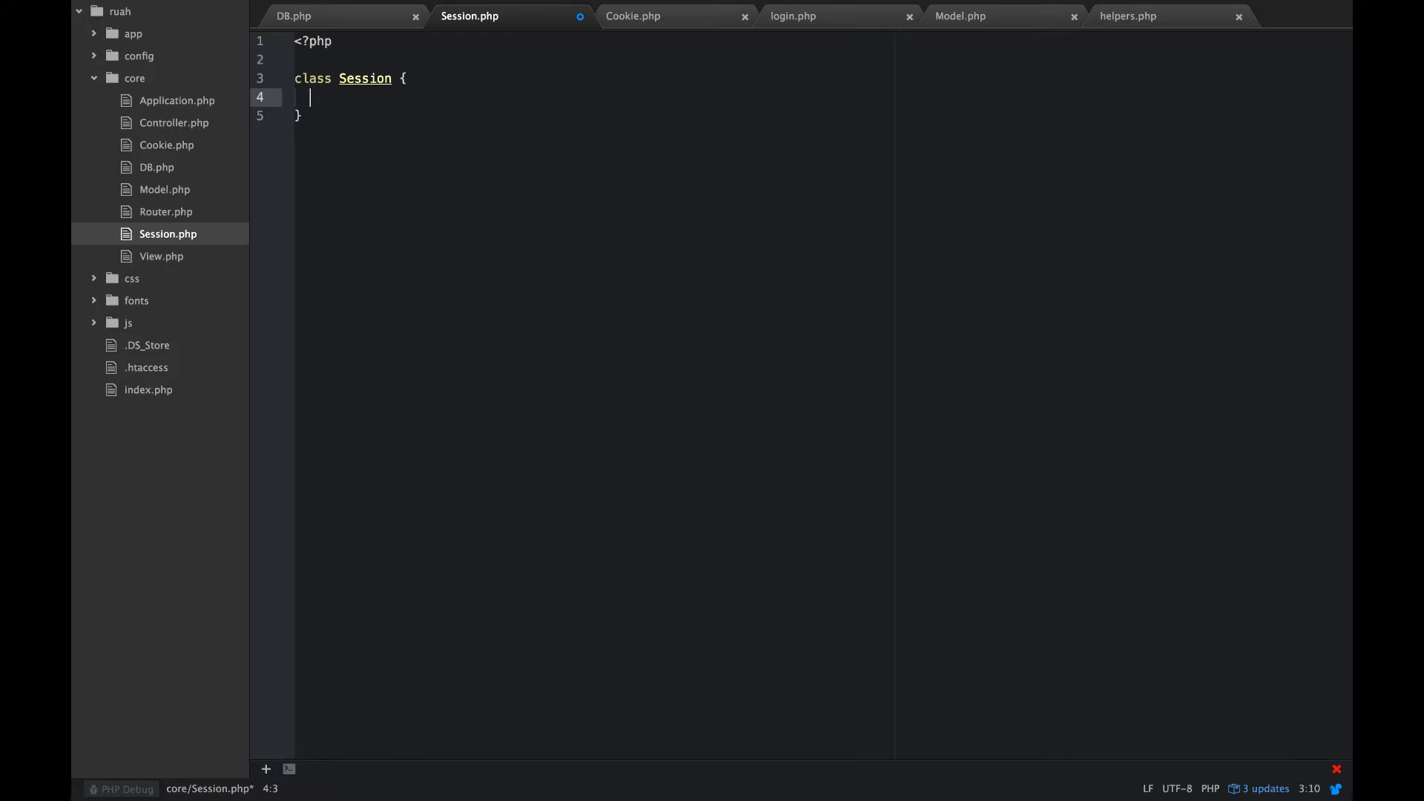
# Step: Declare public static function exists($name) inside the Session class
pyautogui.write('public')
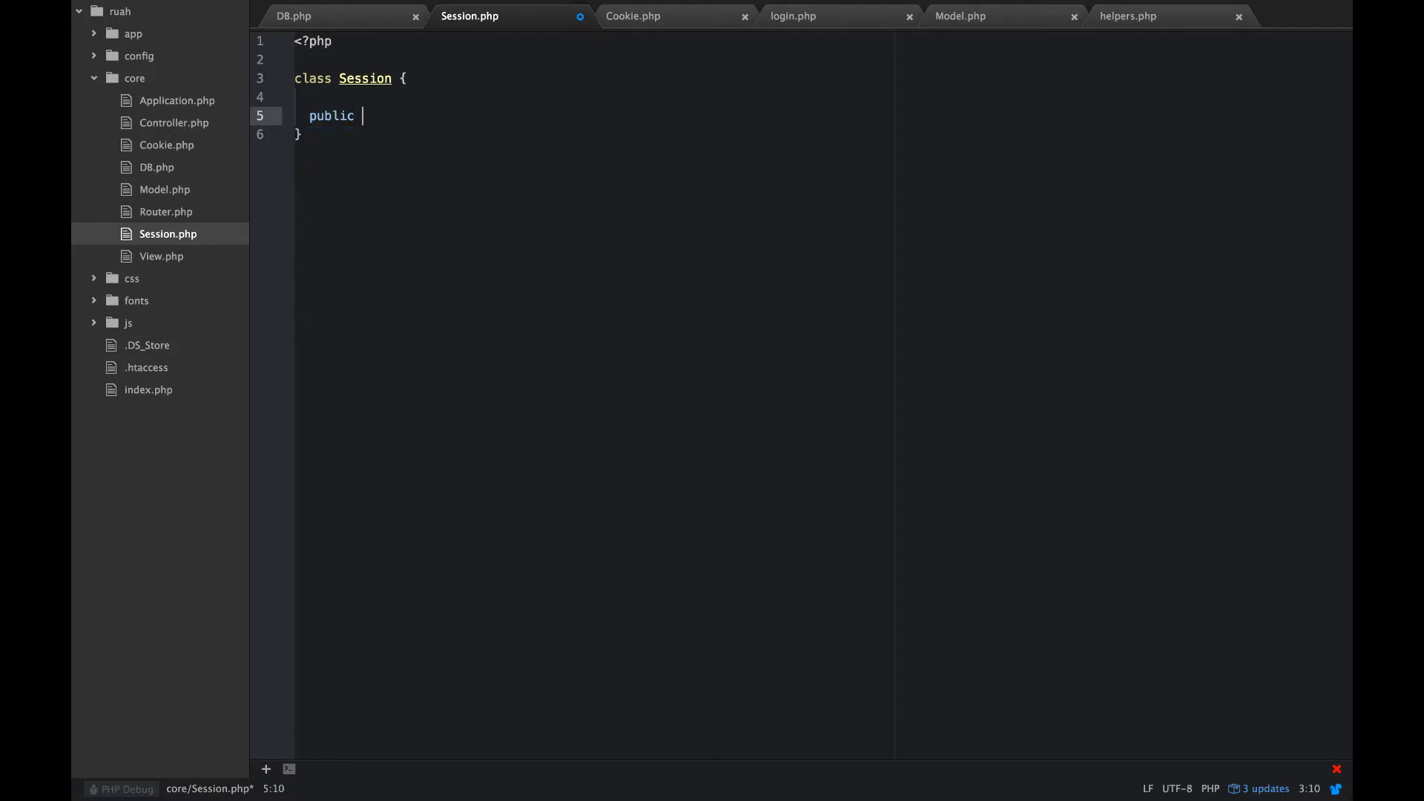
pyautogui.write('static fu')
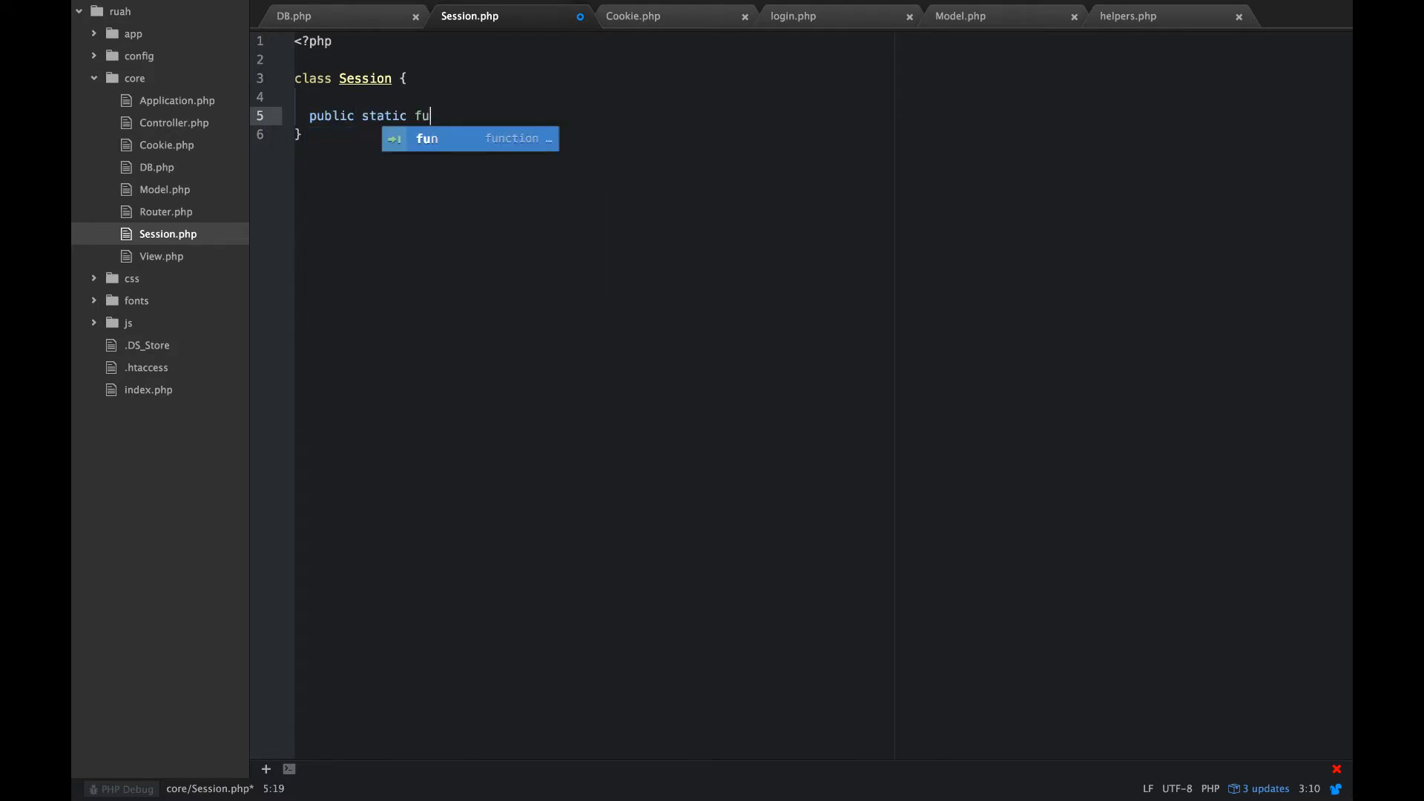
pyautogui.press('Tab')
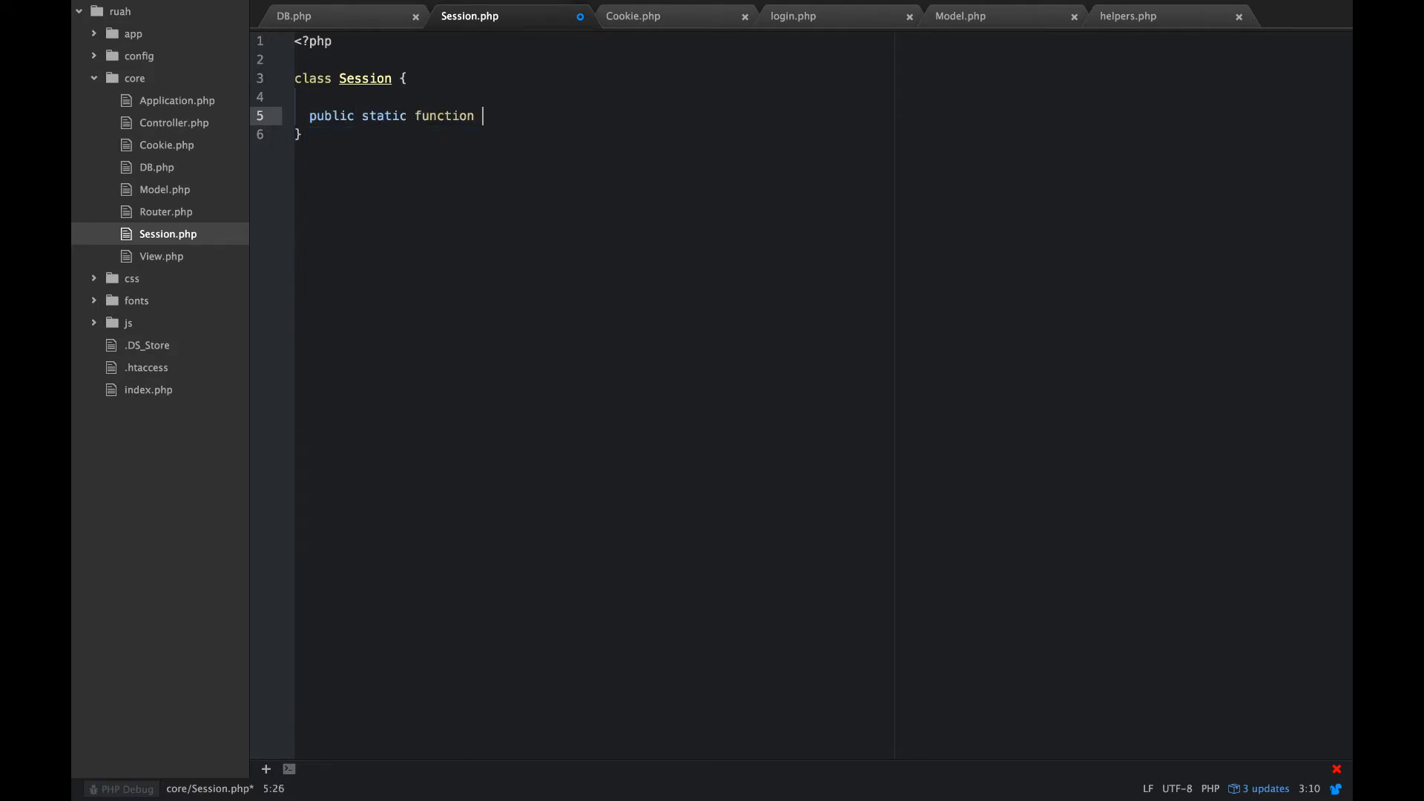
pyautogui.write('exists')
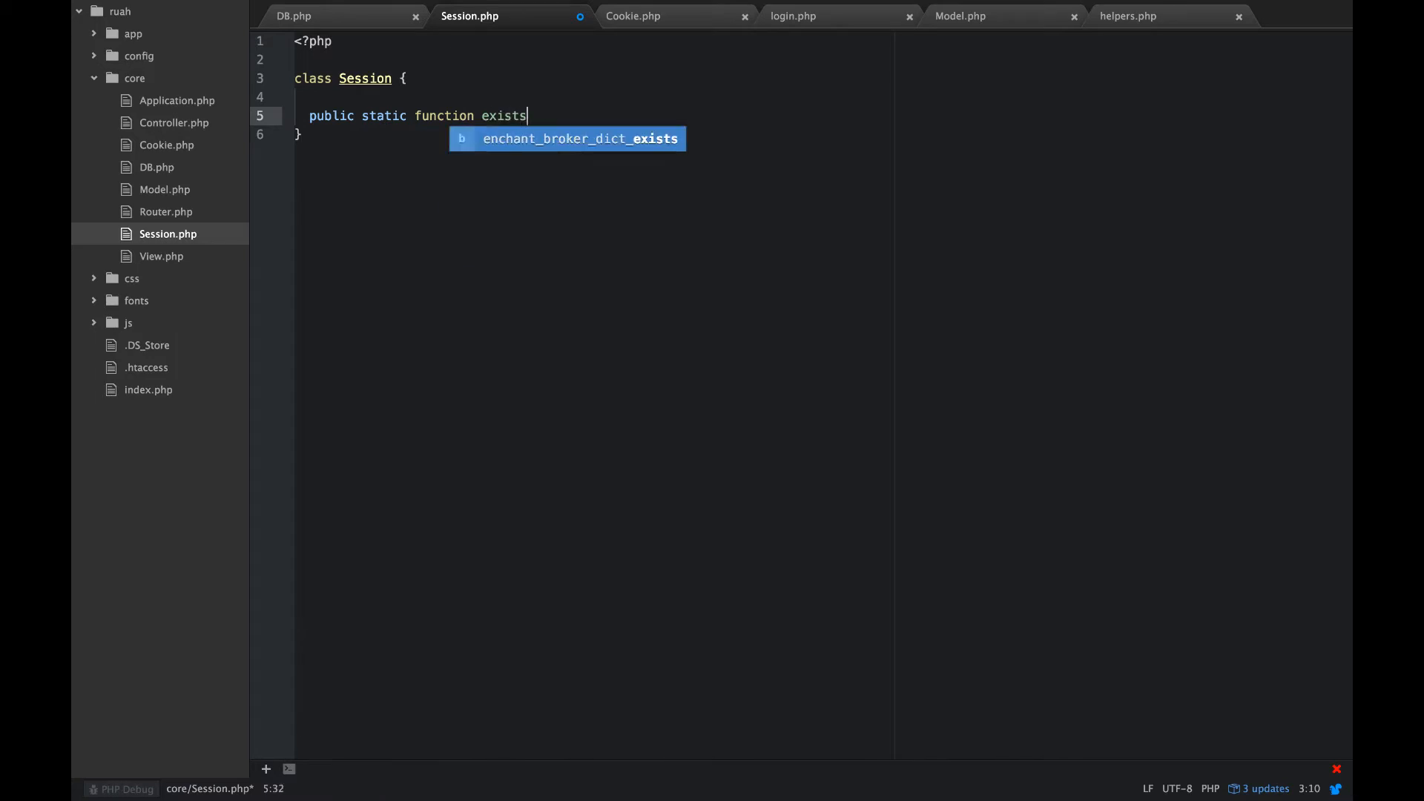
pyautogui.write('()')
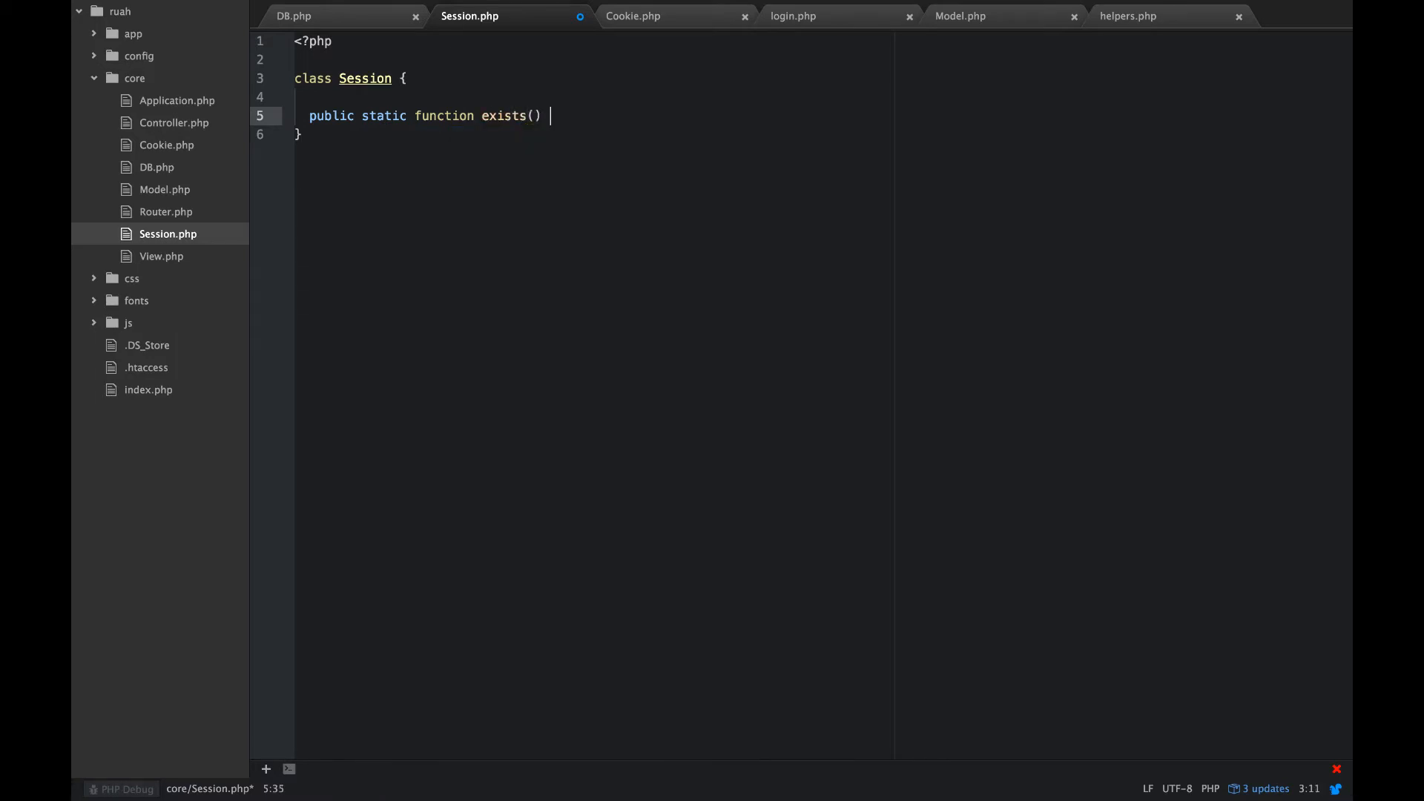
pyautogui.write('{')
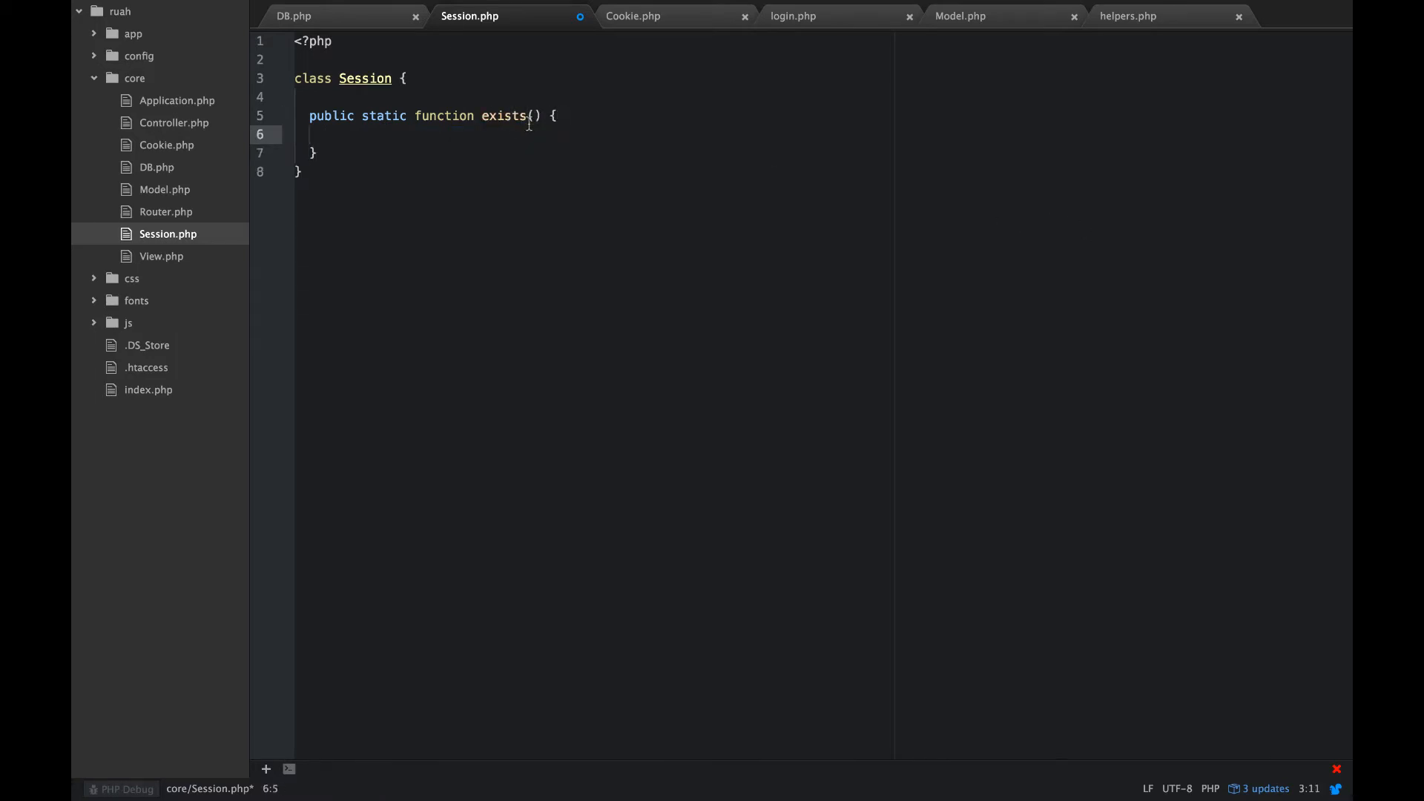
pyautogui.write('$name')
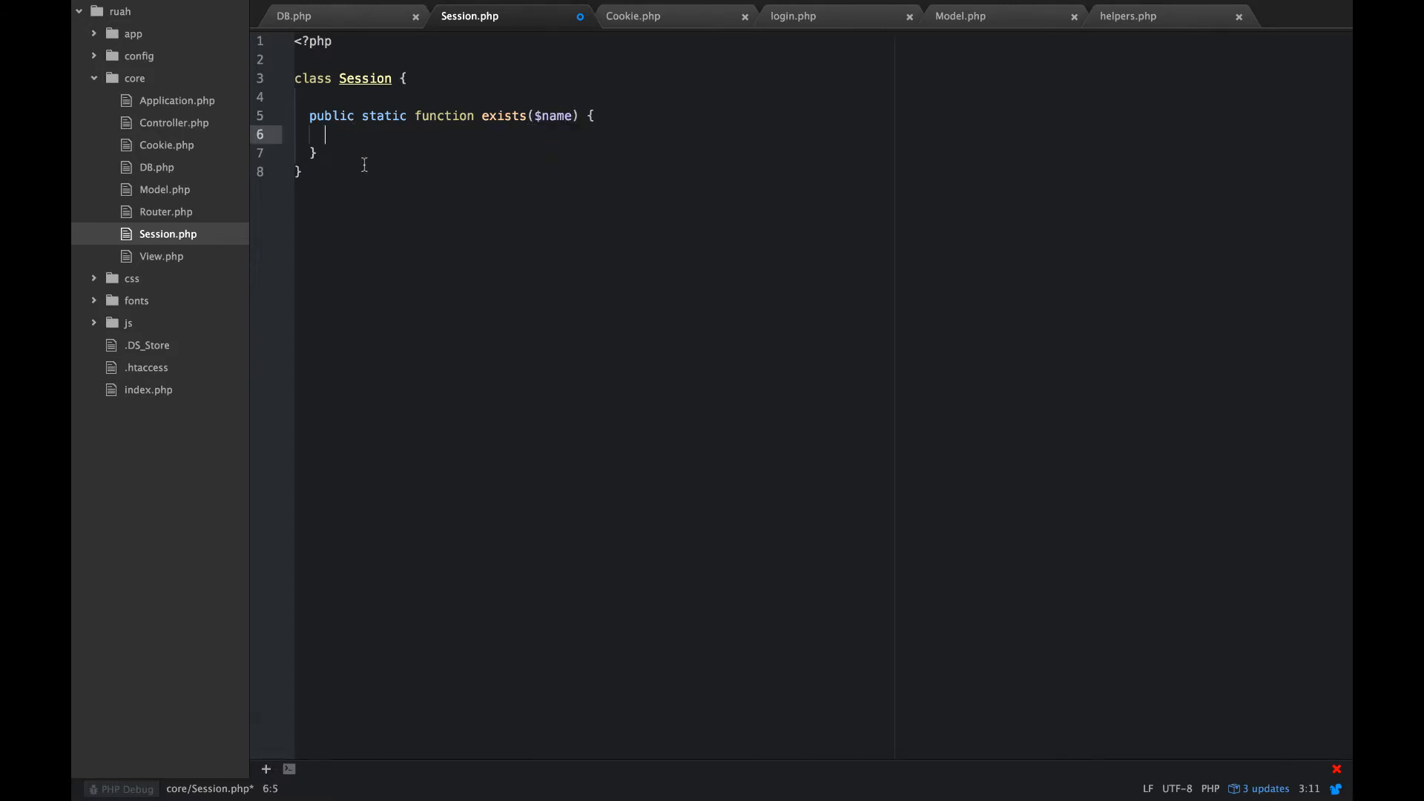
# Step: Make exists return (isset($_SESSION[$name])) ? true : false
pyautogui.write('return')
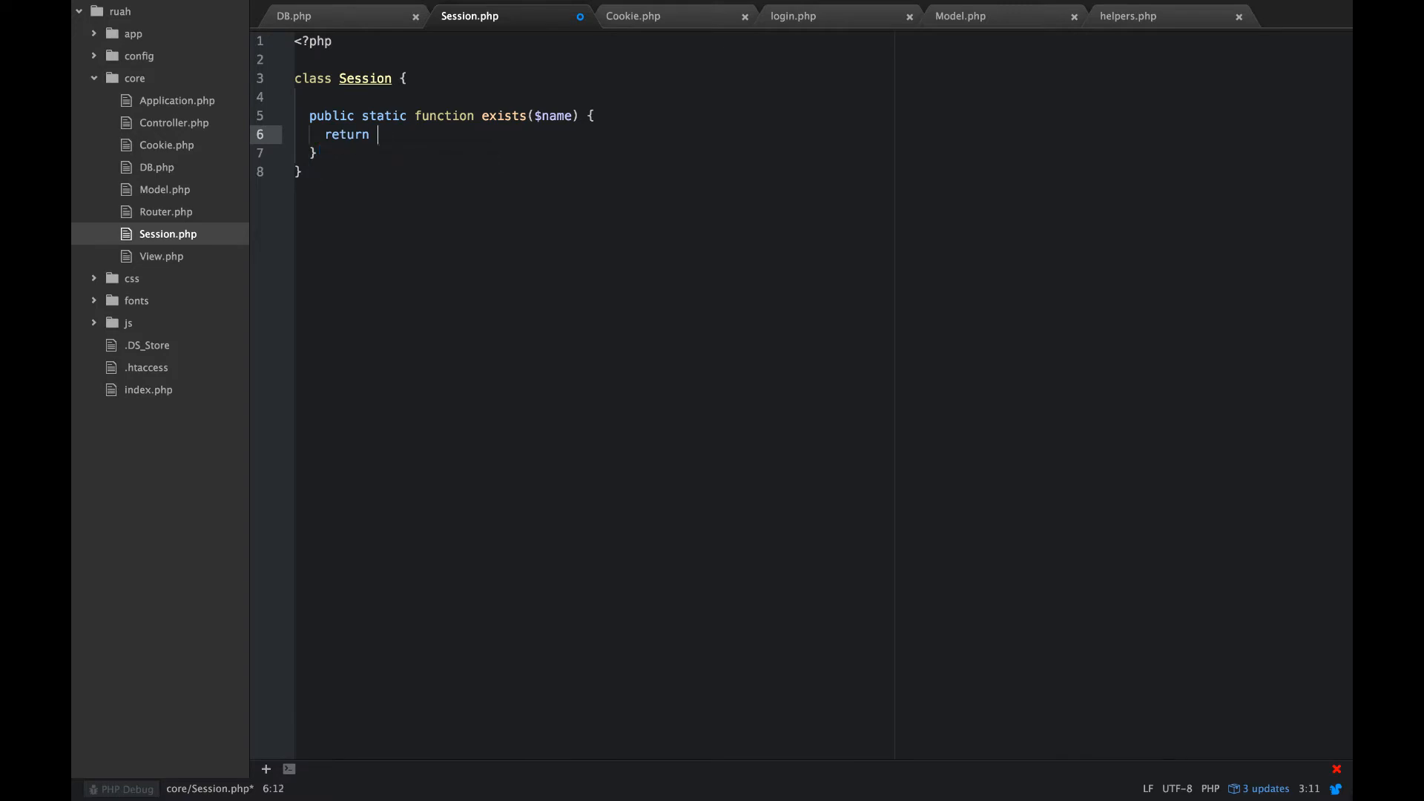
pyautogui.write('(is)')
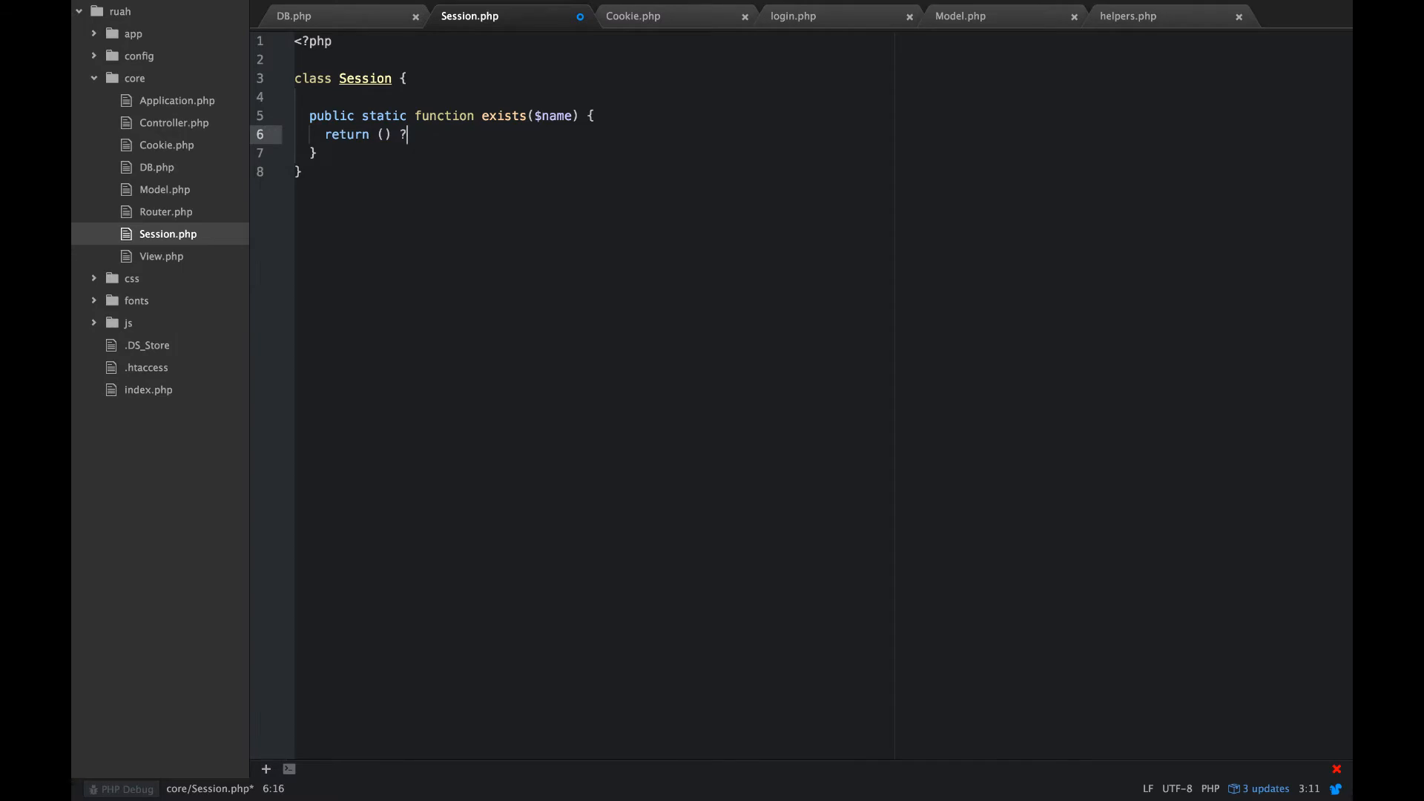
pyautogui.write('true :')
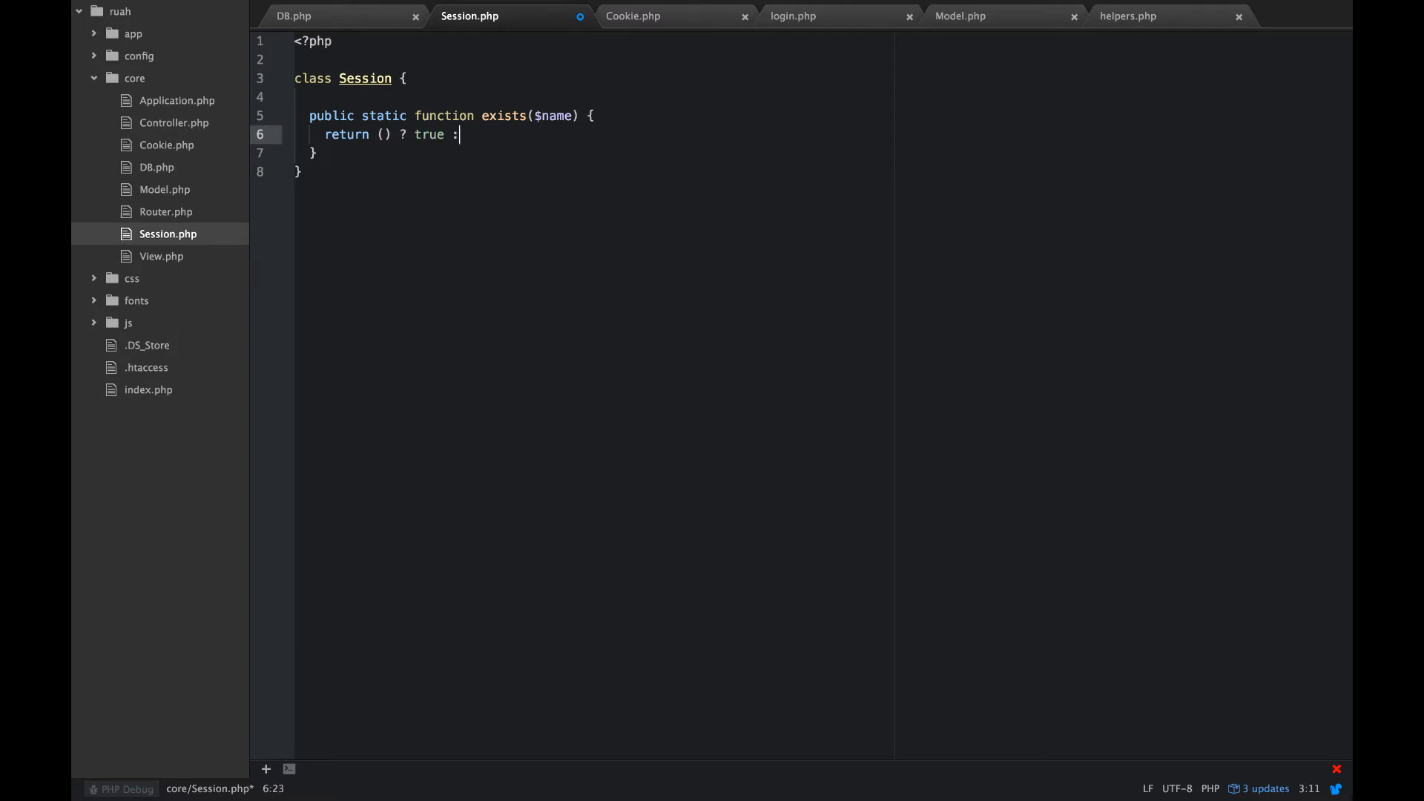
pyautogui.write('false;')
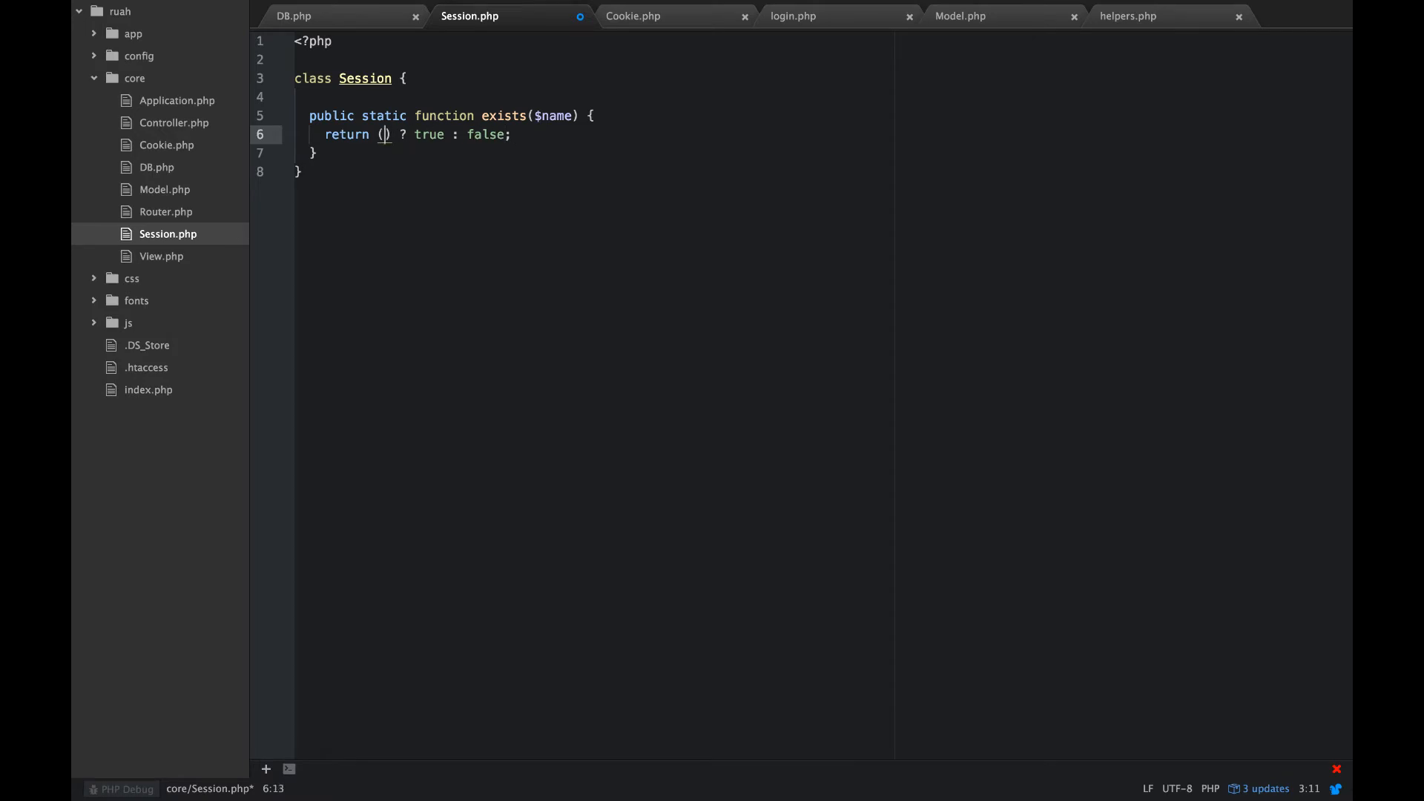
pyautogui.write('isset(')
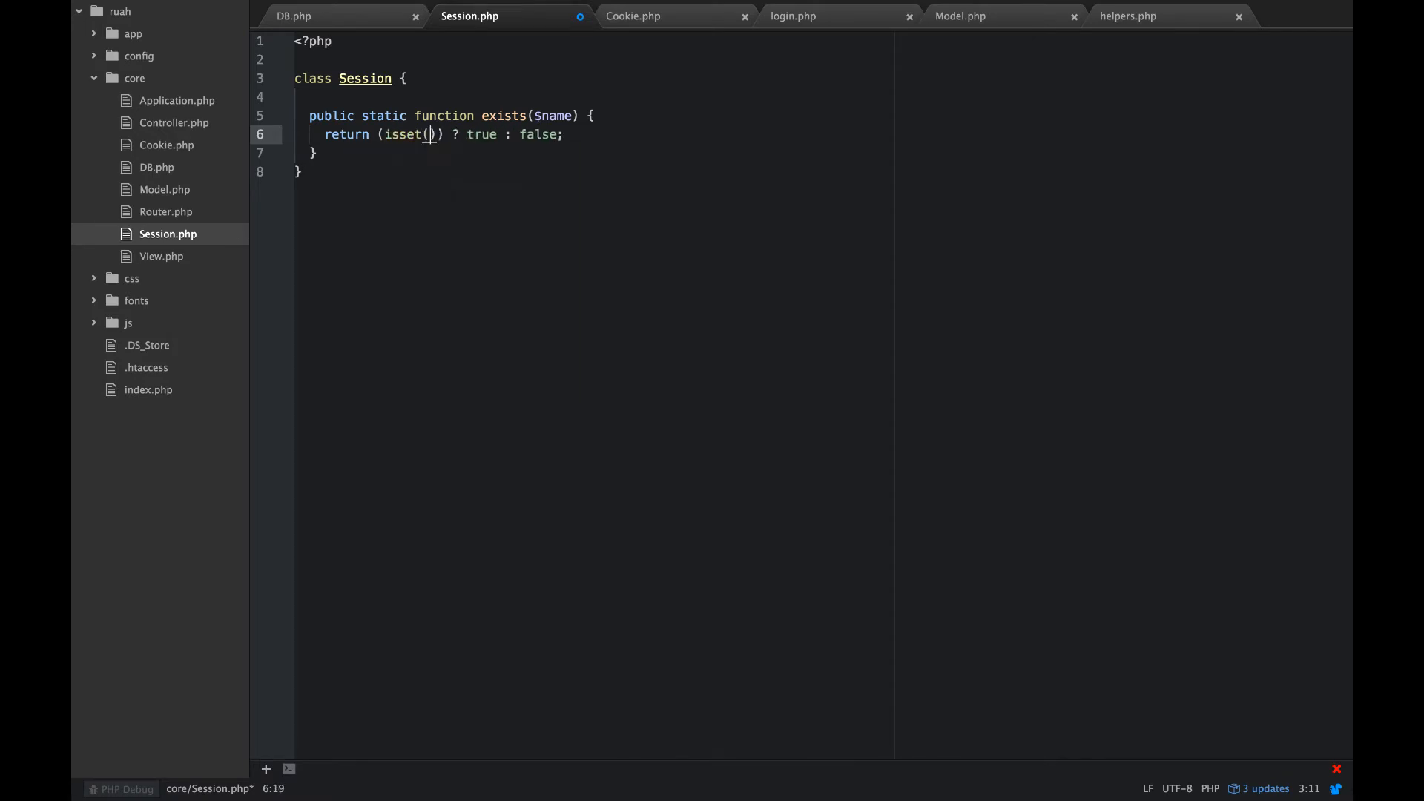
pyautogui.write('$_SE')
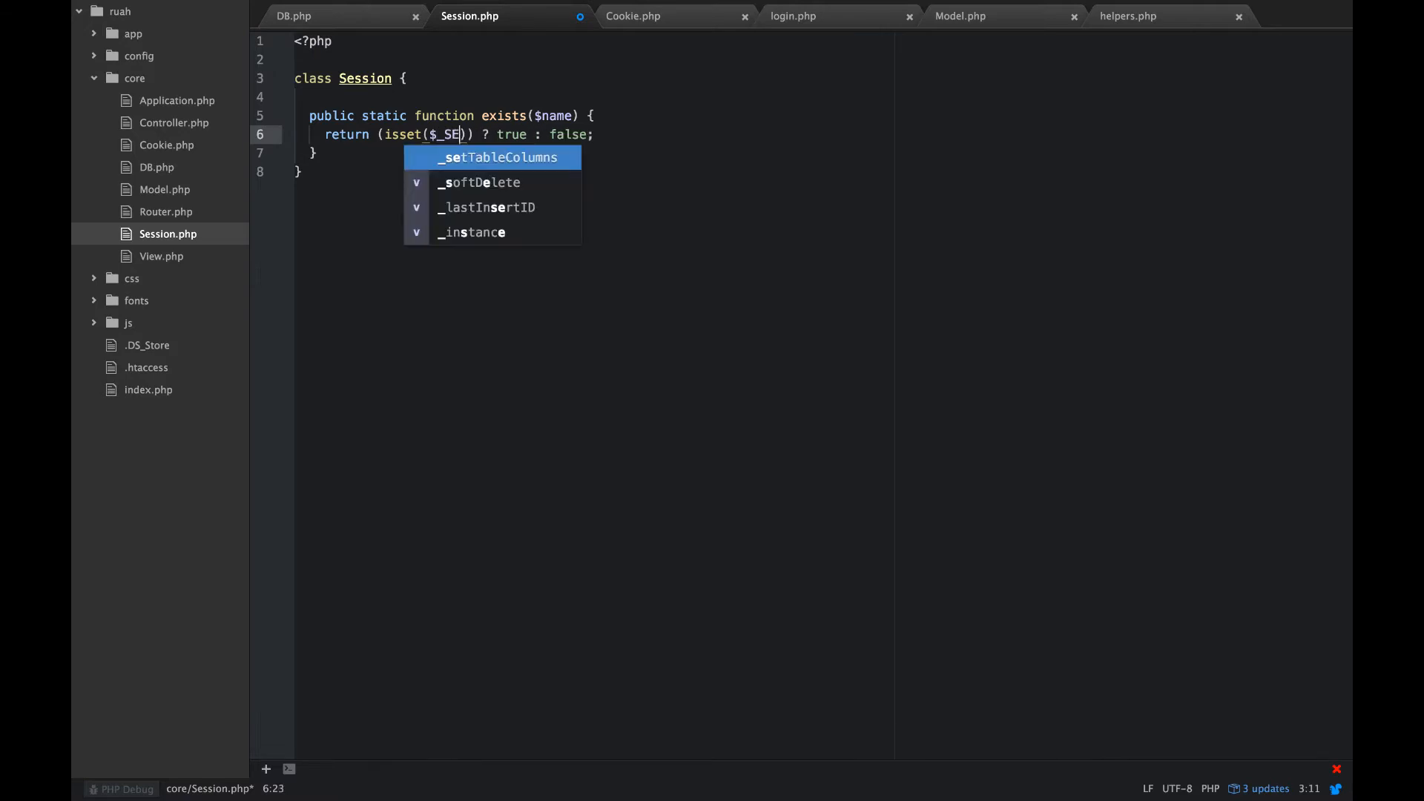
pyautogui.write('SSION')
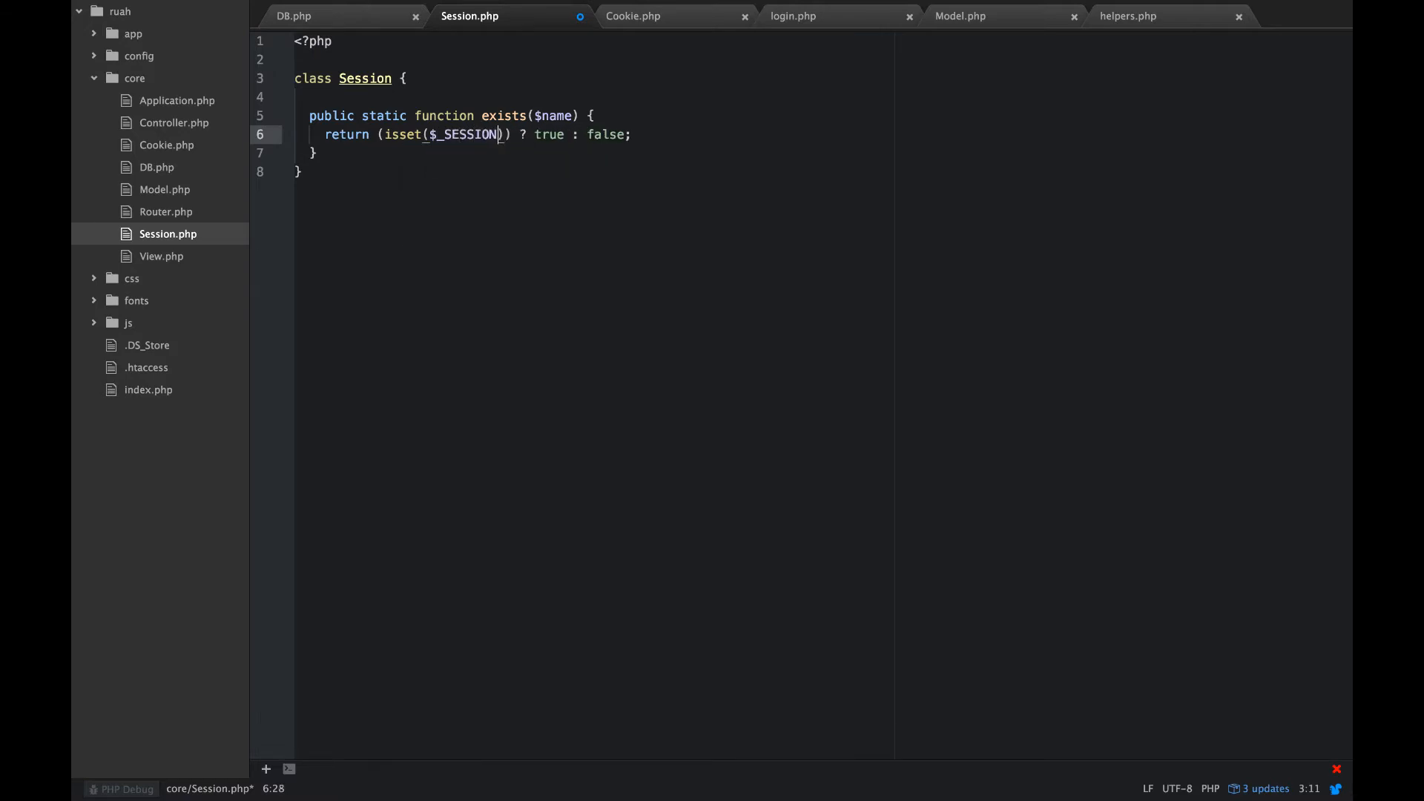
pyautogui.write('[]')
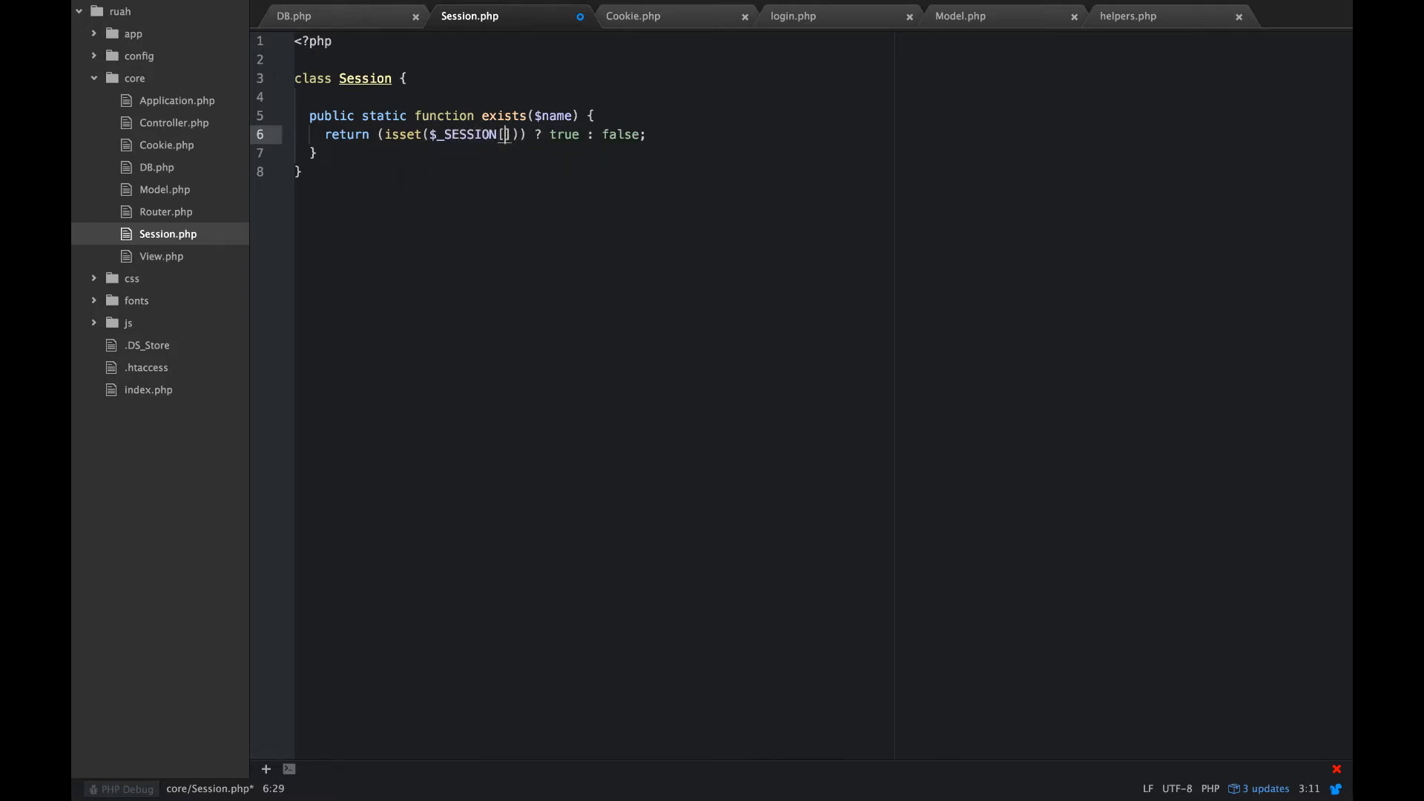
pyautogui.write('$name')
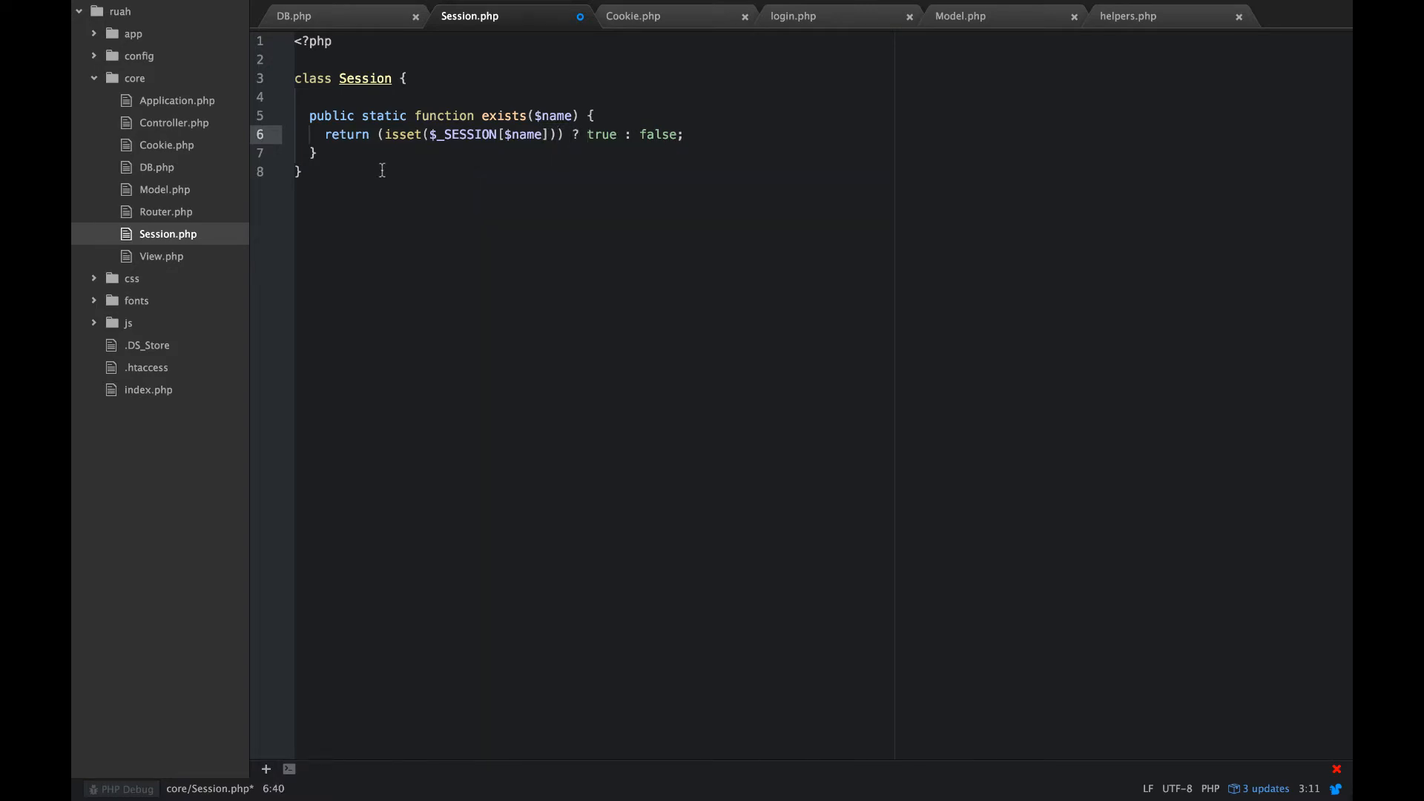
pyautogui.doubleClick(657, 135)
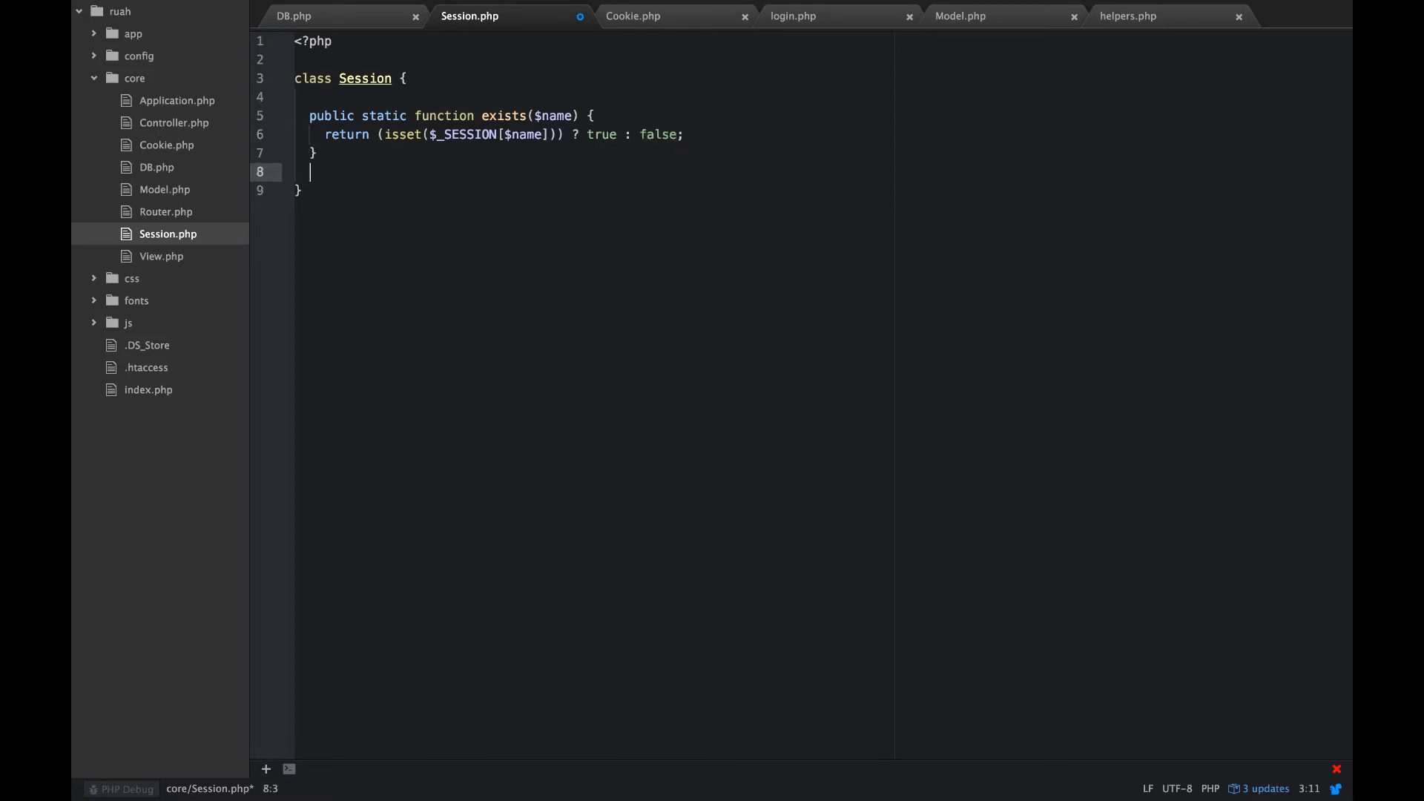
# Step: Add public static get($name) returning $_SESSION[$name] below exists
pyautogui.write('pub')
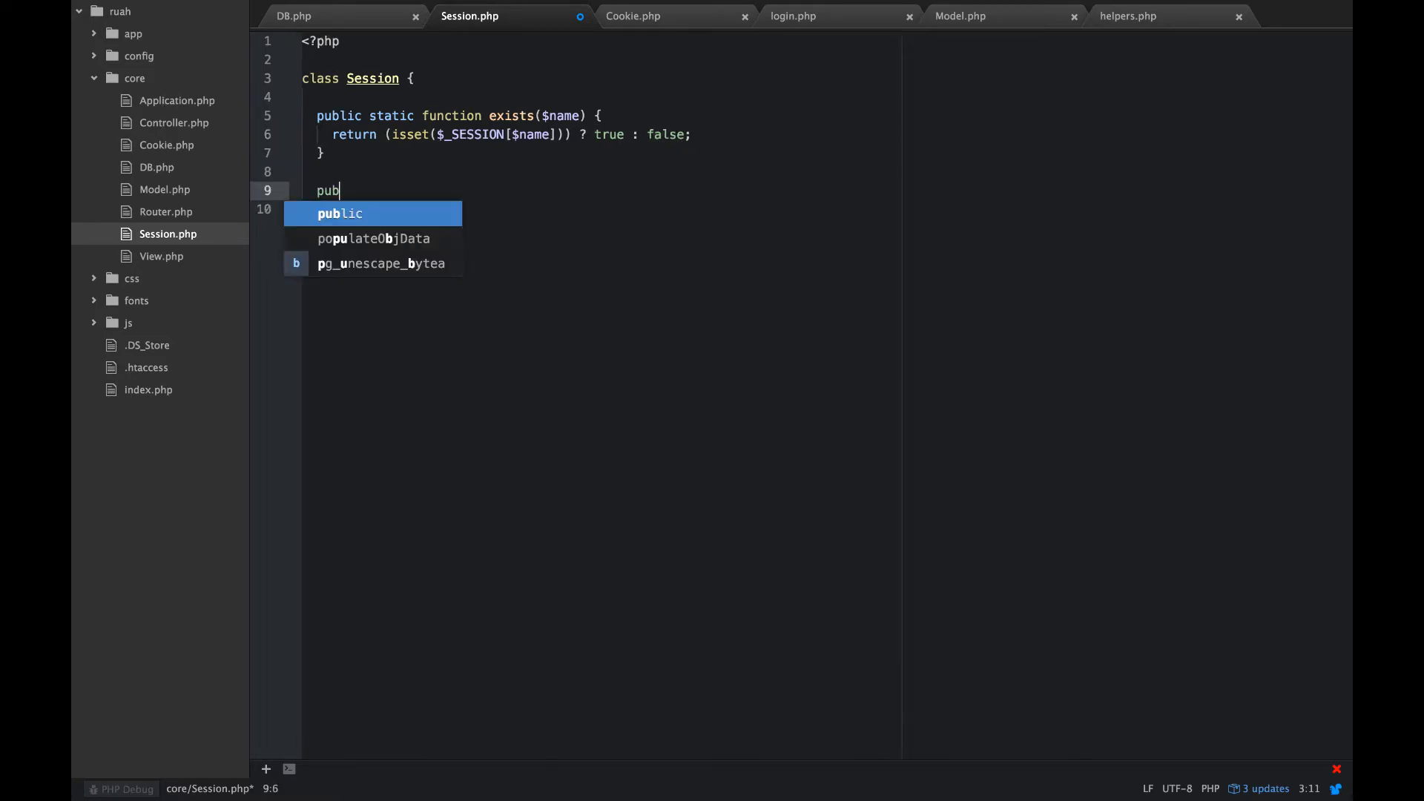
pyautogui.write('lic static function ge')
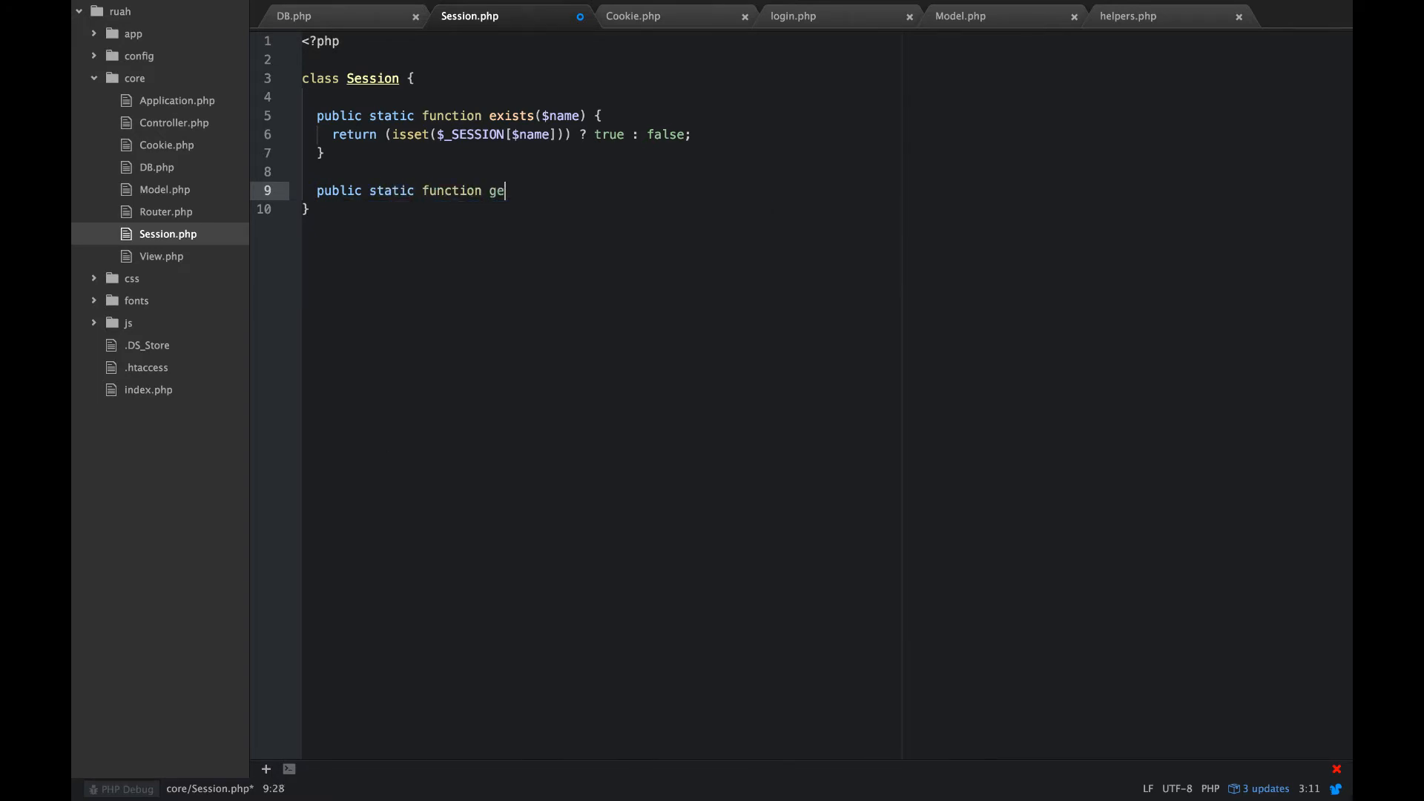
pyautogui.write('t($name) {')
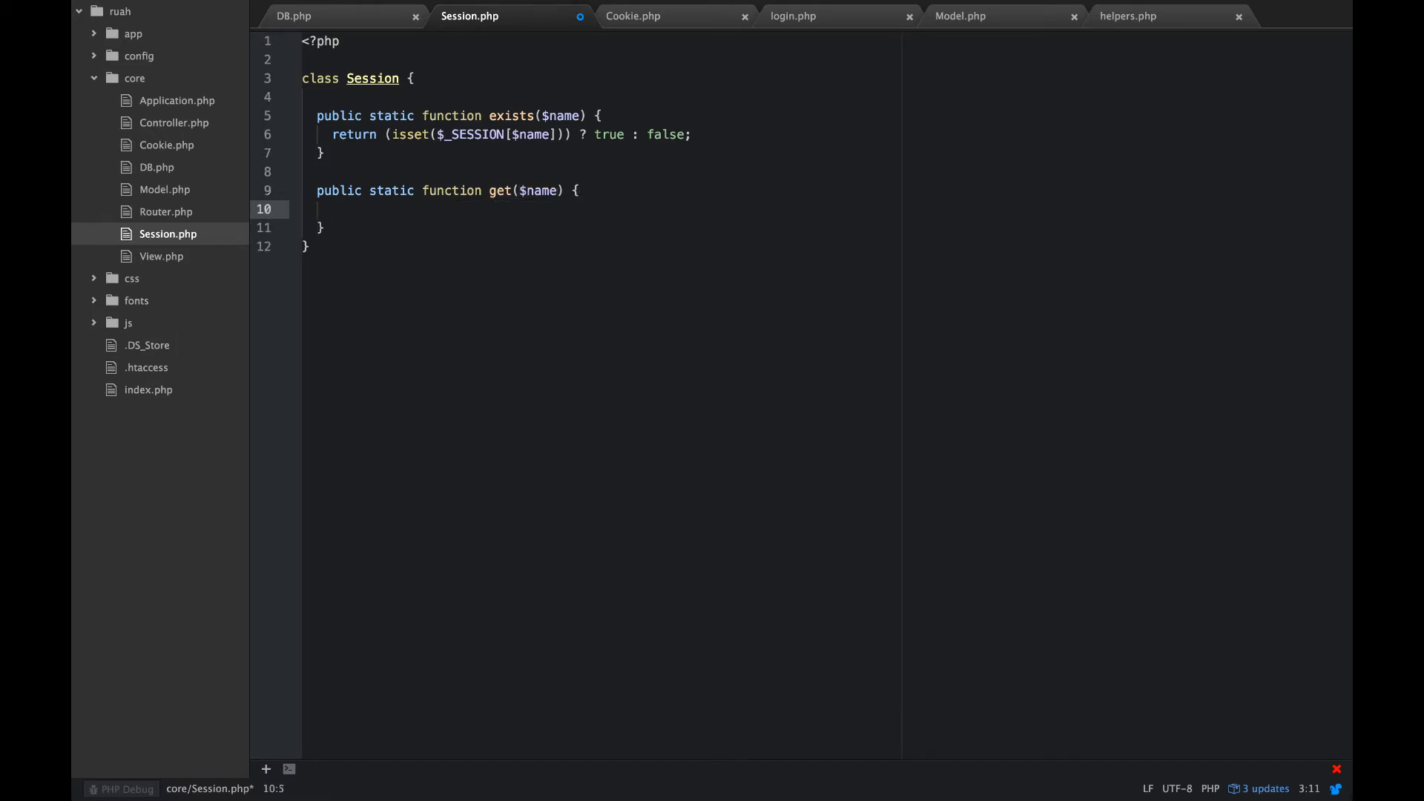
pyautogui.write('return $')
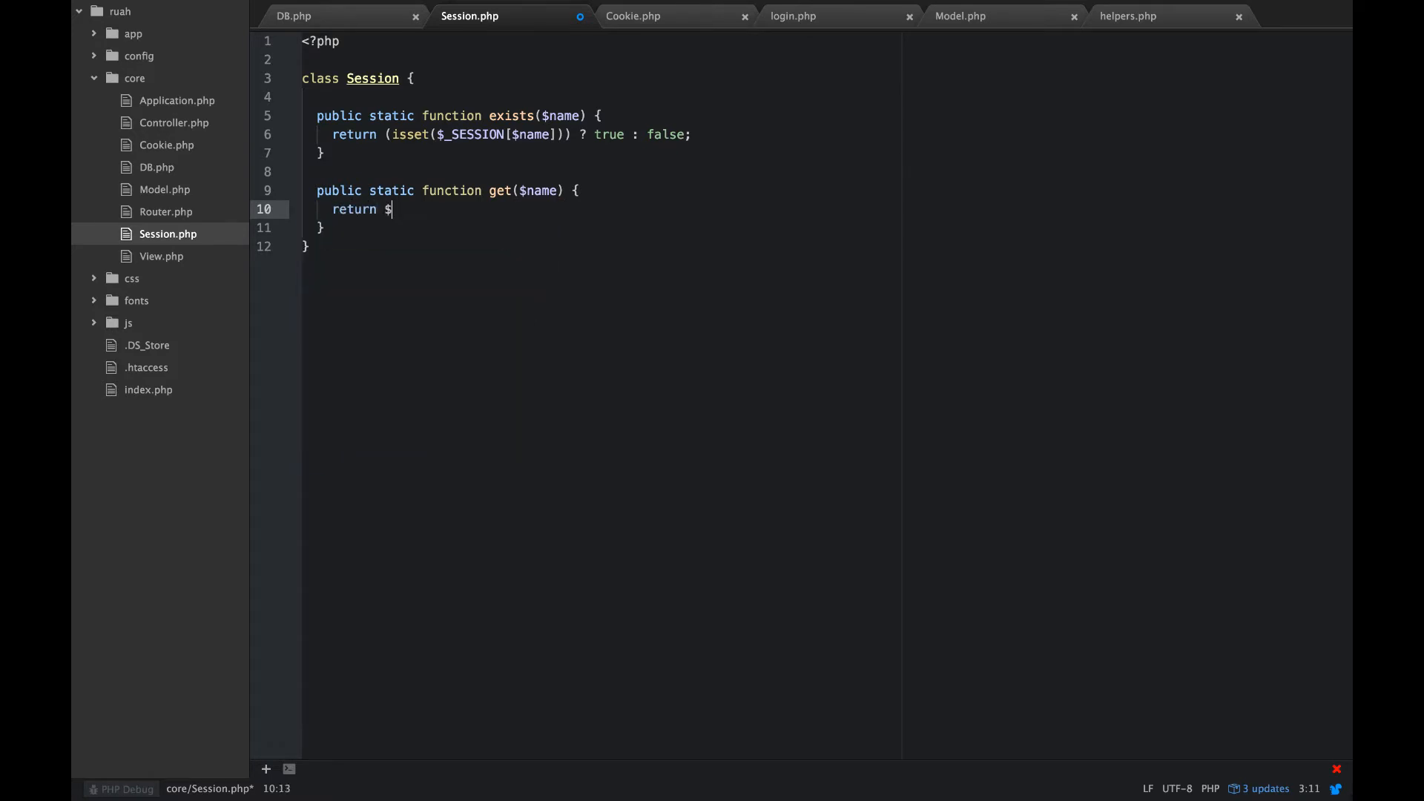
pyautogui.write('_S')
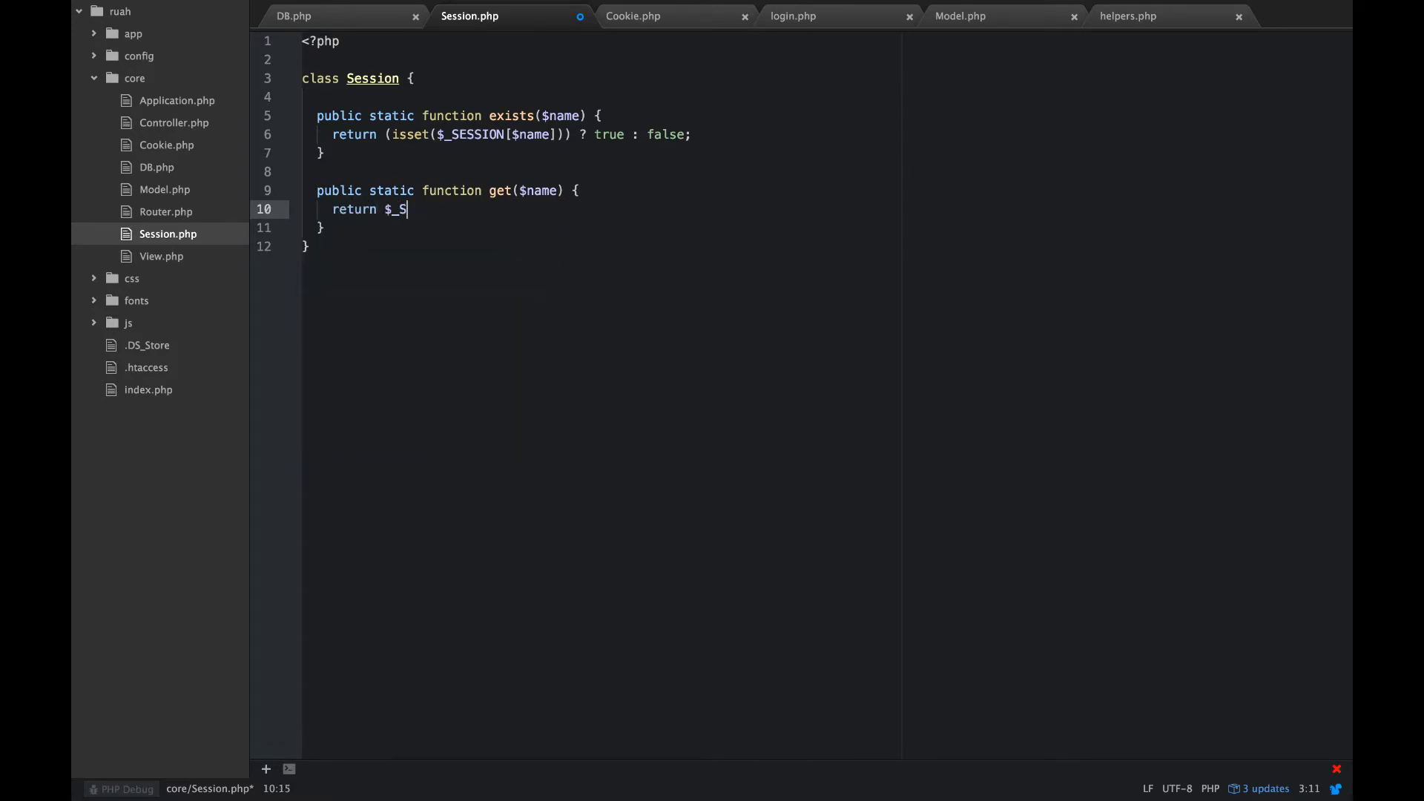
pyautogui.write('ESSI')
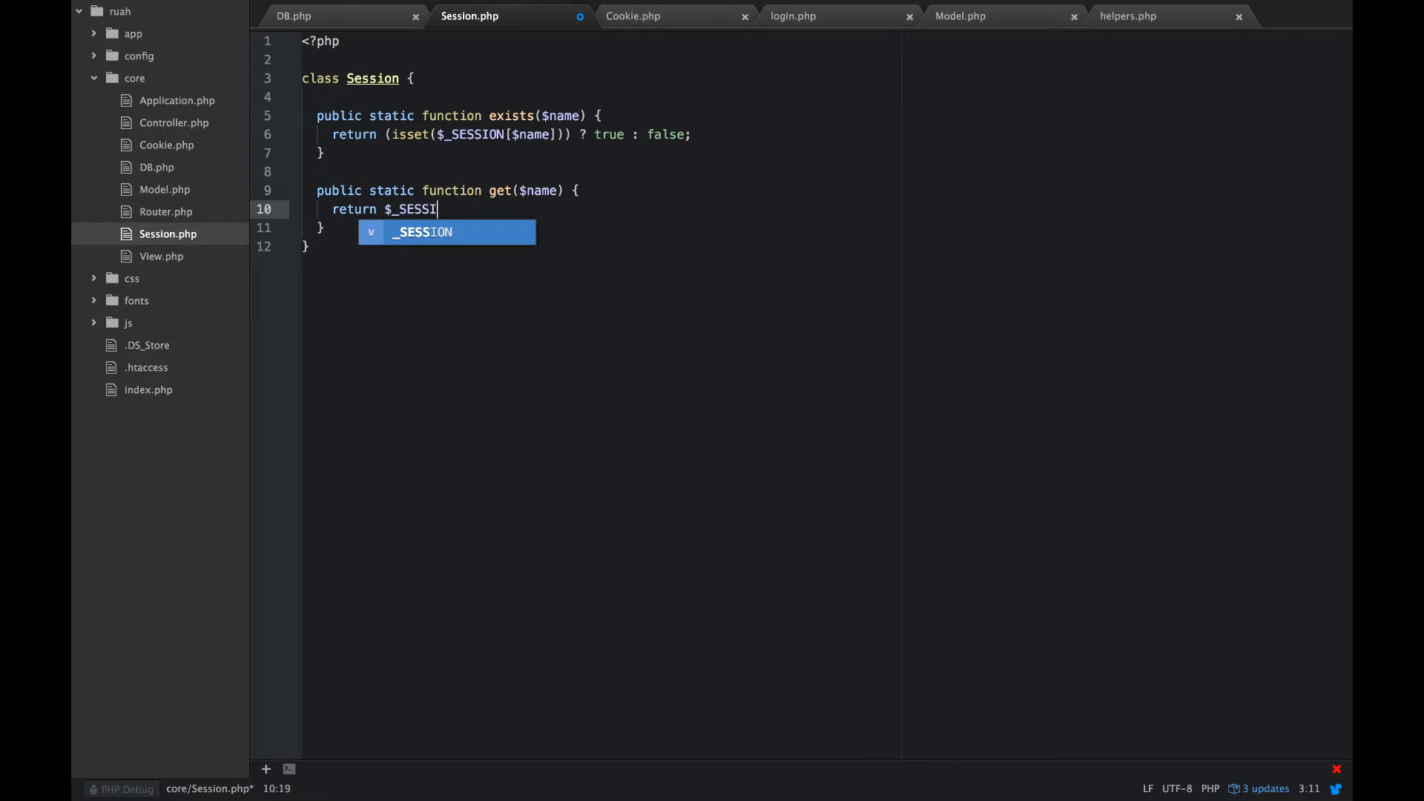
pyautogui.write('O')
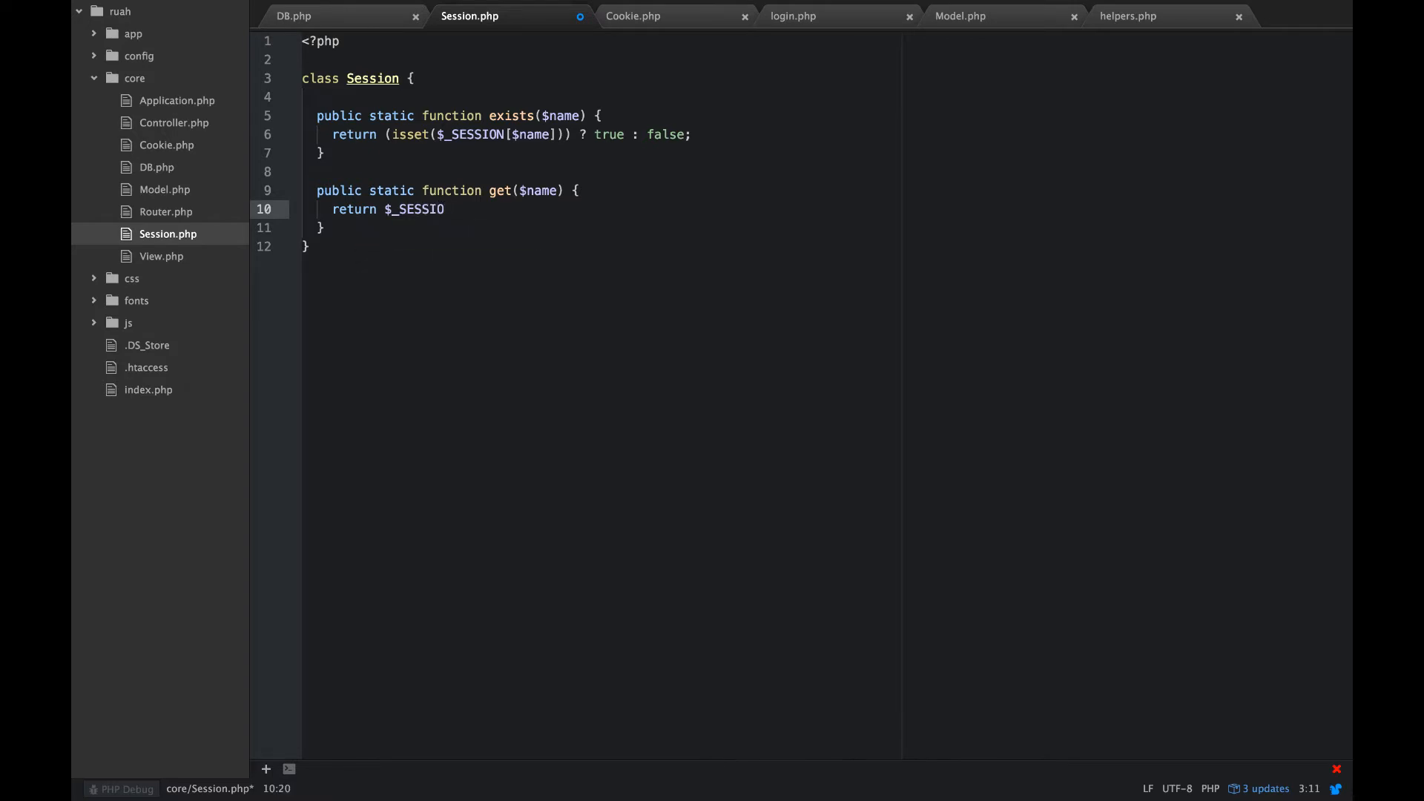
pyautogui.write("N['']")
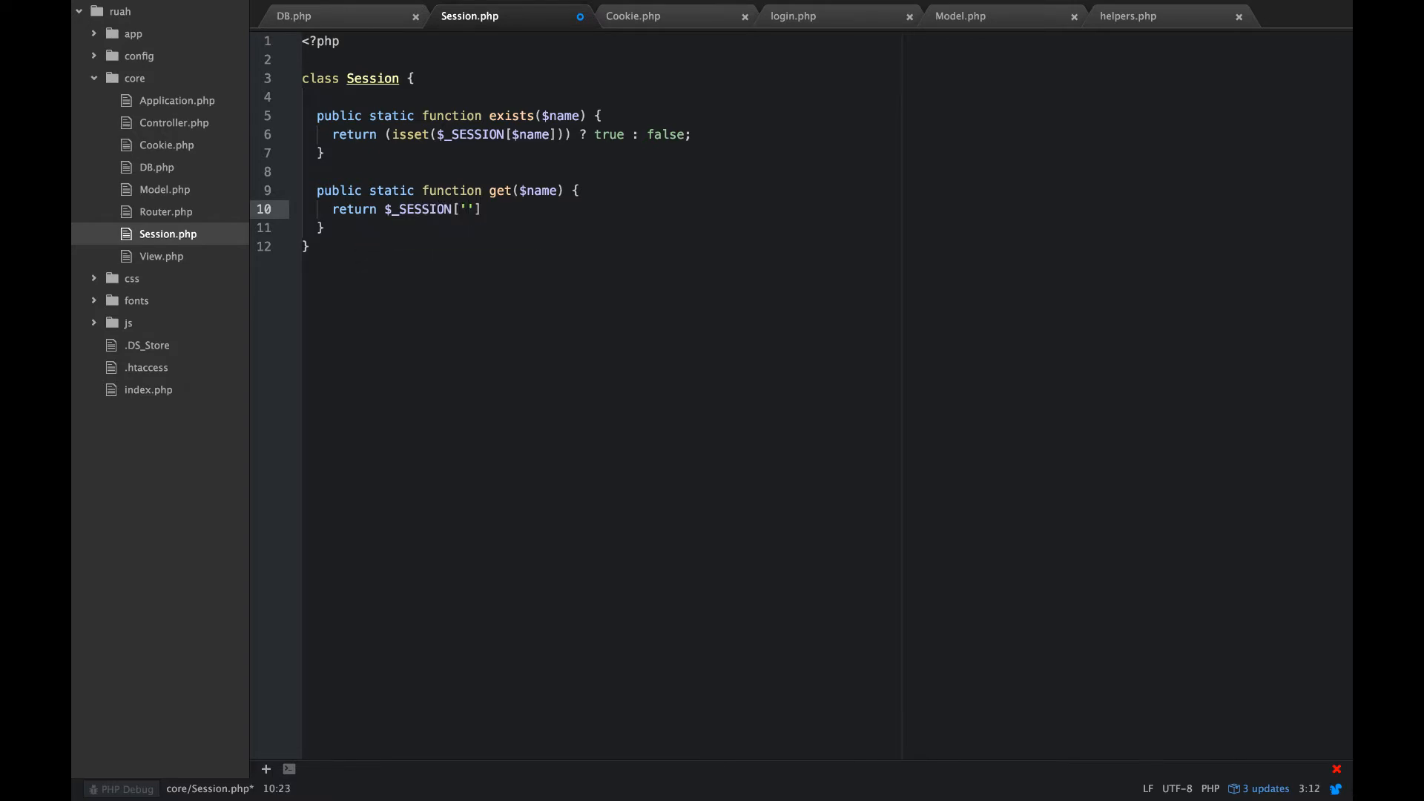
pyautogui.write('$name')
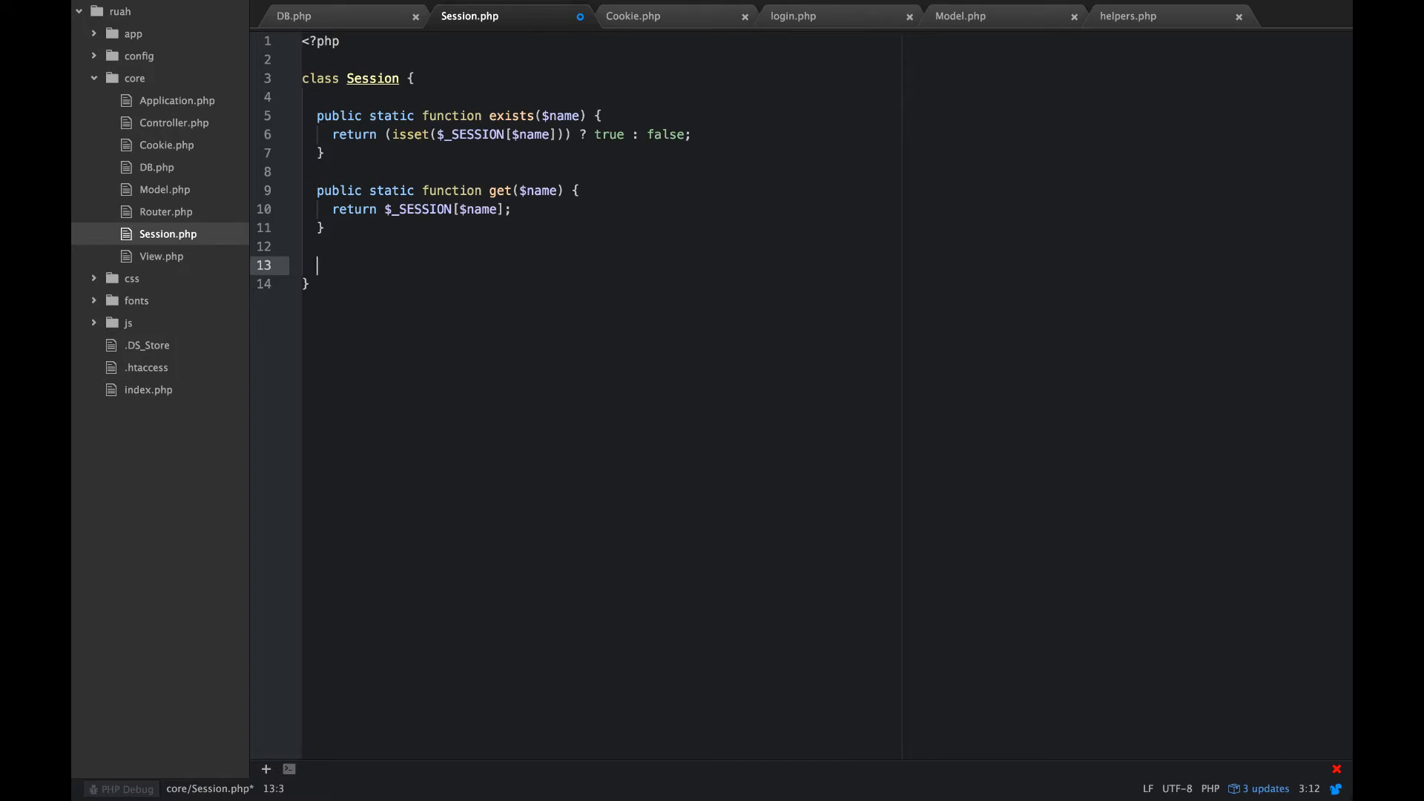
# Step: Write public static set($name, $value) returning $_SESSION[$name] = $value
pyautogui.write('puv')
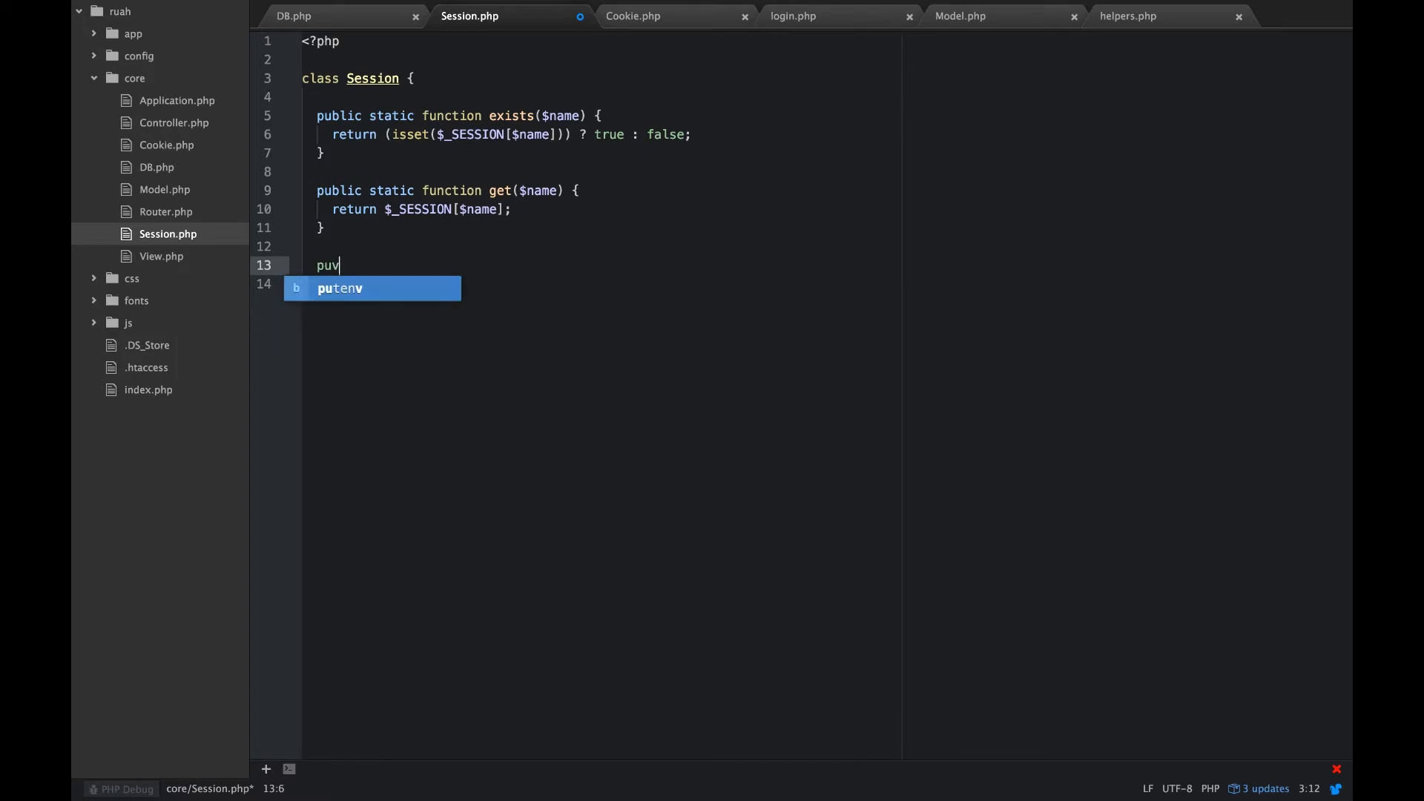
pyautogui.write('public static function')
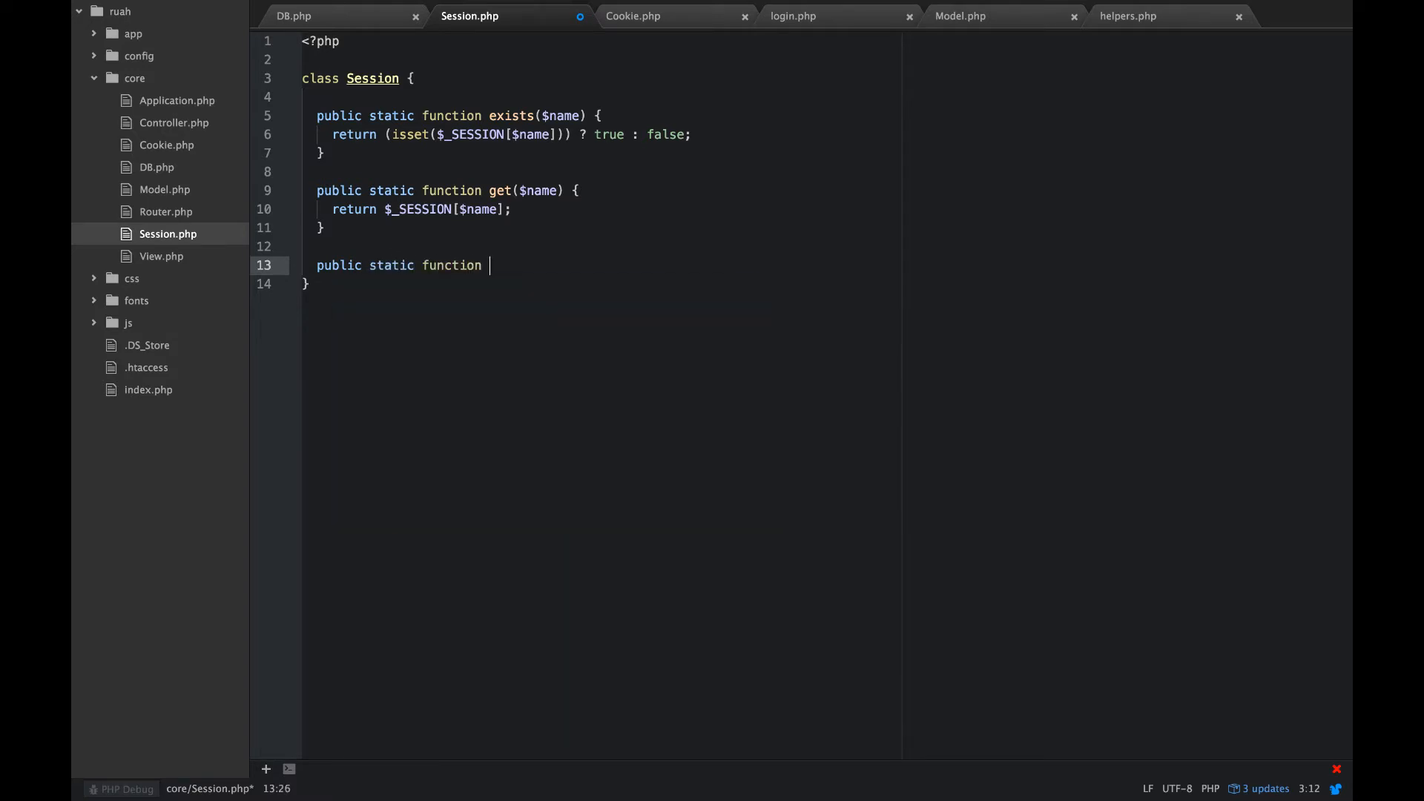
pyautogui.write('set($')
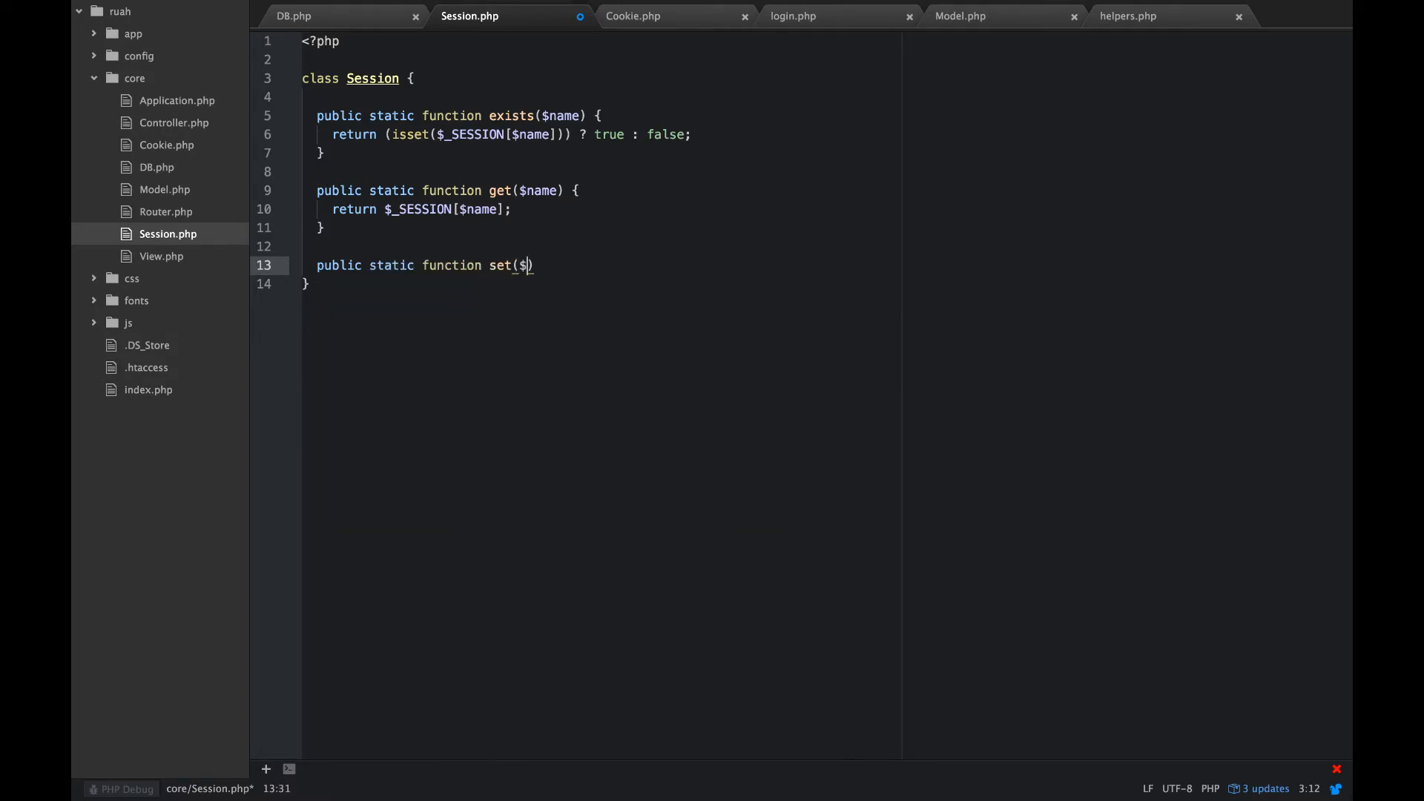
pyautogui.write('name,')
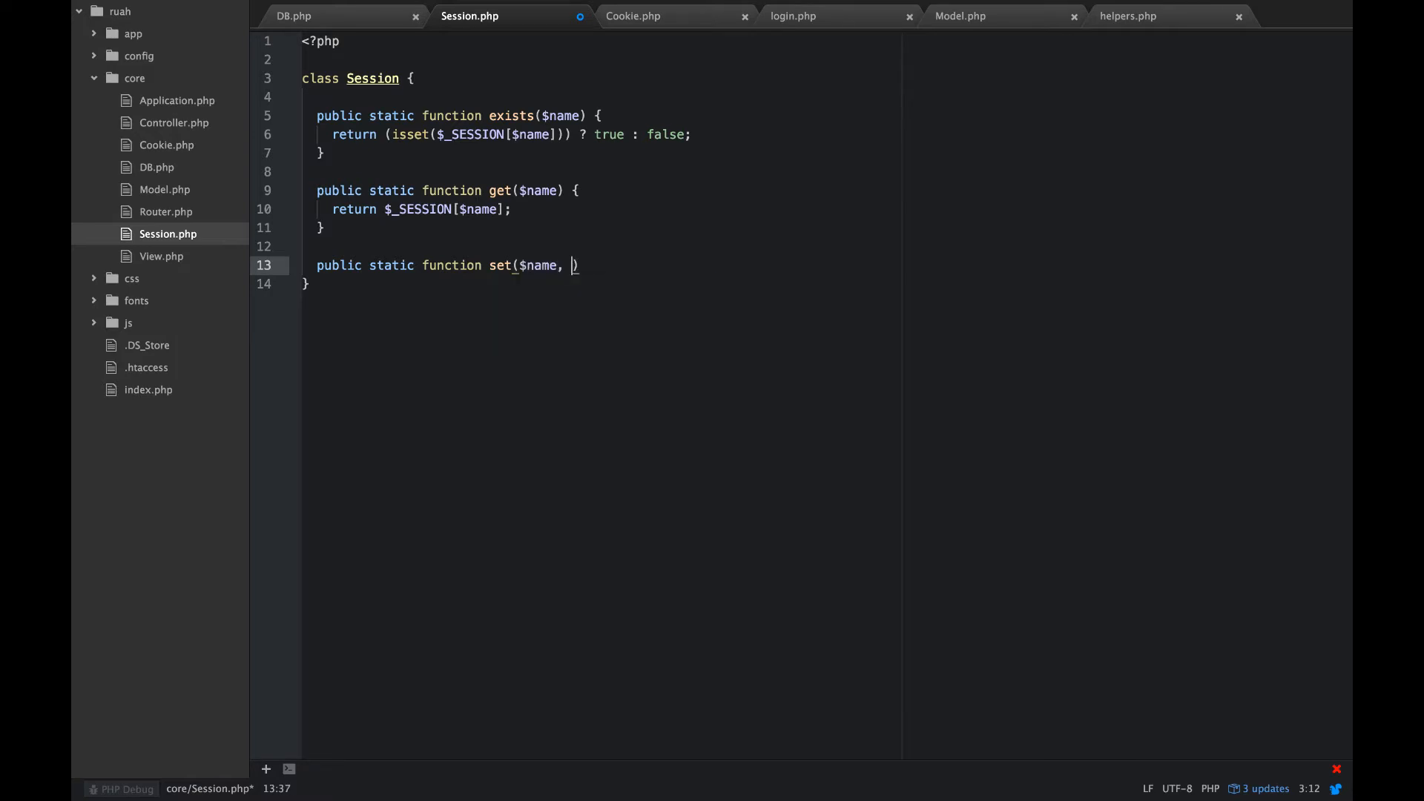
pyautogui.write('$vsa')
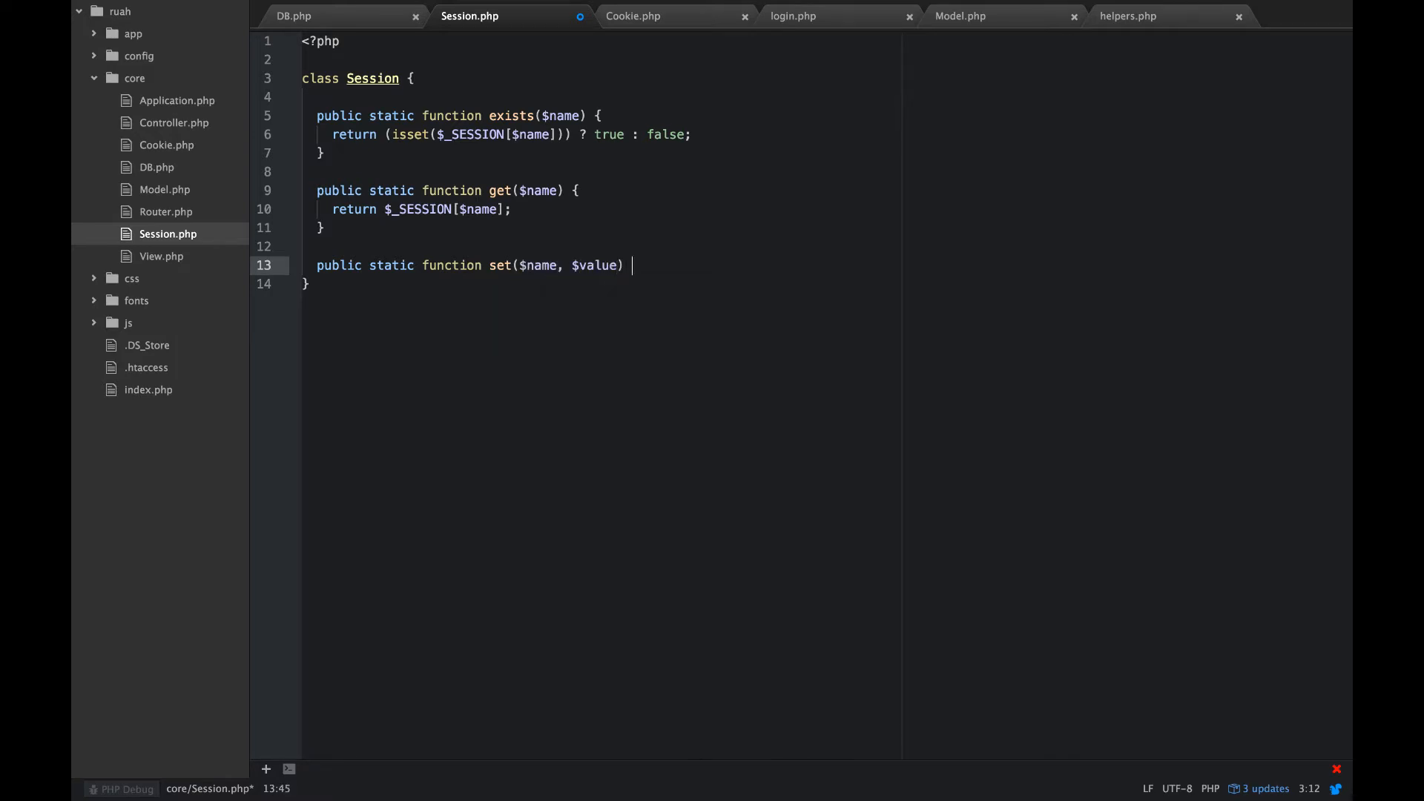
pyautogui.write('{')
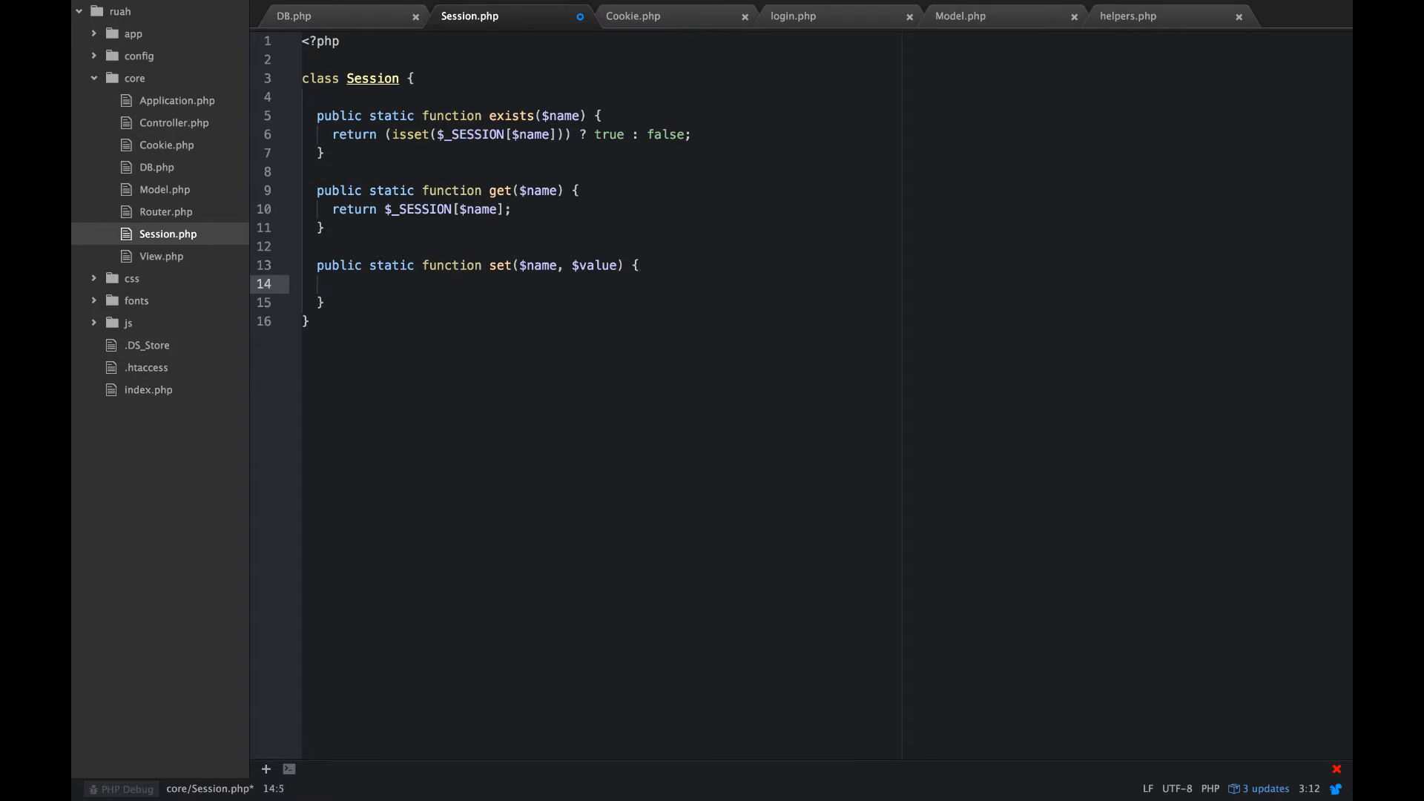
pyautogui.write('return')
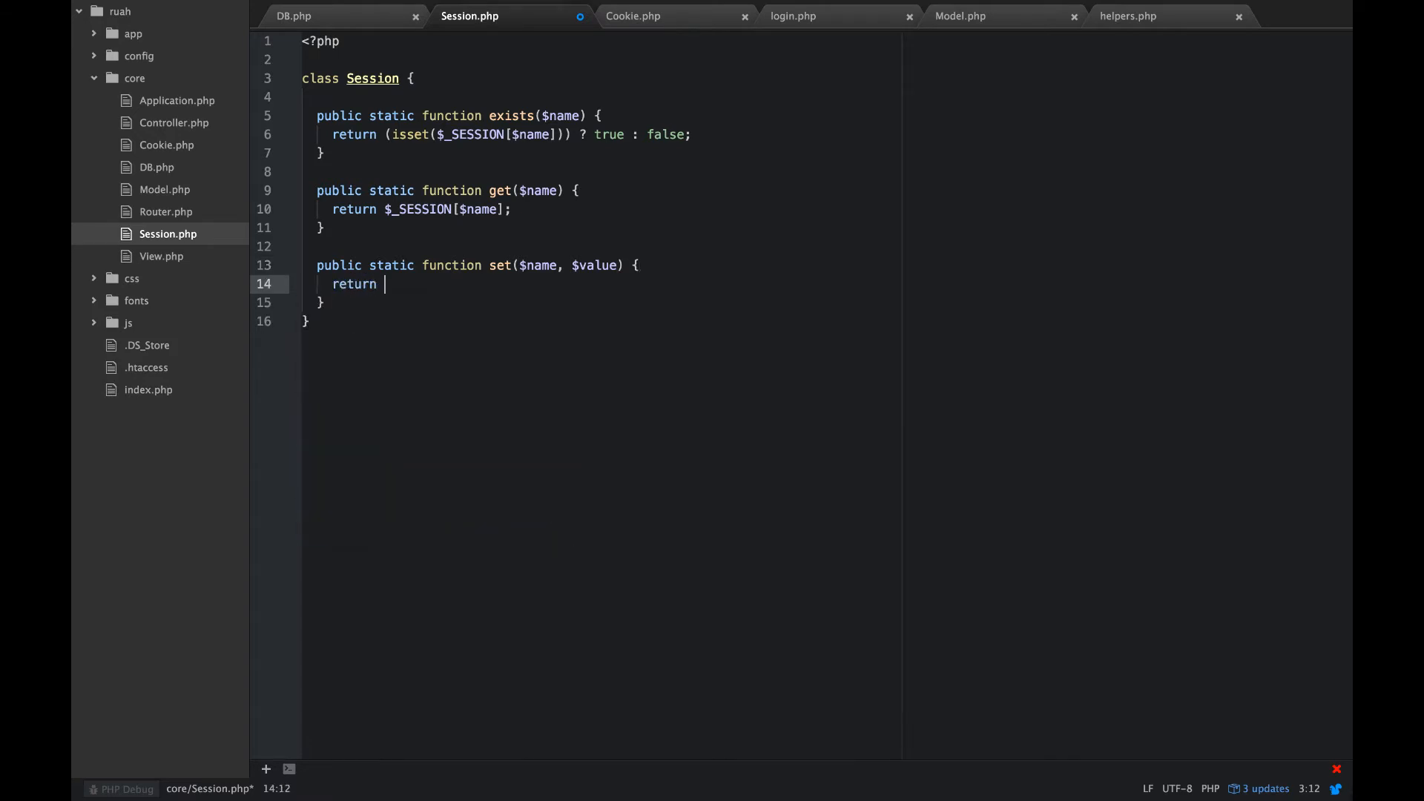
pyautogui.write('$_SESSION')
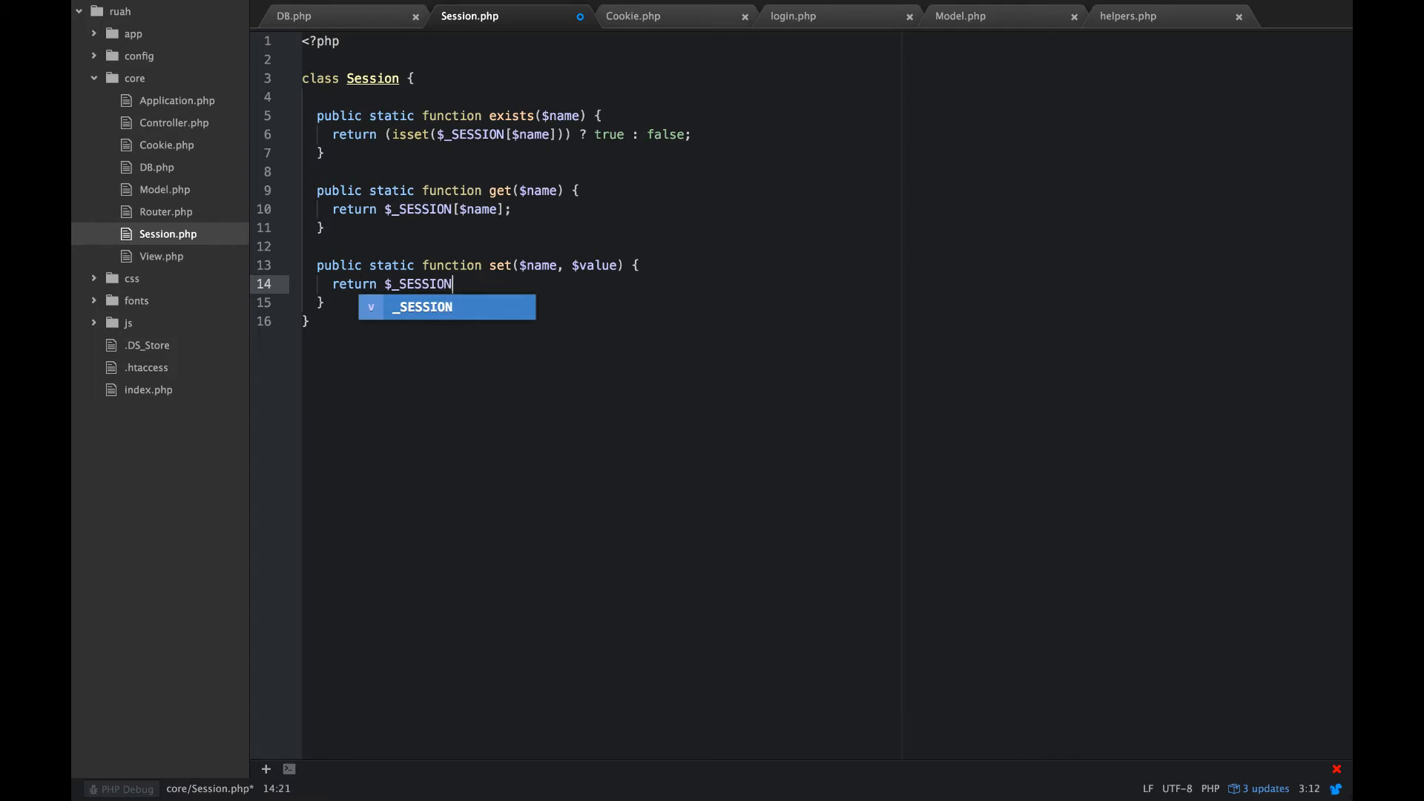
pyautogui.write('[$n')
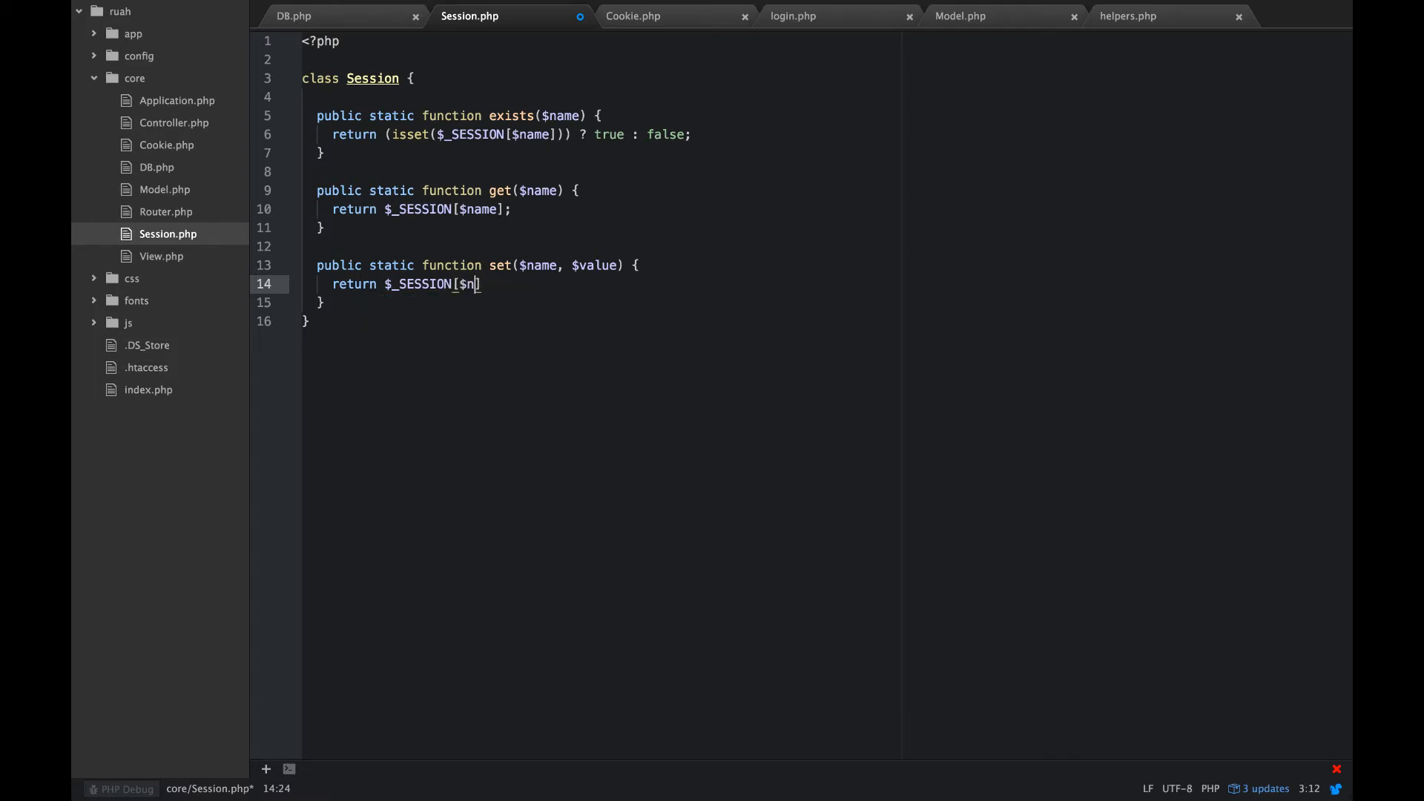
pyautogui.write('ame]')
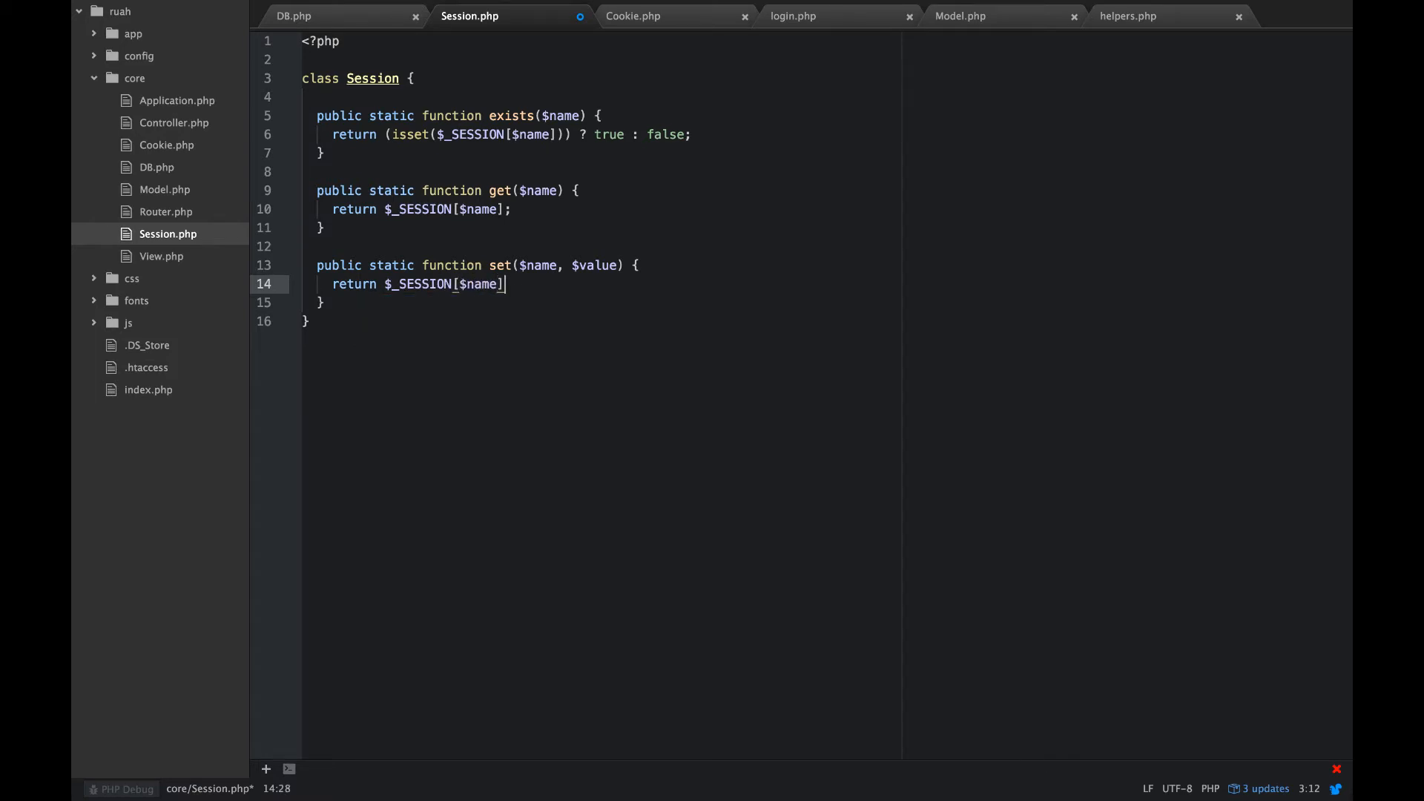
pyautogui.write('= $v')
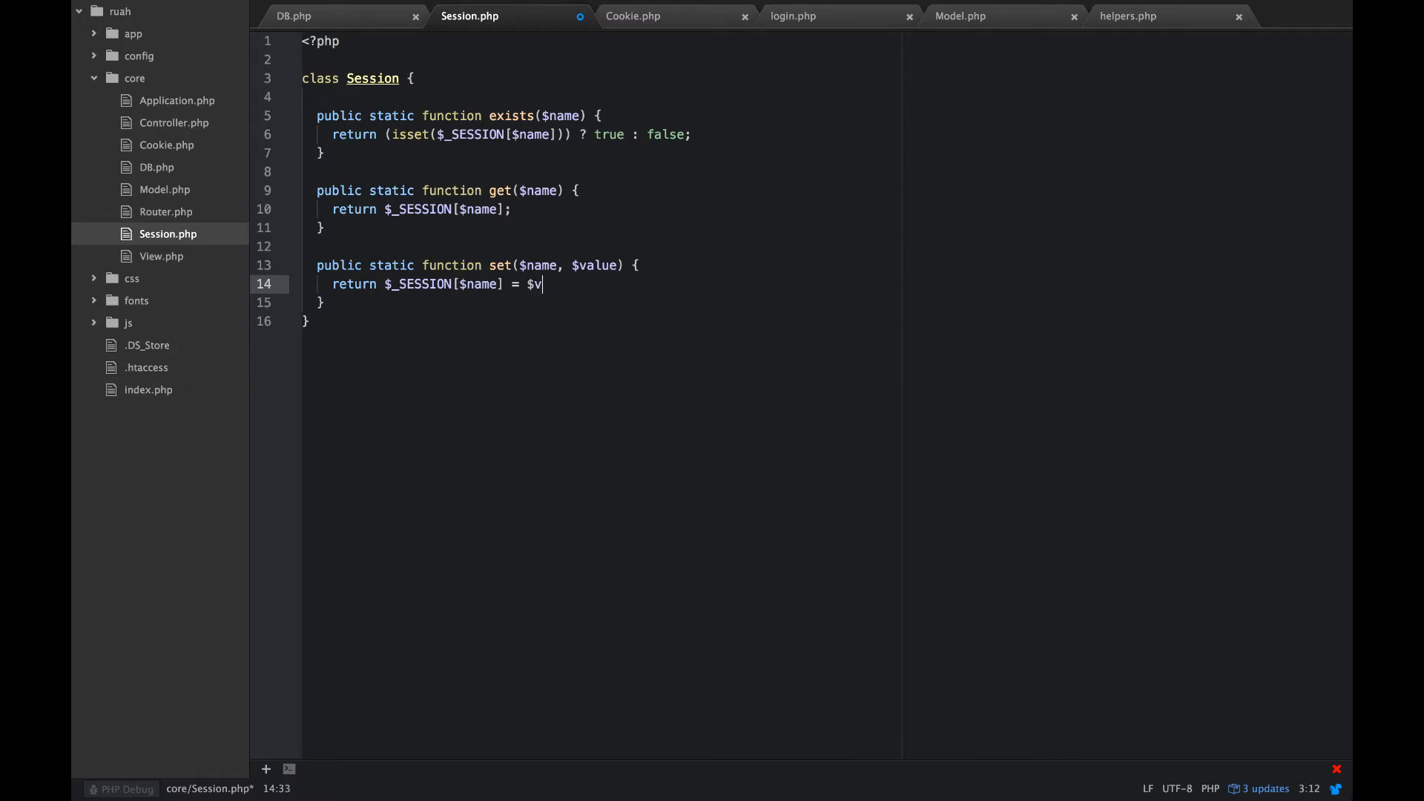
# Step: Finish the set line and declare public static function delete($name)
pyautogui.write('alue;')
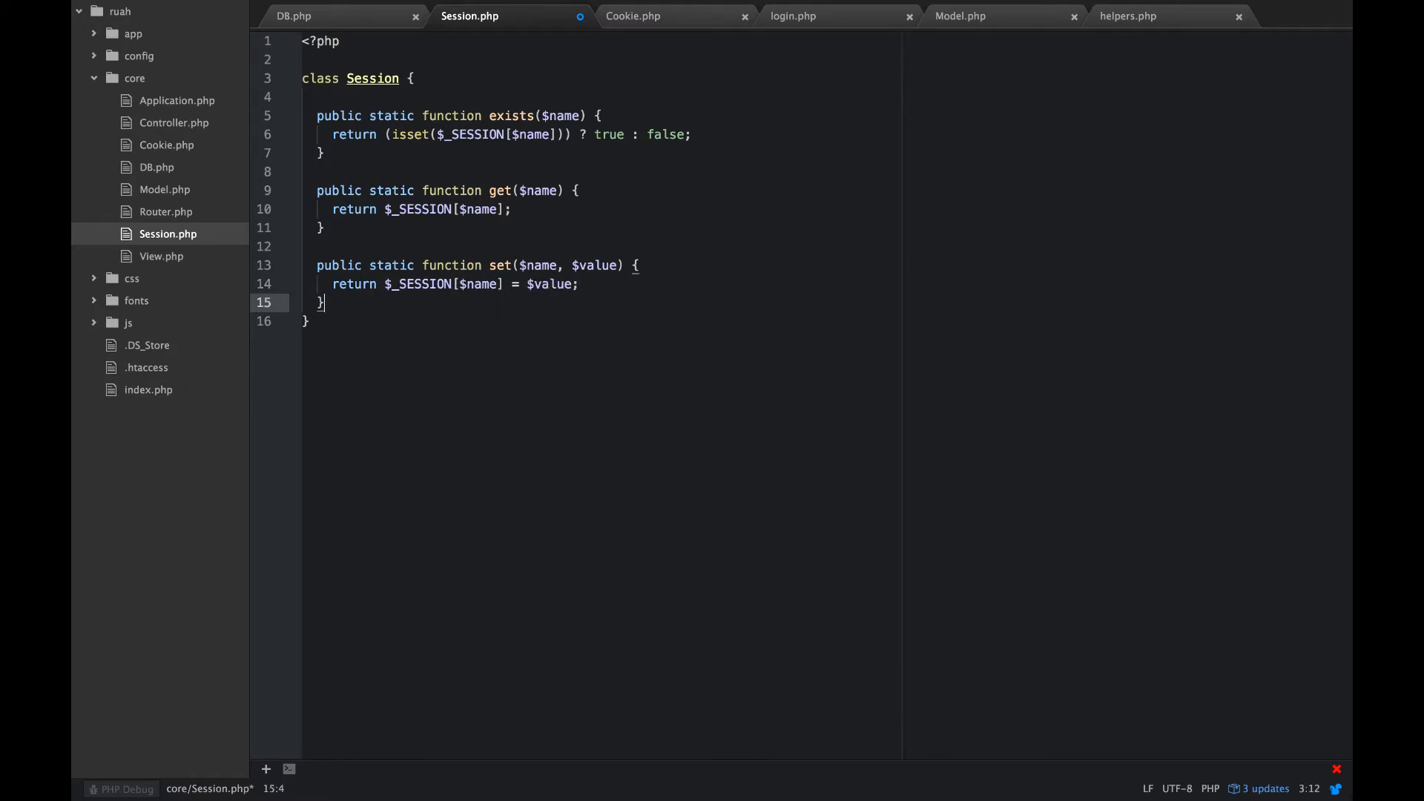
pyautogui.write('pu')
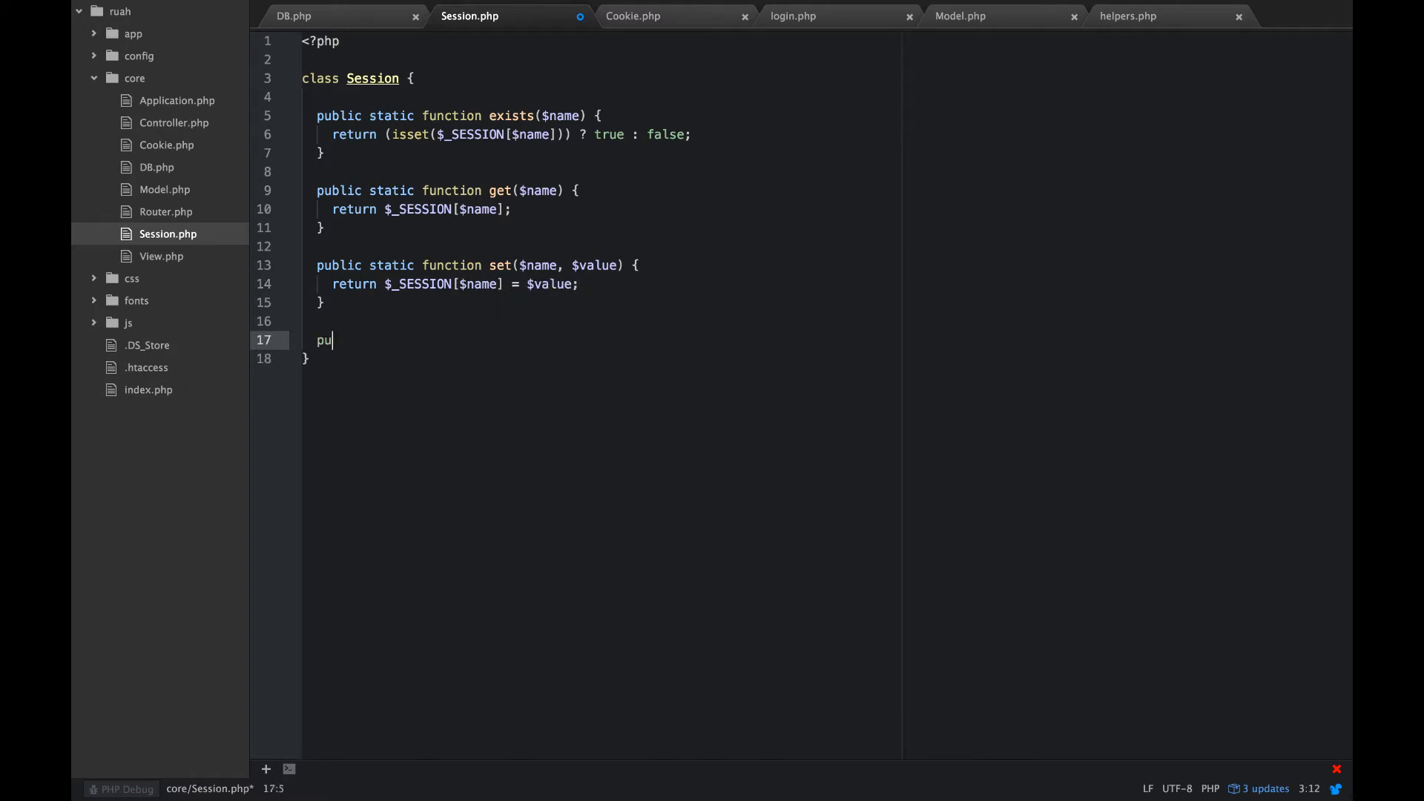
pyautogui.write('blic stat')
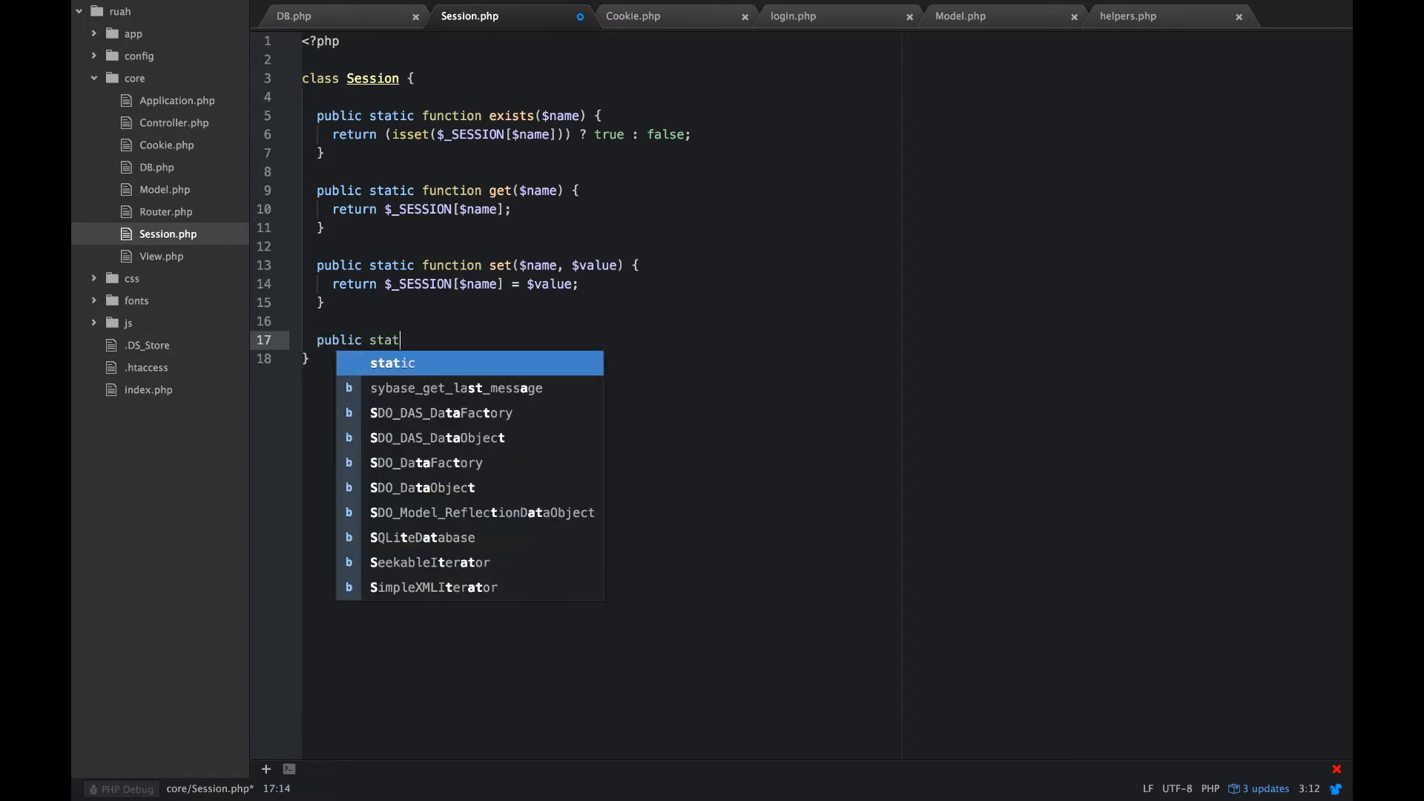
pyautogui.write('ic funct')
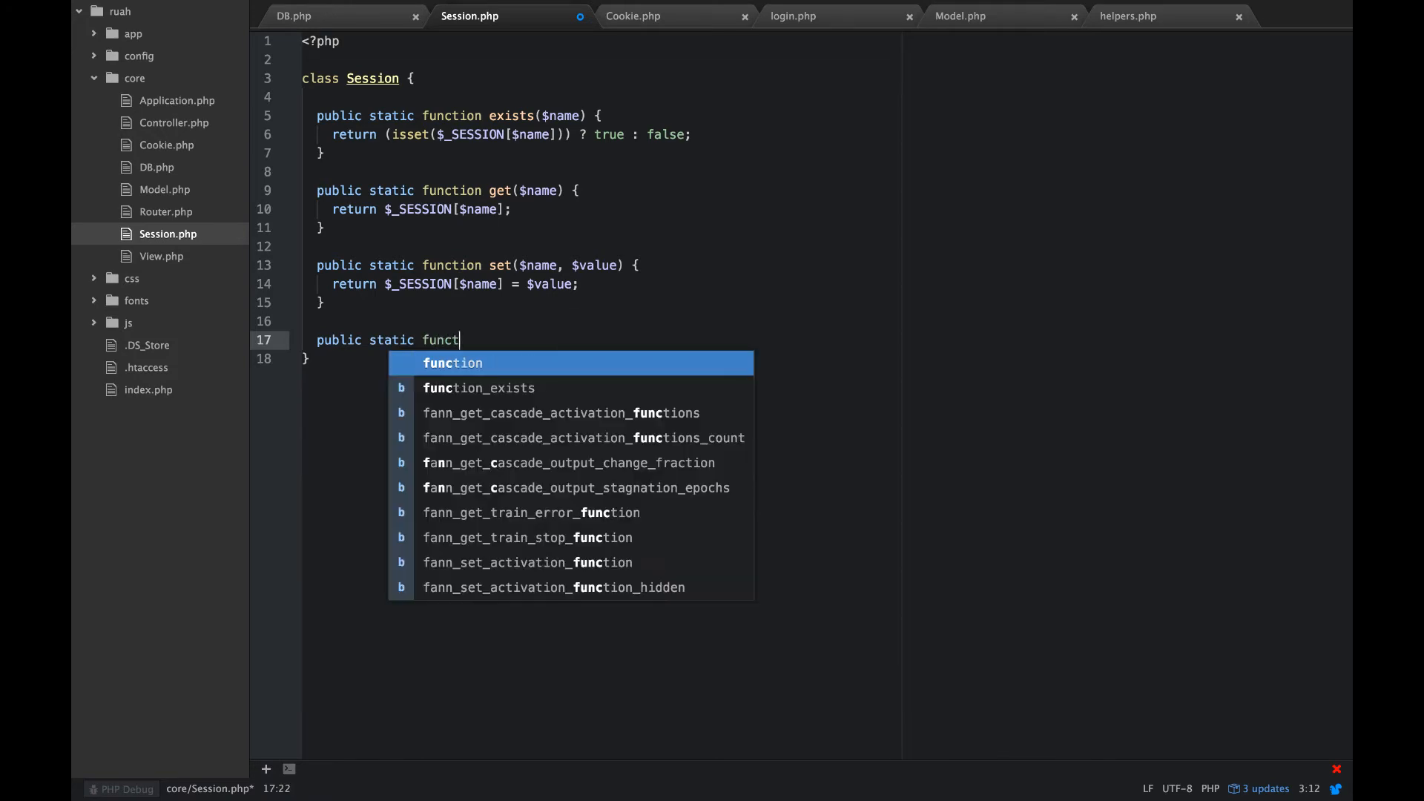
pyautogui.write('ion delete($')
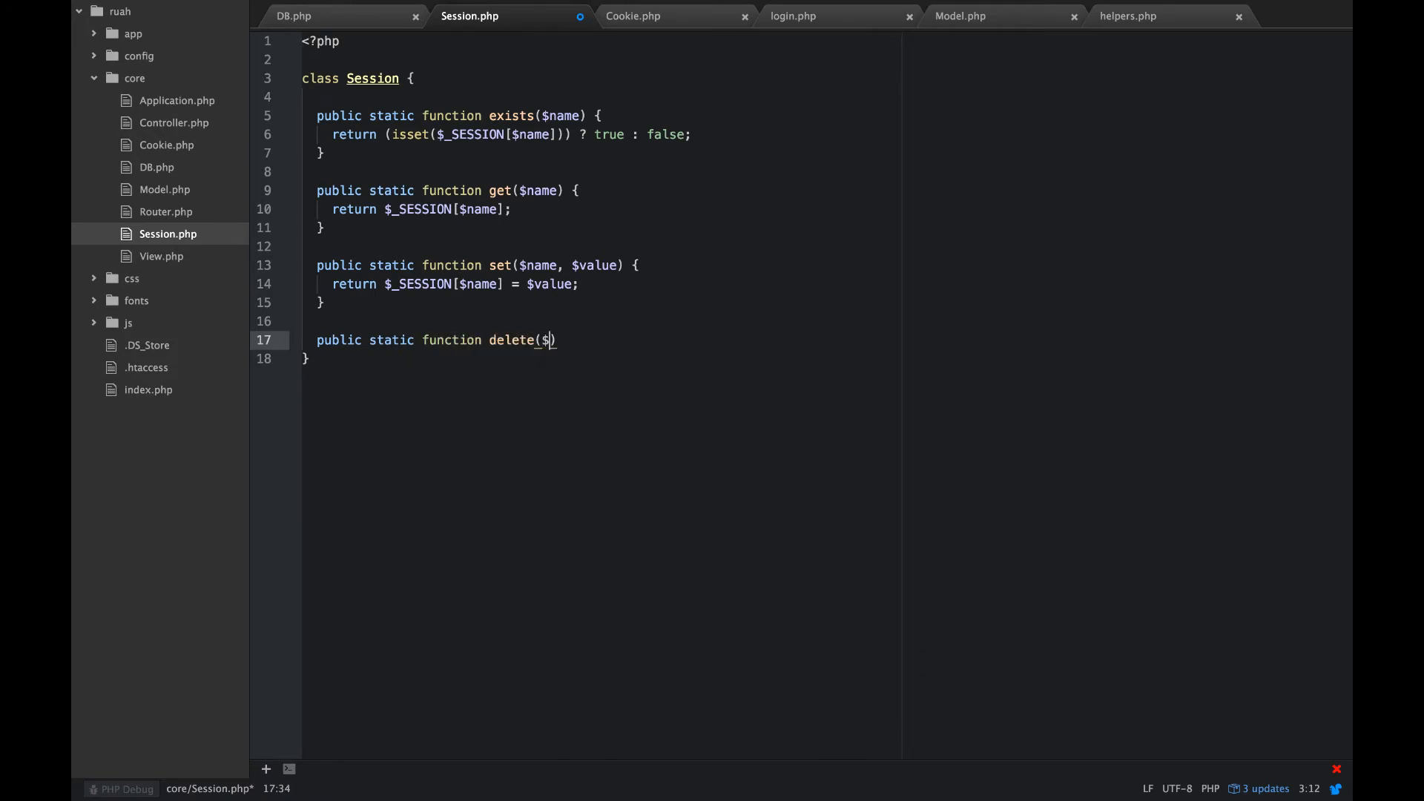
pyautogui.write('na')
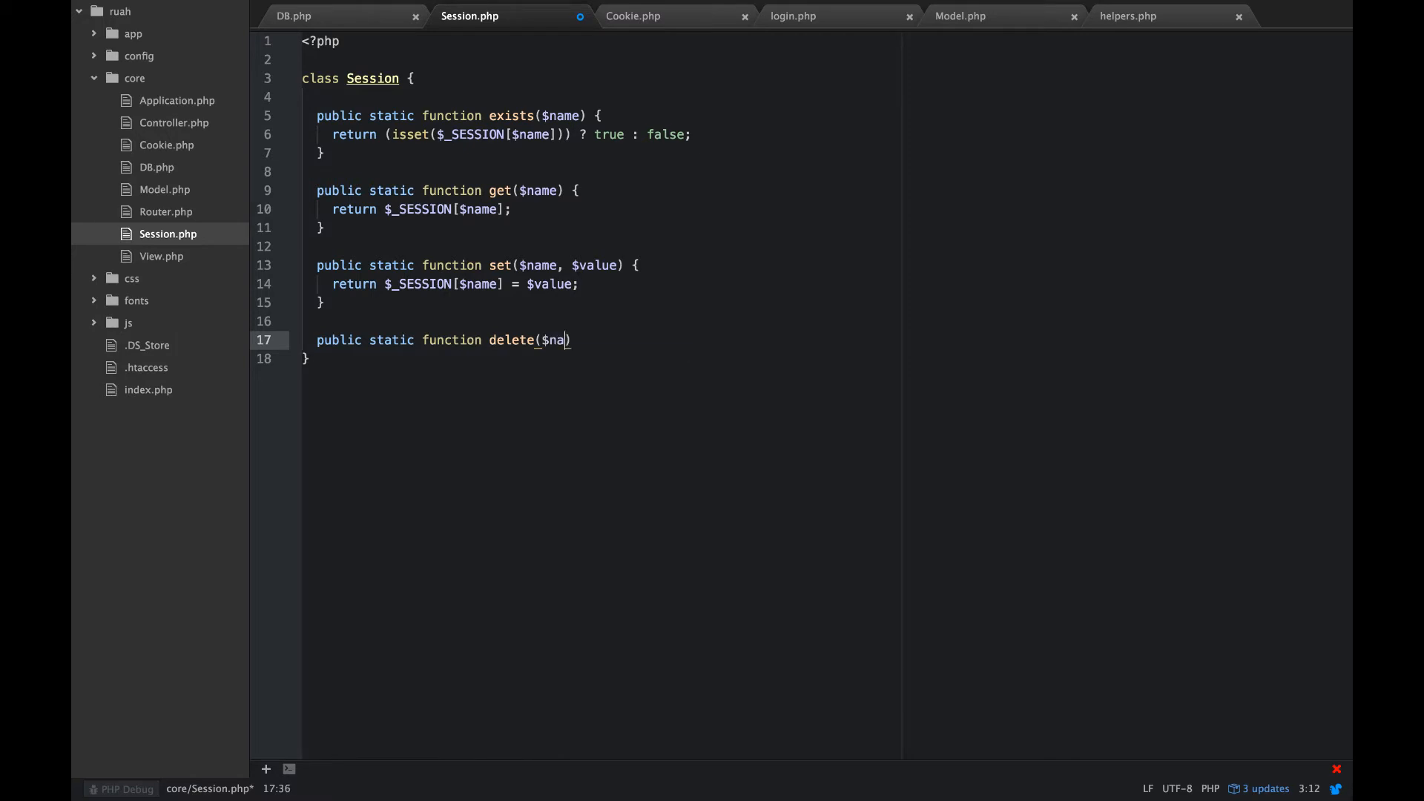
pyautogui.write('me)')
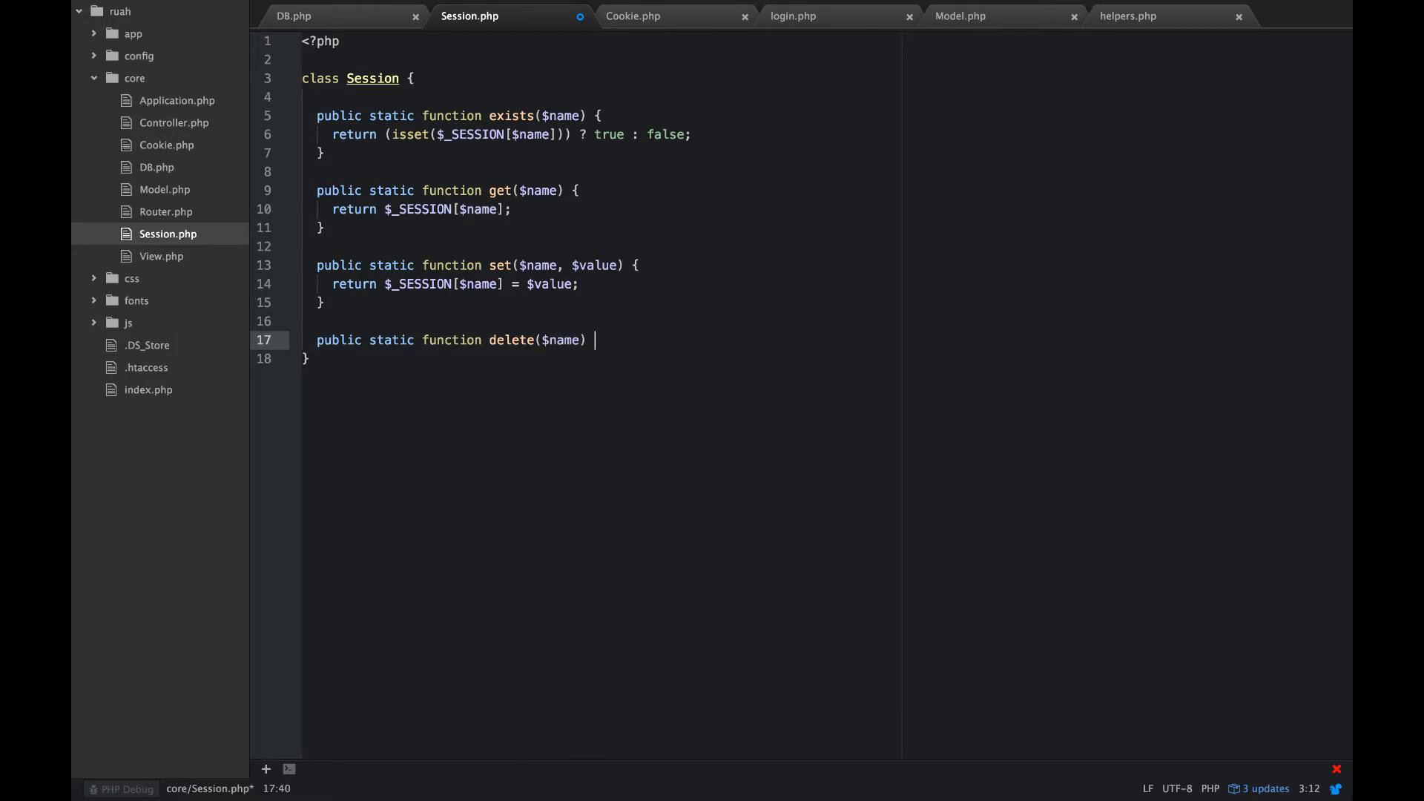
pyautogui.write('{')
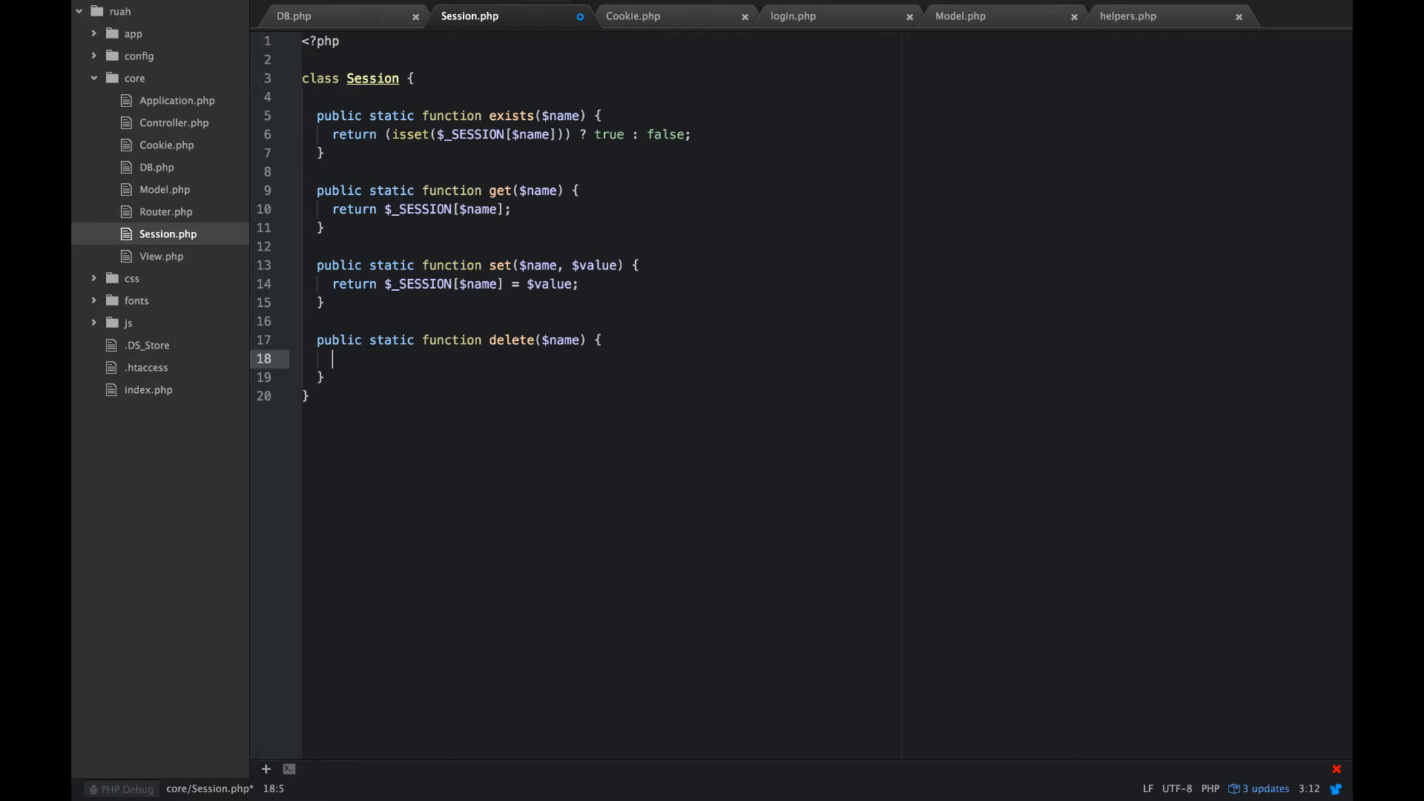
# Step: Make delete unset $_SESSION[$name] when self::exists($name) is true
pyautogui.write('if(self::exists($name)) {')
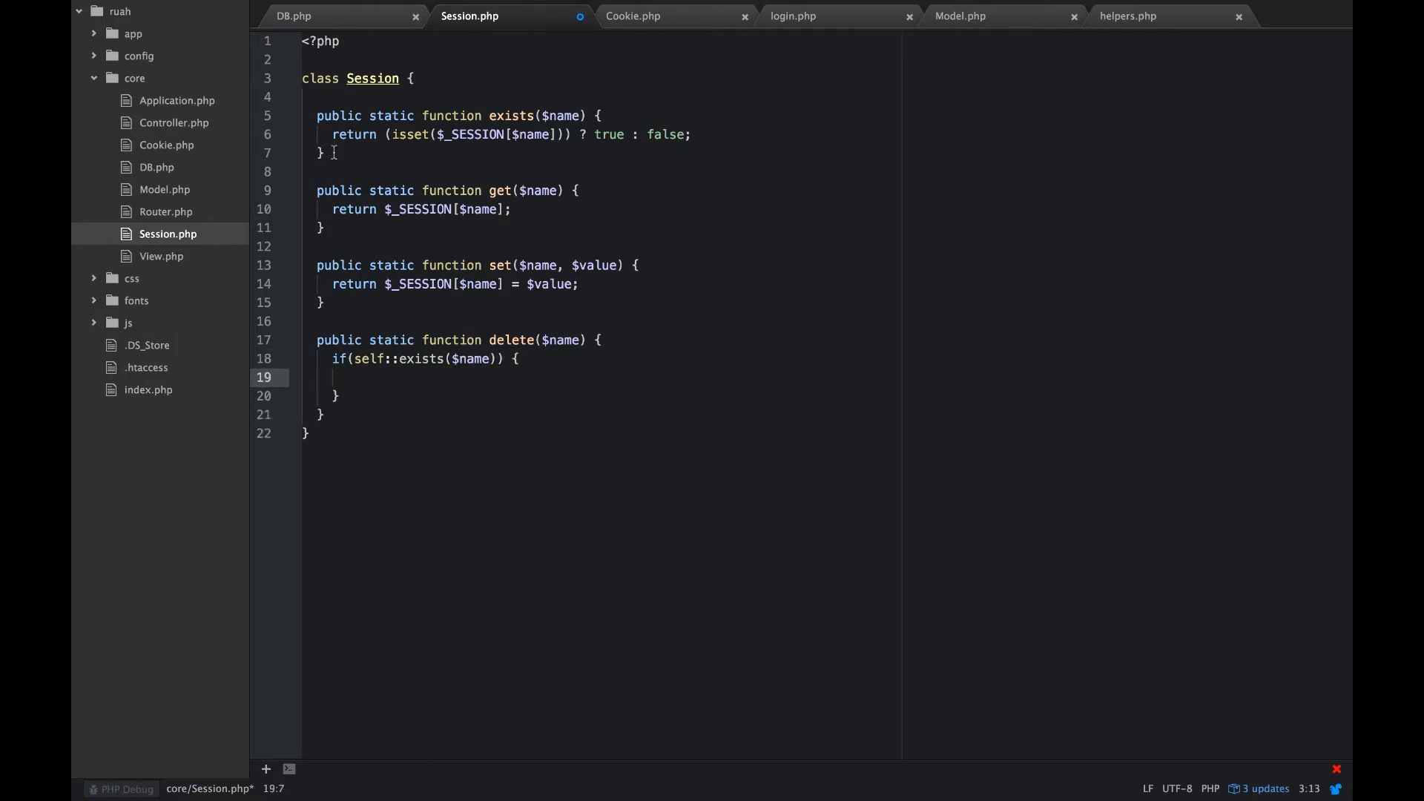
pyautogui.write('unset(')
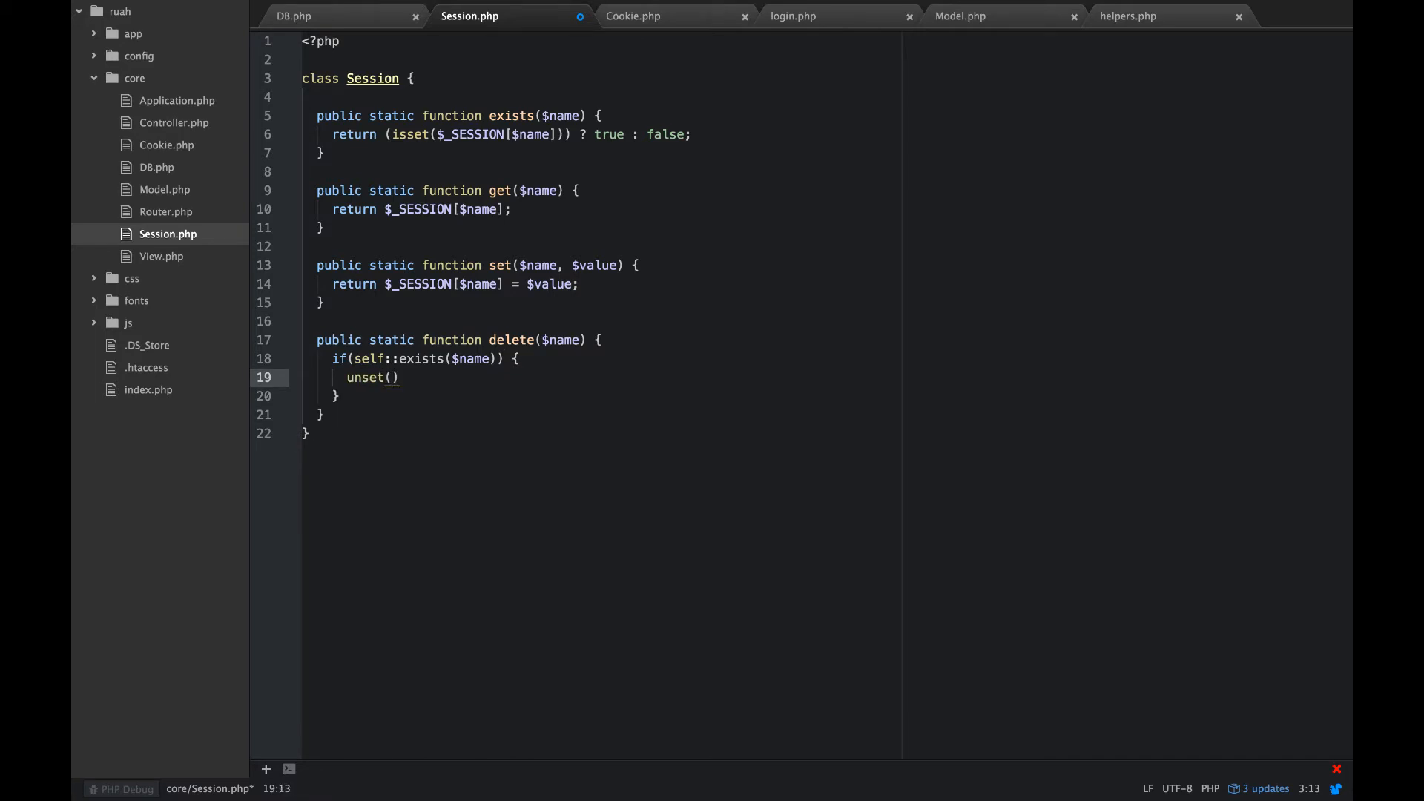
pyautogui.write('$_SES')
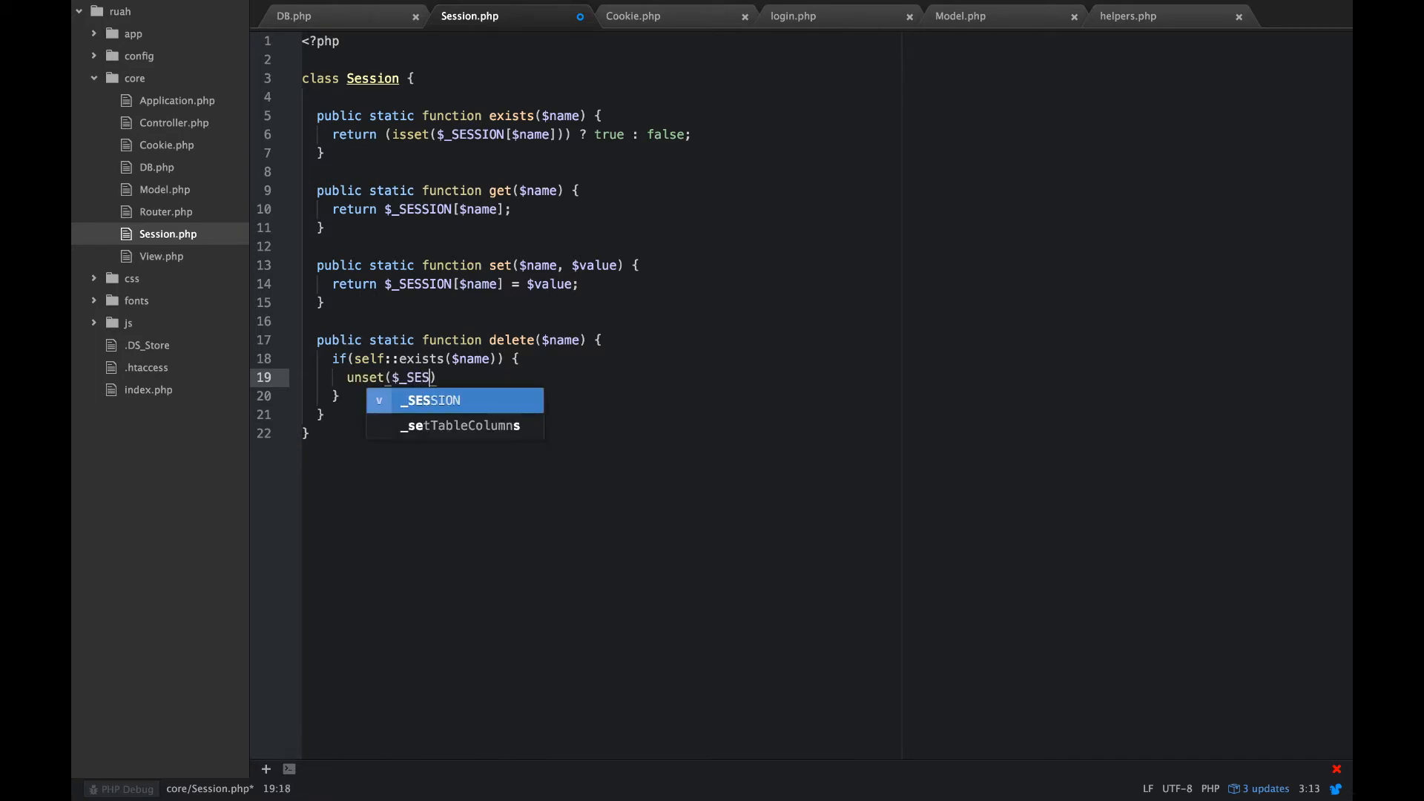
pyautogui.press('Tab')
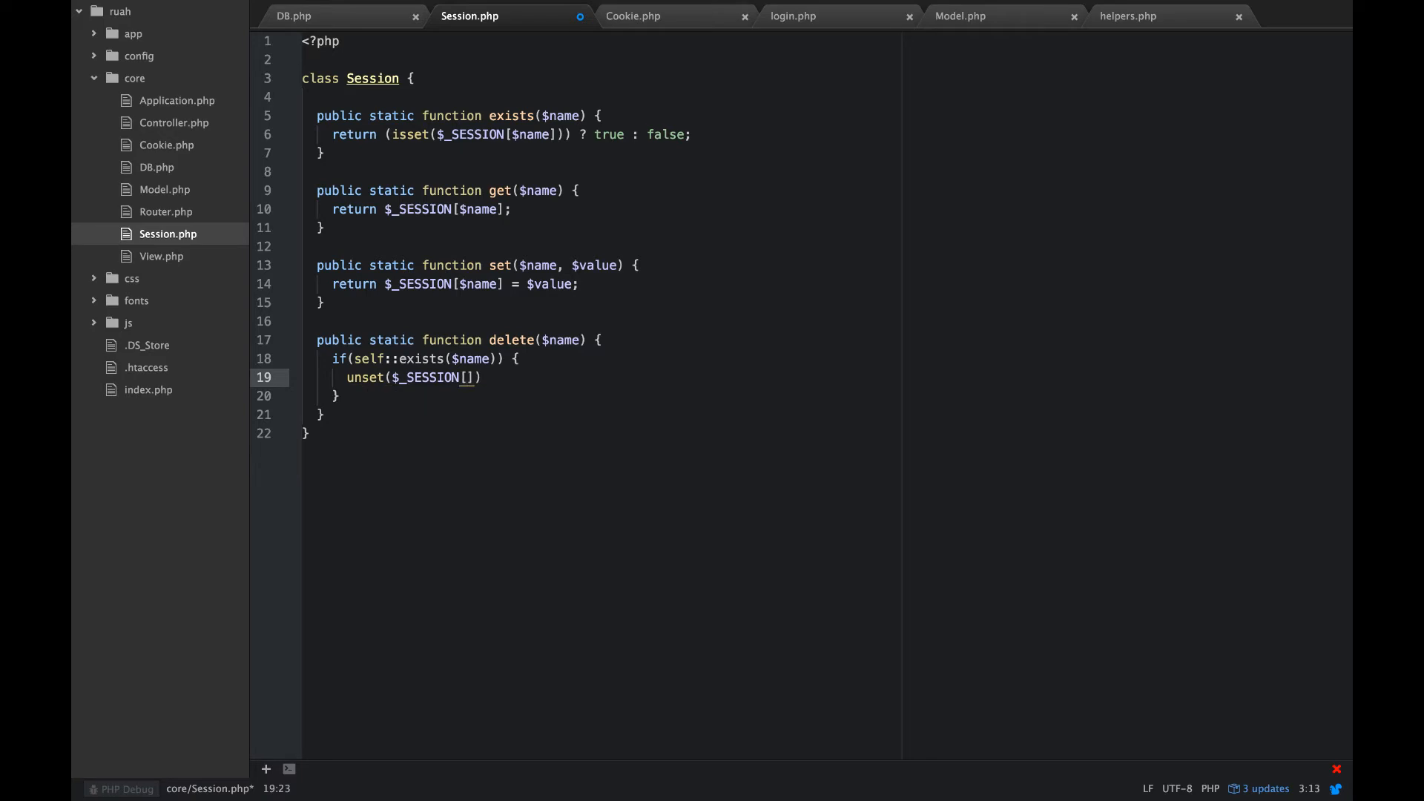
pyautogui.write('$name')
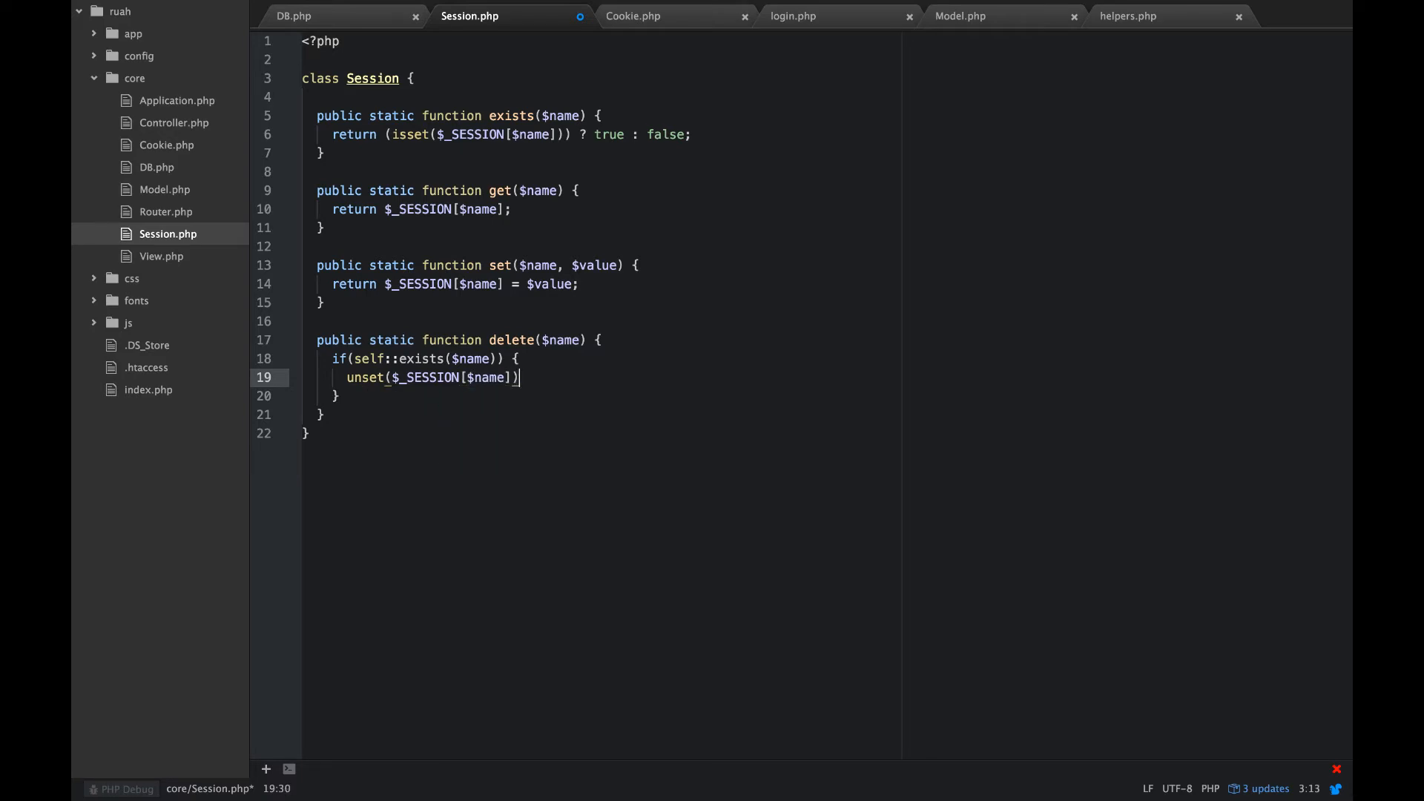
pyautogui.write(';')
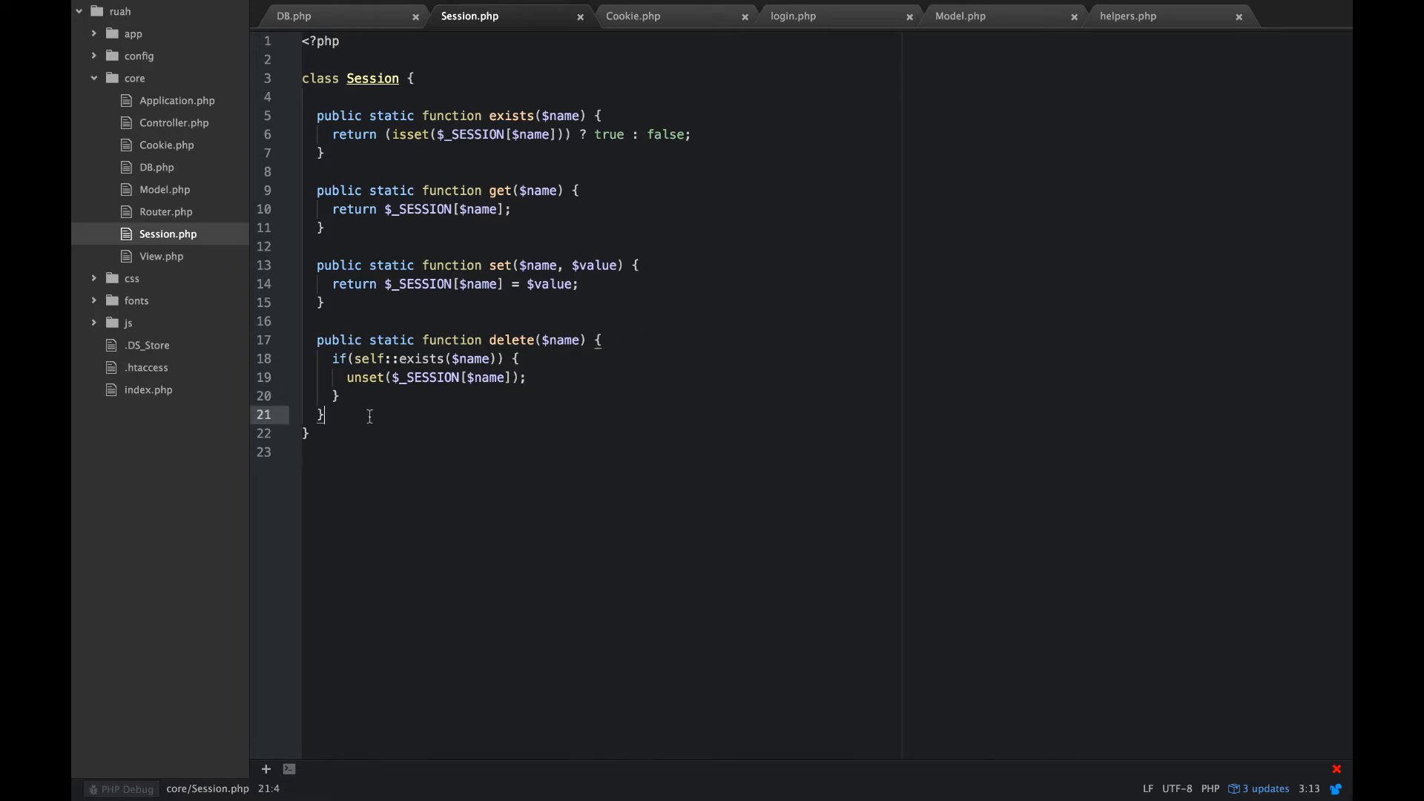
pyautogui.press('enter')
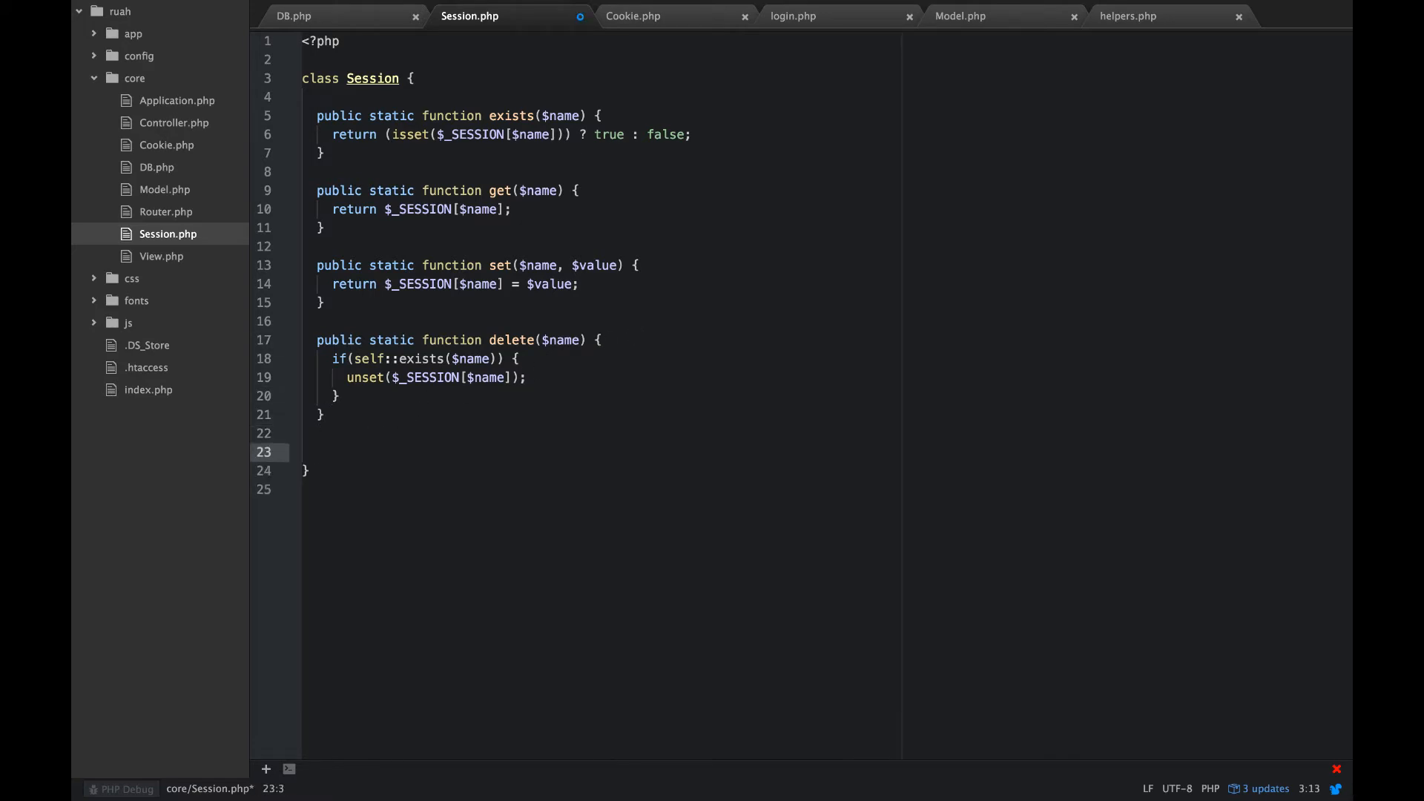
# Step: Declare an empty public static function uagent_no_version() after delete
pyautogui.click(317, 453)
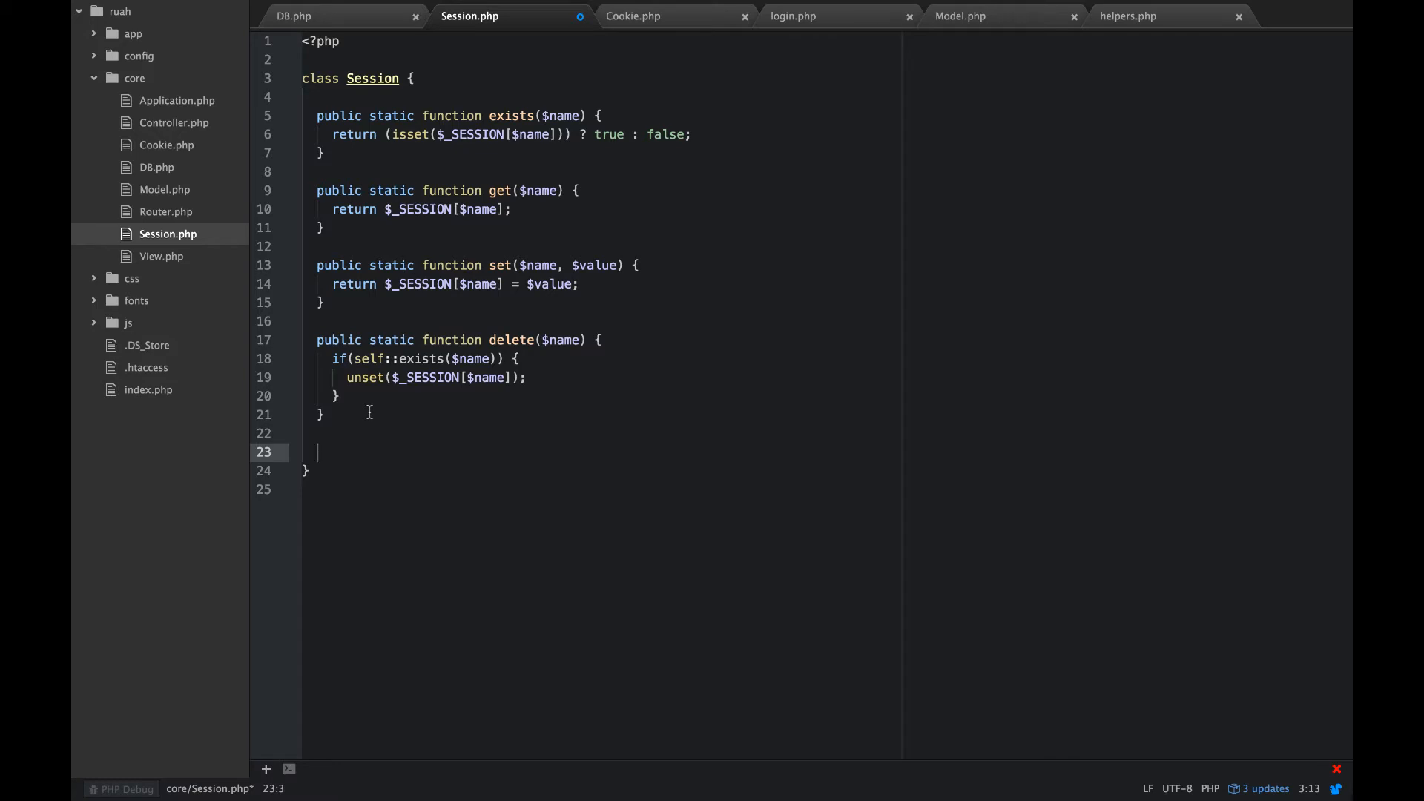
pyautogui.write('public')
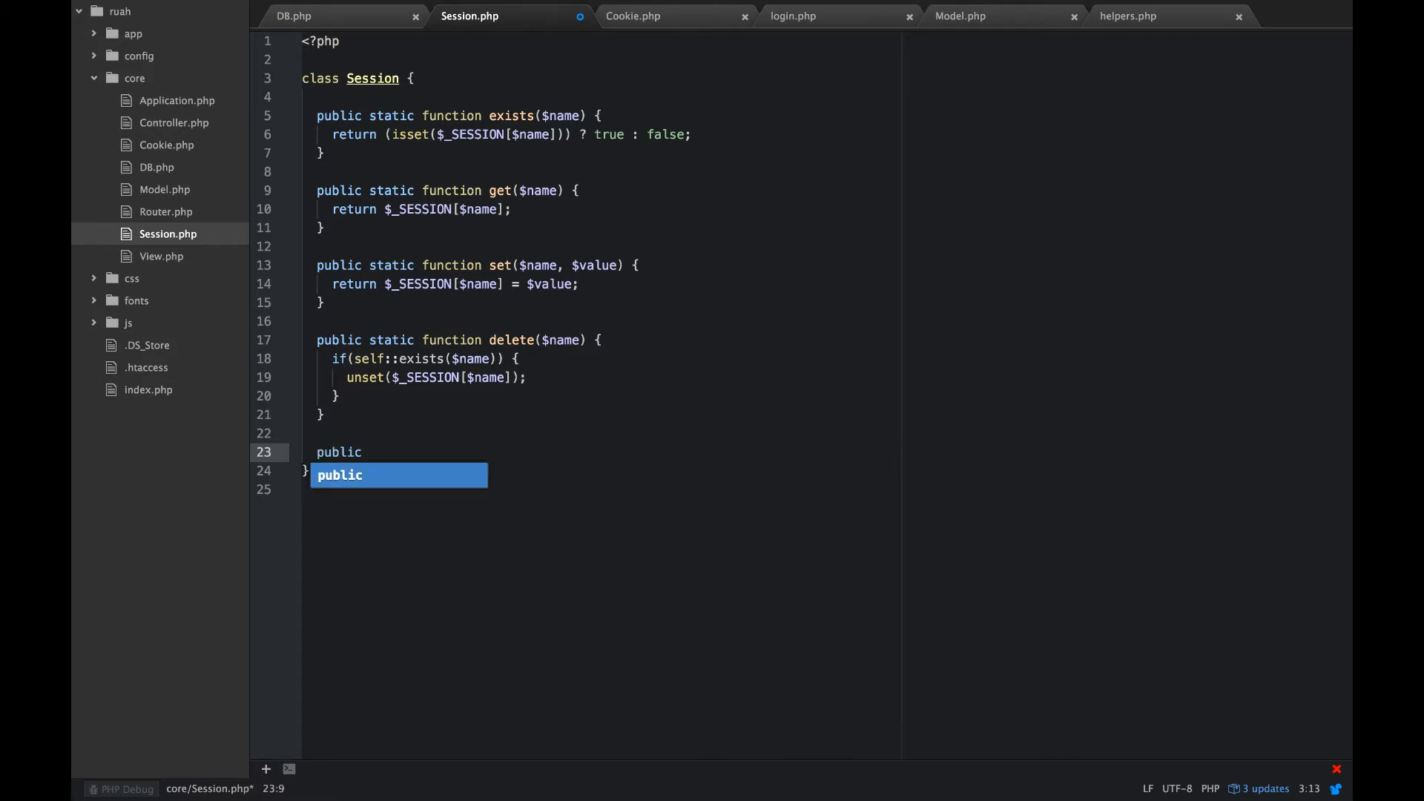
pyautogui.write('static')
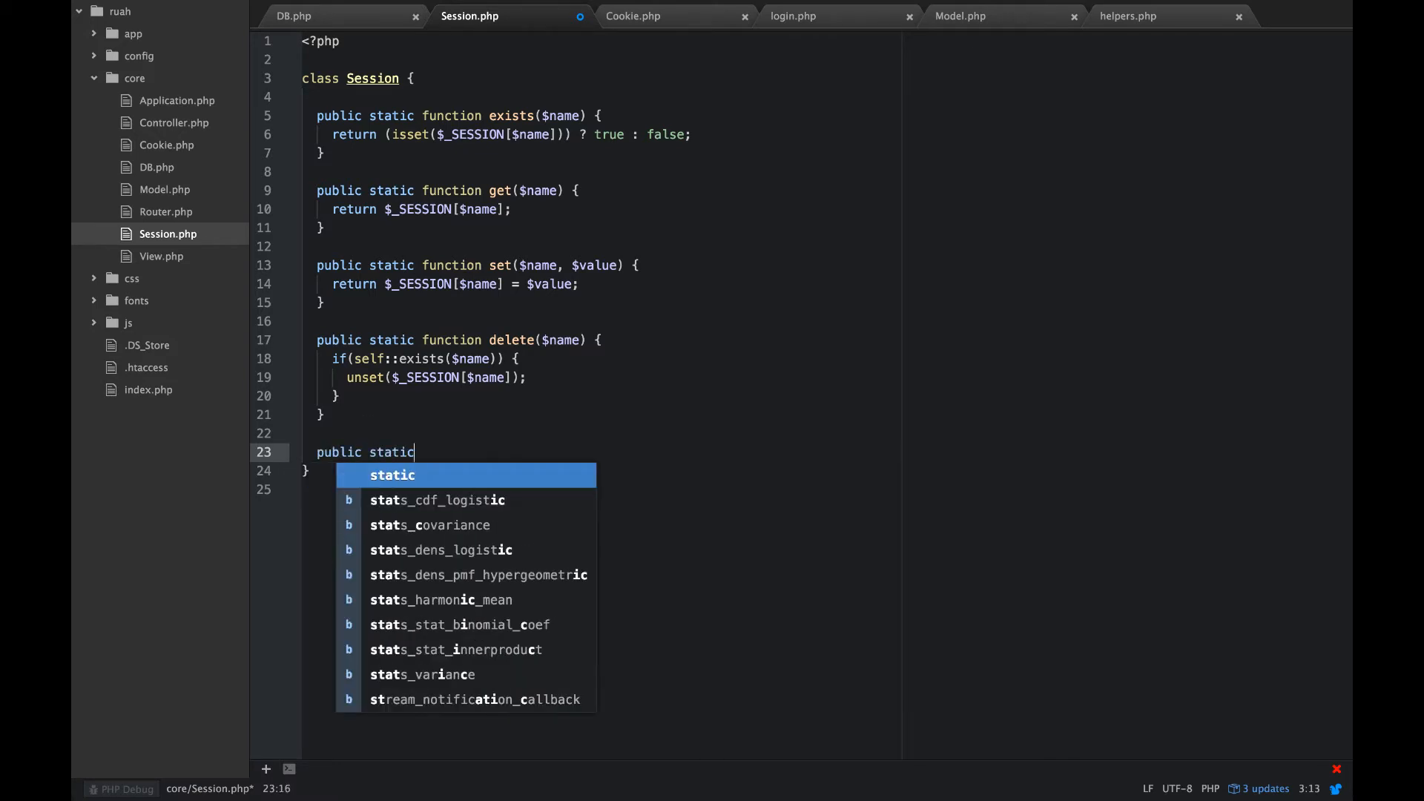
pyautogui.write('f')
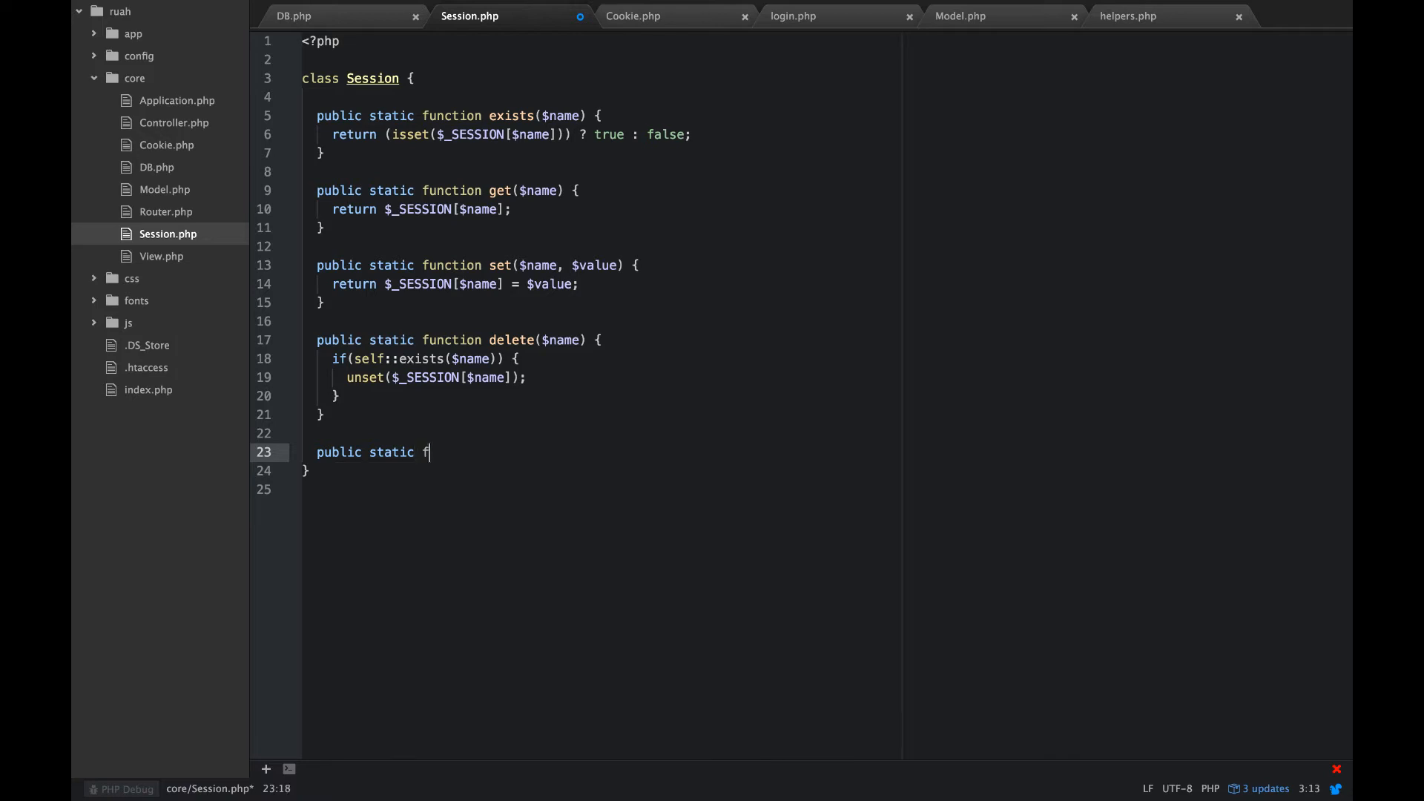
pyautogui.write('unction')
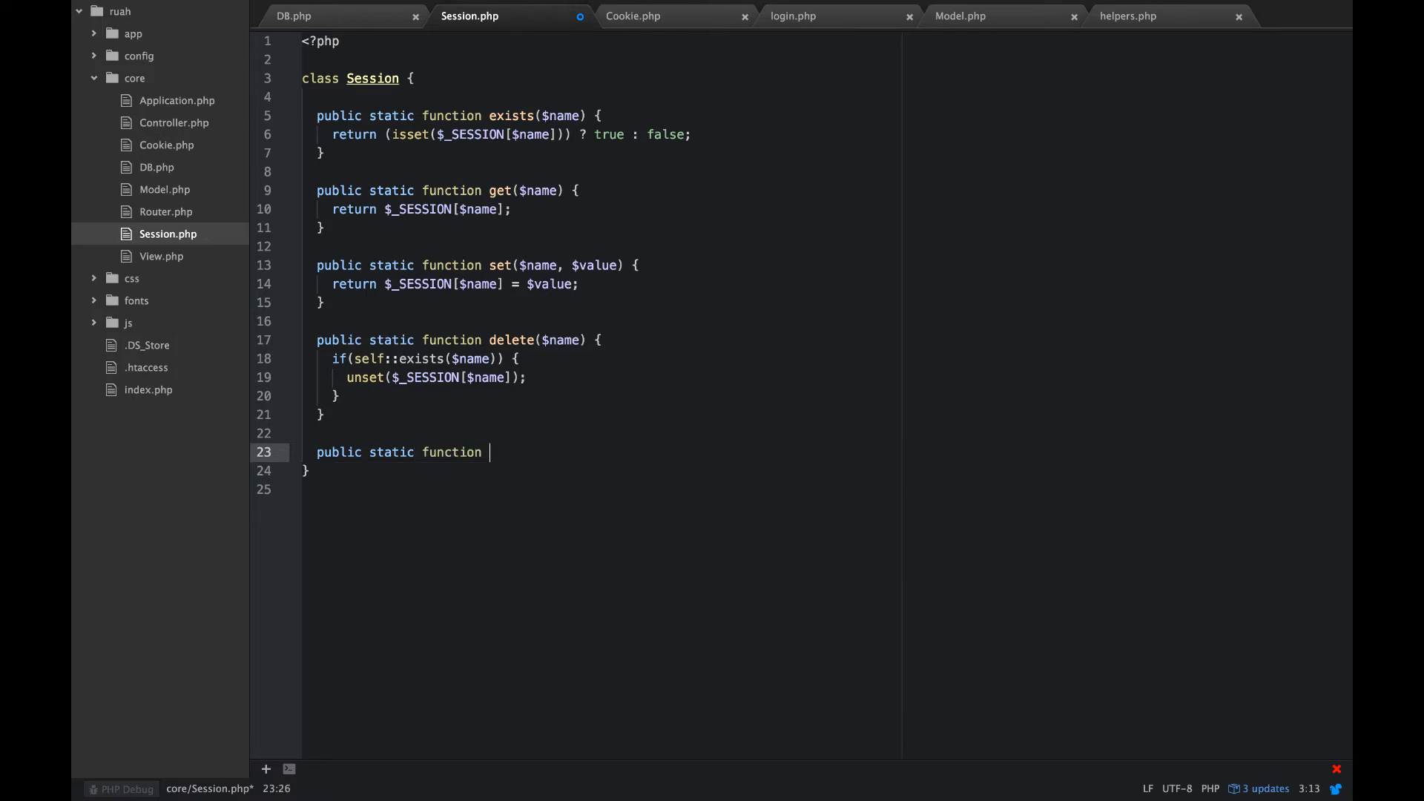
pyautogui.write('uag')
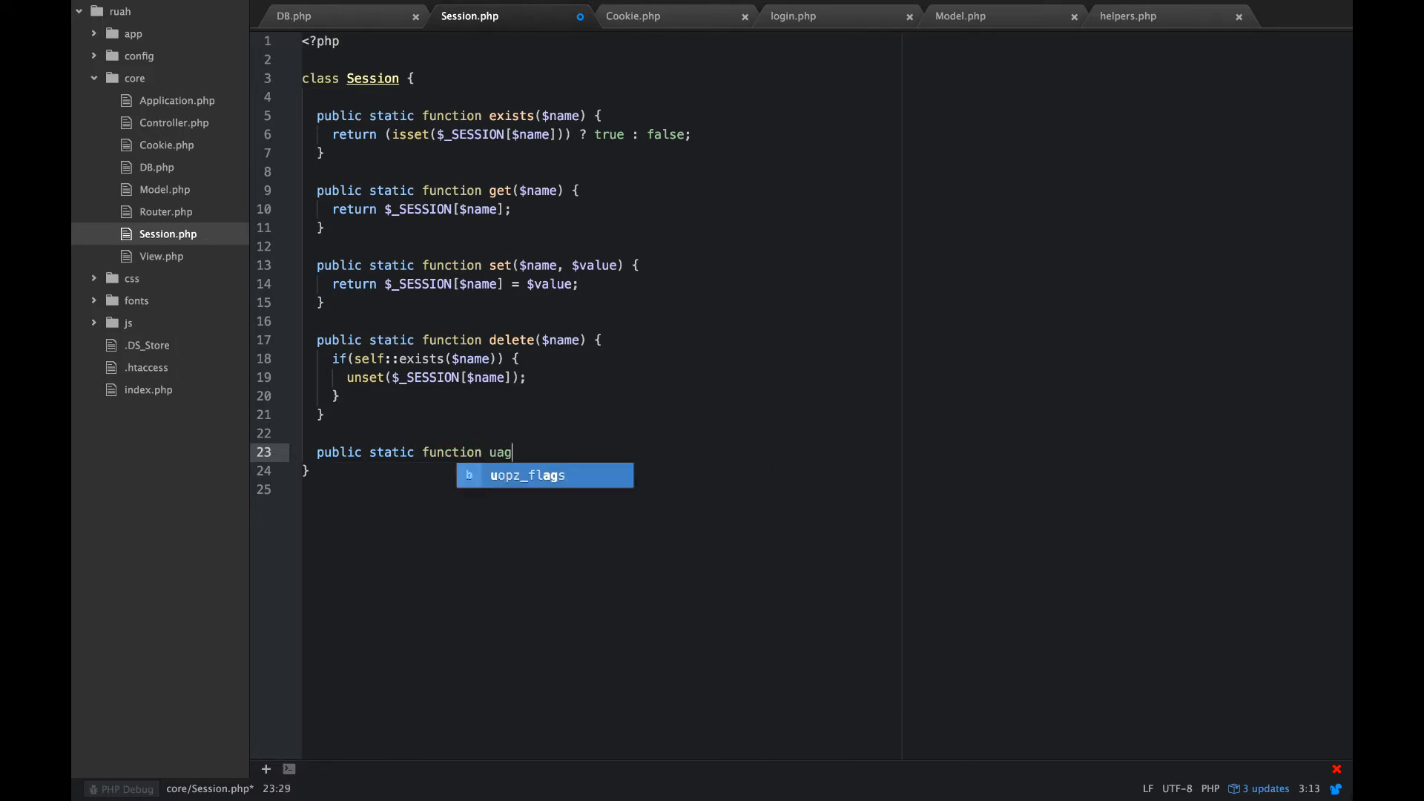
pyautogui.write('ent_no')
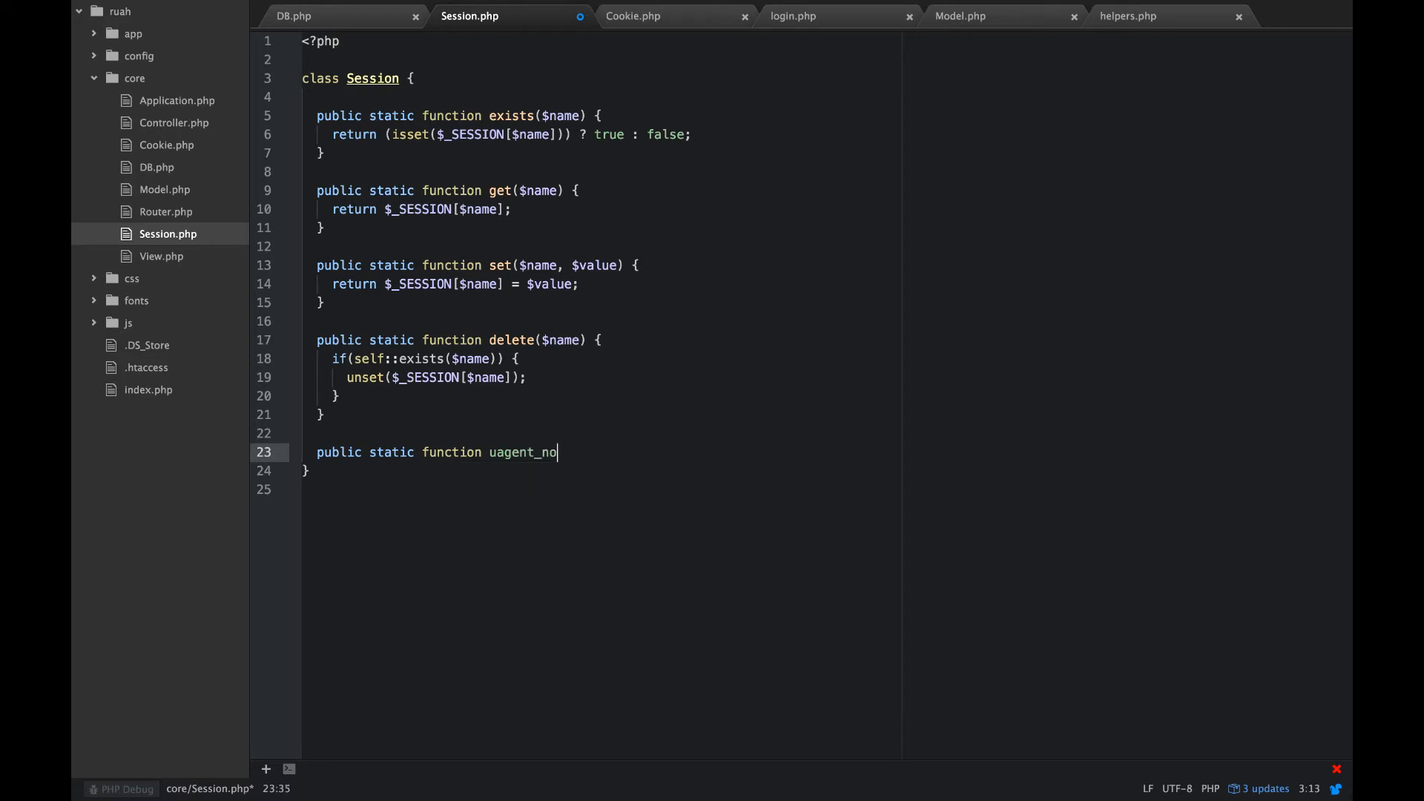
pyautogui.write('vers')
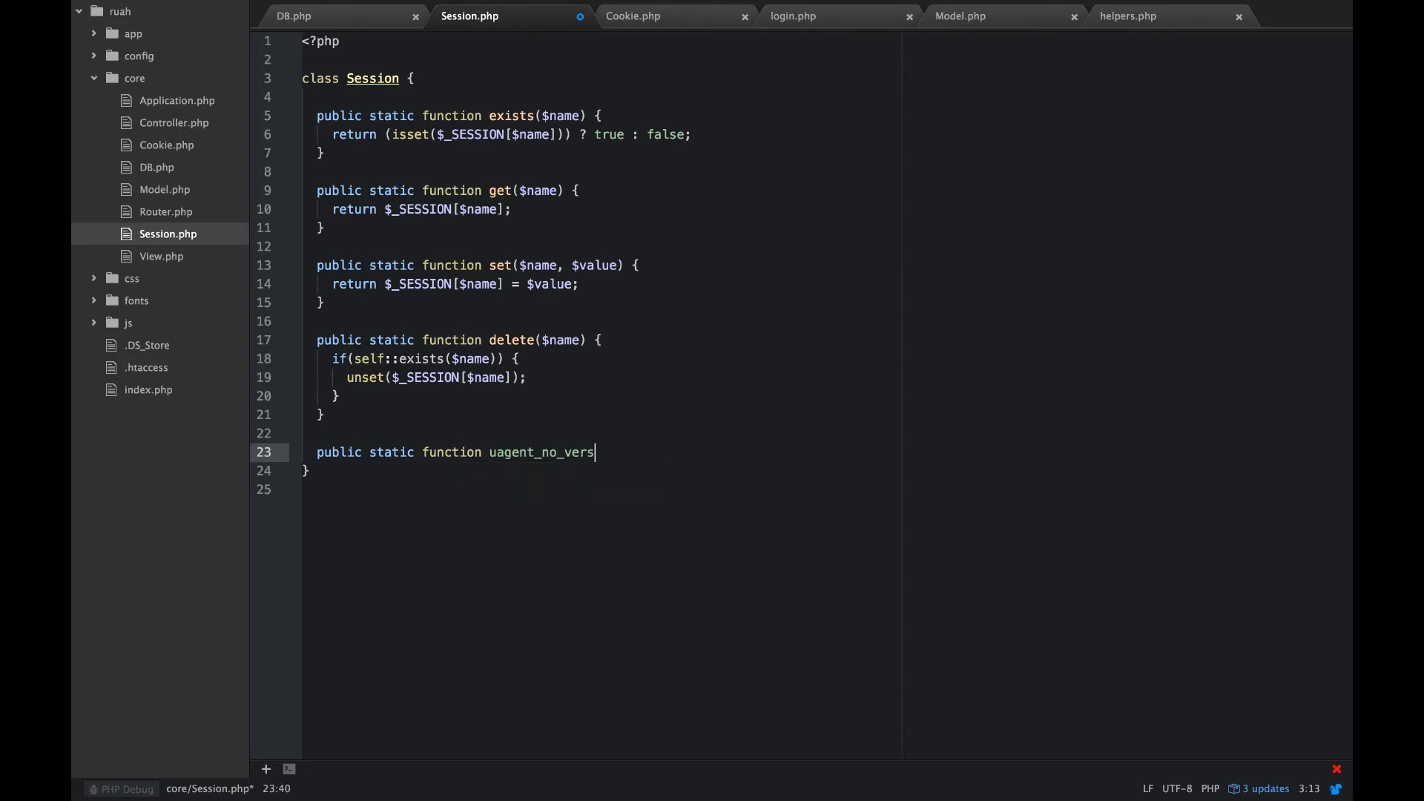
pyautogui.write('ion() {')
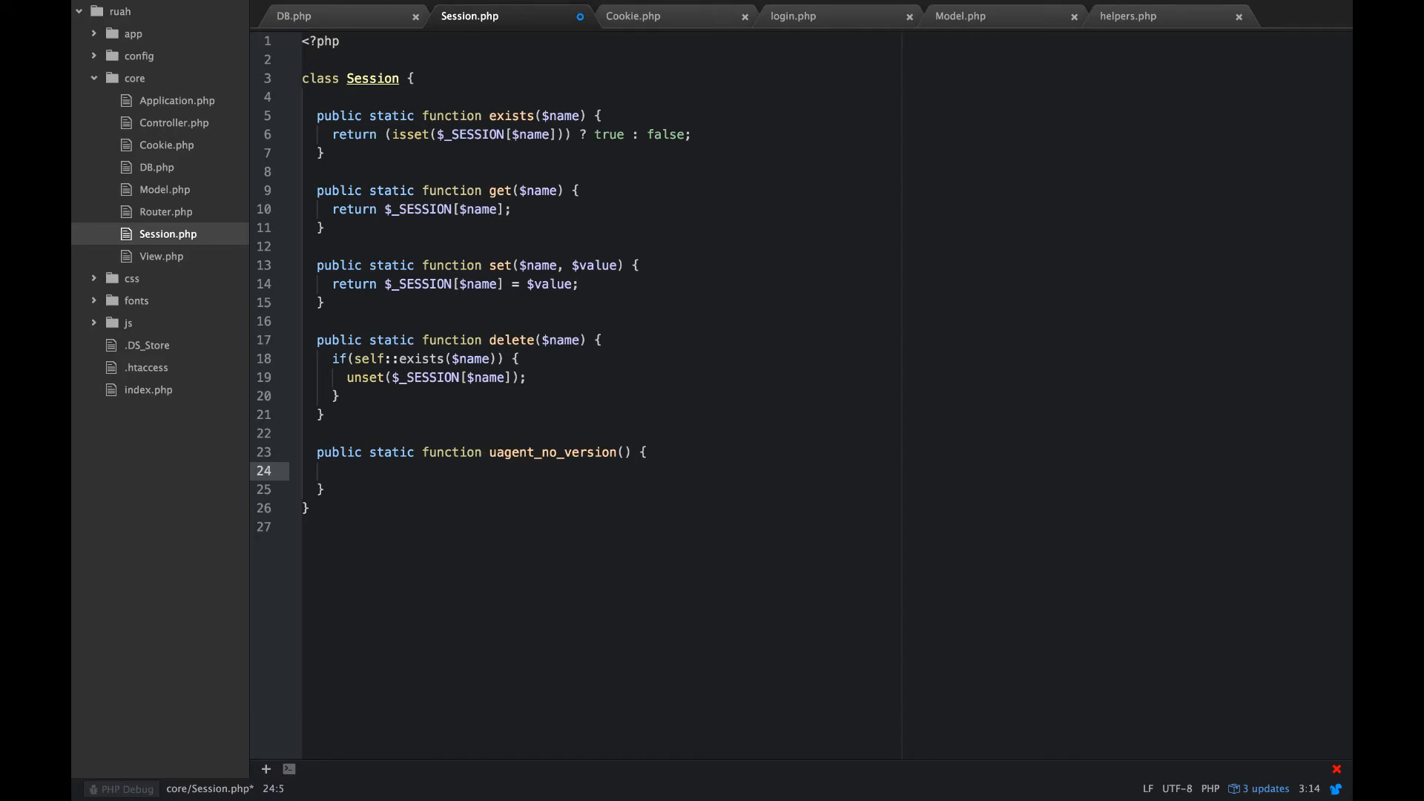
# Step: Assign $_SERVER['HTTP_USER_AGENT'] to $uagent inside uagent_no_version
pyautogui.write('$')
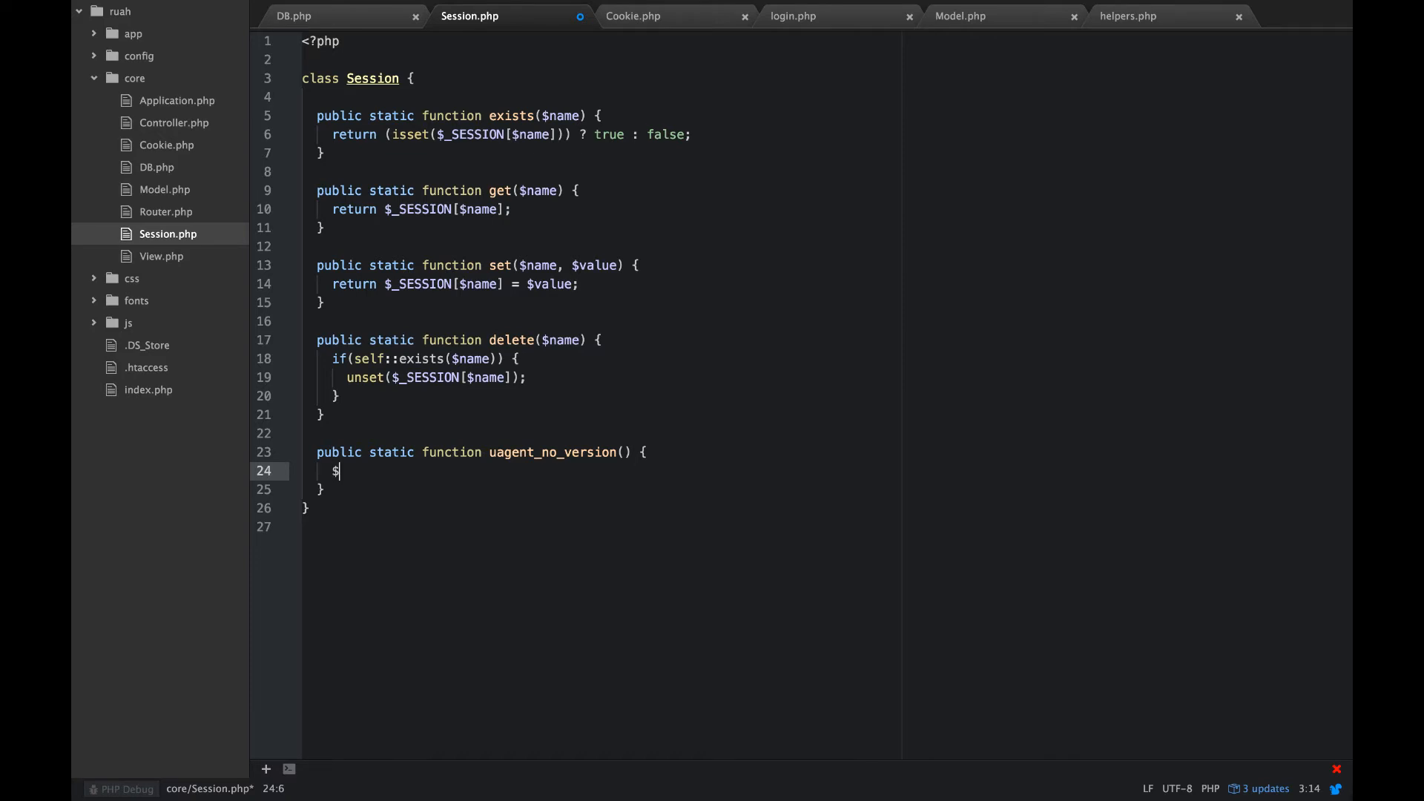
pyautogui.write('uagent')
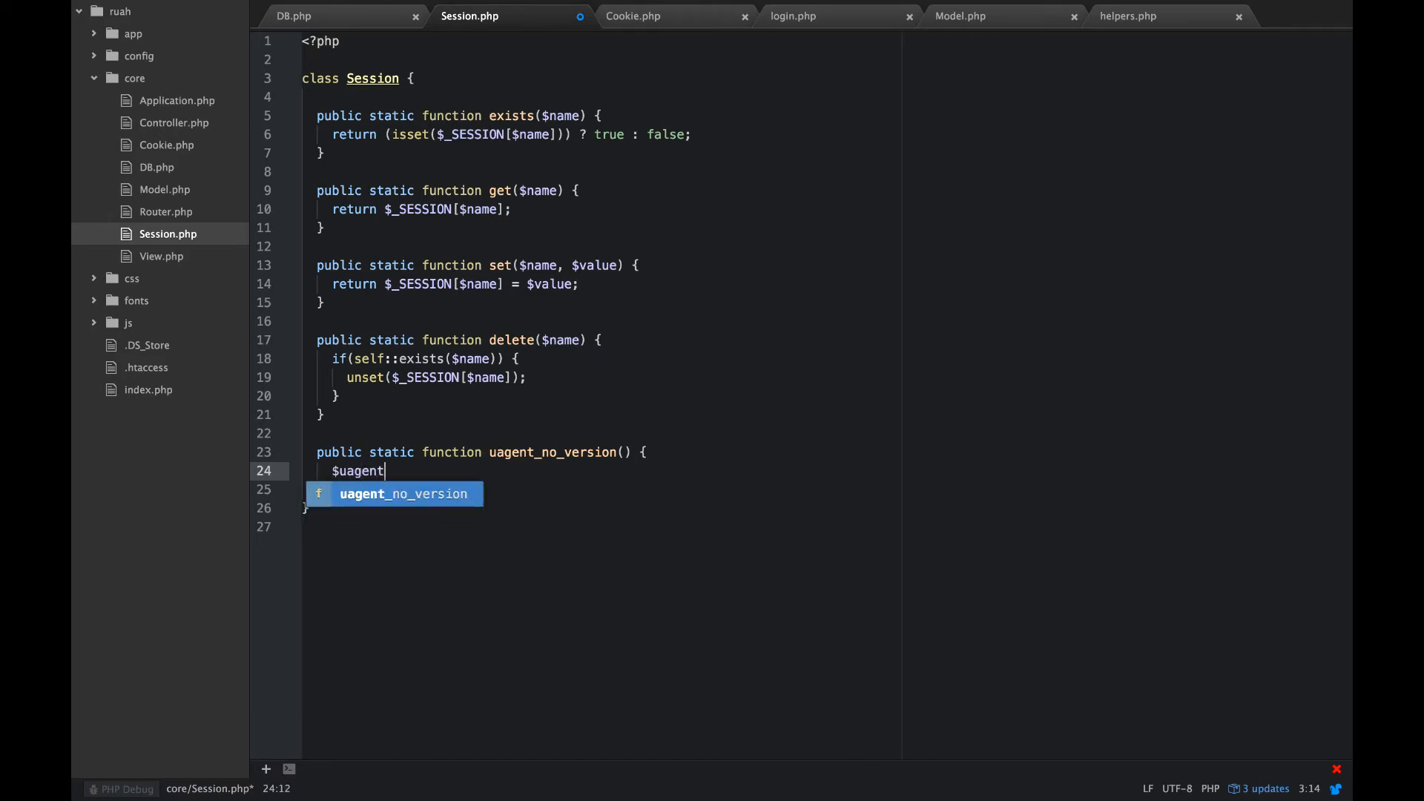
pyautogui.write('=')
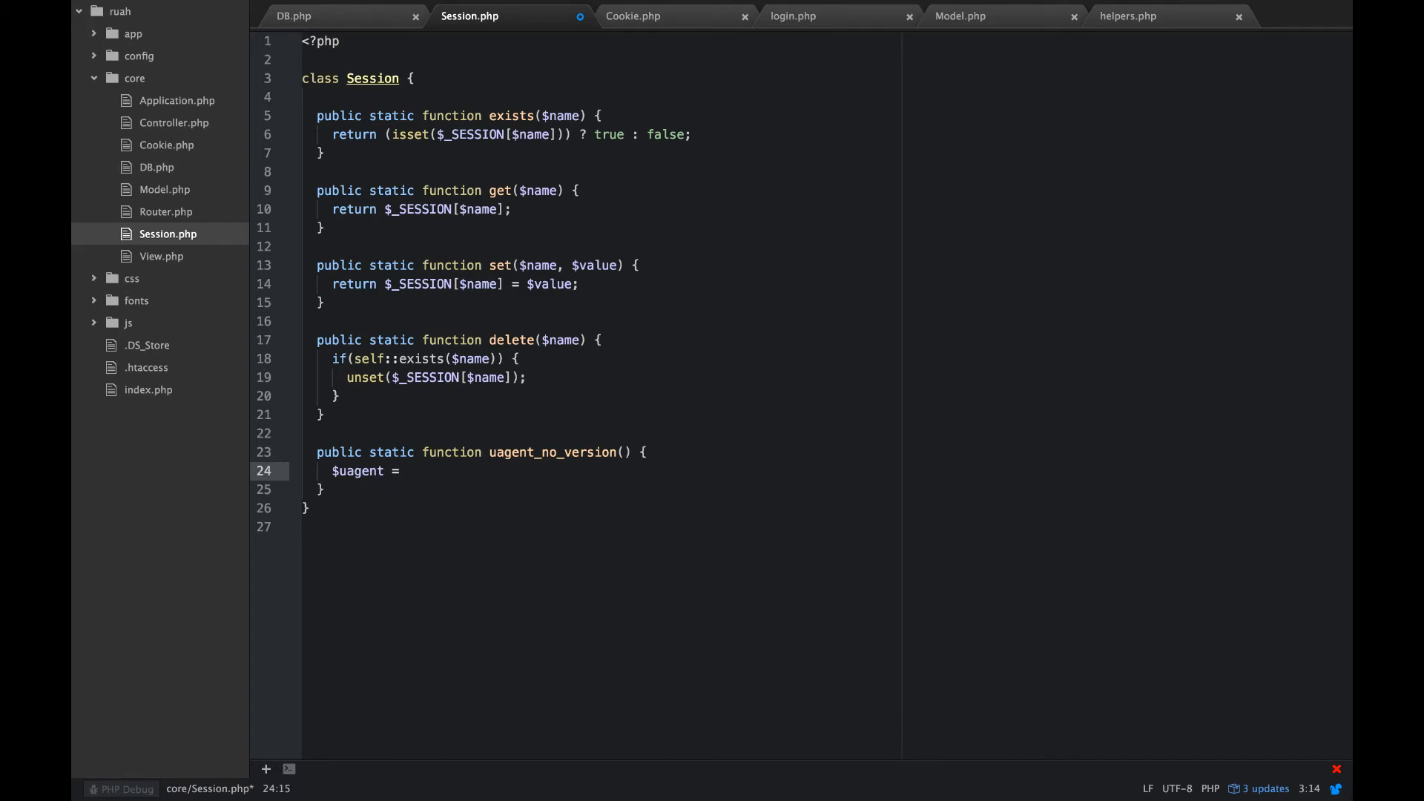
pyautogui.write('$_SESSION')
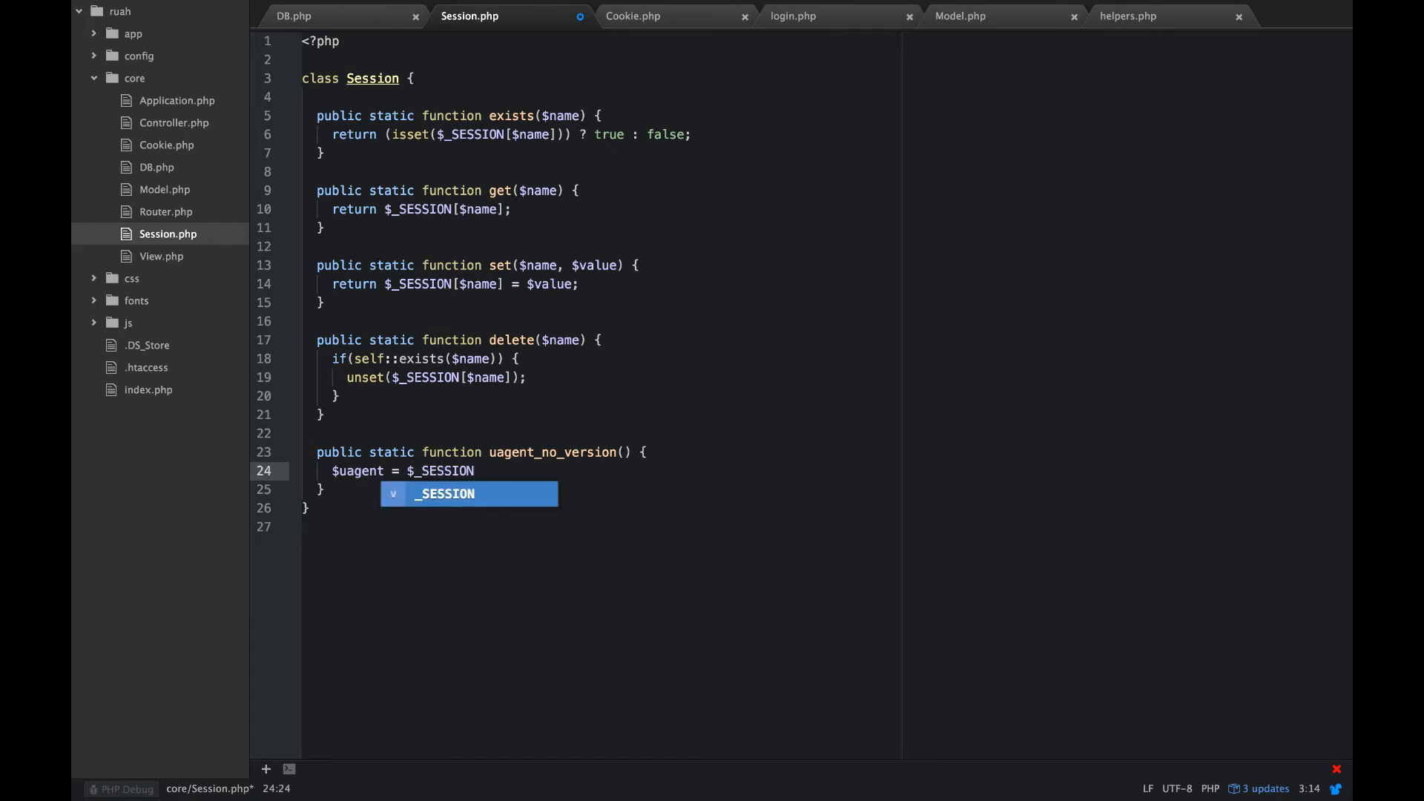
pyautogui.write("['HTTP")
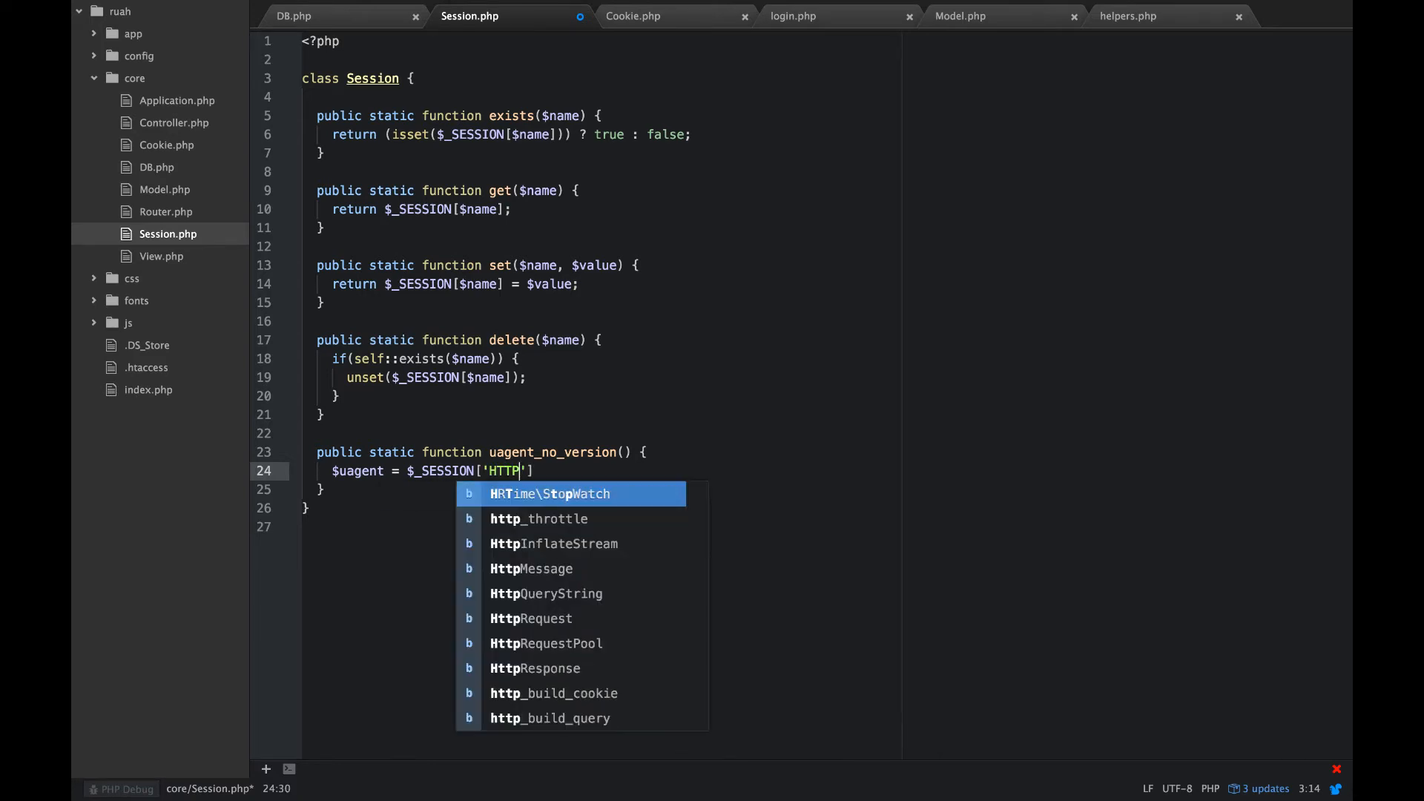
pyautogui.write('_USER')
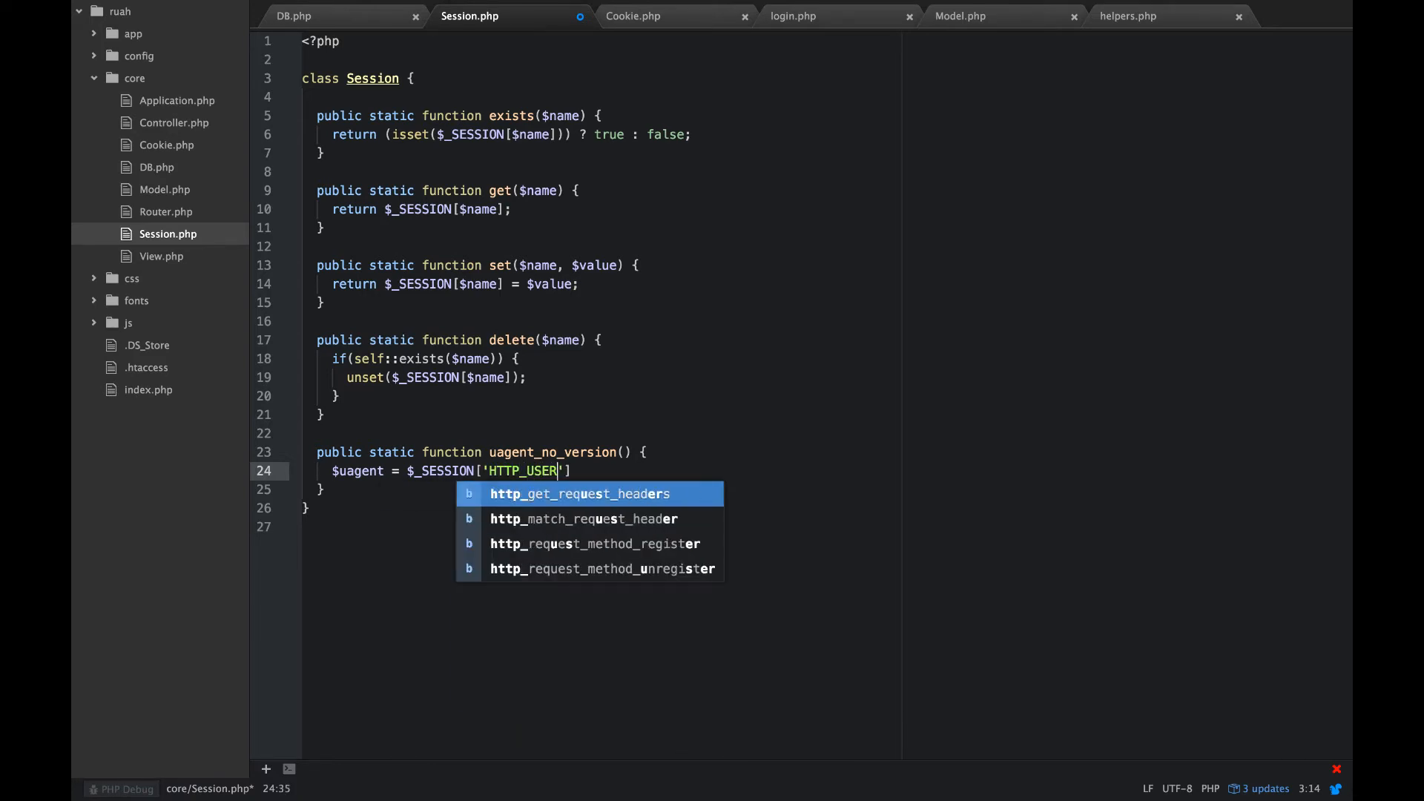
pyautogui.write('_A')
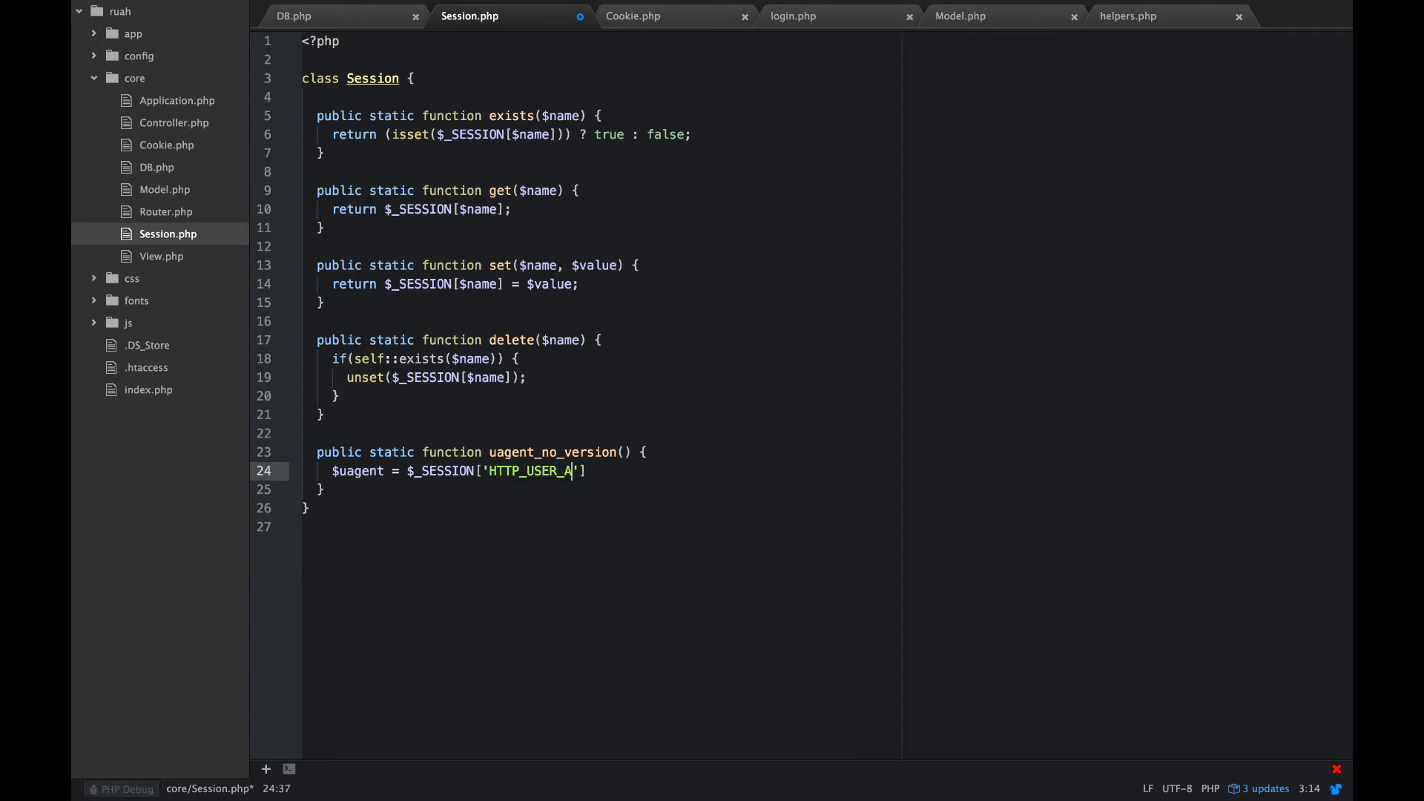
pyautogui.write('GER')
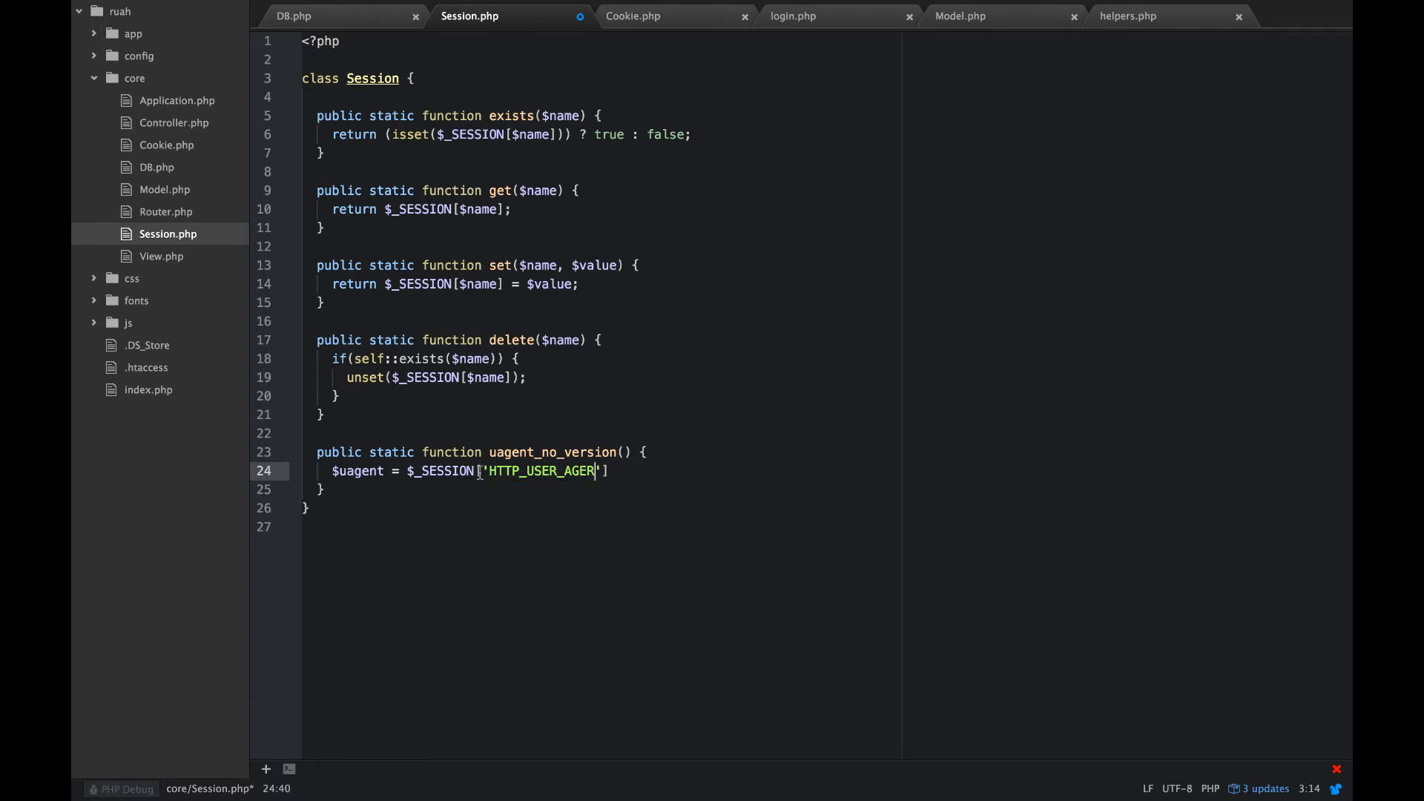
pyautogui.write('T')
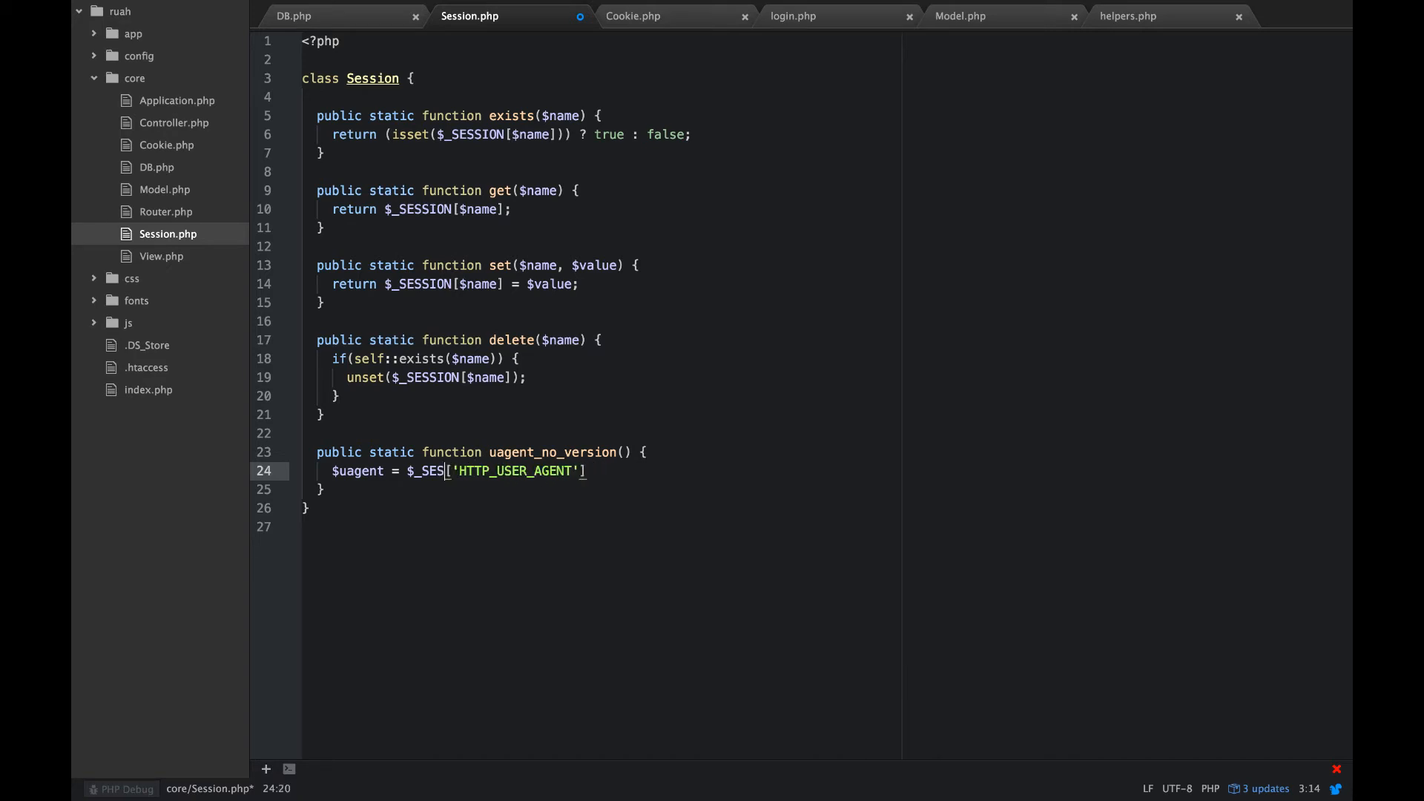
pyautogui.write('RVER')
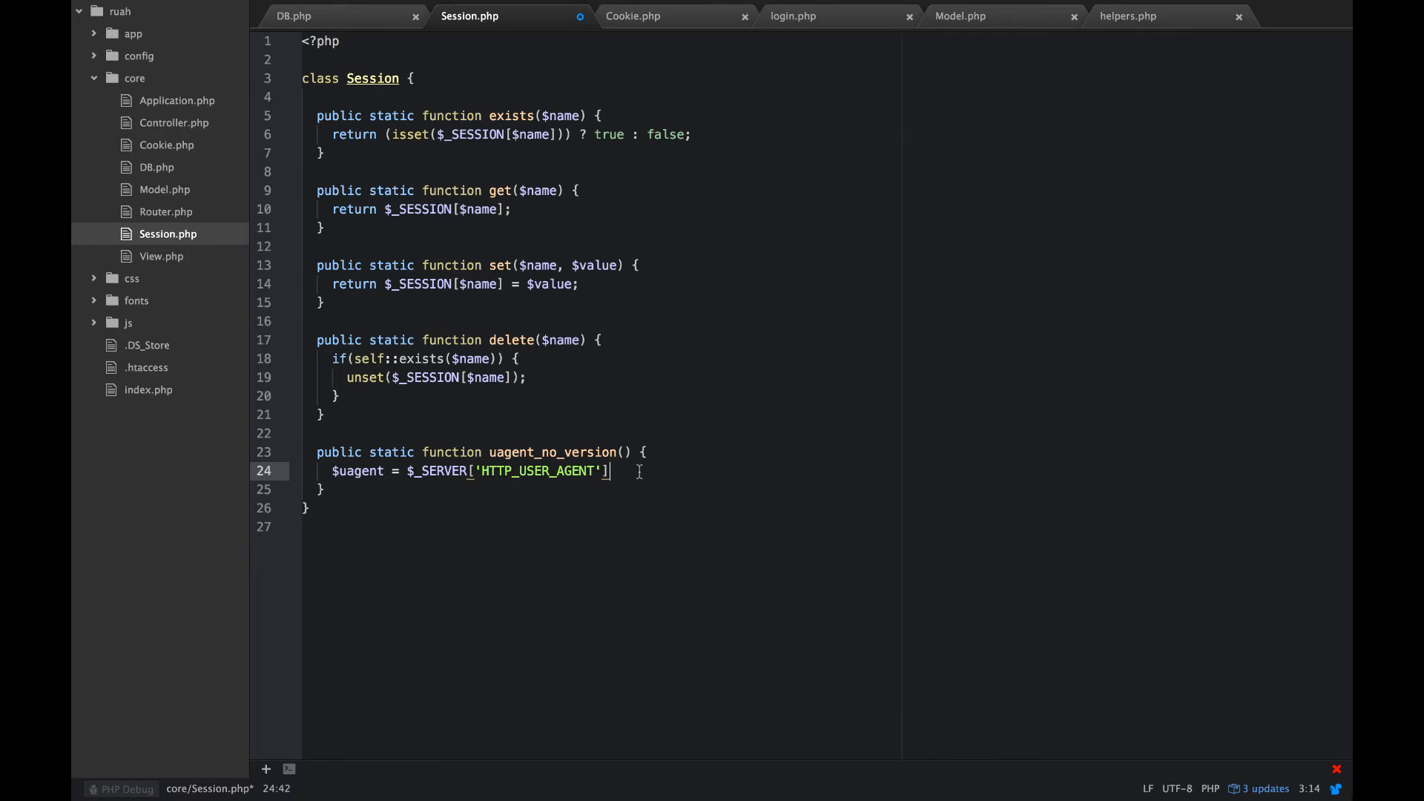
pyautogui.write(';')
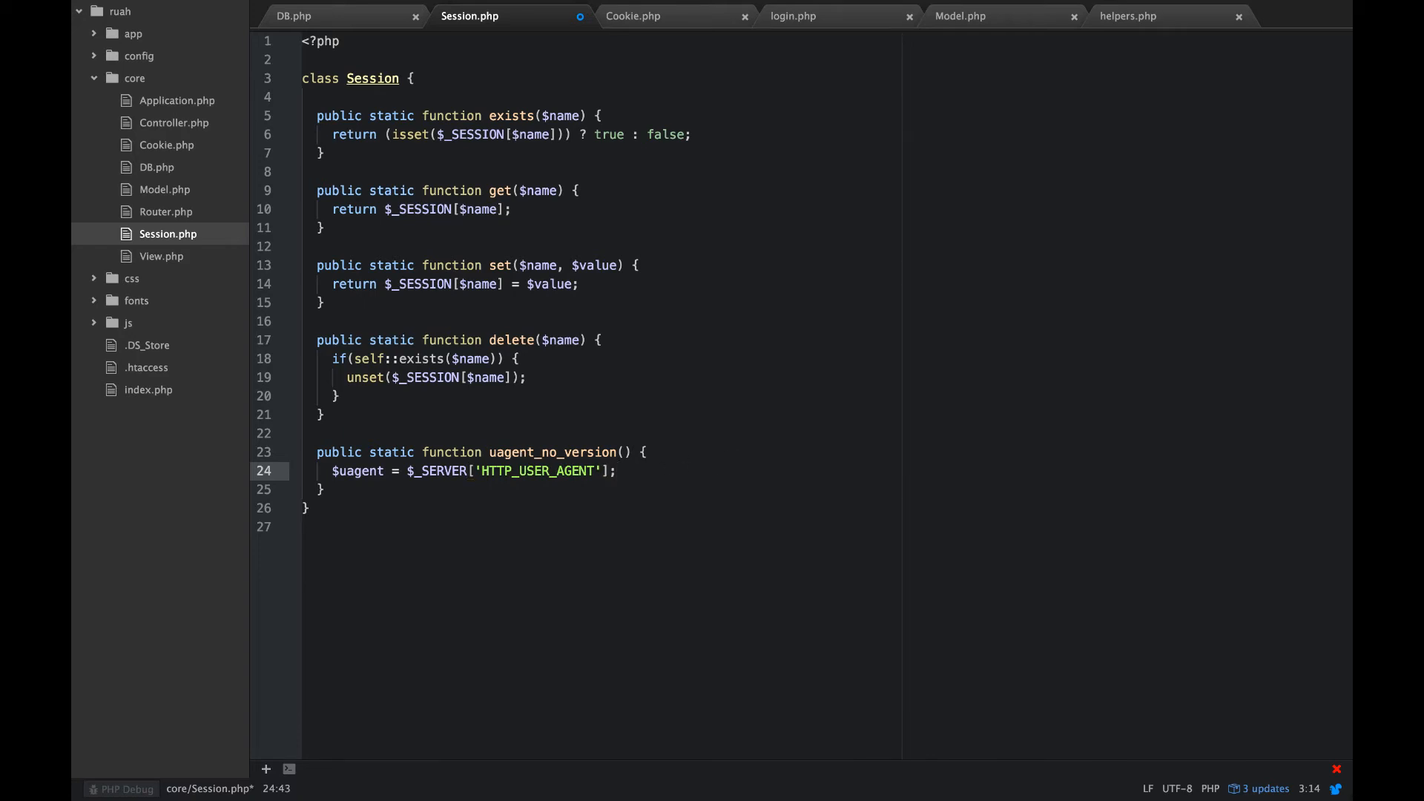
# Step: Return $uagent from the function and save Session.php
pyautogui.write('RE')
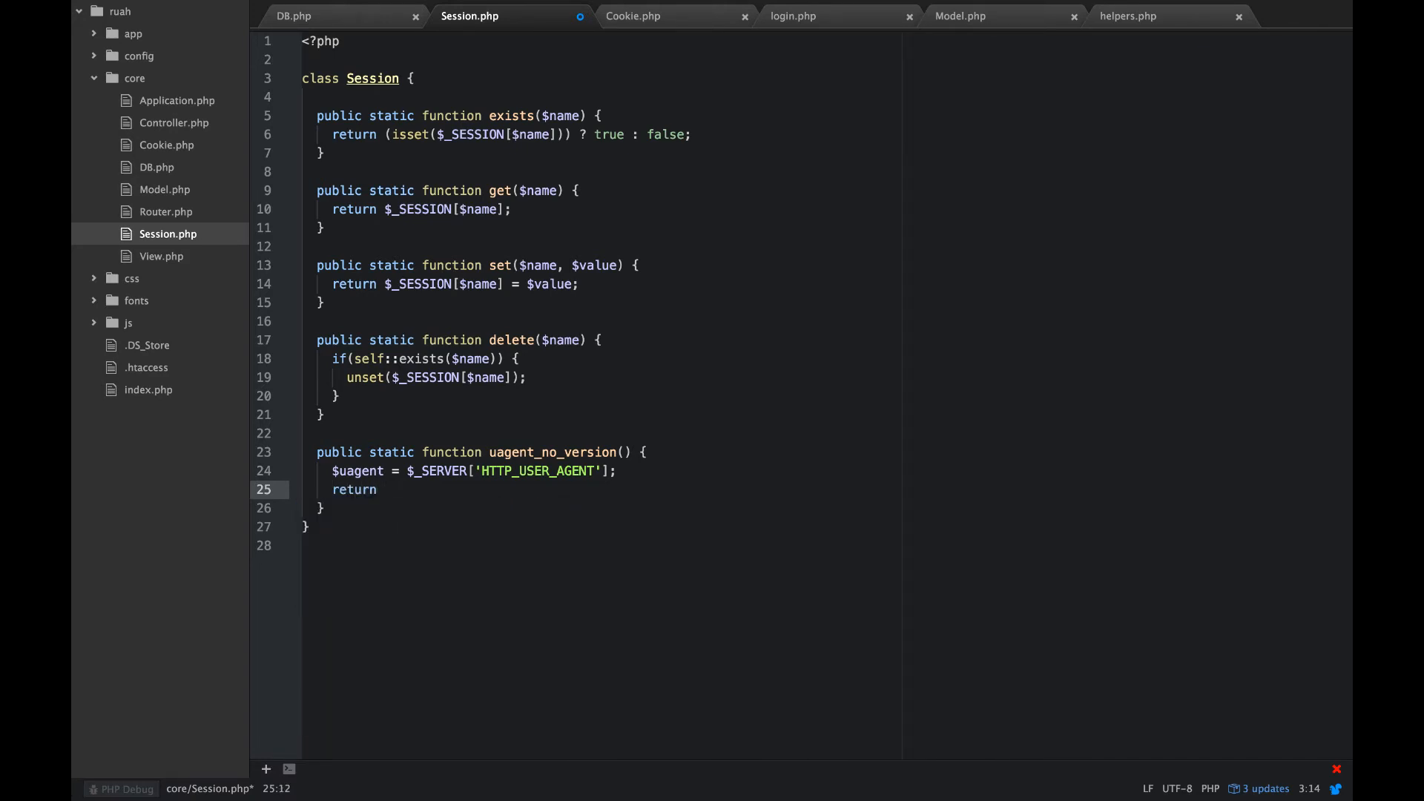
pyautogui.write('$uagent')
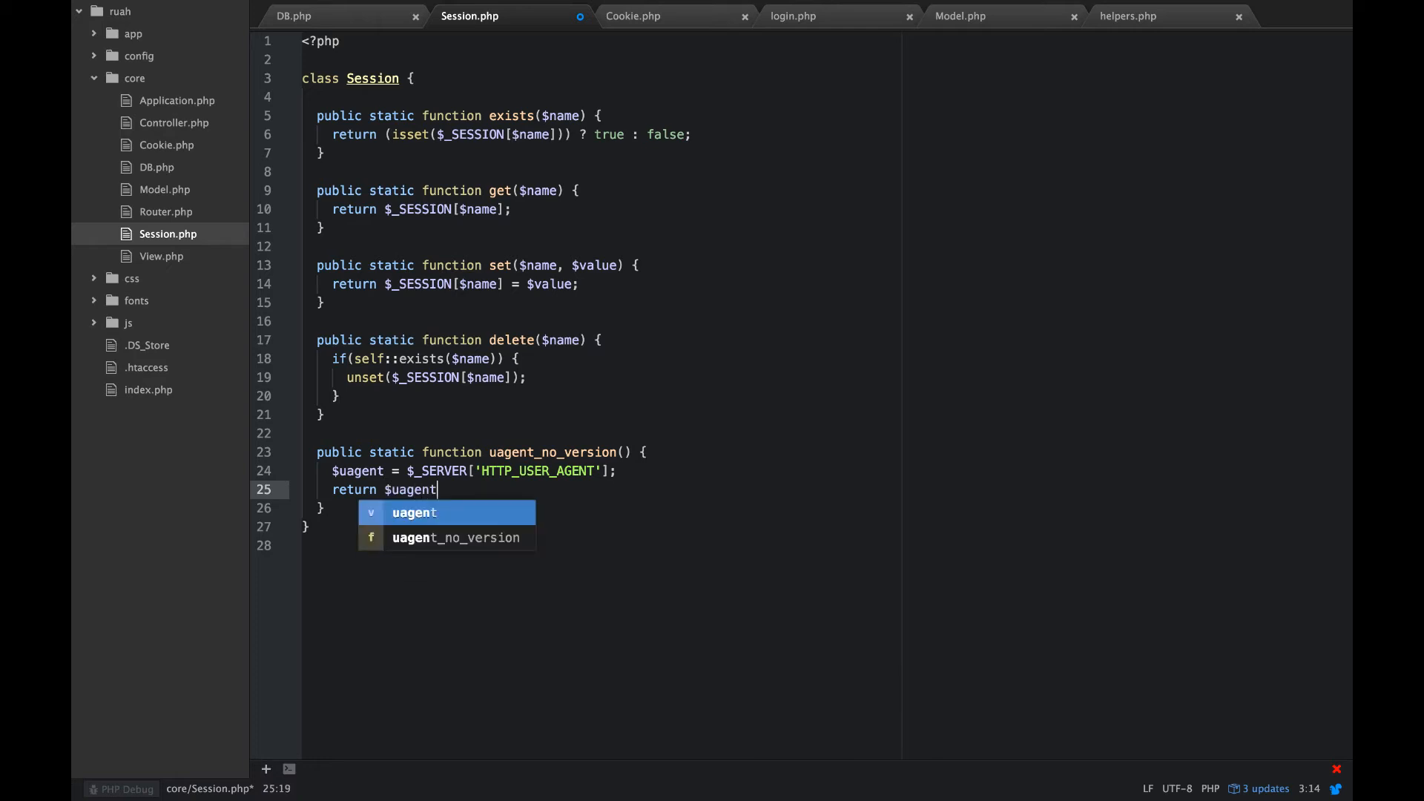
pyautogui.write(';')
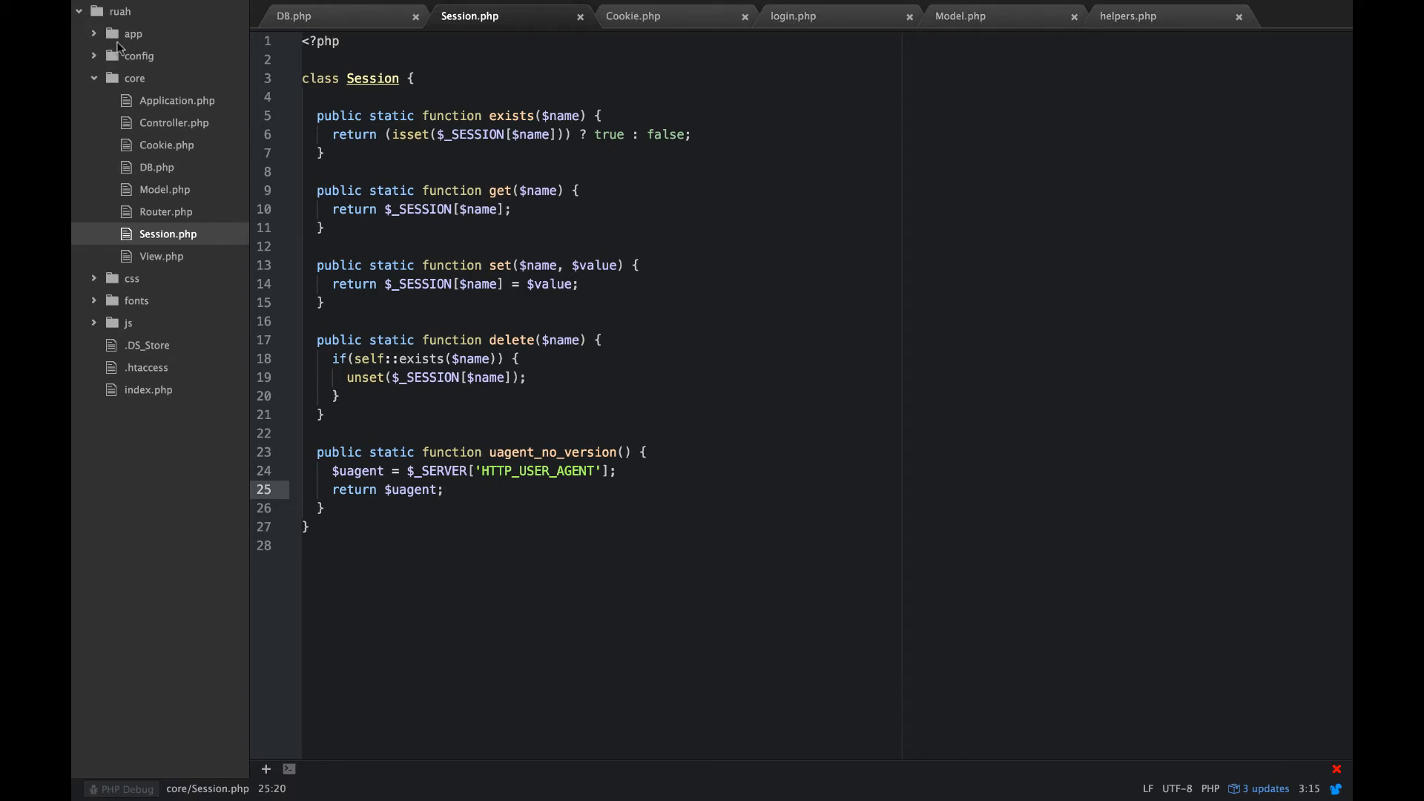
# Step: Open app/controllers/Register.php and add a new line inside loginAction
pyautogui.click(132, 34)
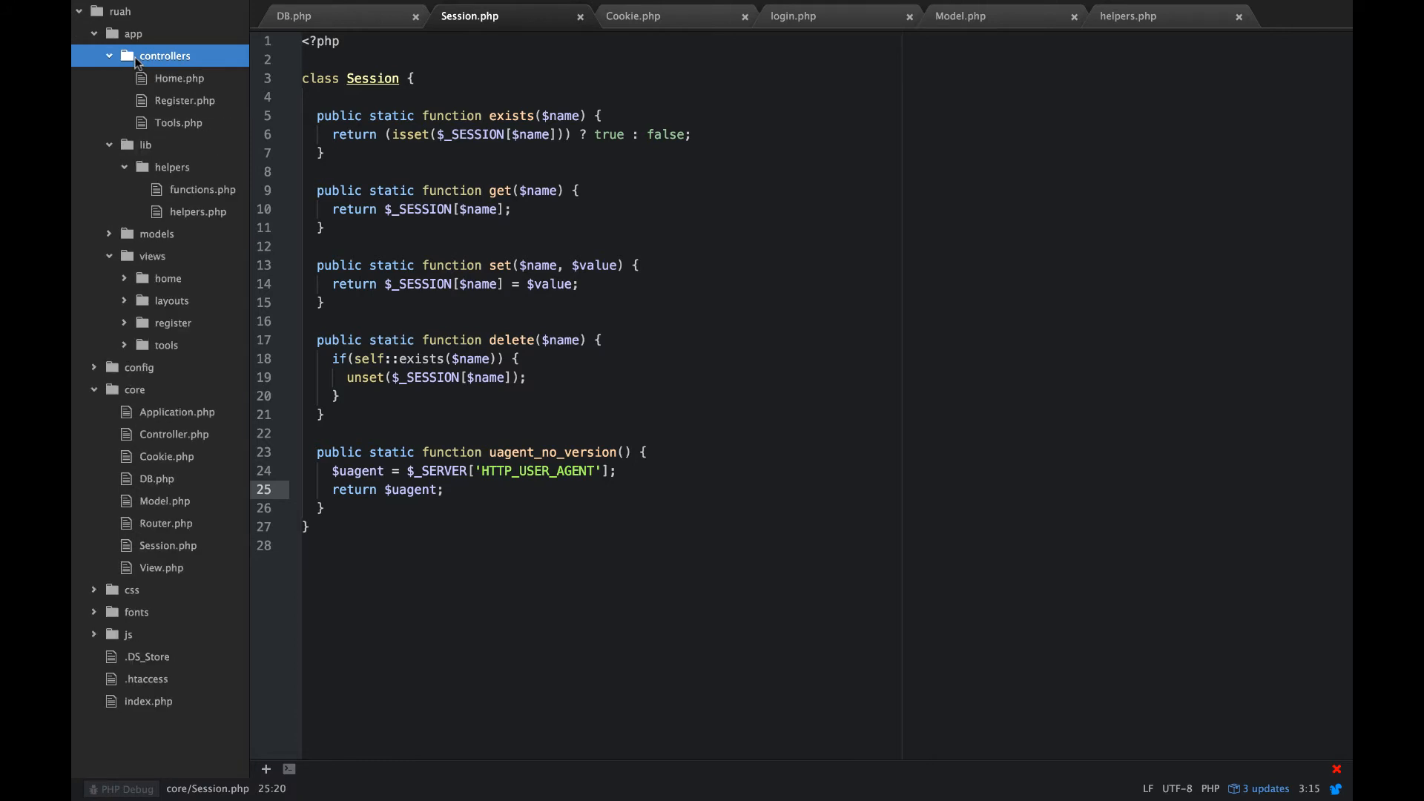
pyautogui.click(185, 100)
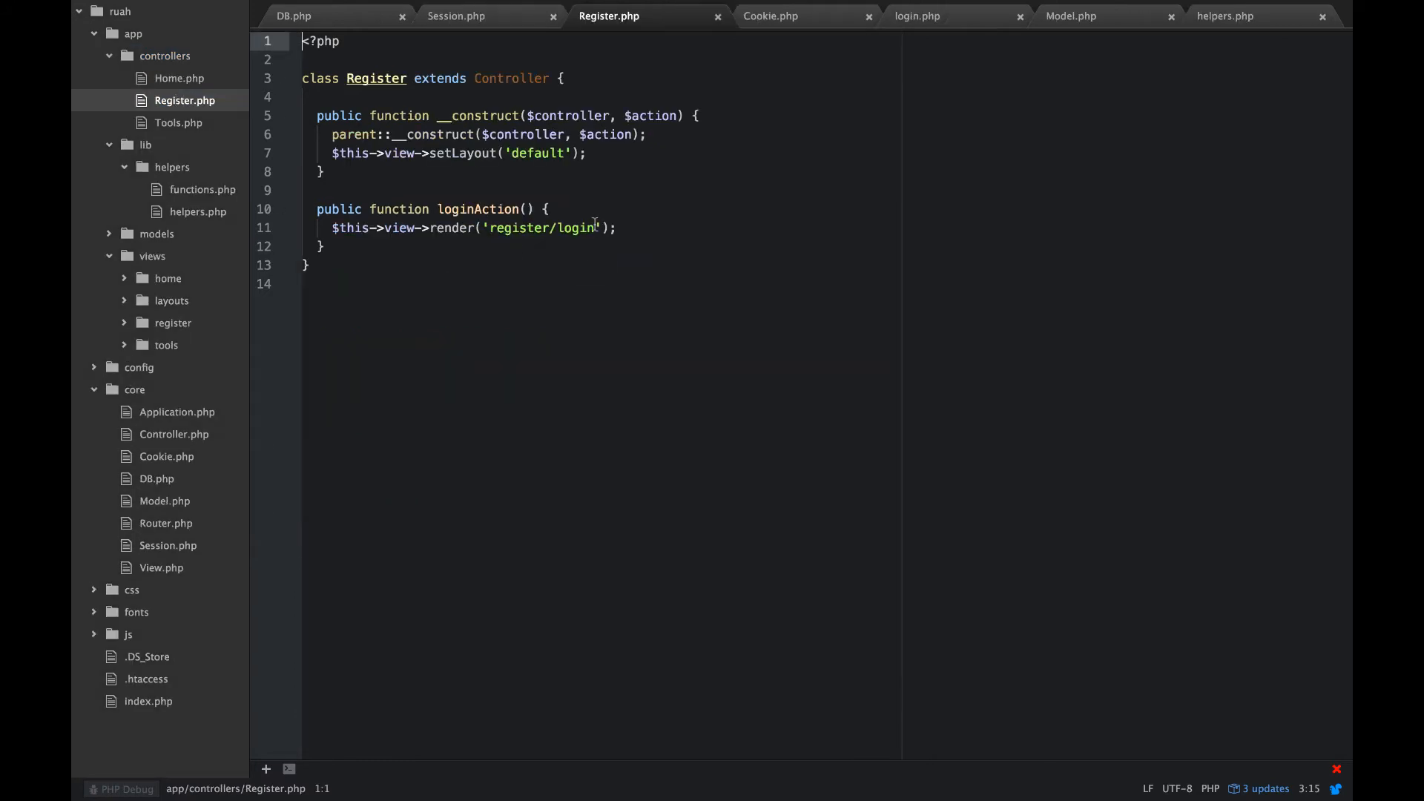
pyautogui.click(547, 209)
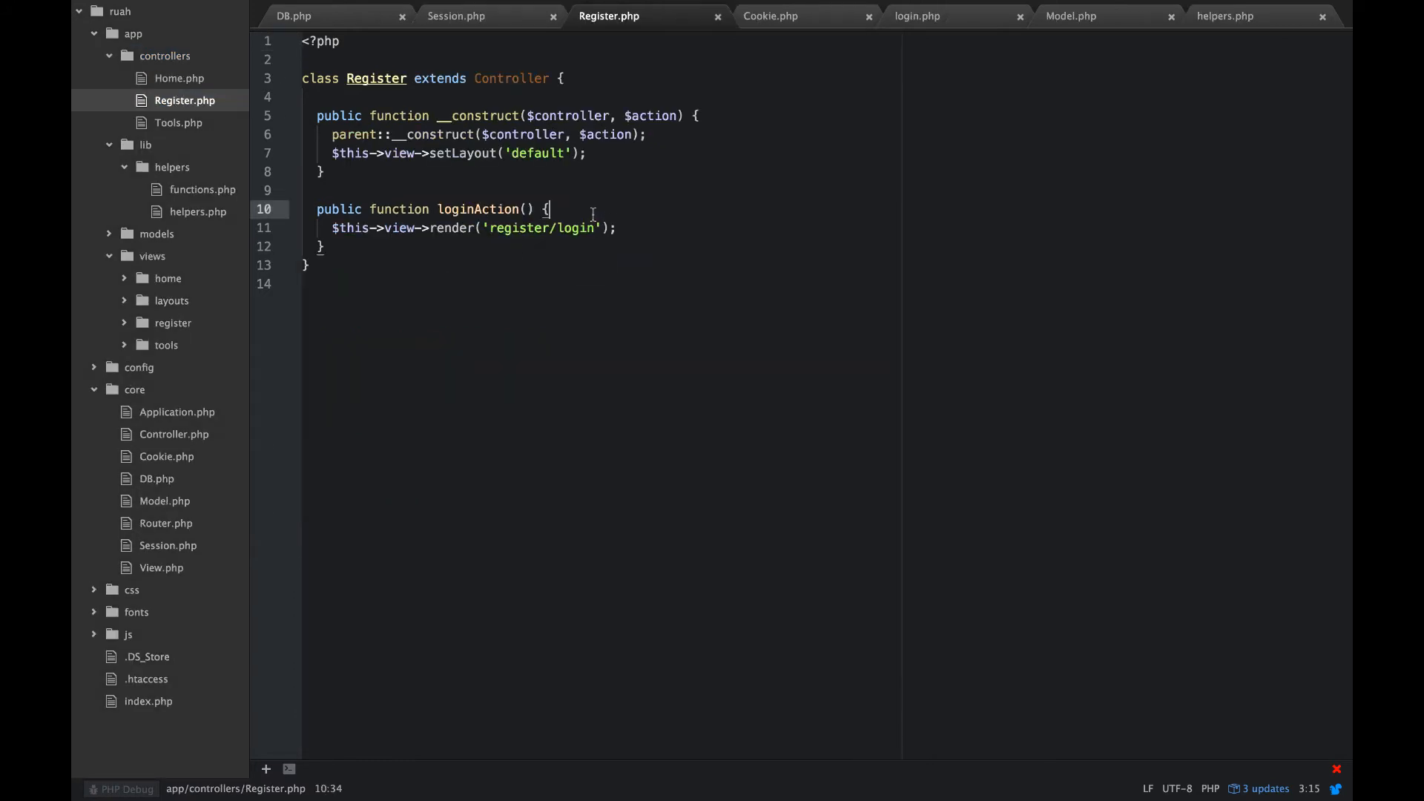
pyautogui.press('enter')
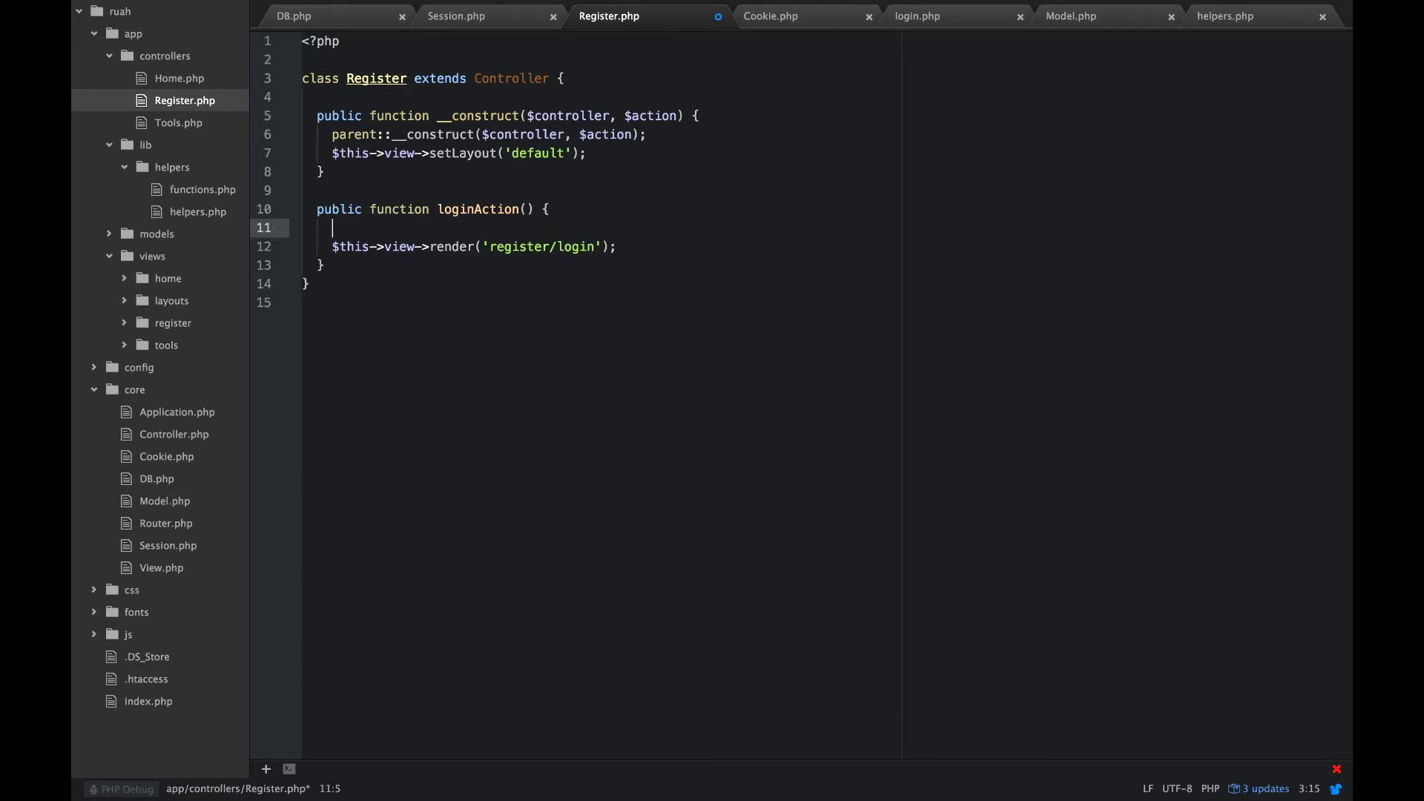
# Step: Write return Session::uagent_no_version() at the start of loginAction
pyautogui.write('return')
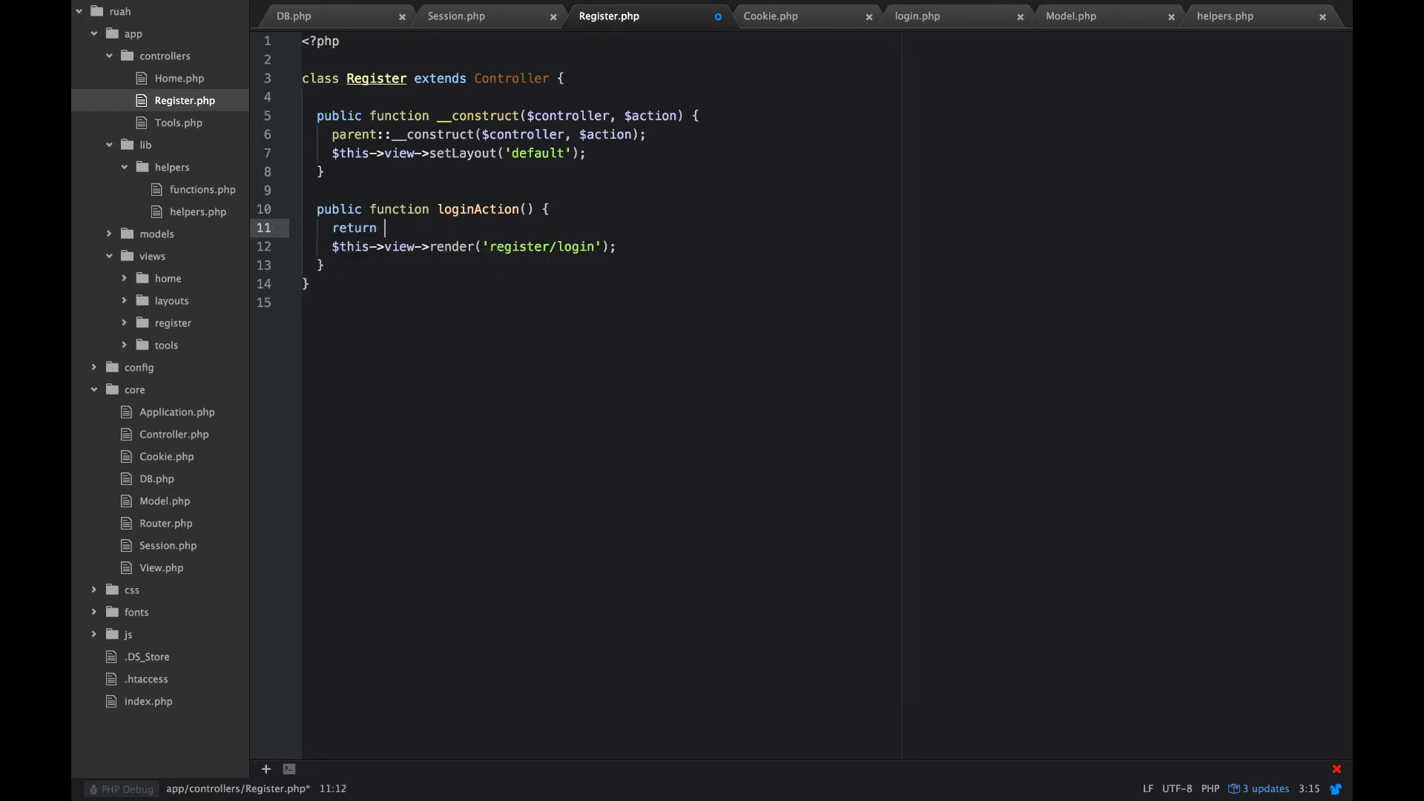
pyautogui.write('Sessions')
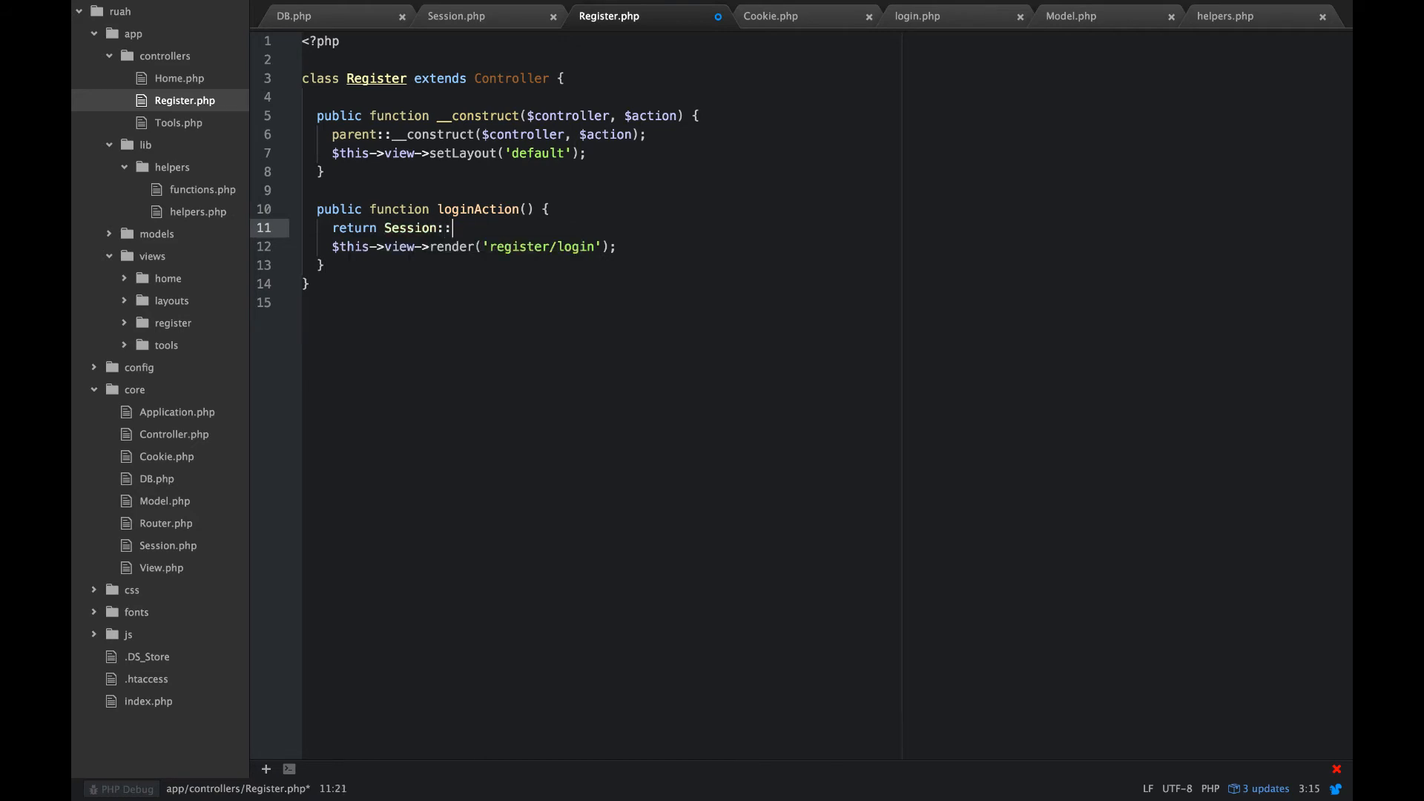
pyautogui.write('uagent')
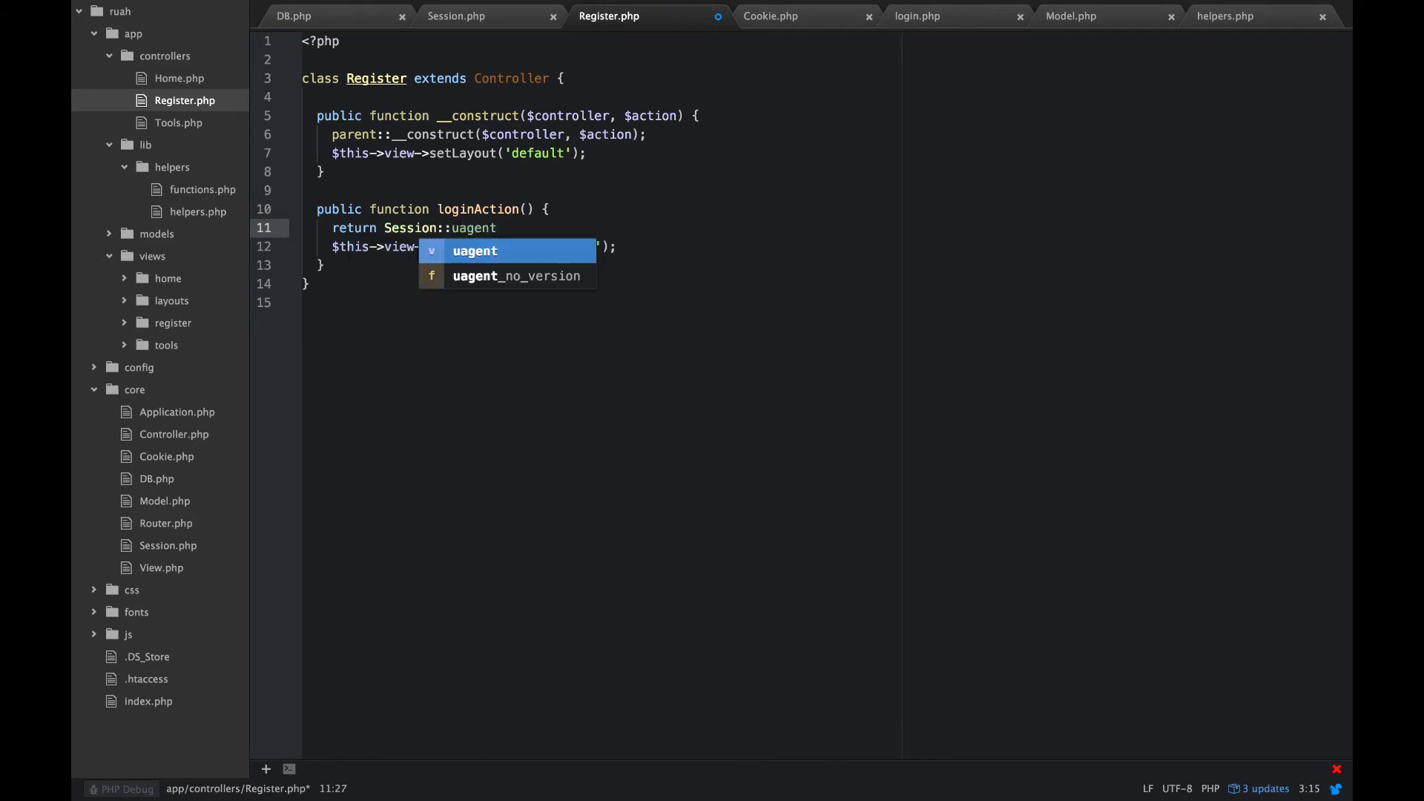
pyautogui.write('_no_version')
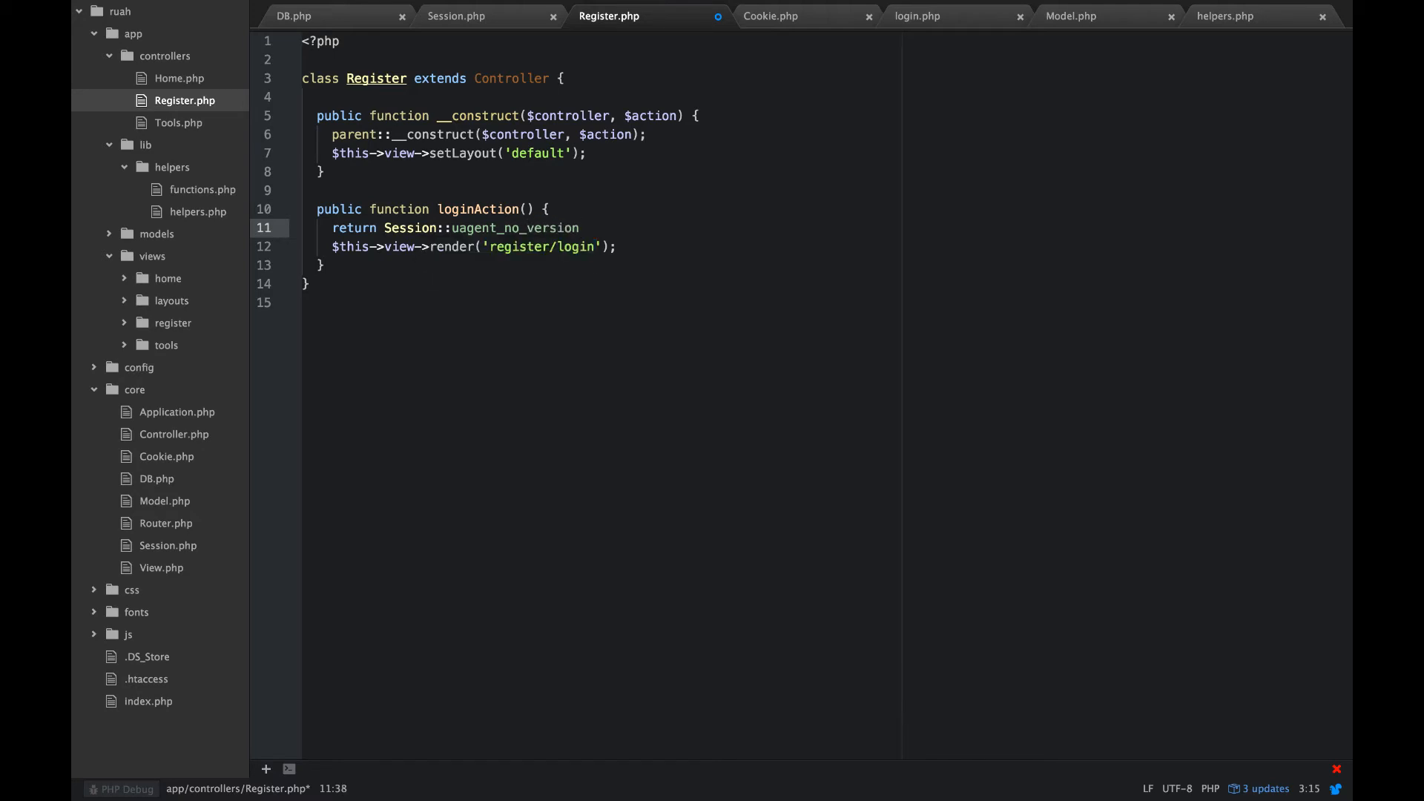
pyautogui.write('()')
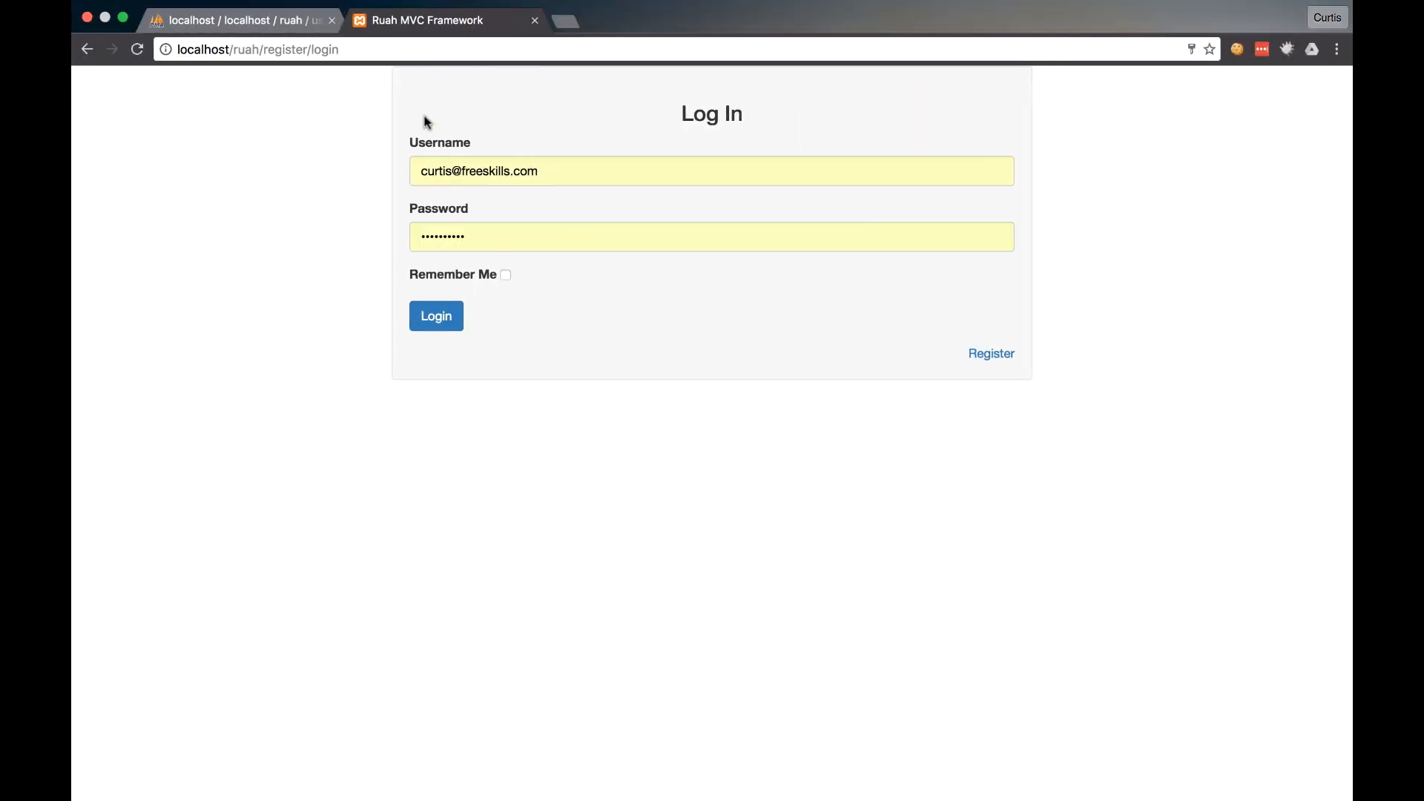
# Step: Follow the echo in loginAction with die(), then inspect user-agent version numbers in Chrome
pyautogui.click(436, 316)
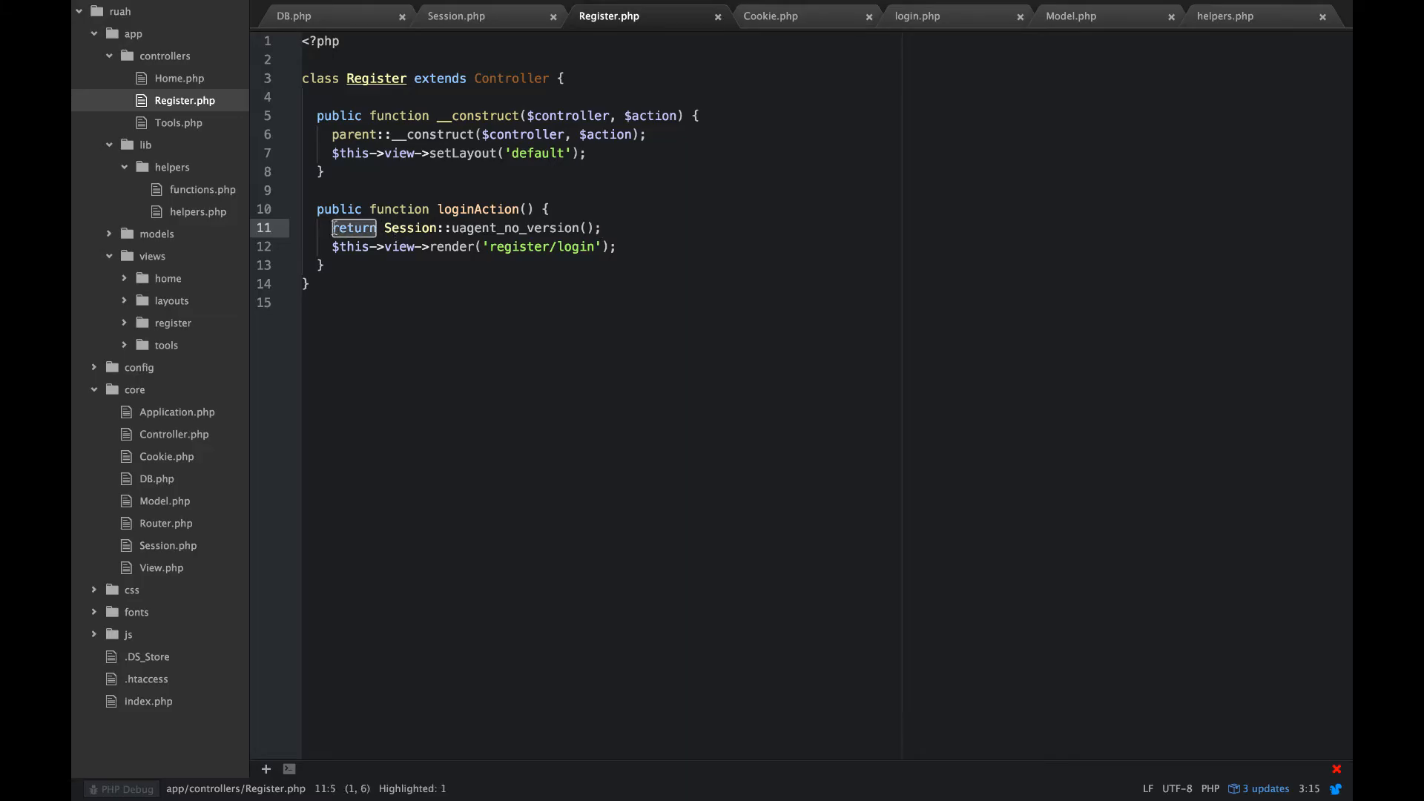
pyautogui.write('e')
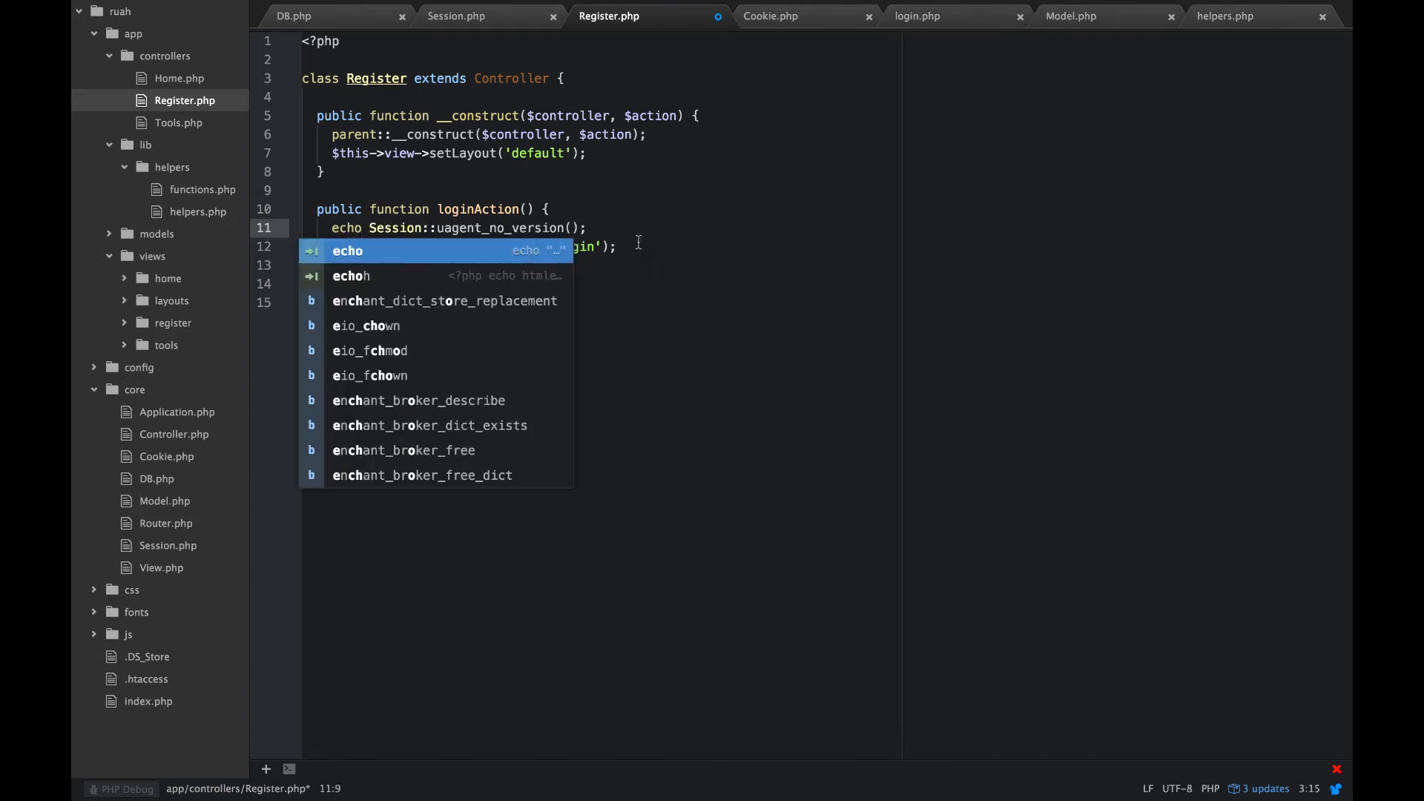
pyautogui.write('die()')
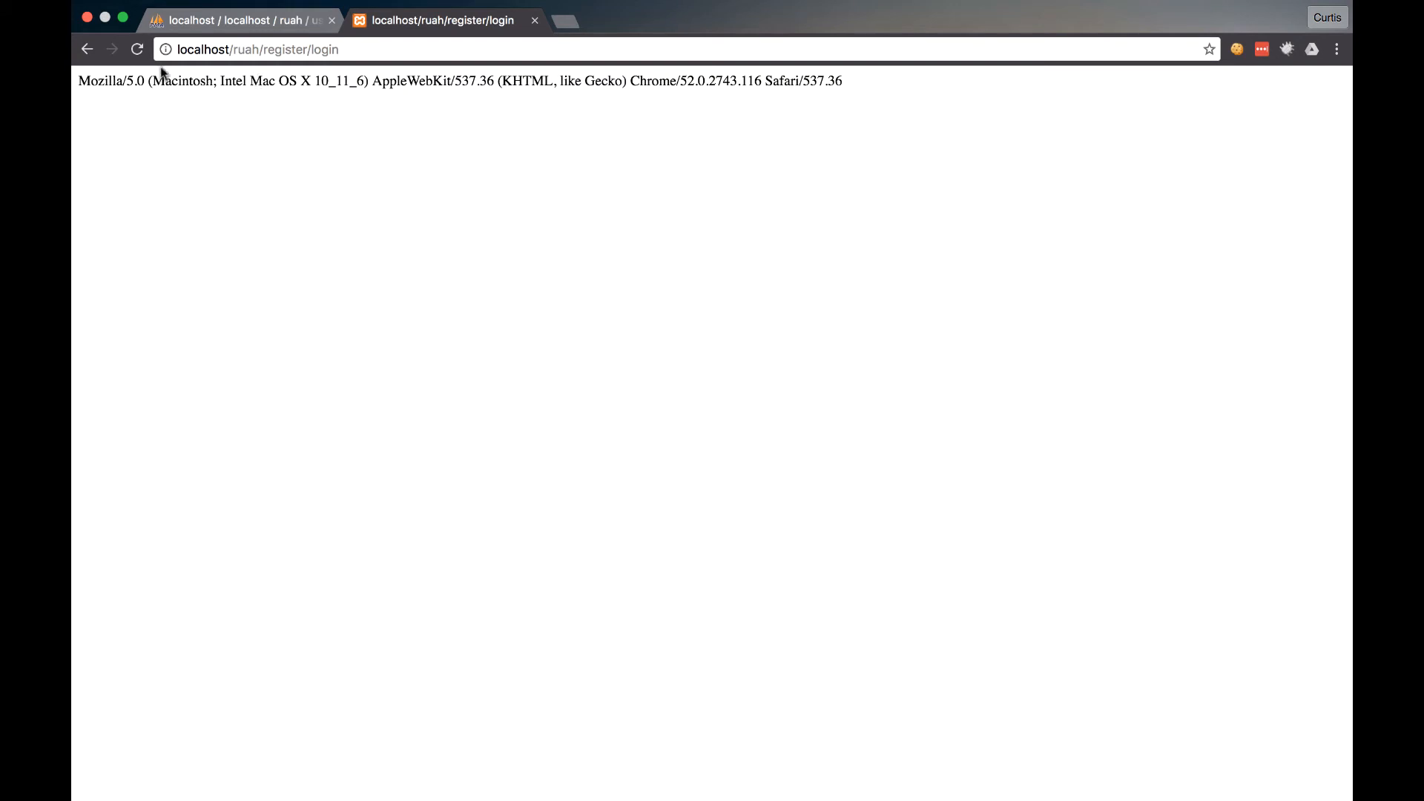
pyautogui.doubleClick(100, 80)
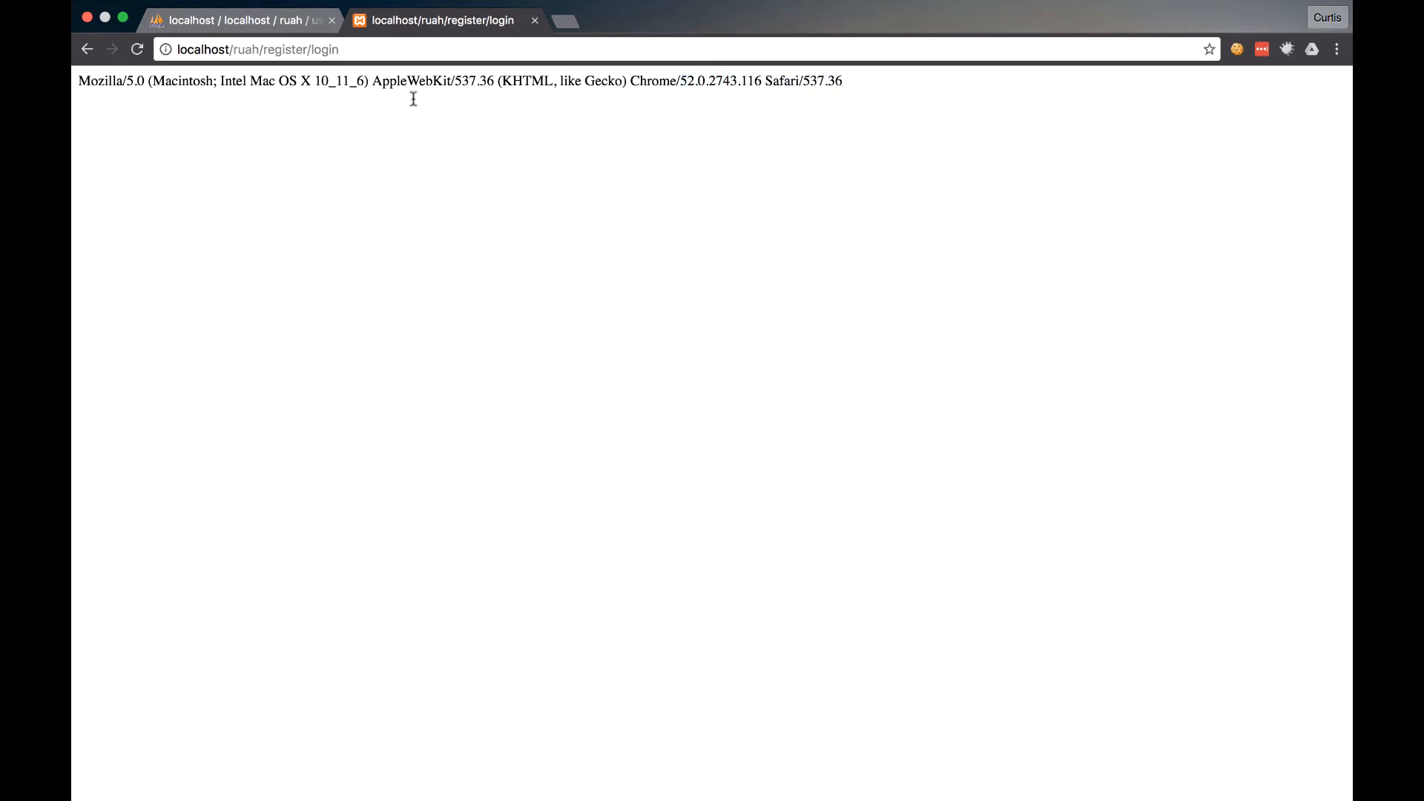
pyautogui.doubleClick(688, 81)
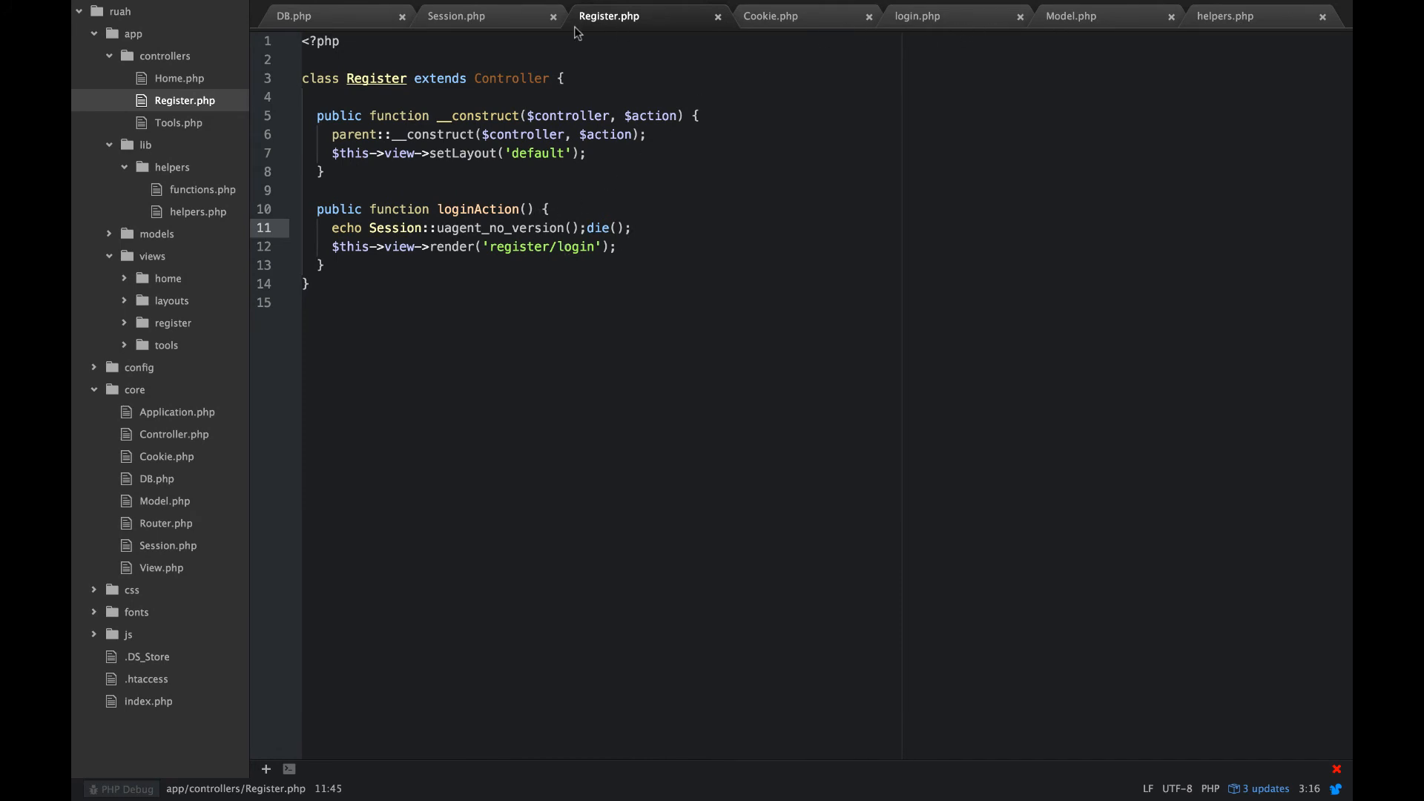
# Step: In Session.php, add $regx = '/\/[a-zA-Z0-9.]+/' below the user-agent assignment
pyautogui.click(456, 15)
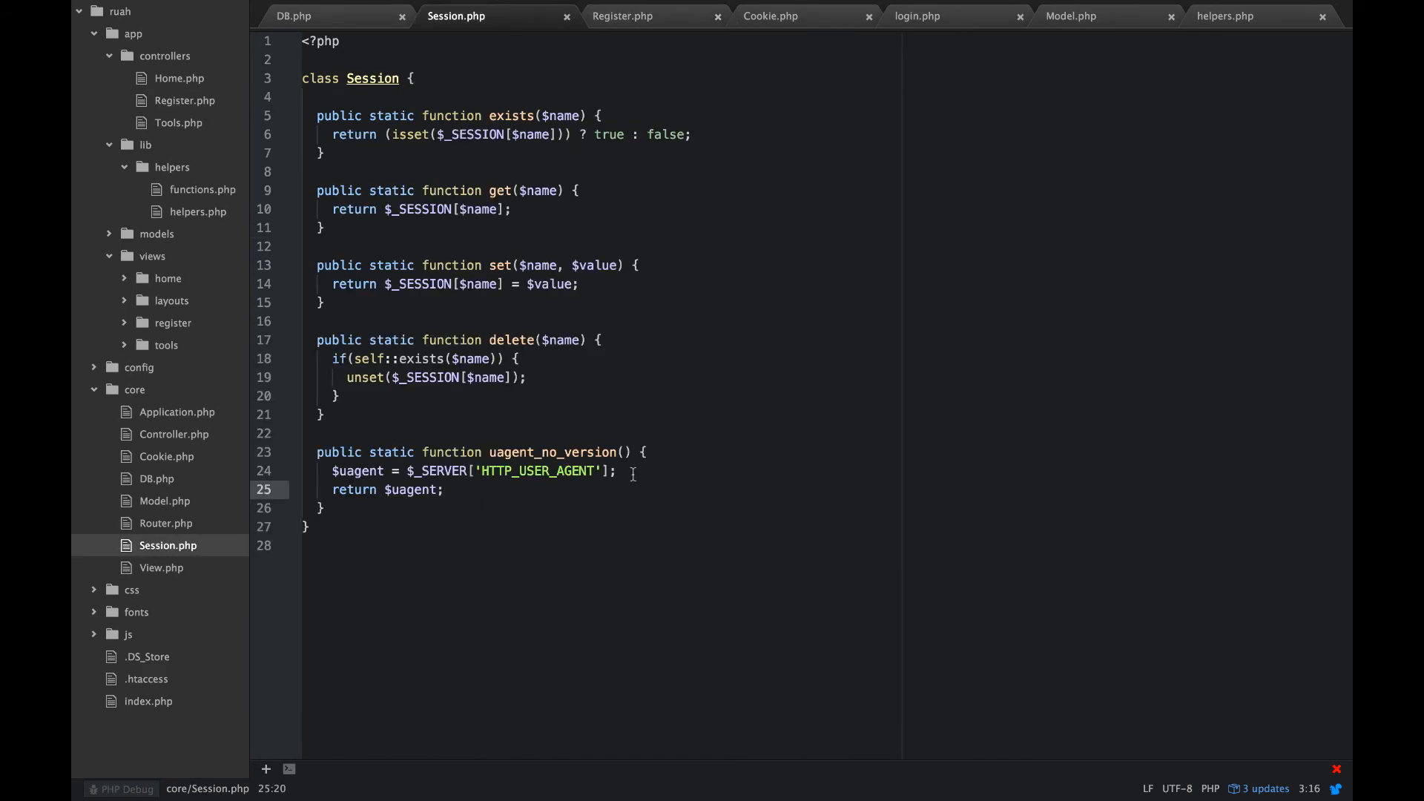
pyautogui.press('enter')
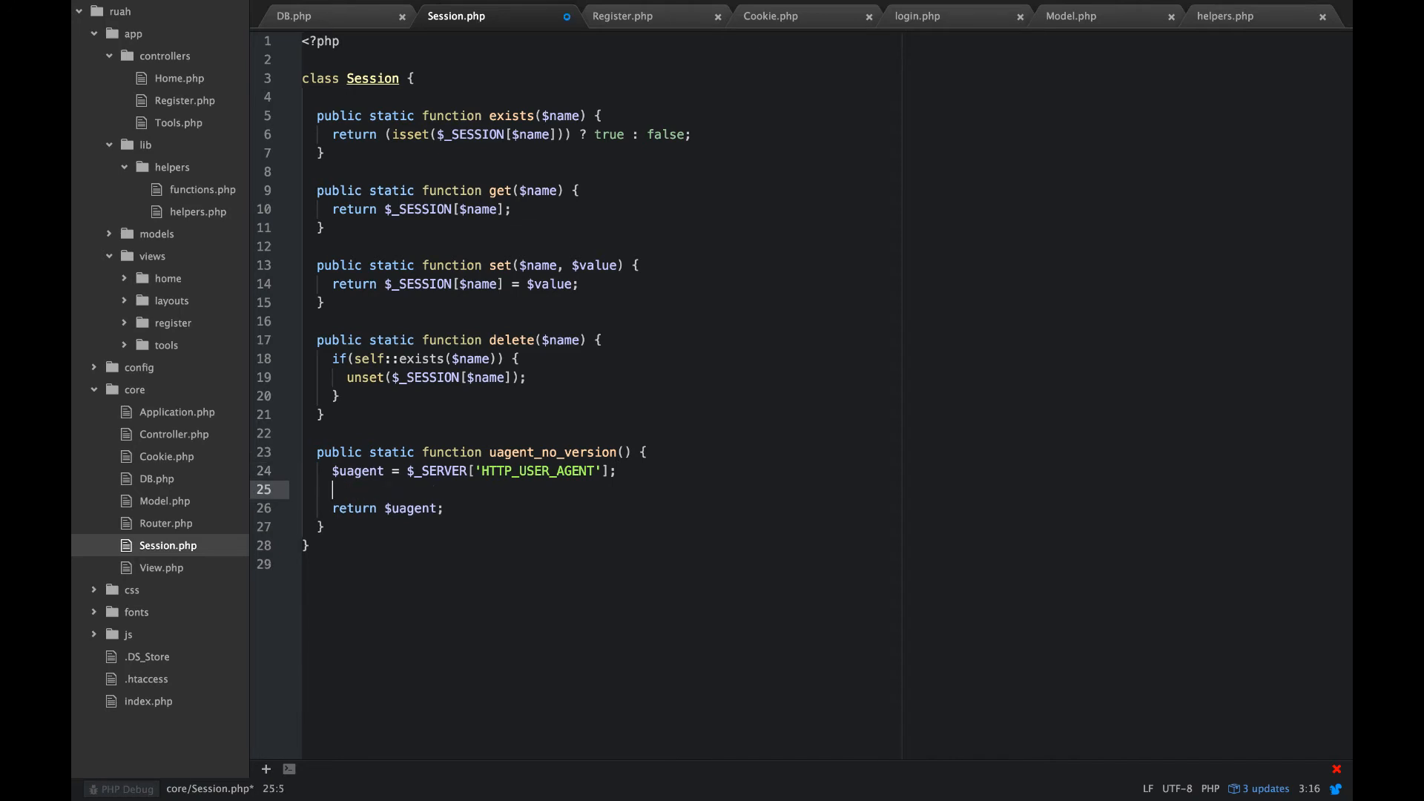
pyautogui.write('$reg')
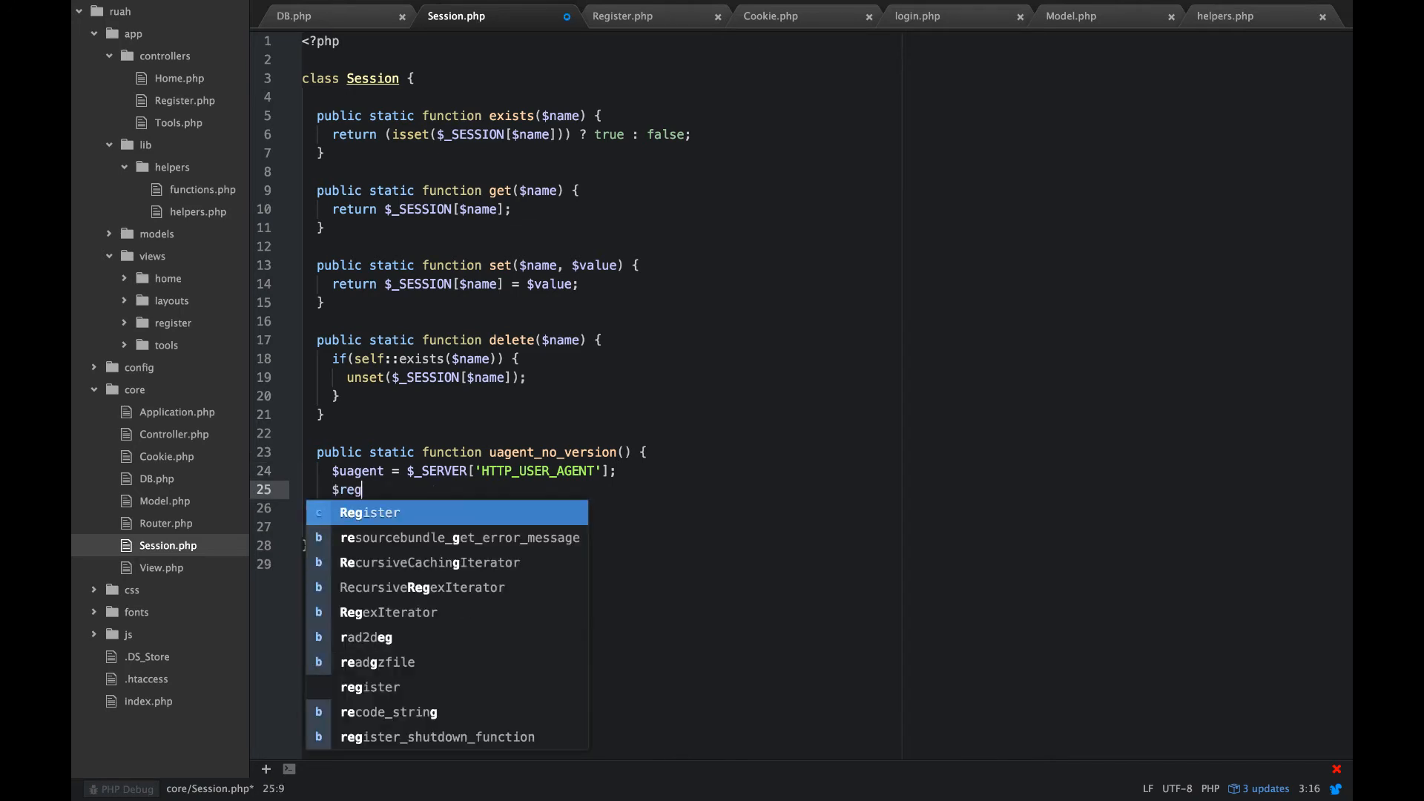
pyautogui.write("x = '';")
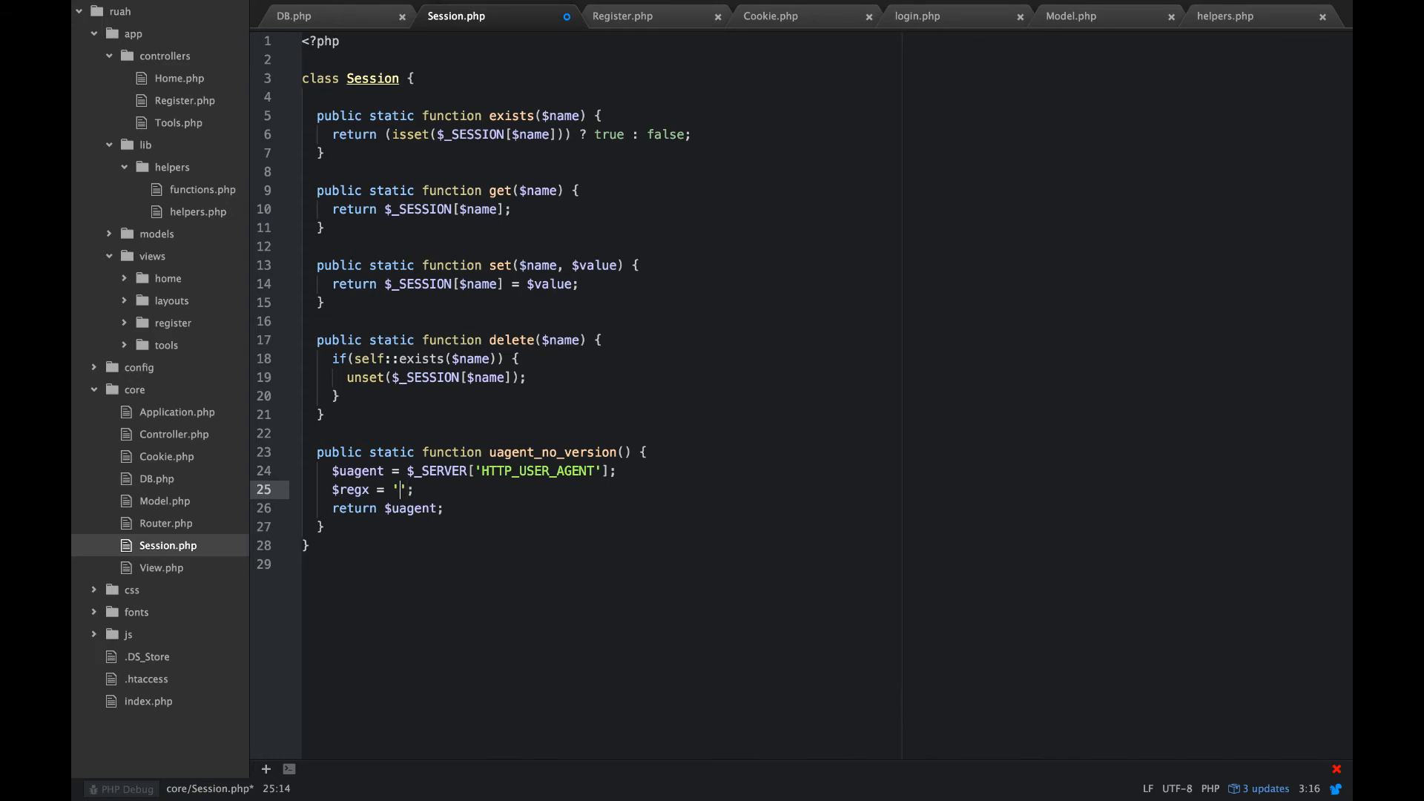
pyautogui.write('//')
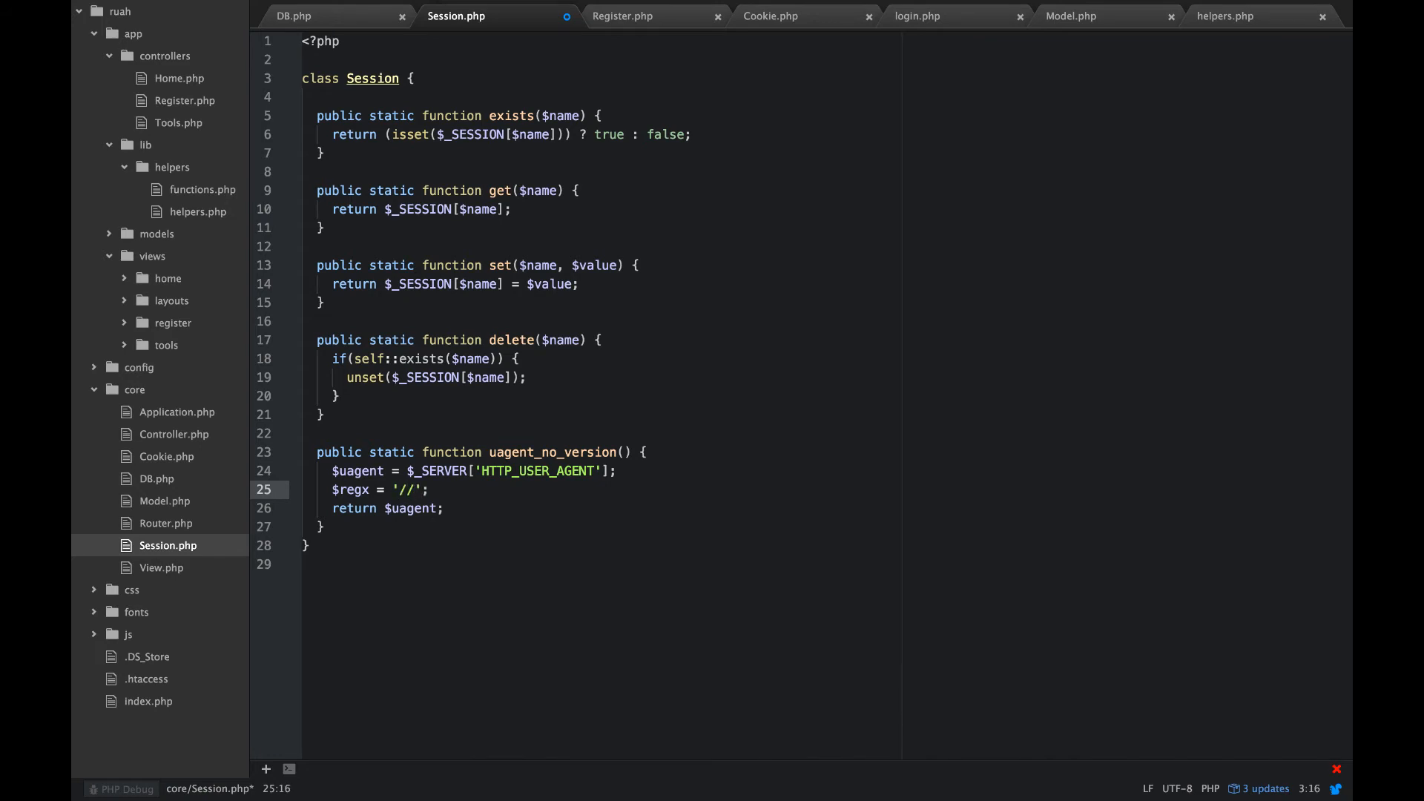
pyautogui.write('\\')
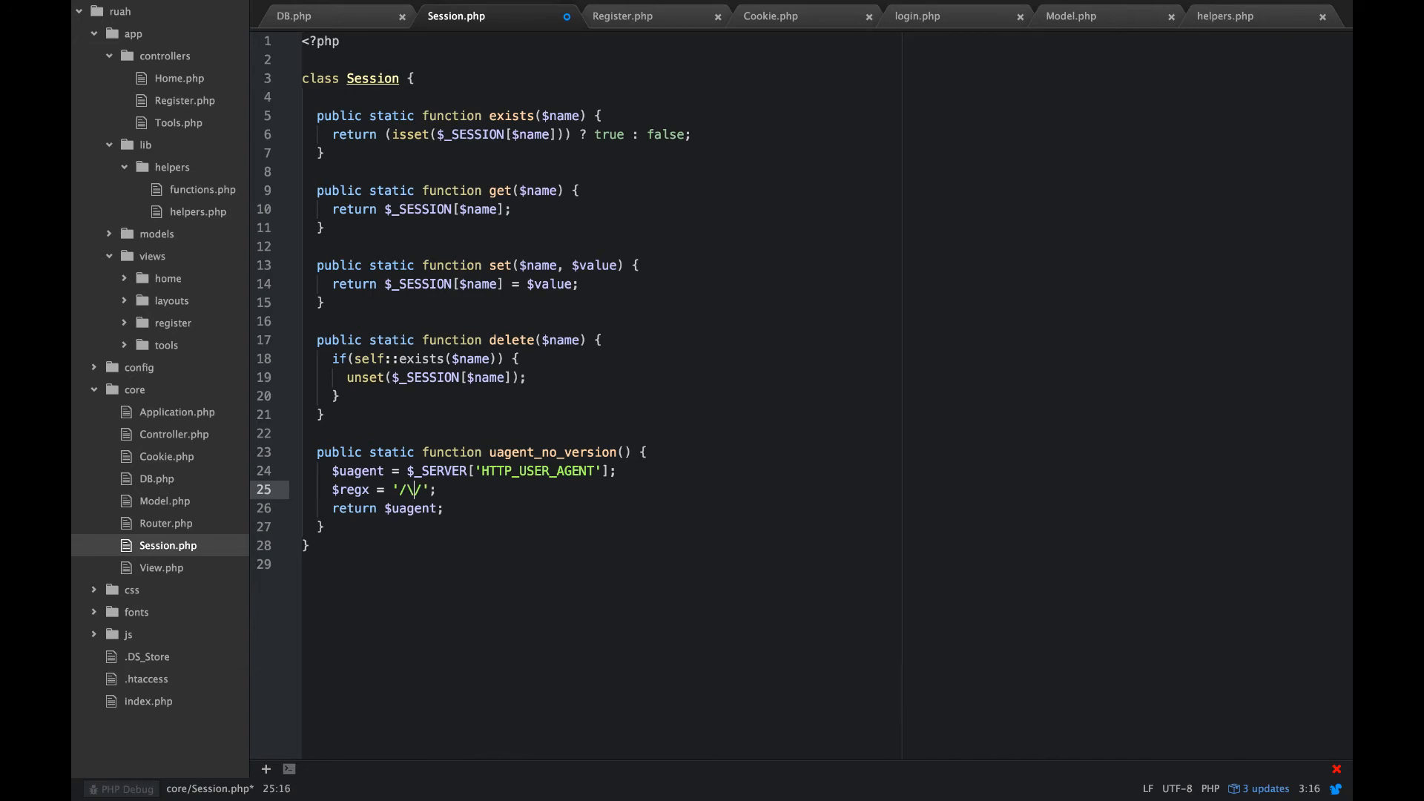
pyautogui.write('/')
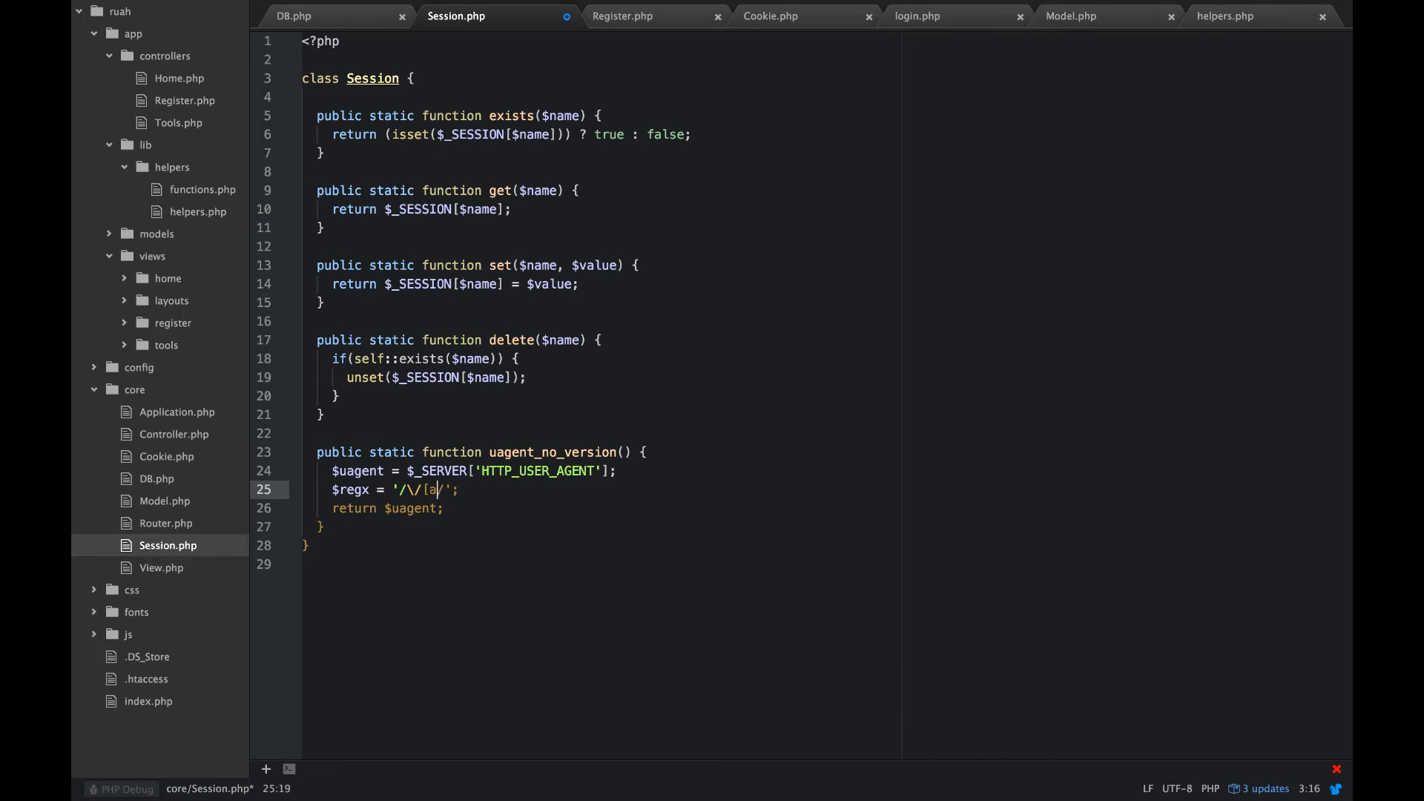
pyautogui.write('-zA')
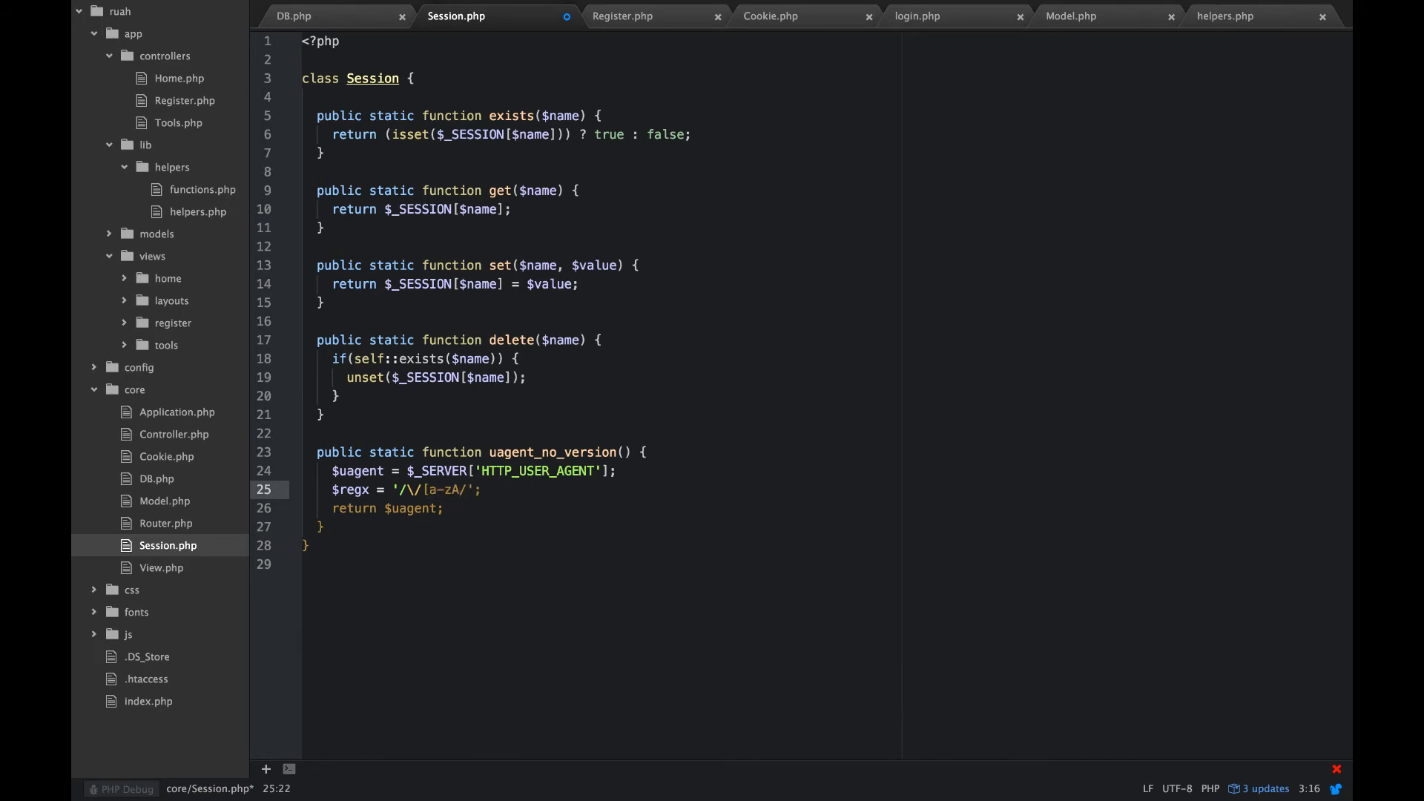
pyautogui.write('-Z')
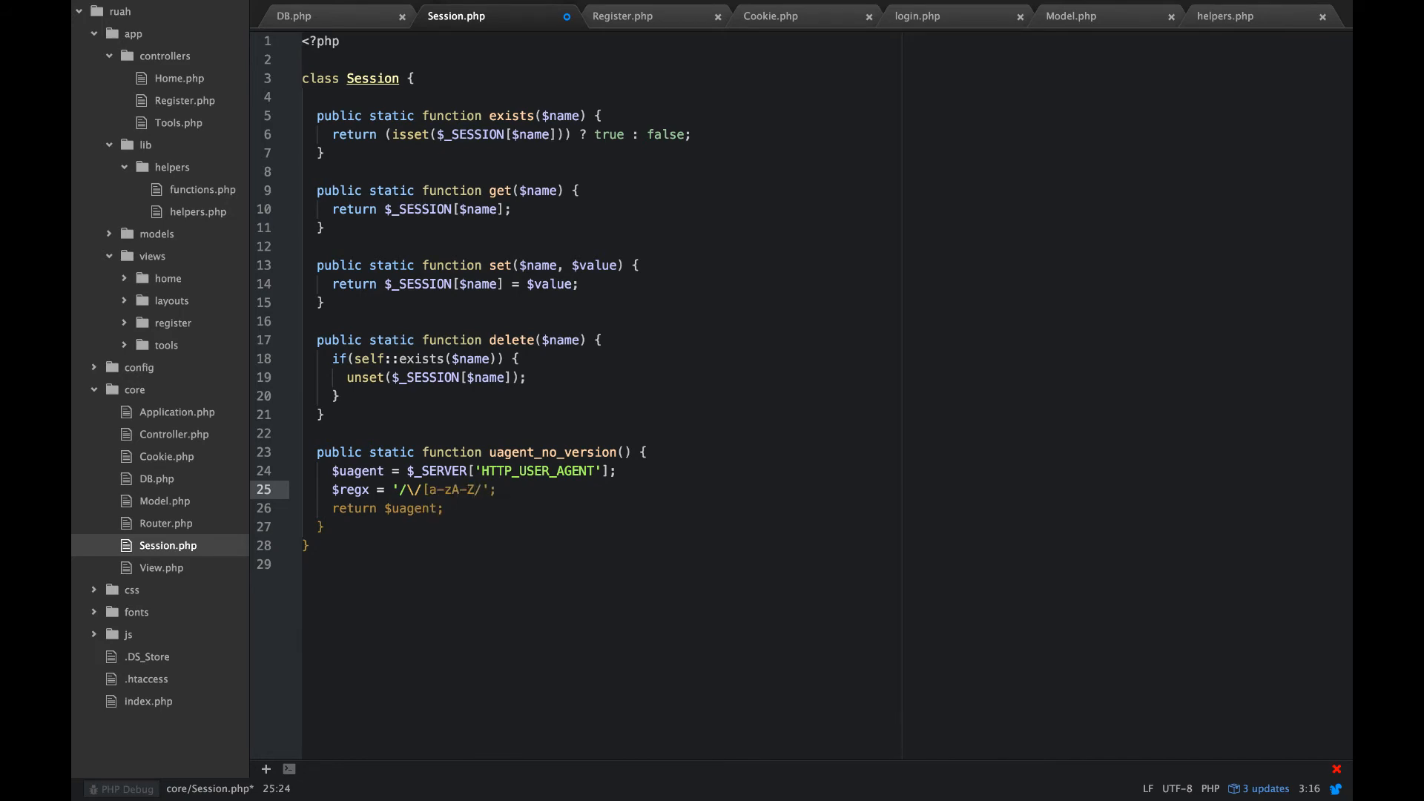
pyautogui.write('0-9')
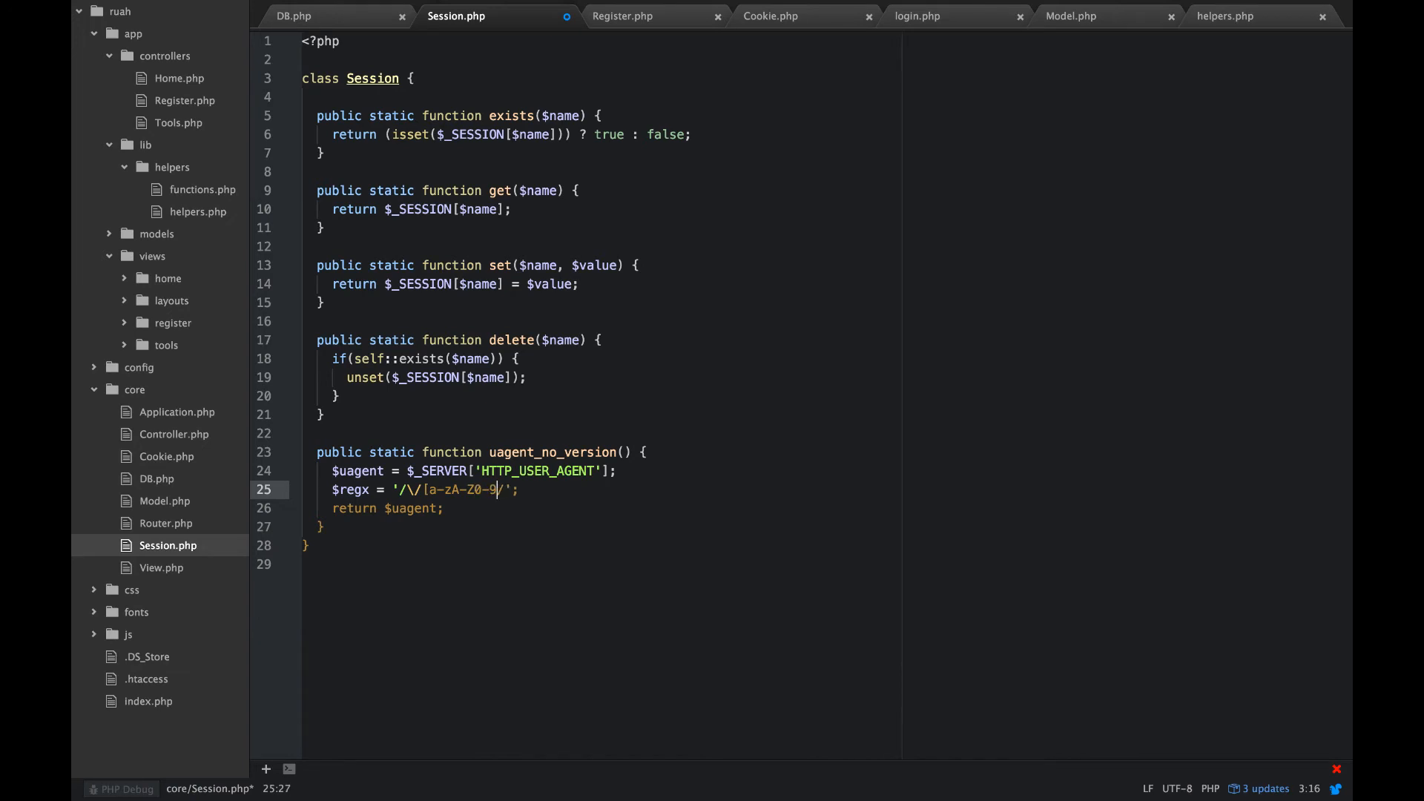
pyautogui.write(']')
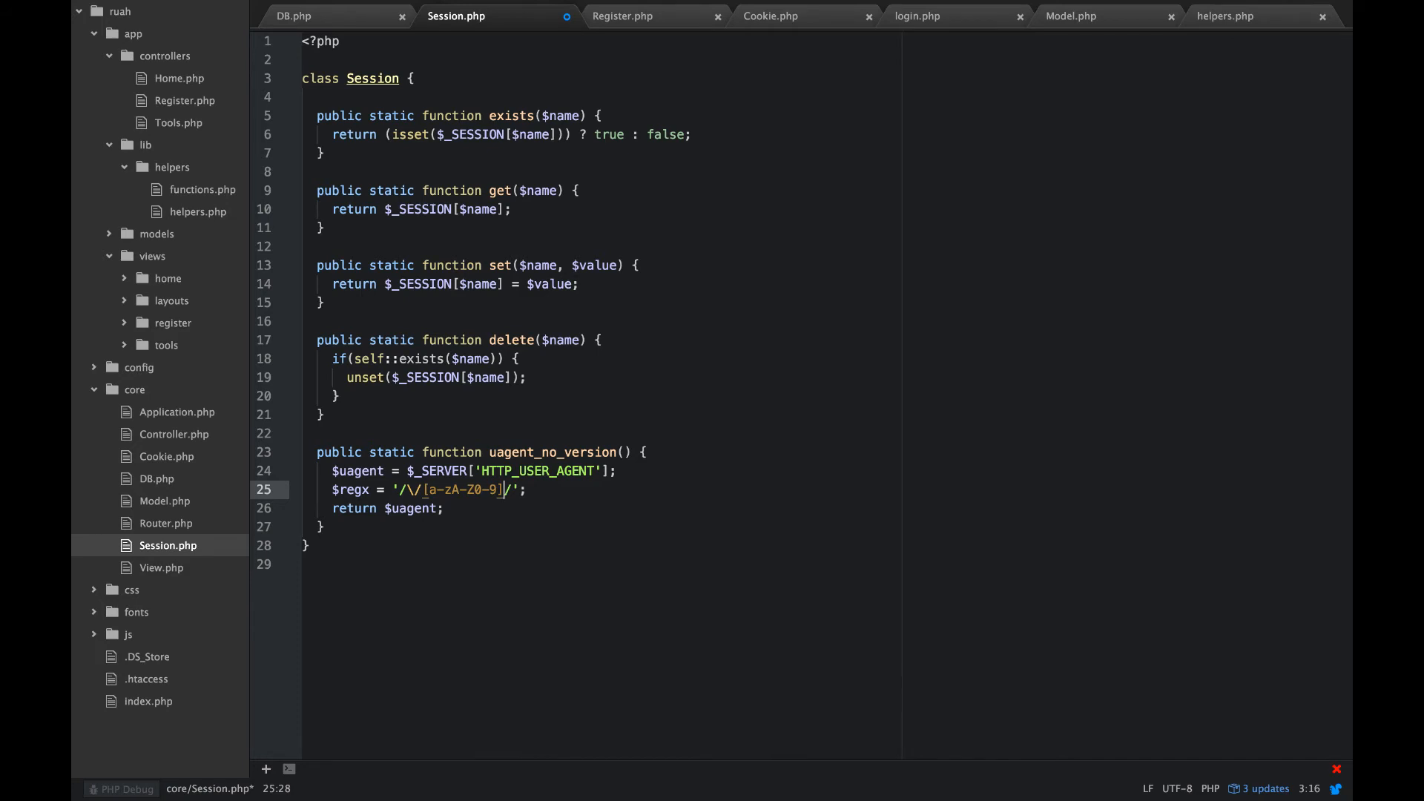
pyautogui.write('+')
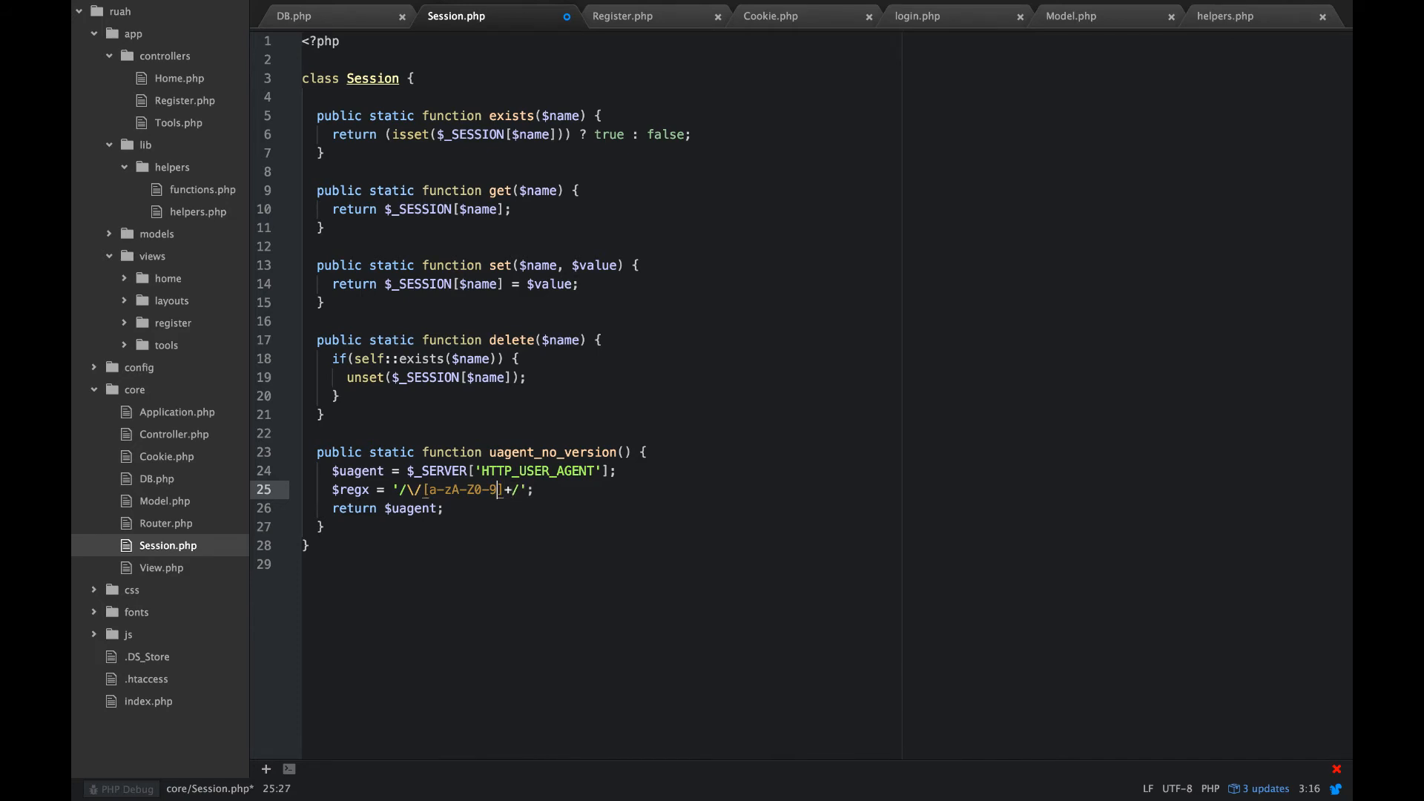
pyautogui.write('.')
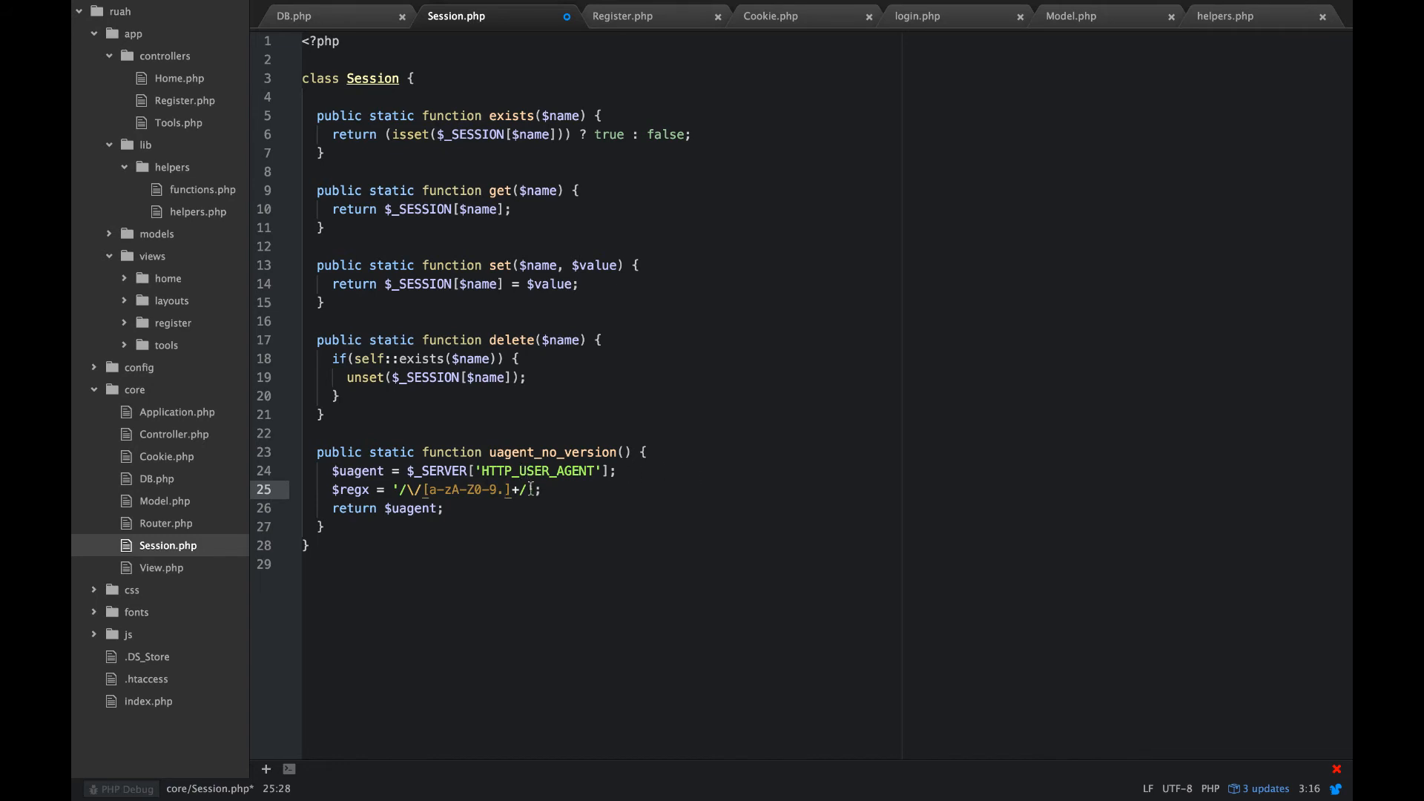
# Step: Add $newString = preg_replace($regx, '', $uagent) and return $newString
pyautogui.click(541, 490)
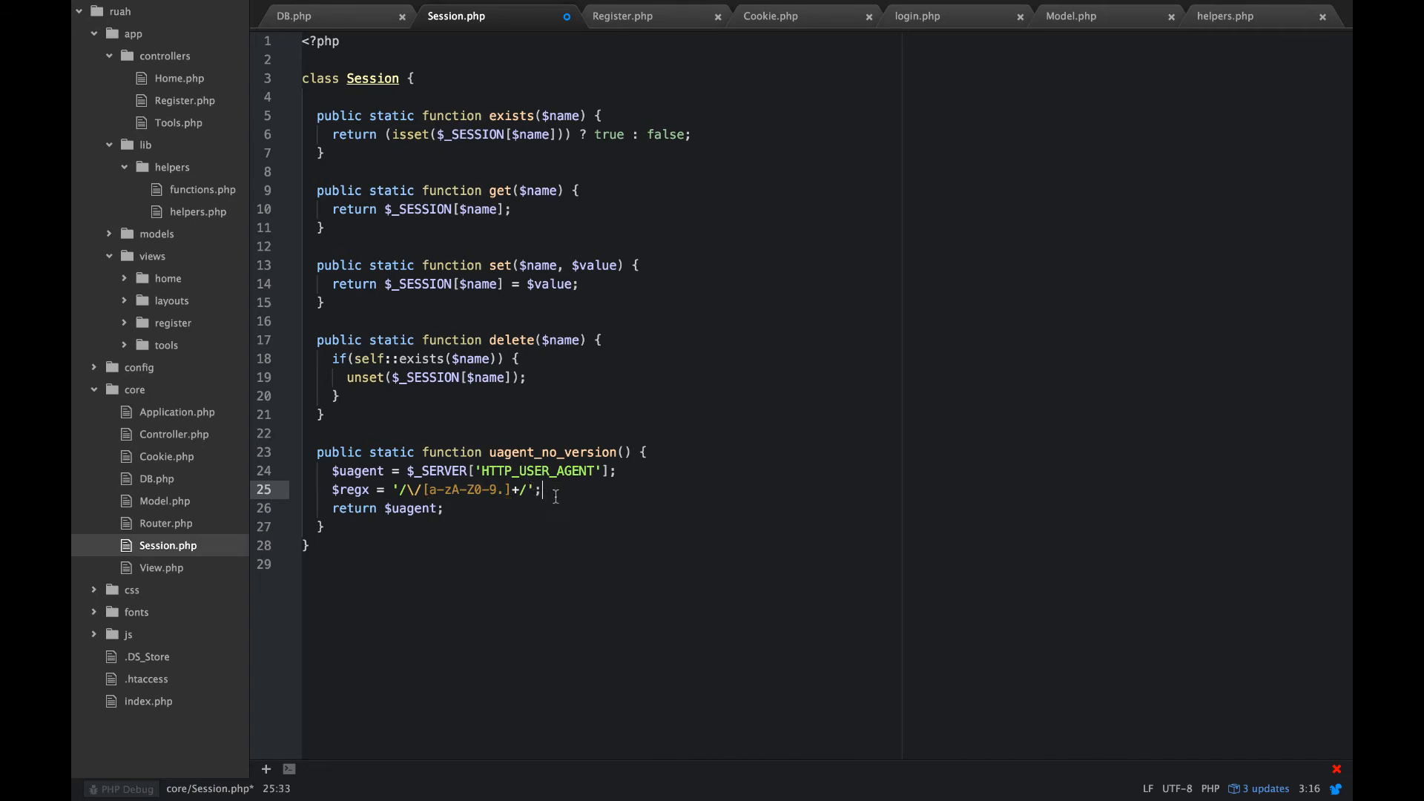
pyautogui.press('enter')
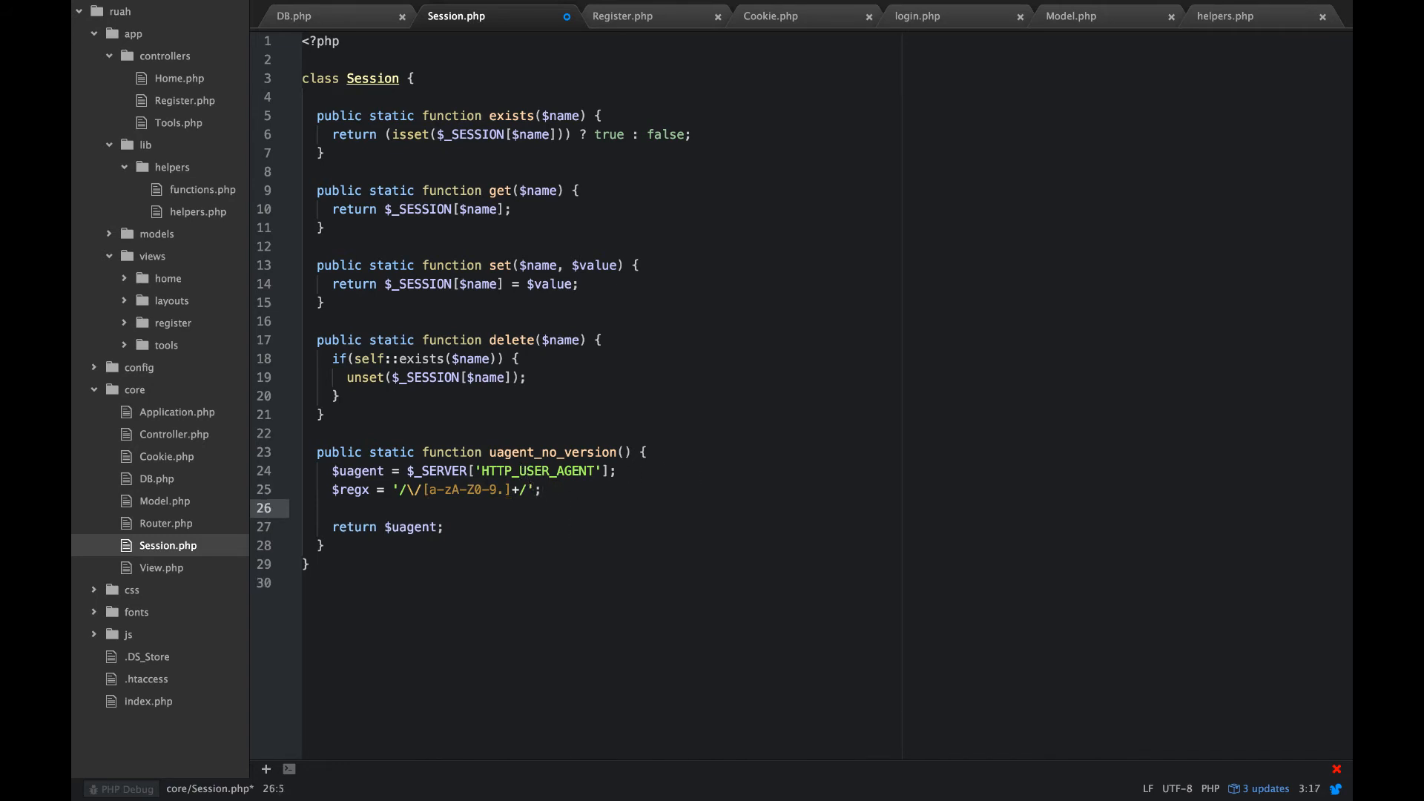
pyautogui.write('$newSt')
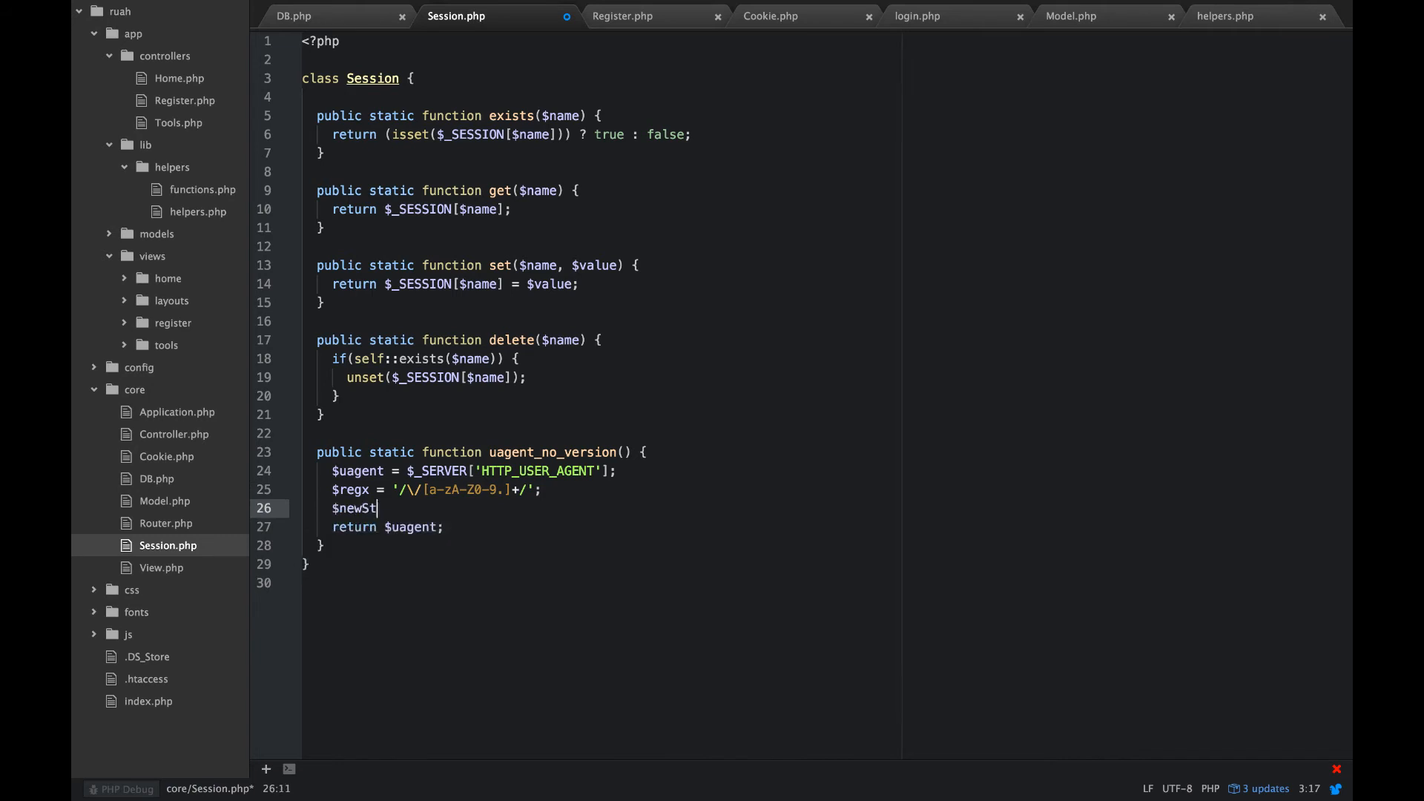
pyautogui.write('ring = p')
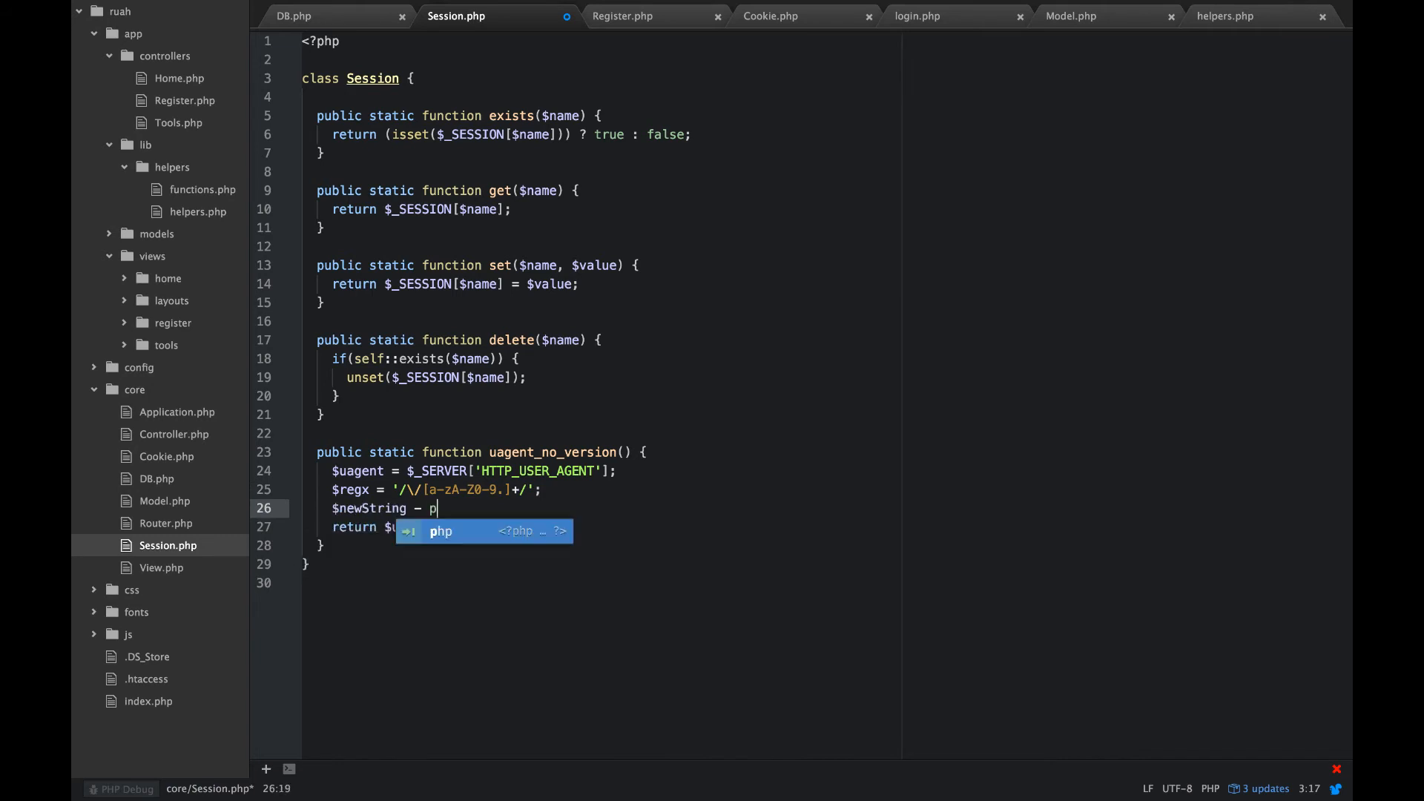
pyautogui.press('Backspace')
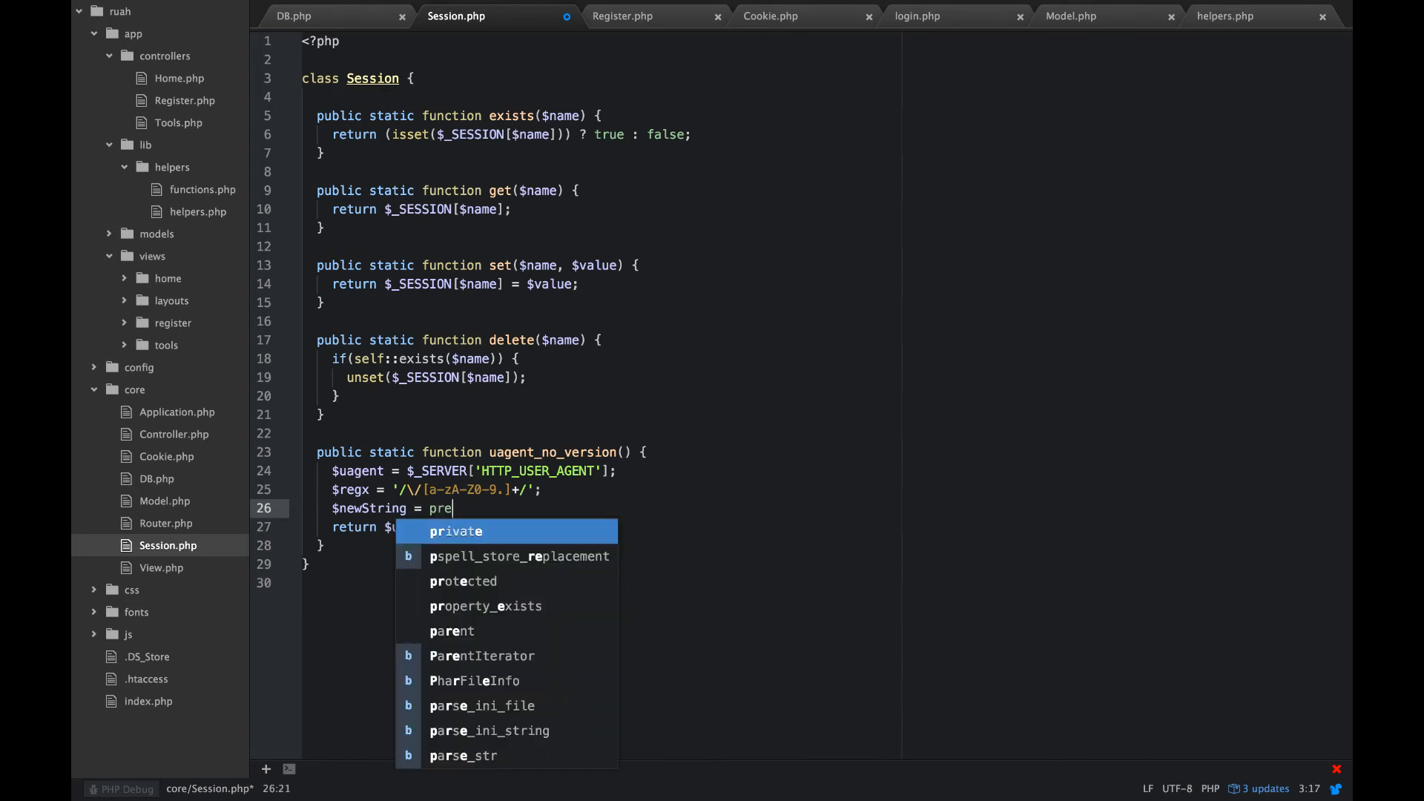
pyautogui.write('g_re')
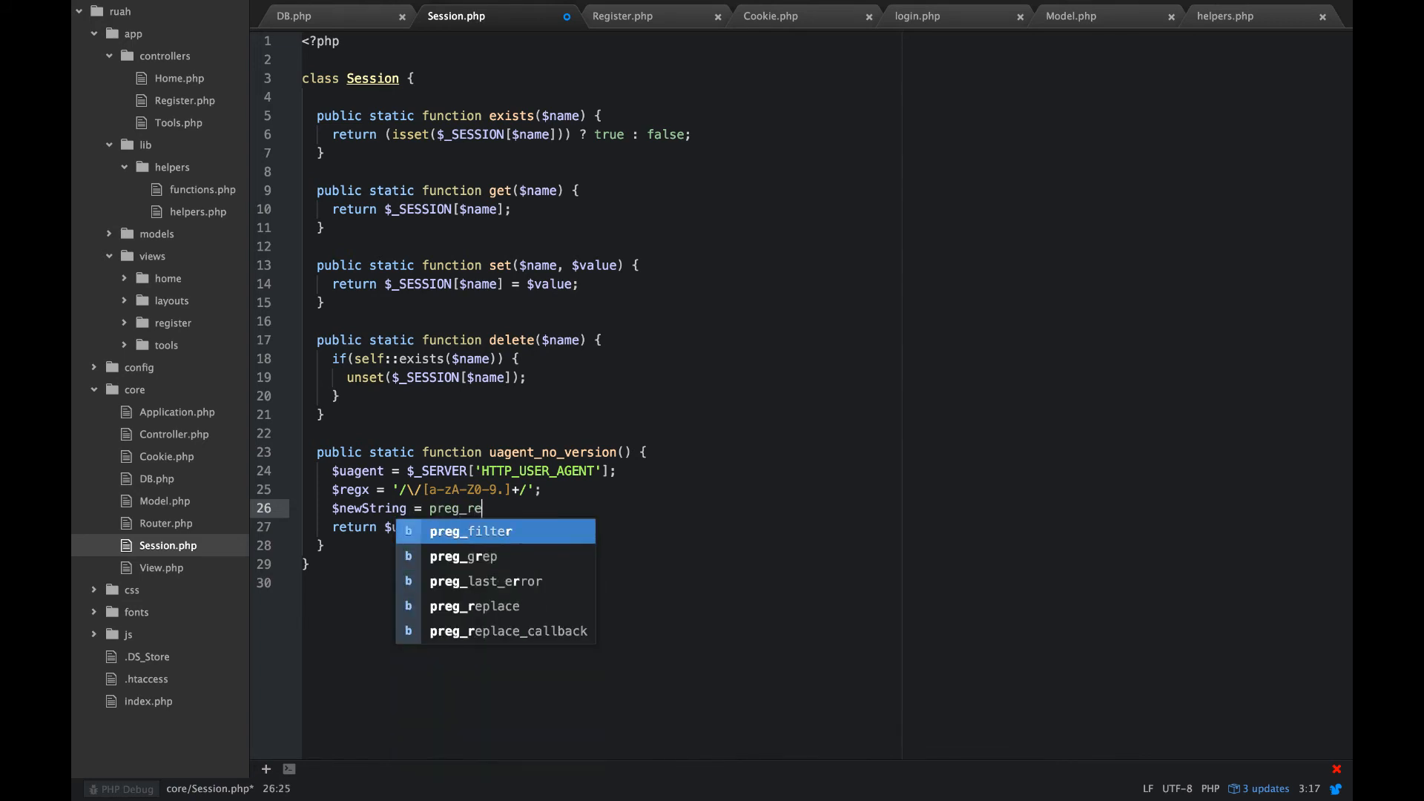
pyautogui.write('place')
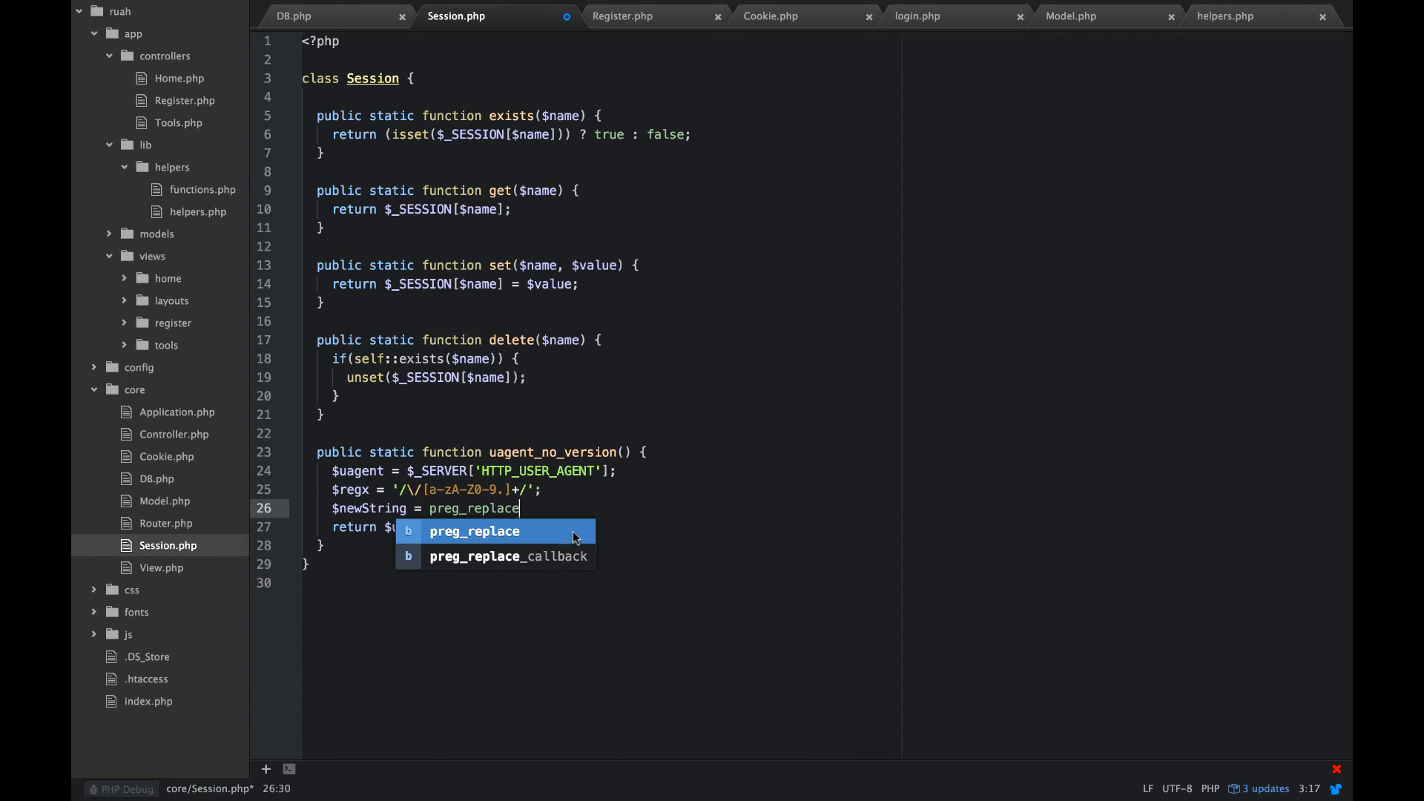
pyautogui.write('($regx')
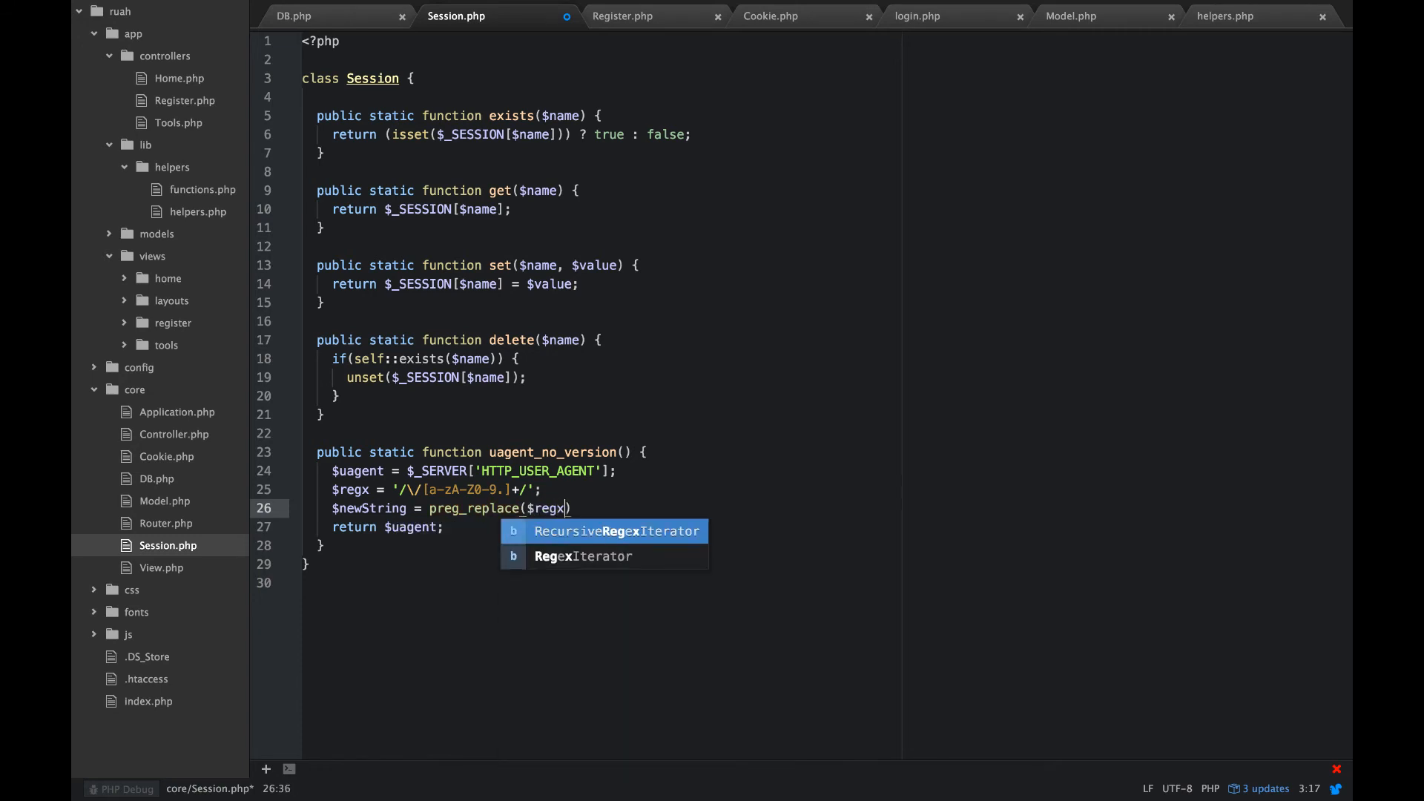
pyautogui.write(',')
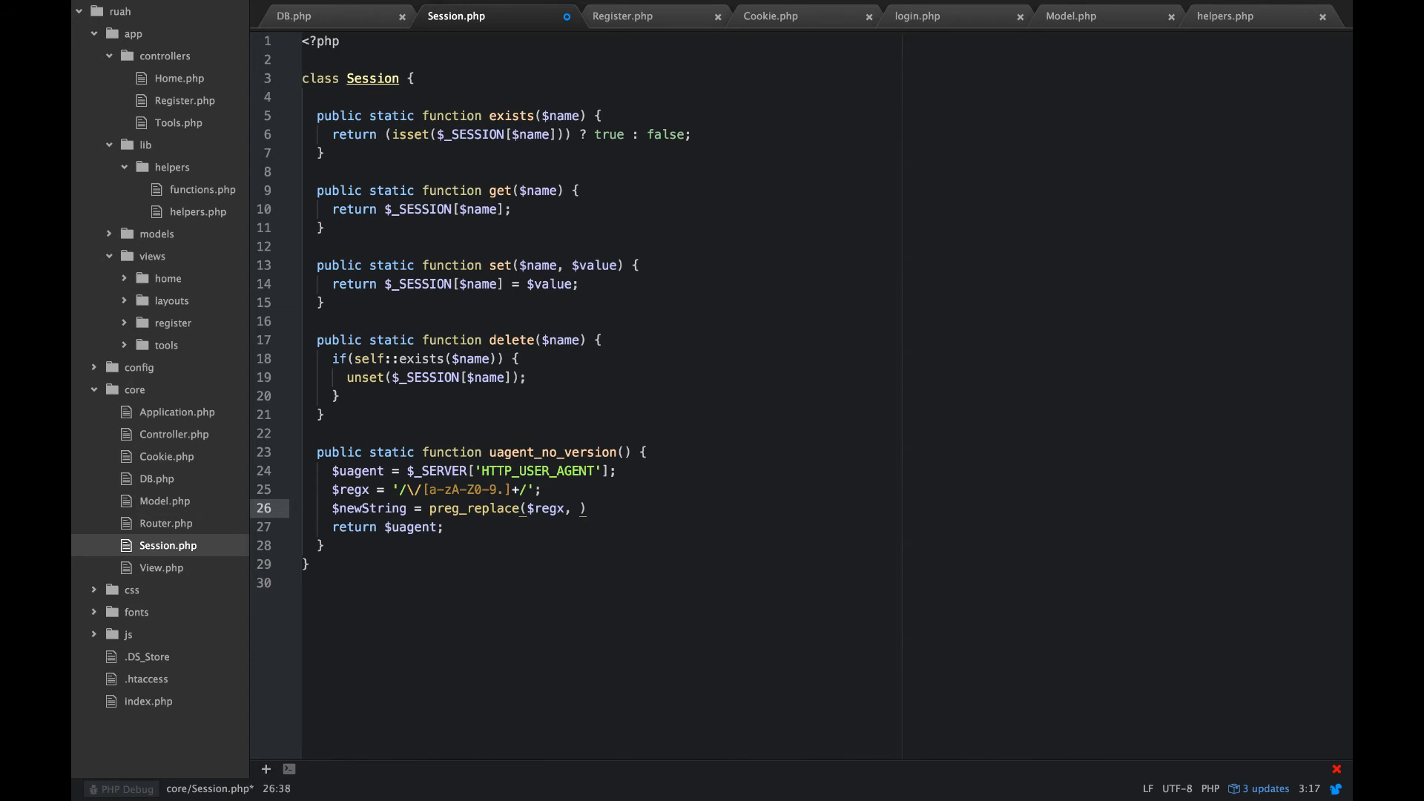
pyautogui.write("''")
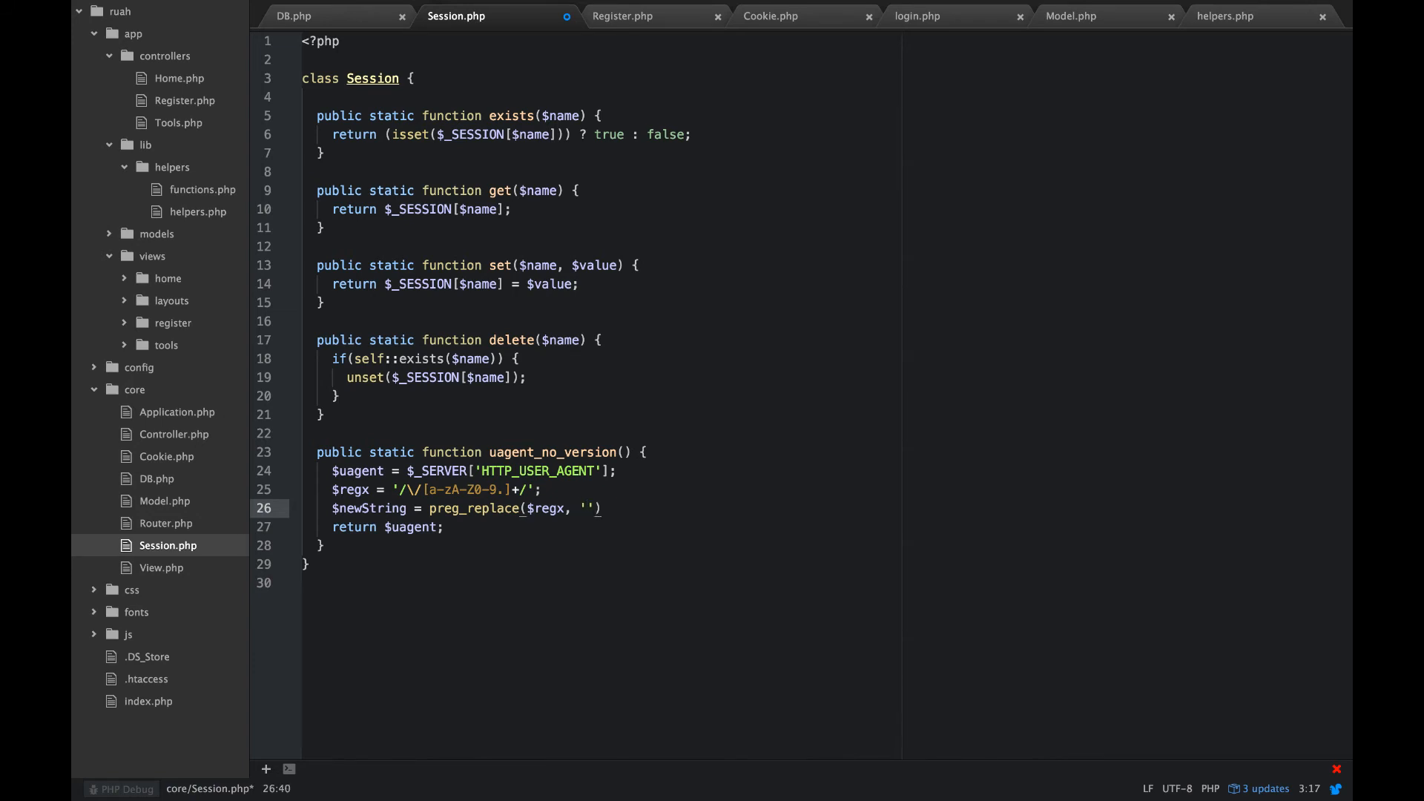
pyautogui.write(', $')
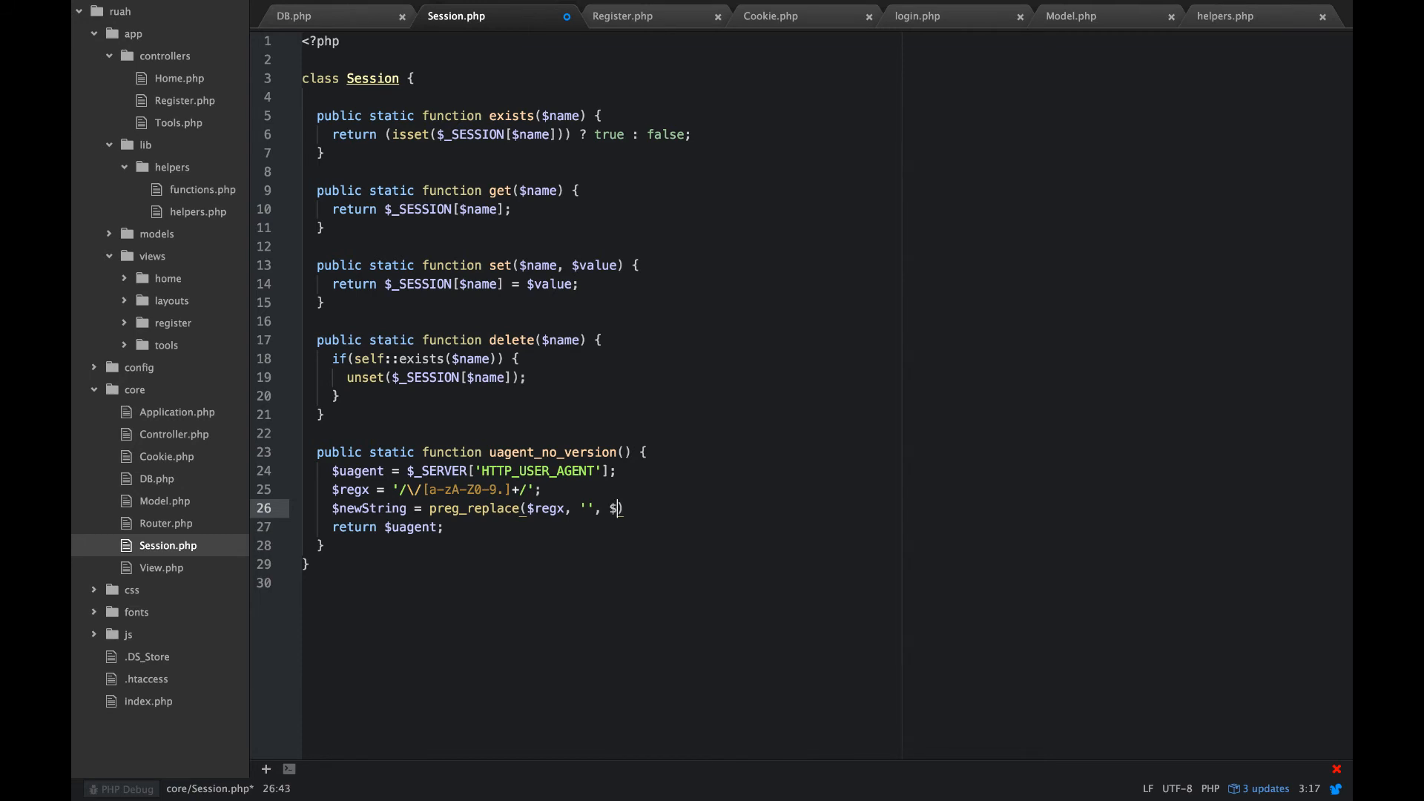
pyautogui.write('uagent)')
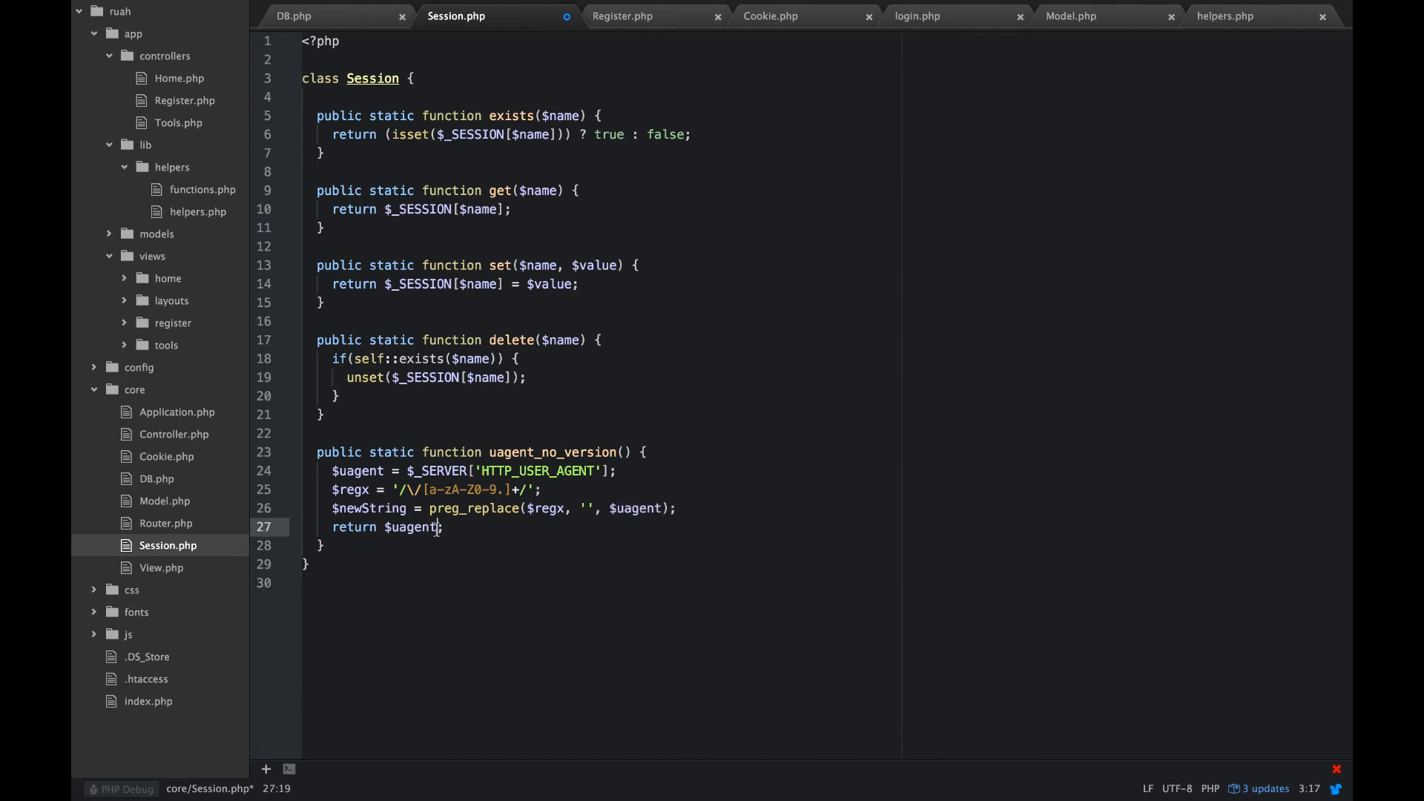
pyautogui.write('ne')
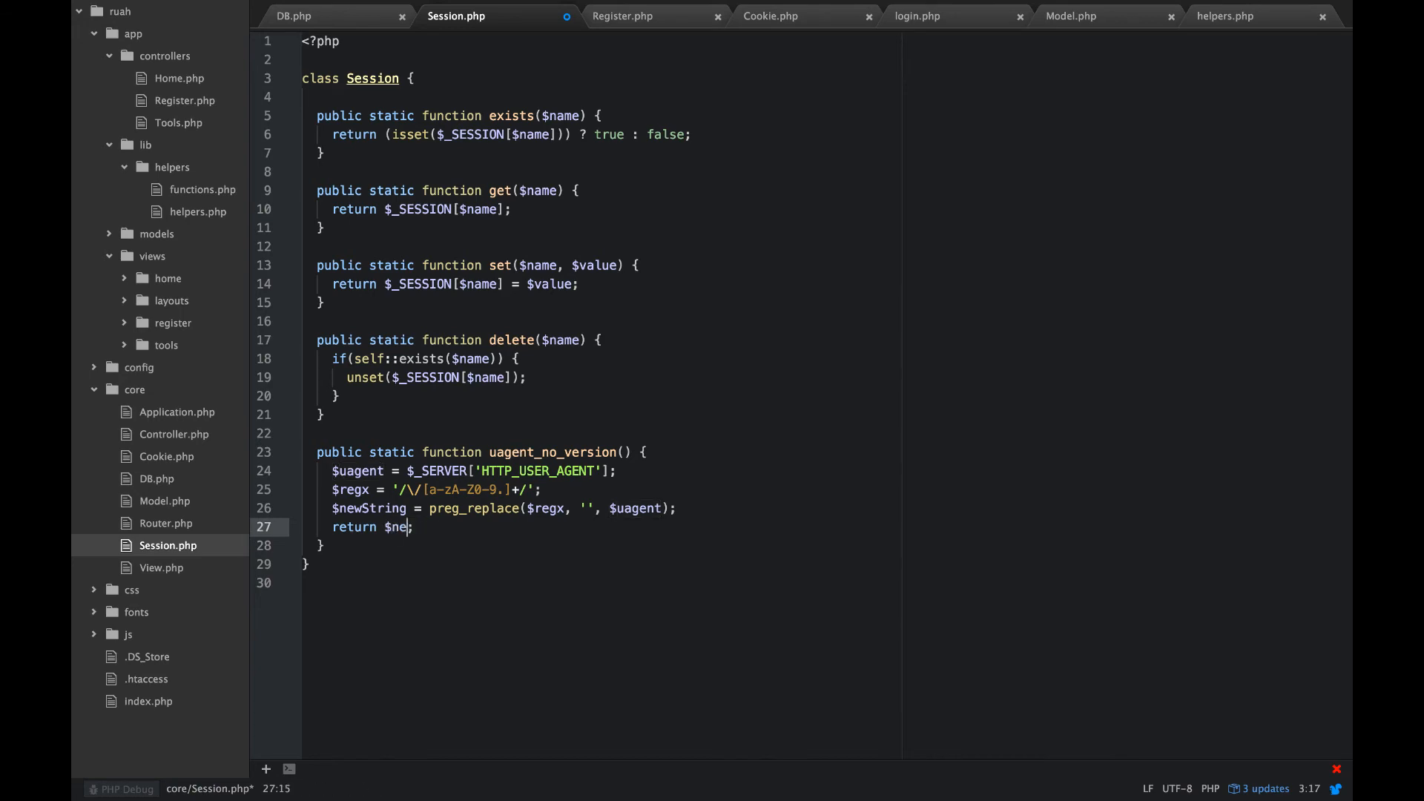
pyautogui.write('wString')
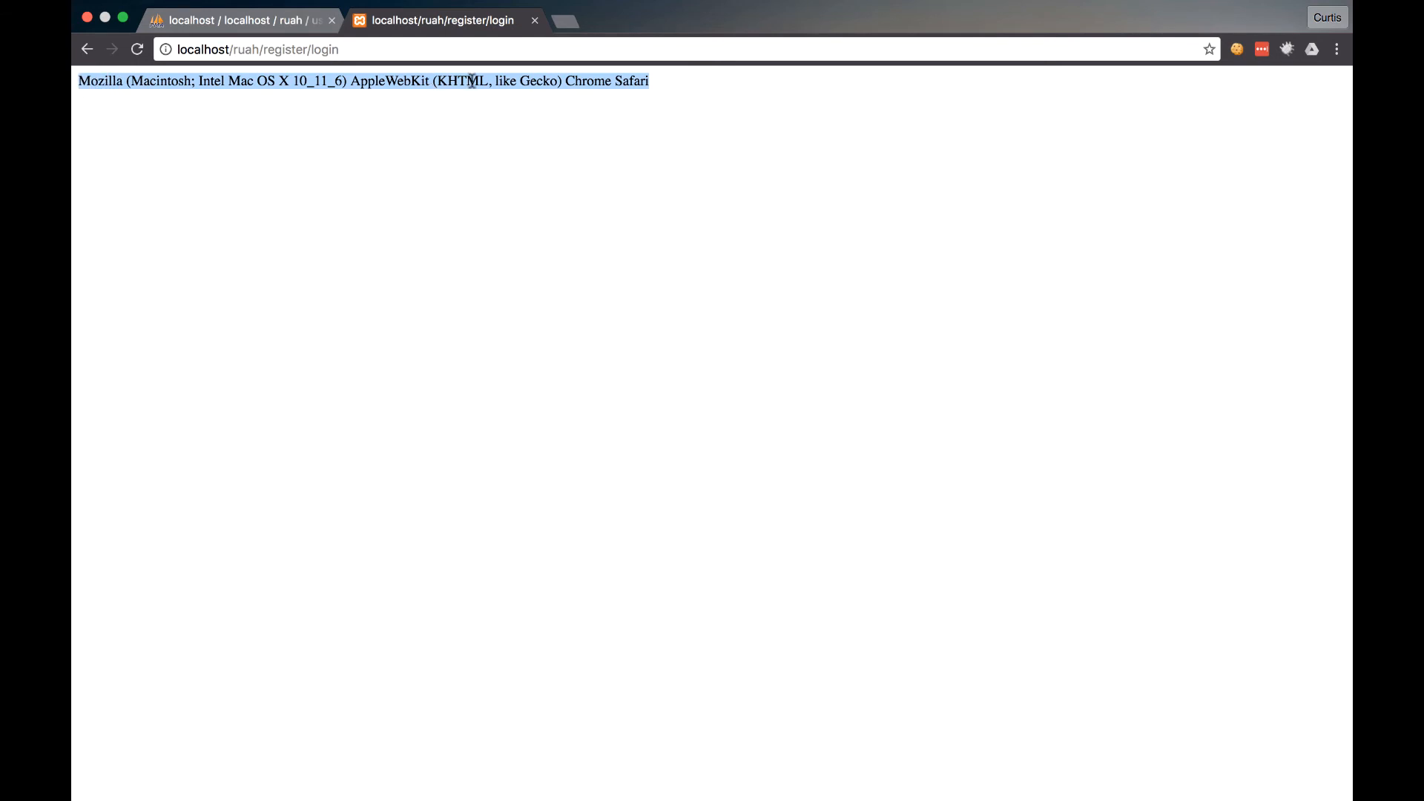
# Step: Check that Chrome's reloaded login page shows the user agent without versions
pyautogui.click(392, 86)
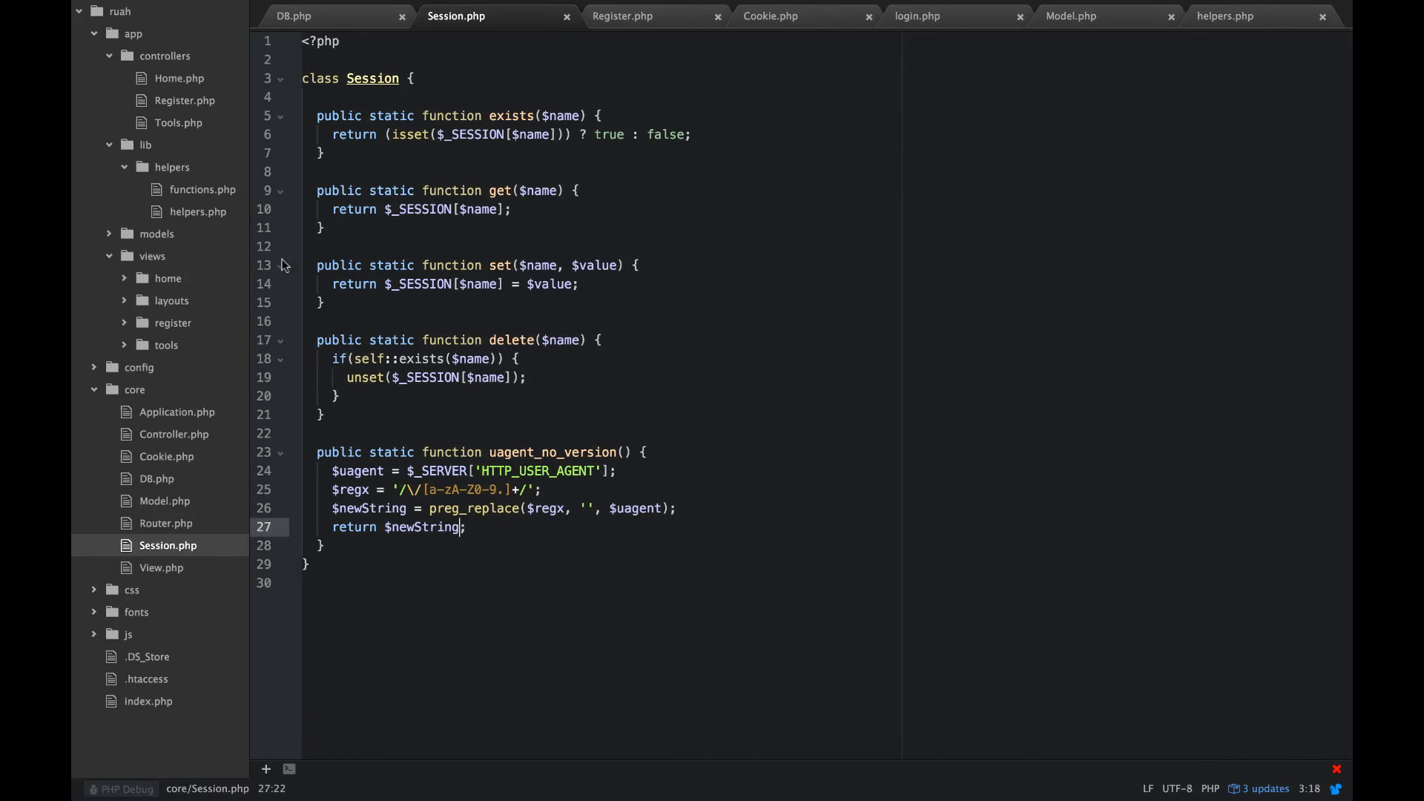
pyautogui.moveTo(839, 329)
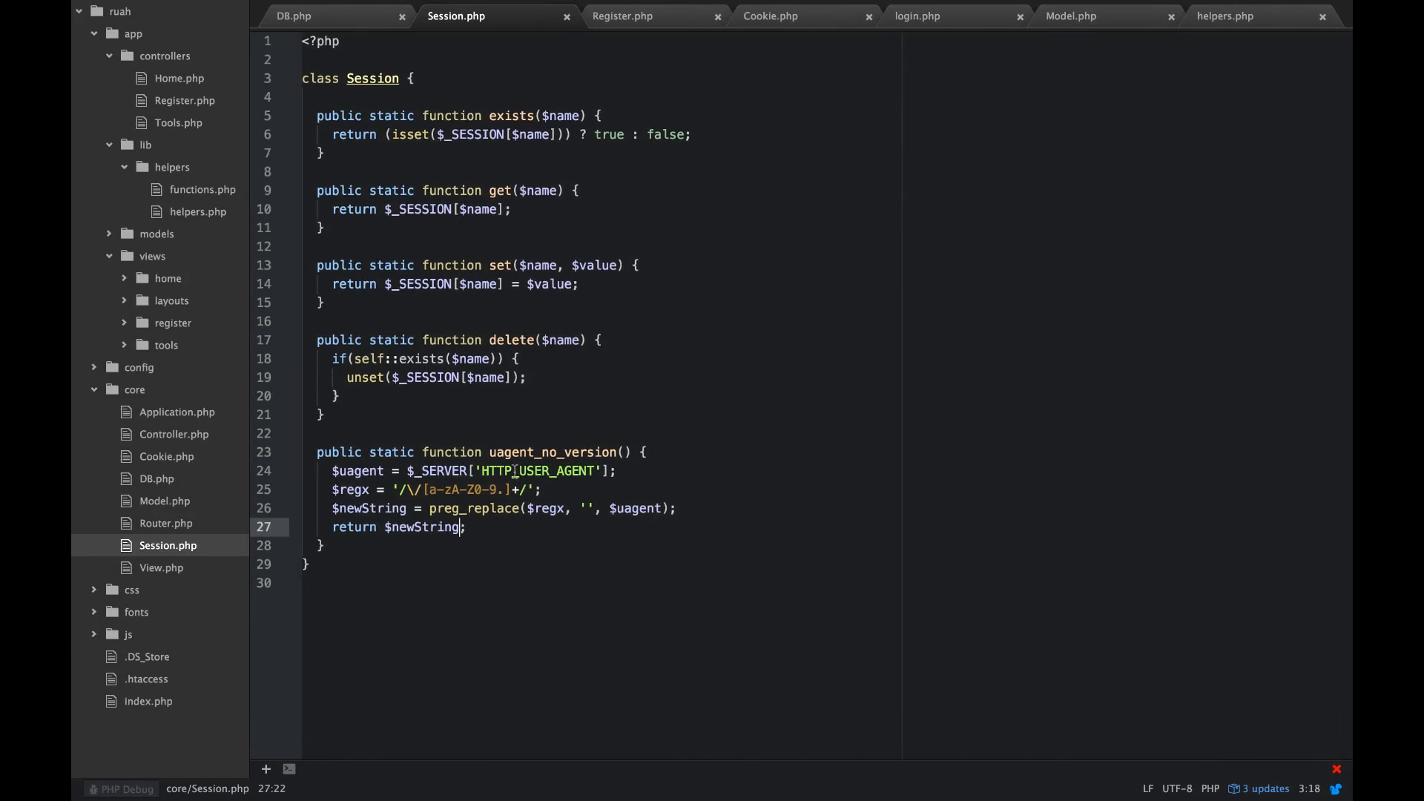
# Step: Select the uagent_no_version function, then open the empty Cookie.php file
pyautogui.moveTo(333, 470); pyautogui.dragTo(465, 526)
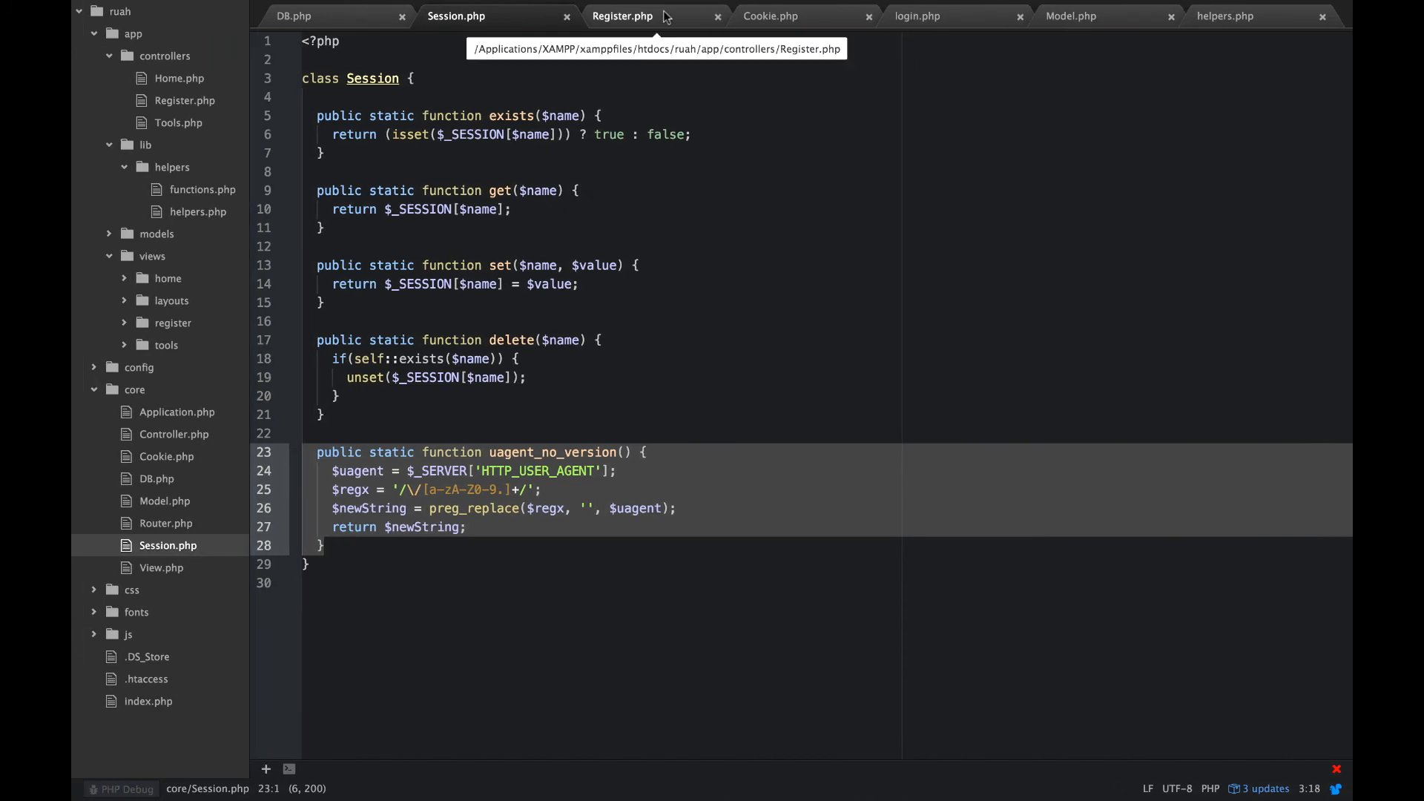
pyautogui.click(622, 15)
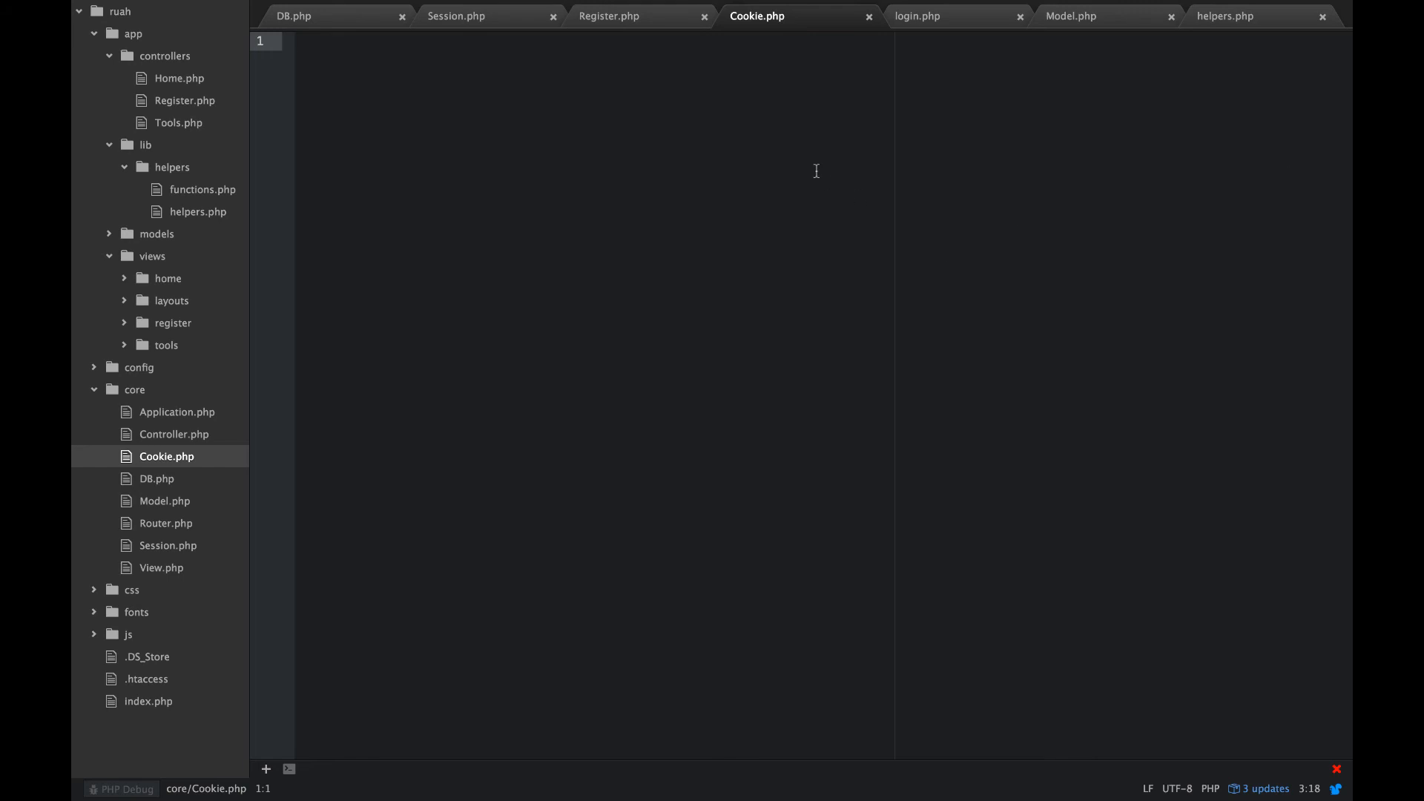
# Step: Start Cookie.php with <?php, class Cookie and public static function set($name, $value, $expiry)
pyautogui.write('<?php')
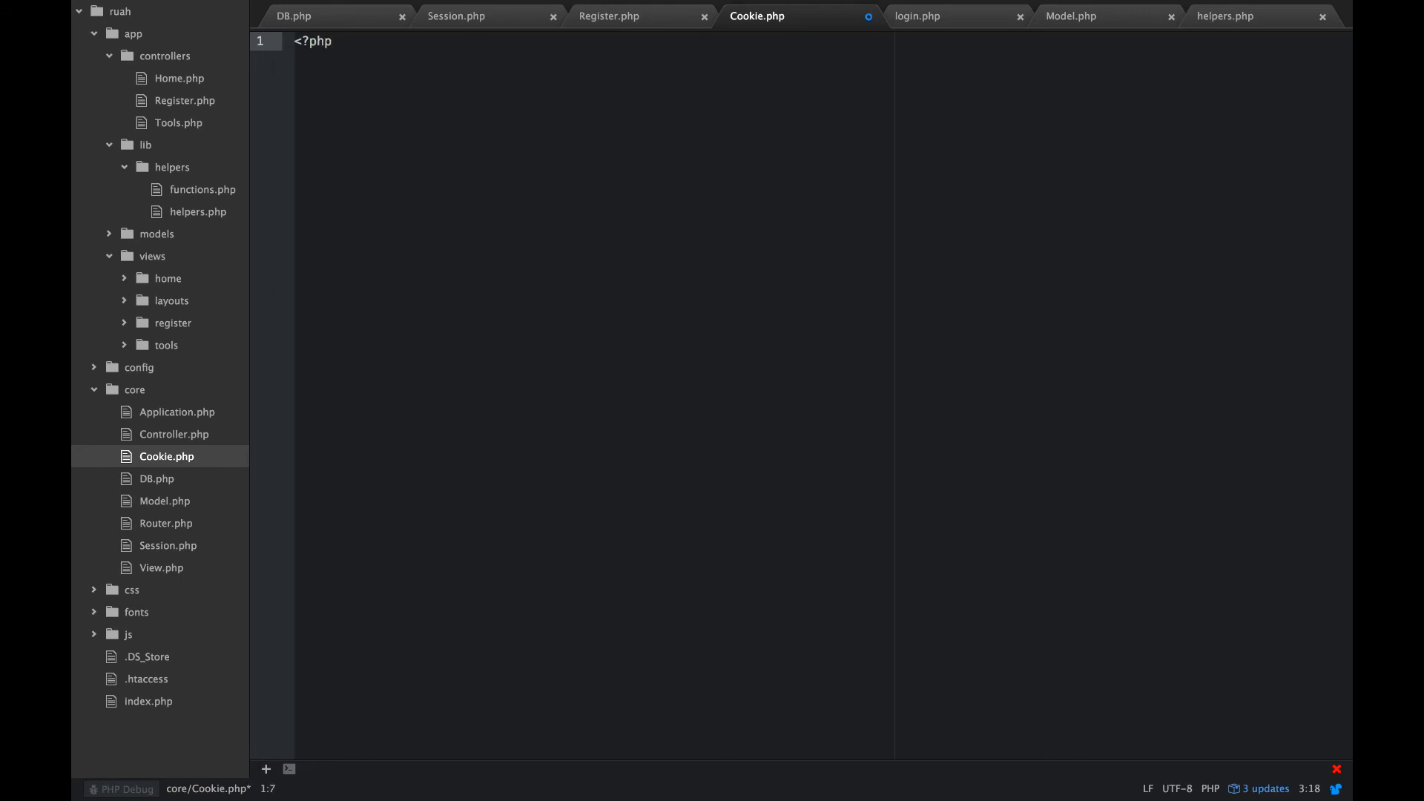
pyautogui.write('class Cool')
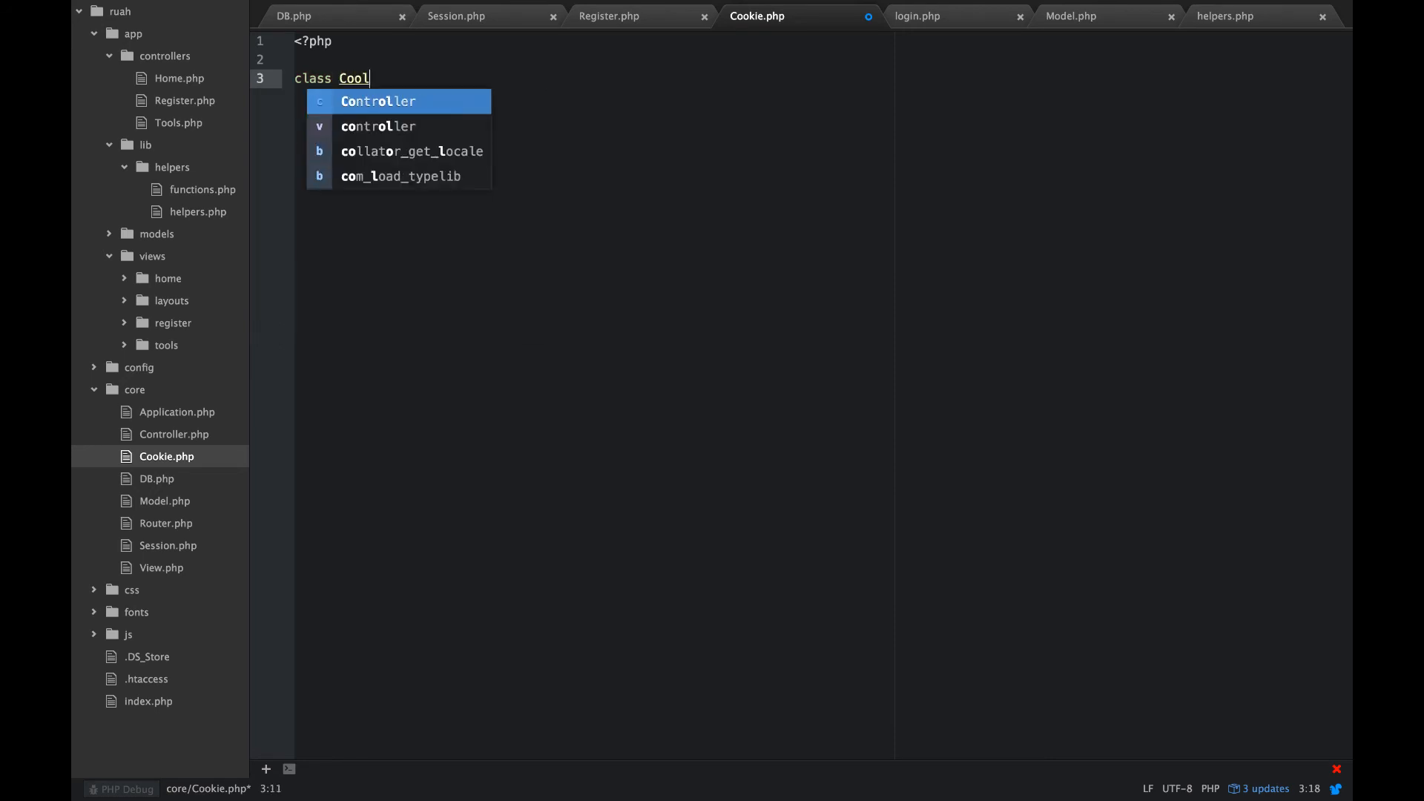
pyautogui.write('kie {')
pyautogui.write('pu')
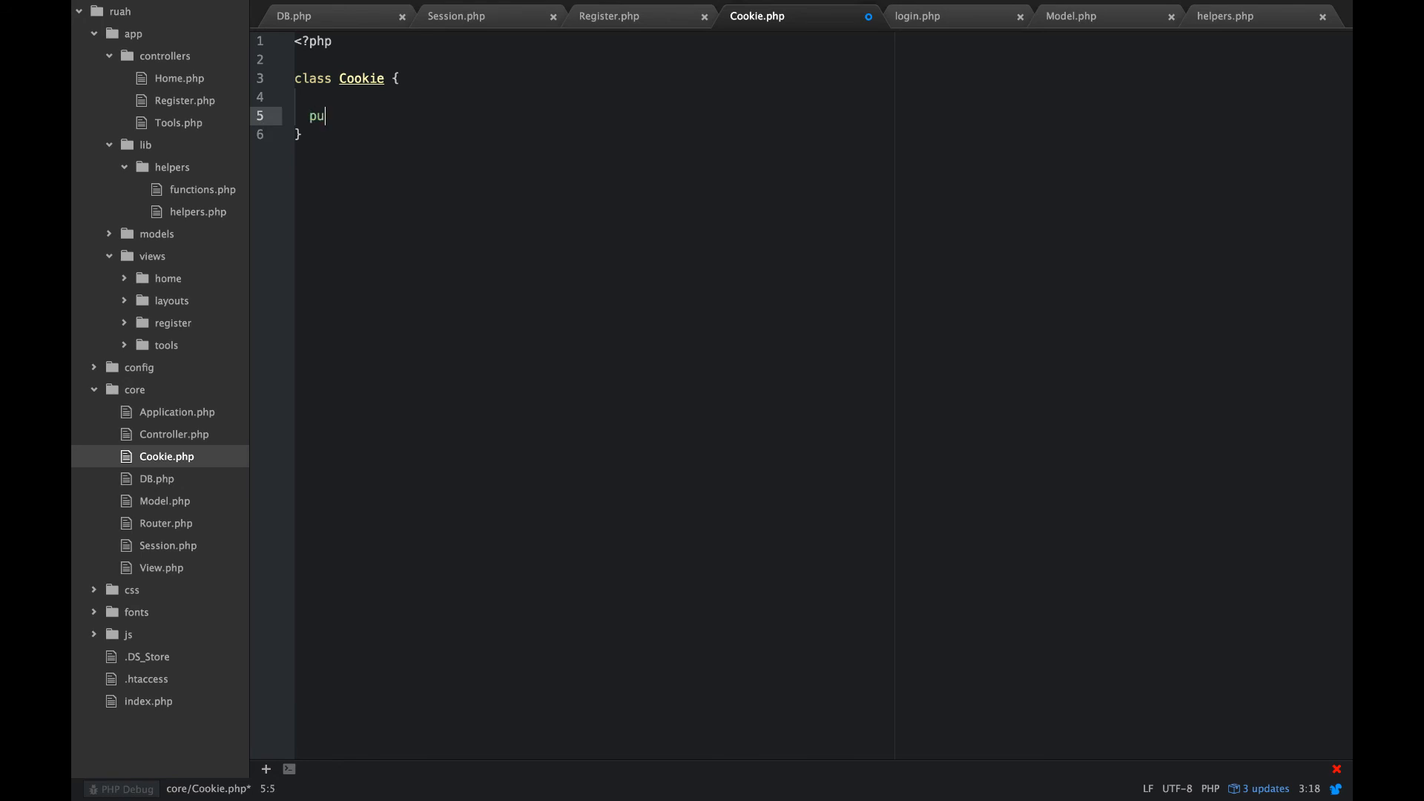
pyautogui.write('blic static')
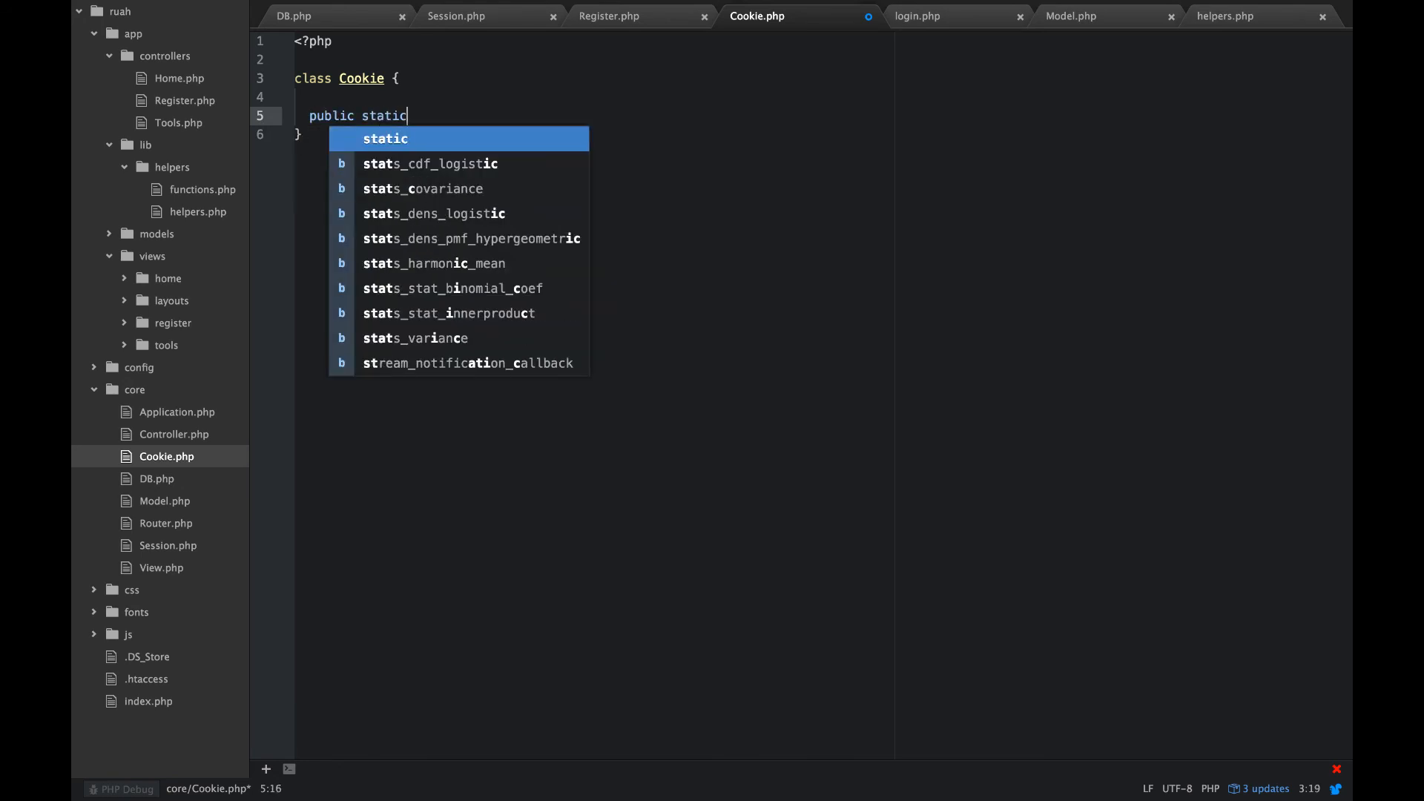
pyautogui.write('function')
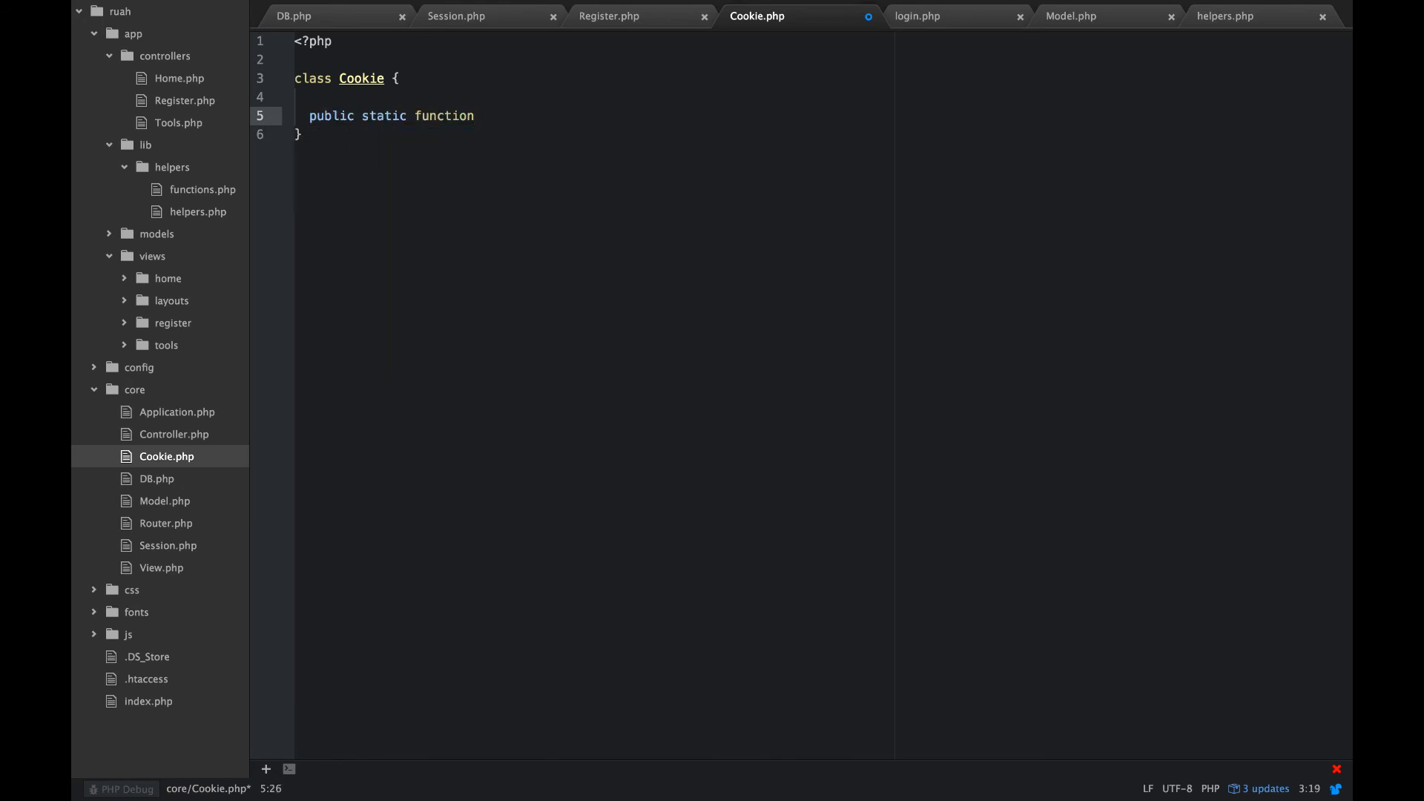
pyautogui.write('set(')
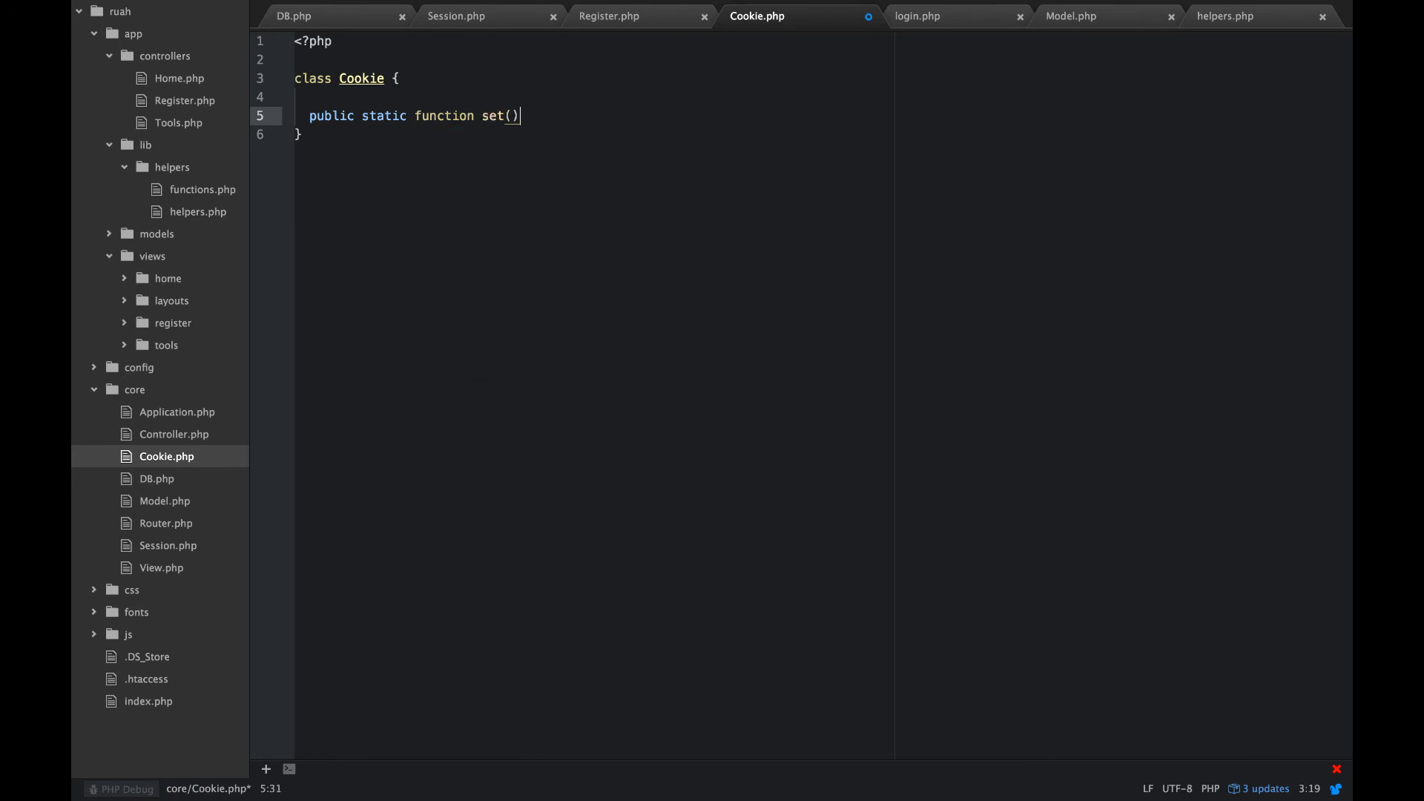
pyautogui.write('{')
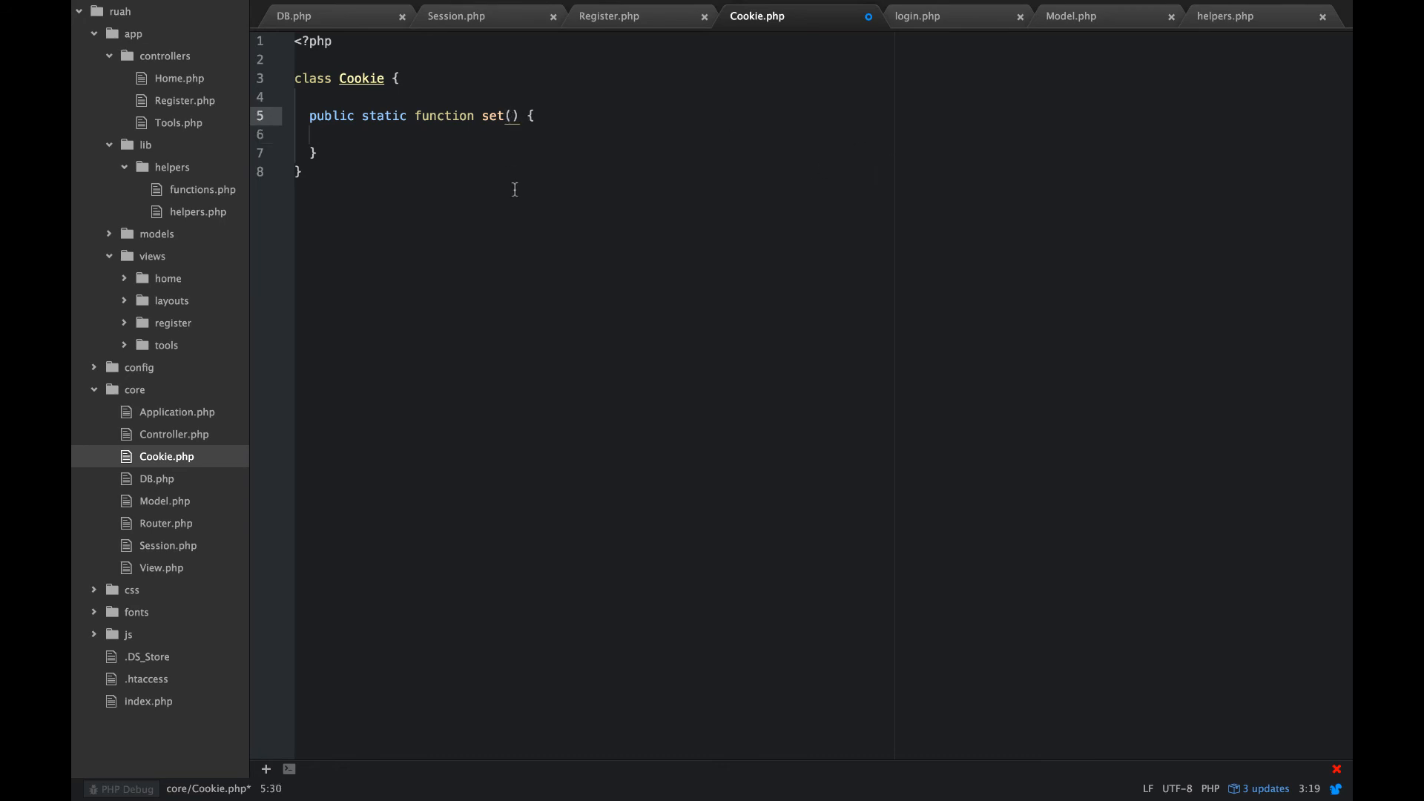
pyautogui.write('$name,')
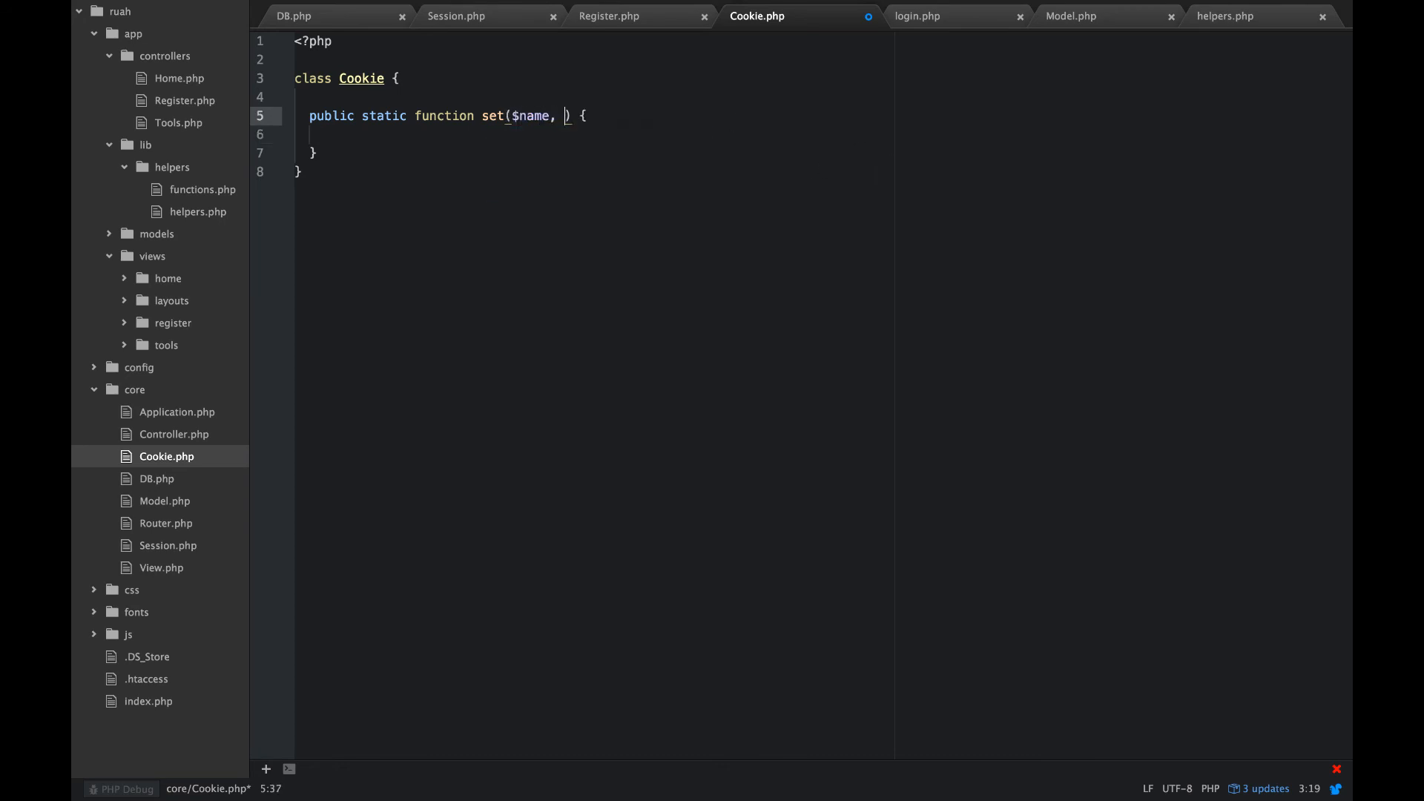
pyautogui.write('$value,')
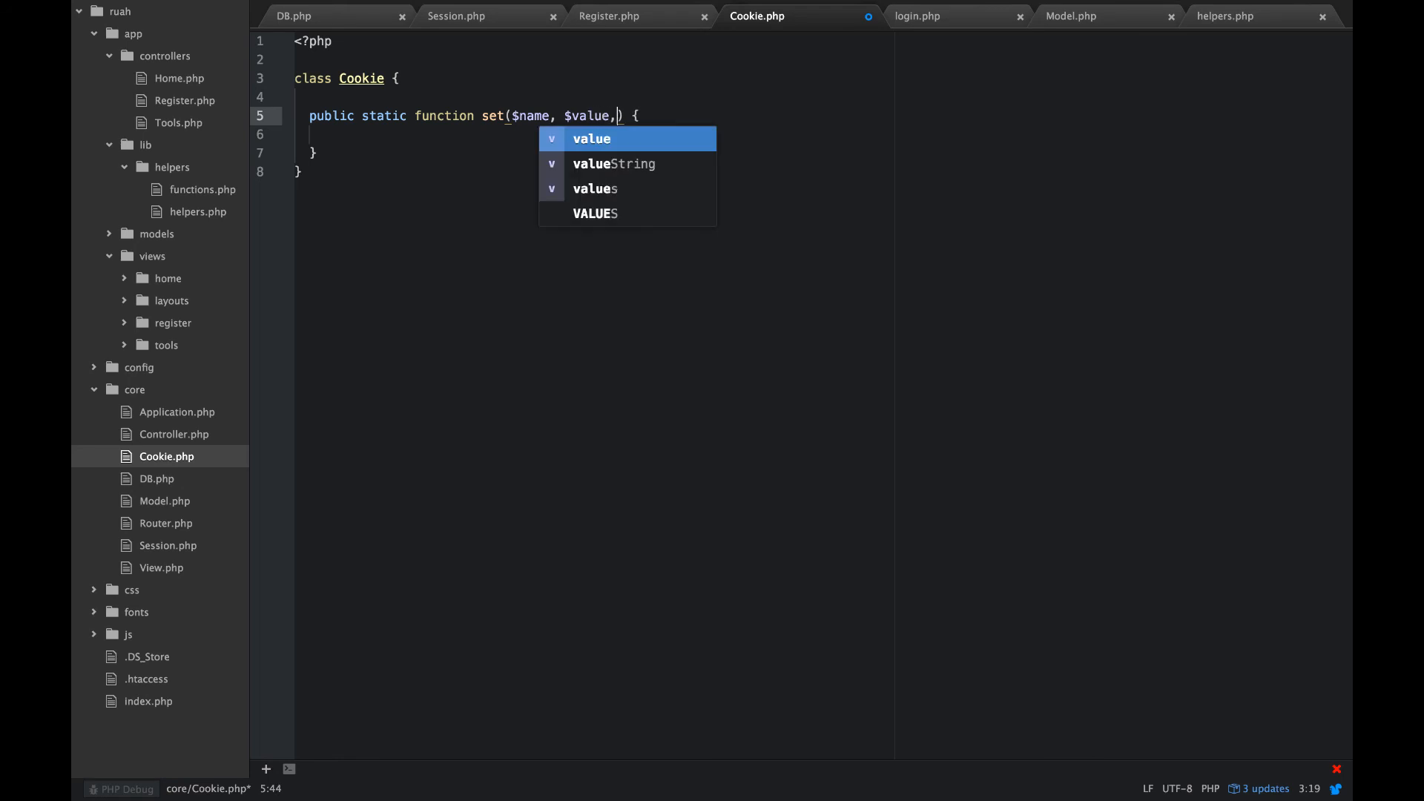
pyautogui.write('$e')
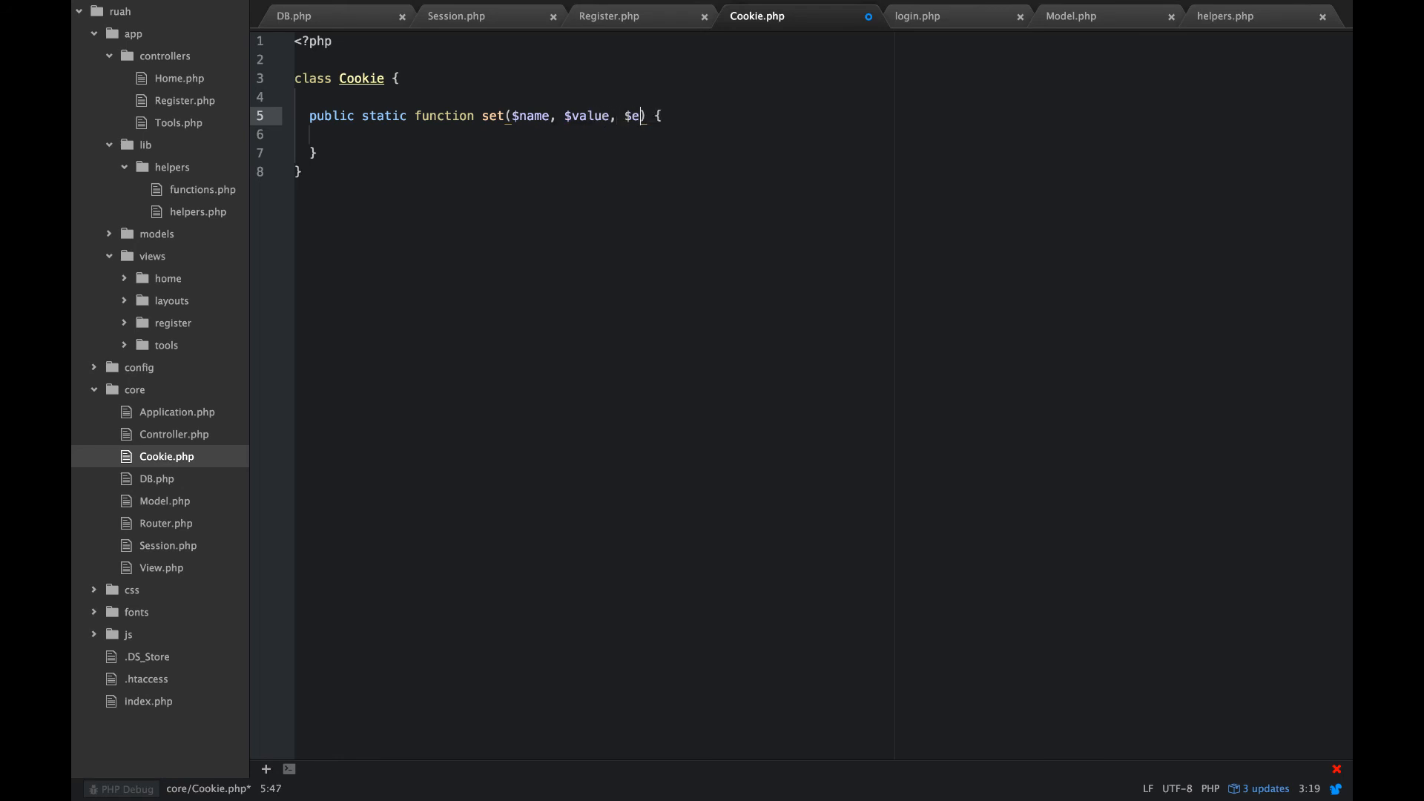
pyautogui.write('xpiry')
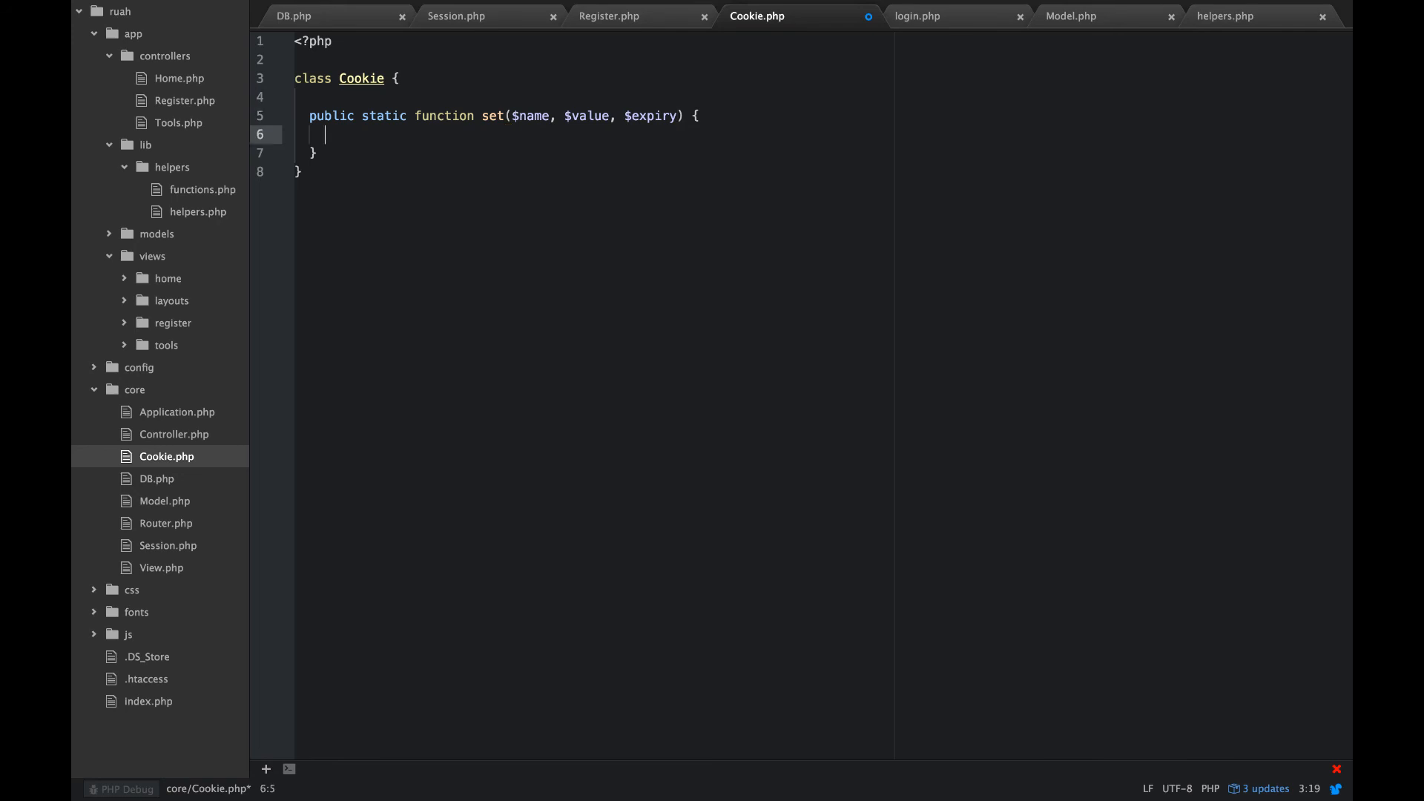
# Step: Make set call setCookie($name, $value, time()+$expiry, '/'), returning true, otherwise false
pyautogui.write('if')
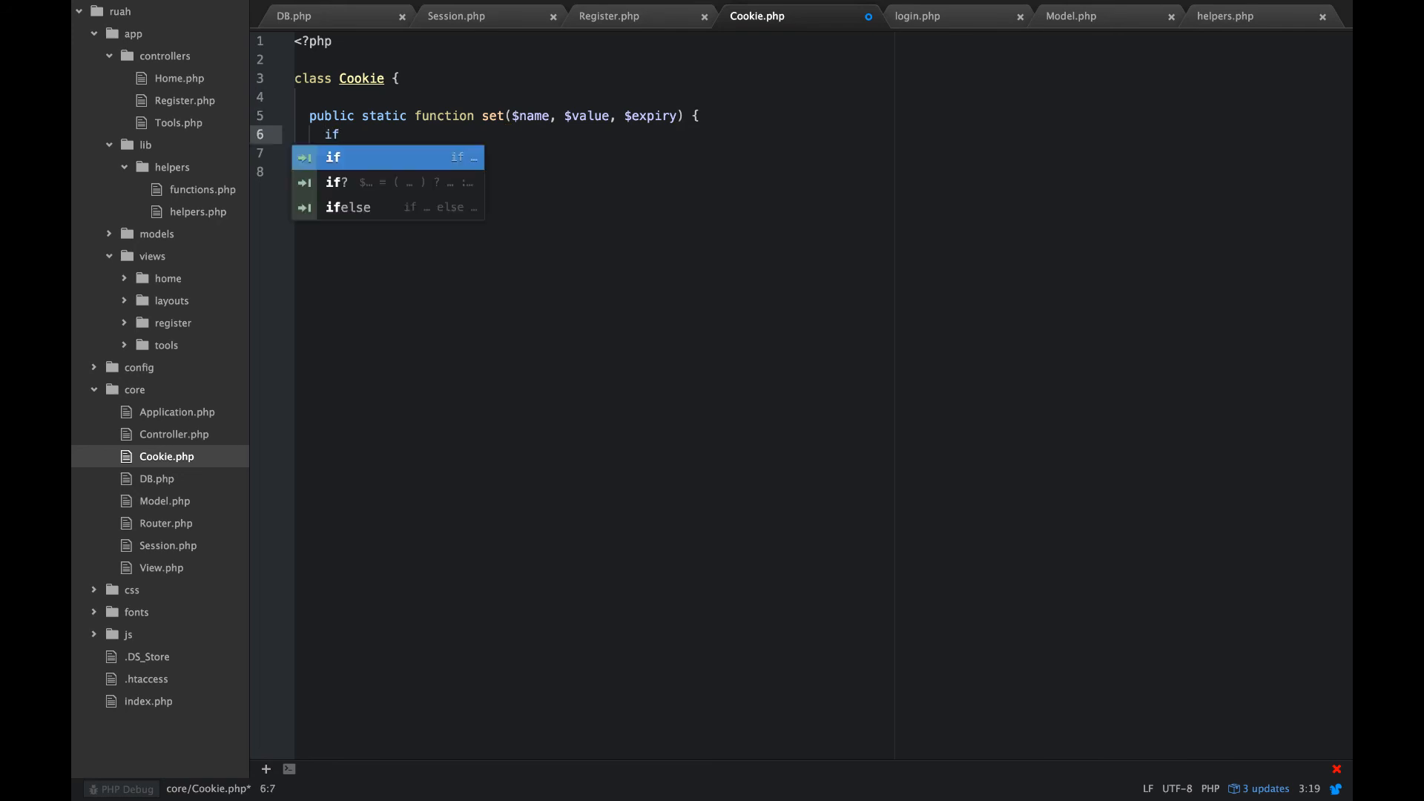
pyautogui.write('(set')
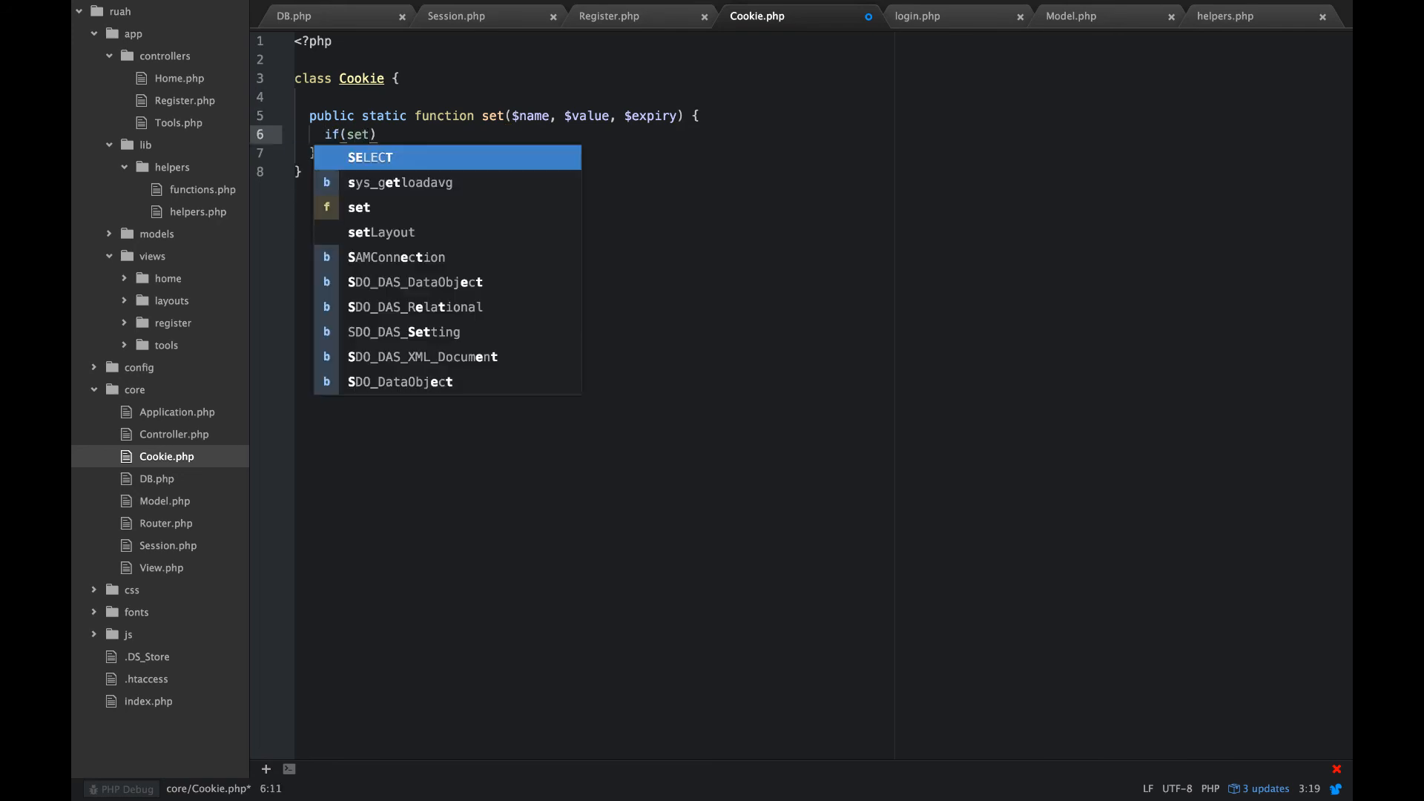
pyautogui.write('Cookie')
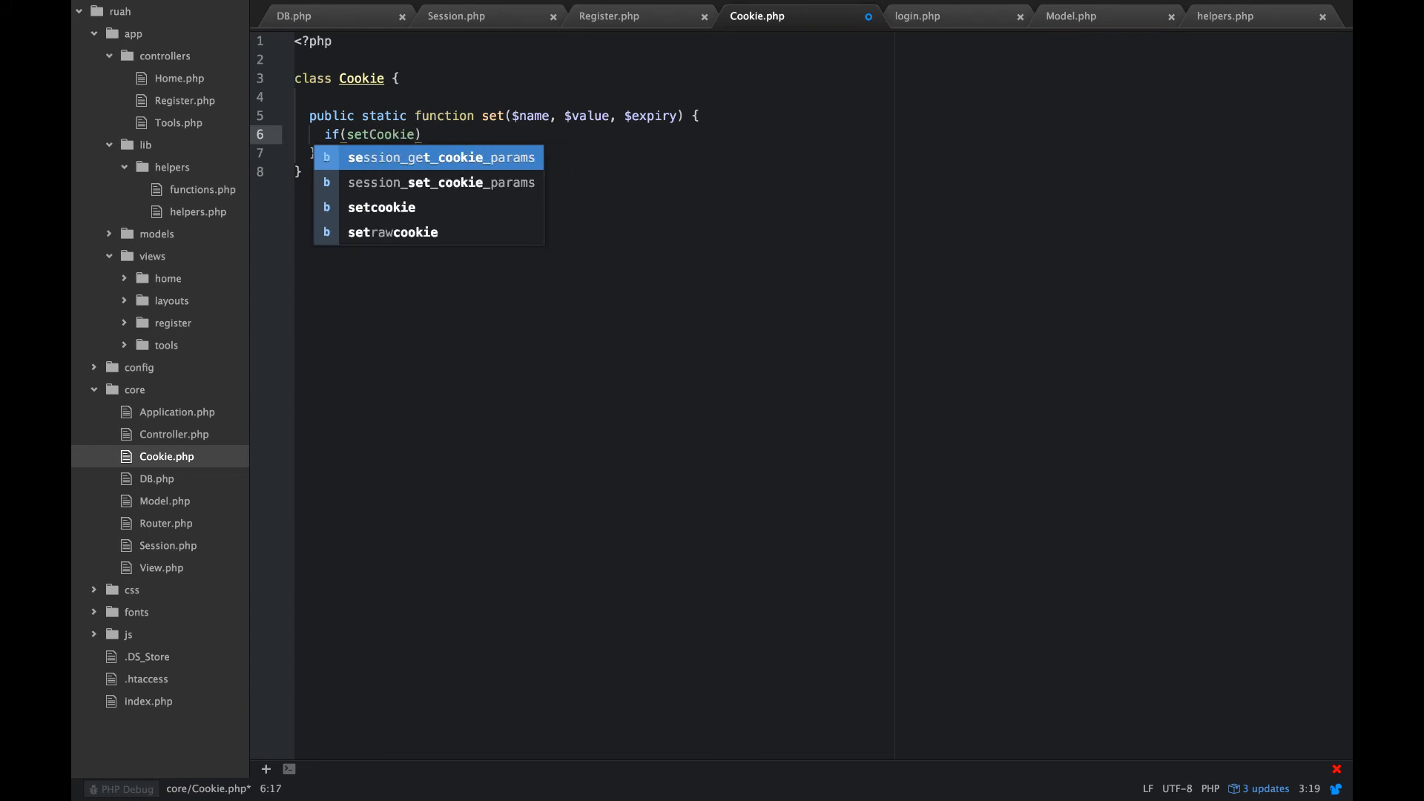
pyautogui.write('$')
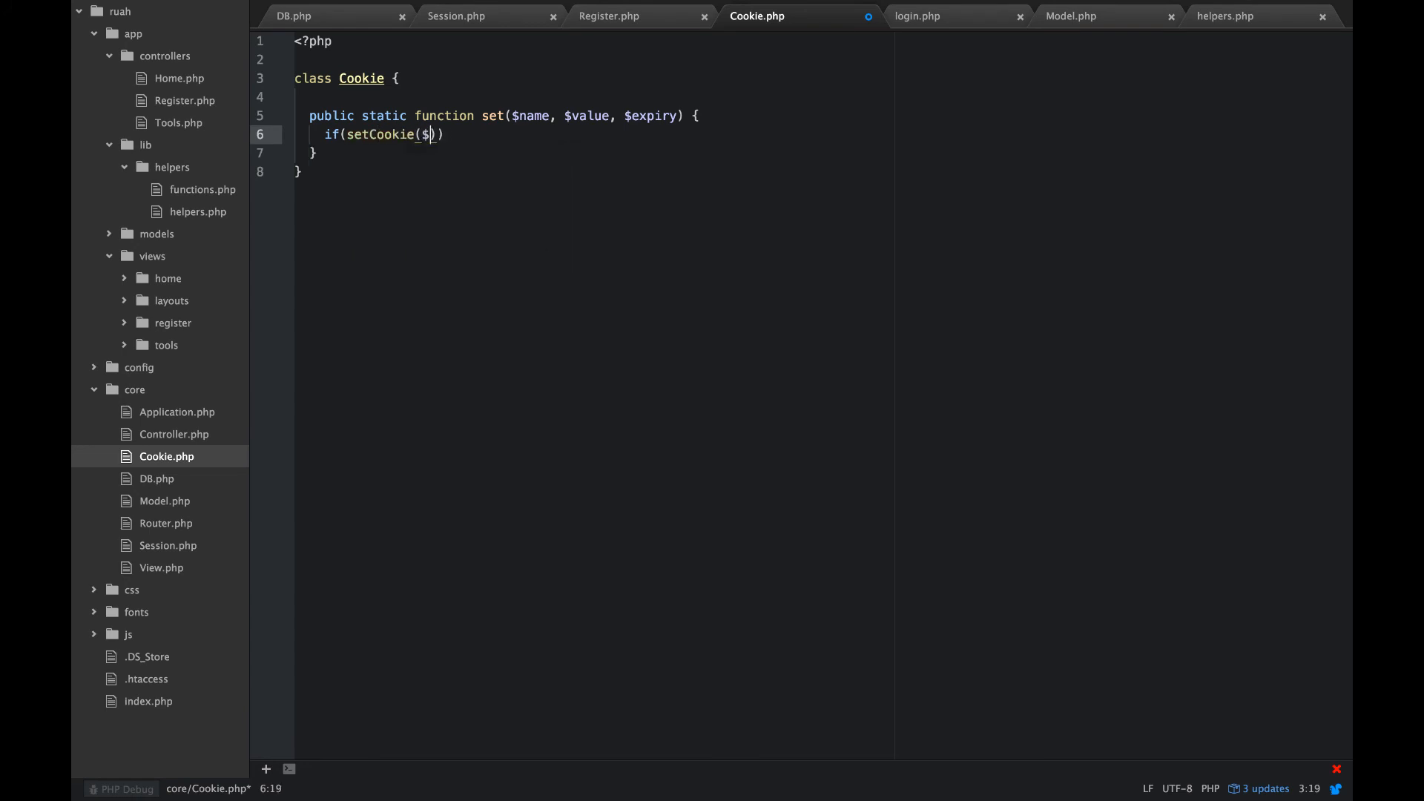
pyautogui.write('name, $value,')
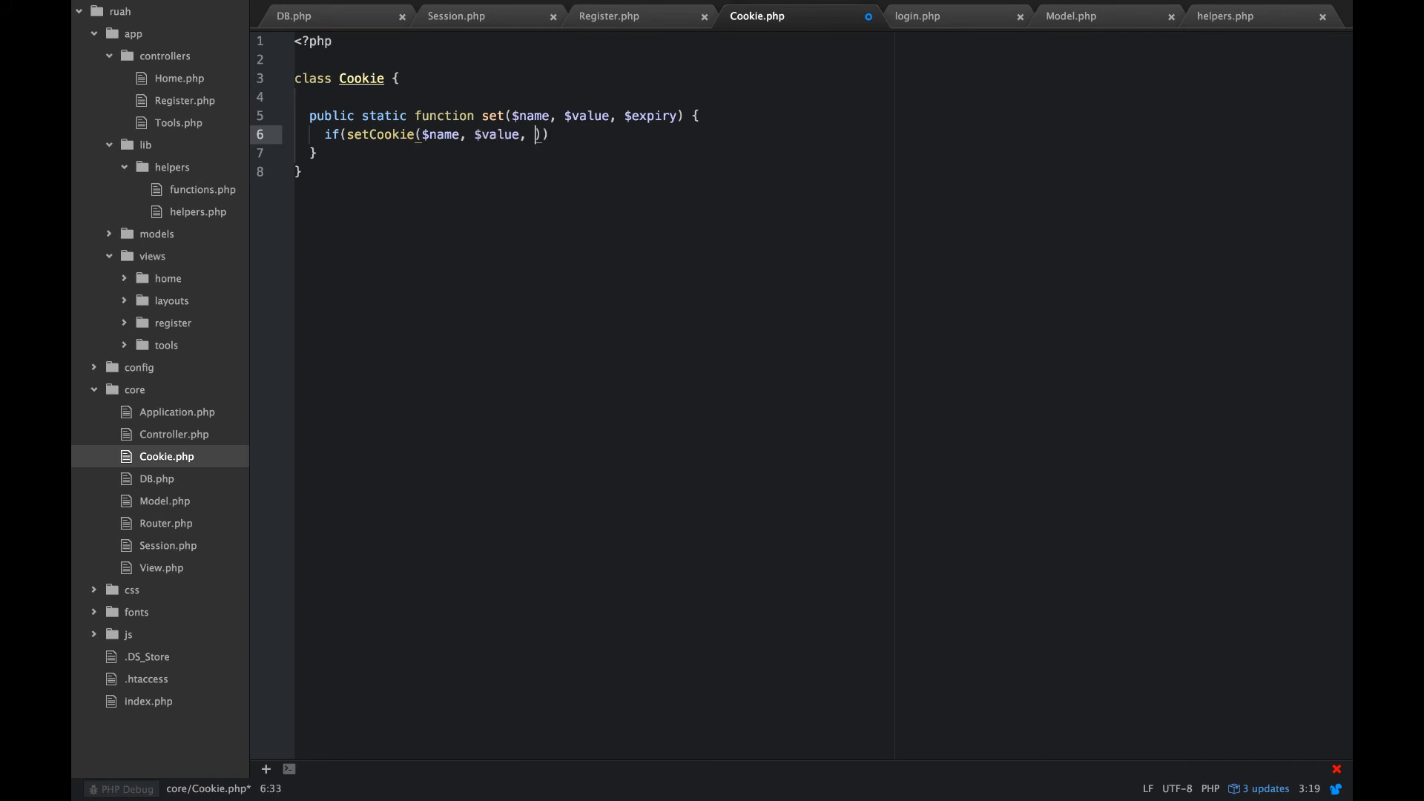
pyautogui.write('time()')
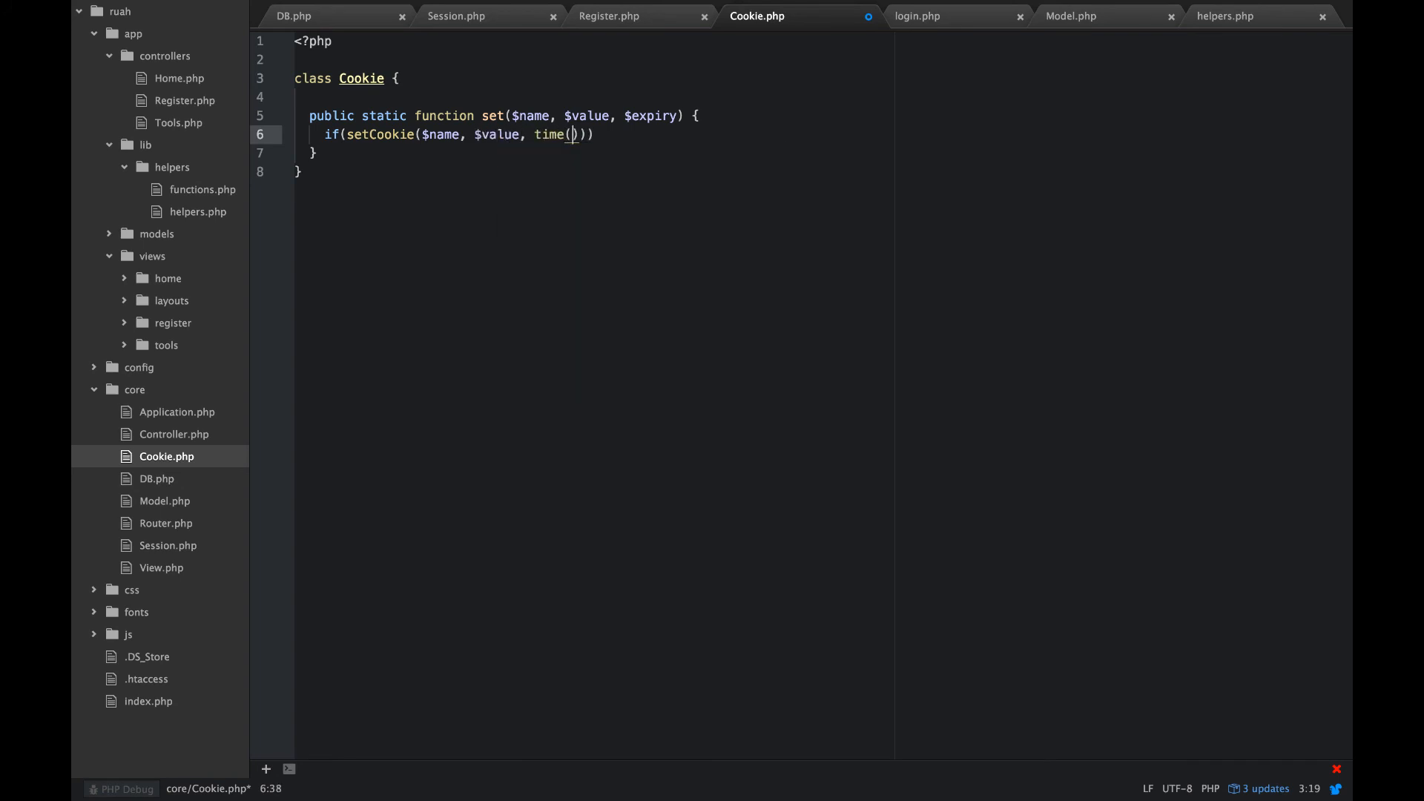
pyautogui.write('+')
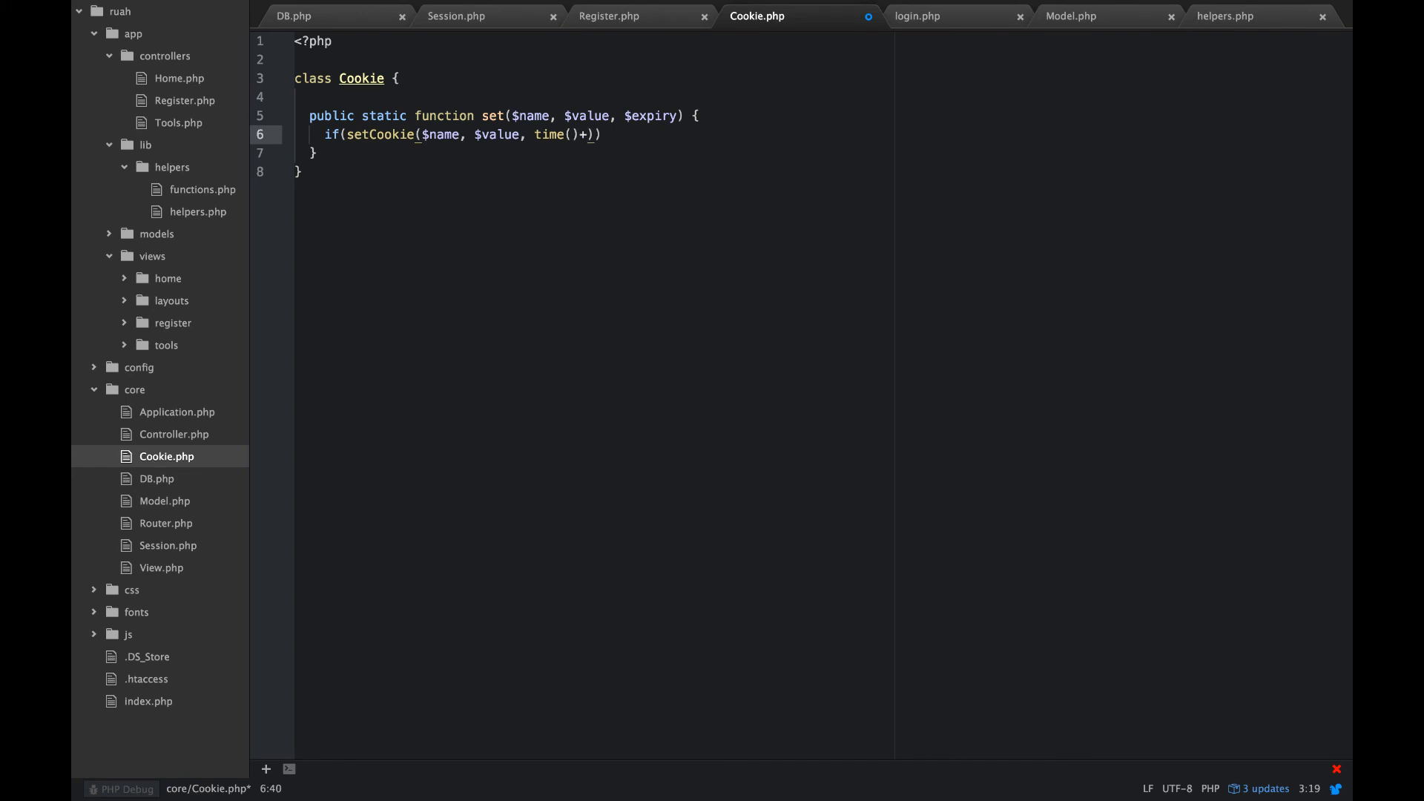
pyautogui.write('$expiry')
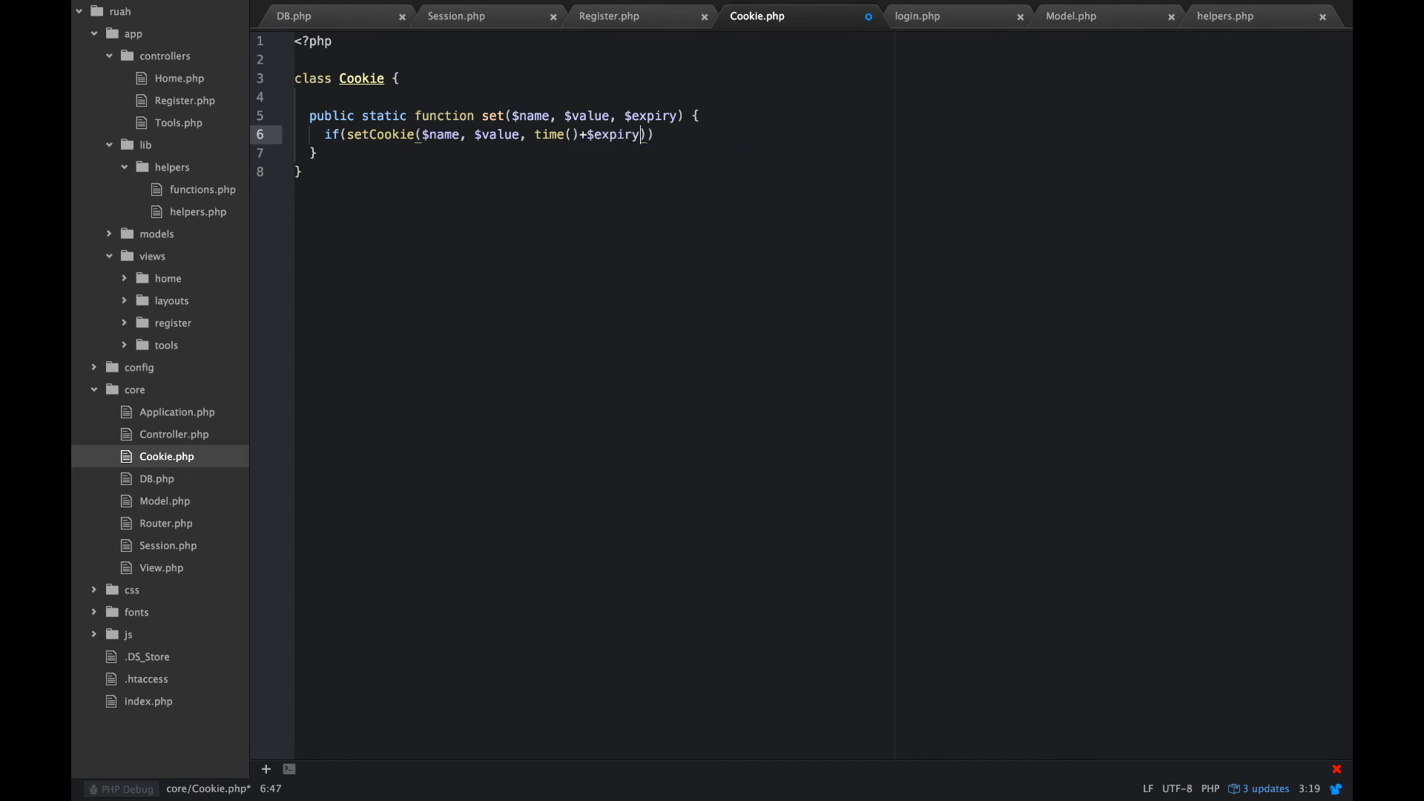
pyautogui.write(", '/'")
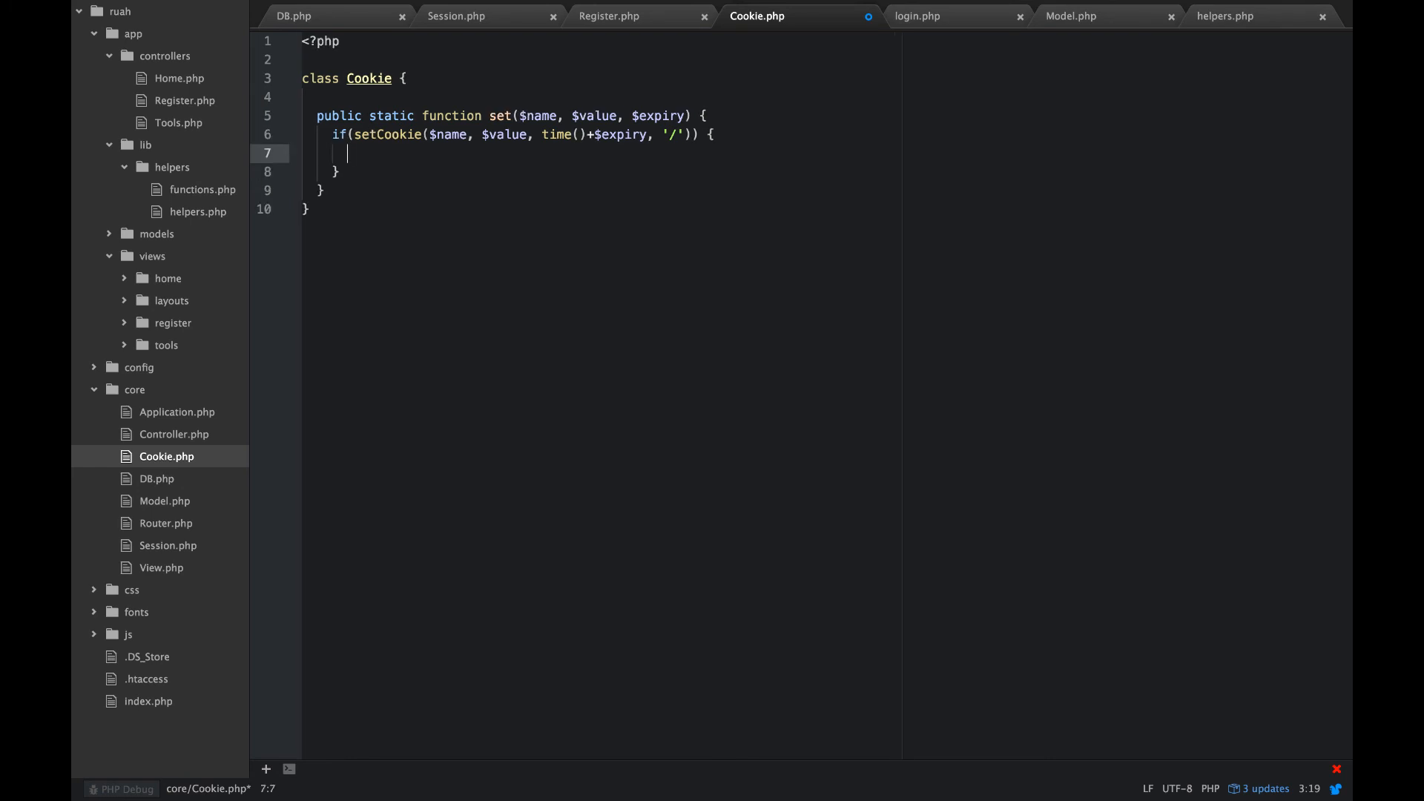
pyautogui.write('return')
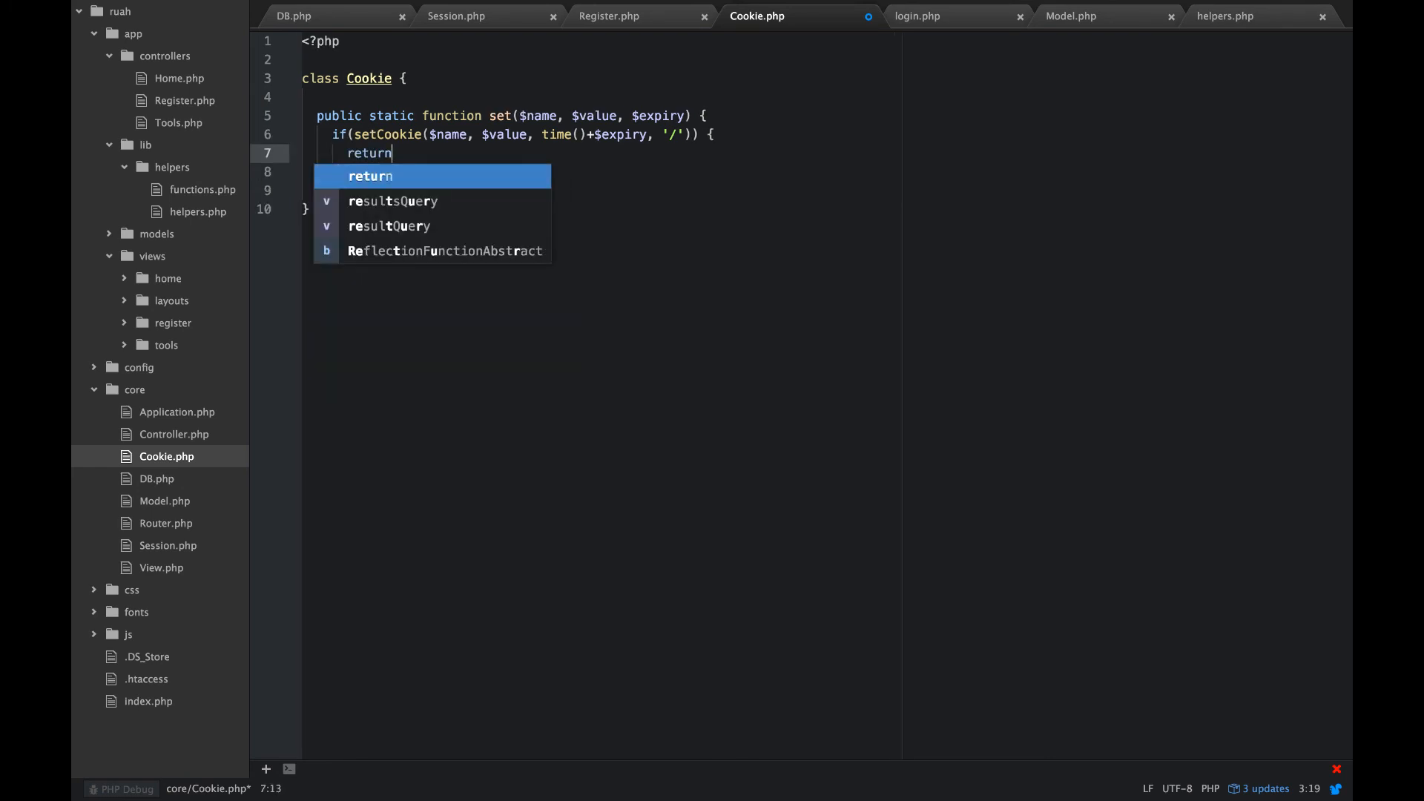
pyautogui.write('true;')
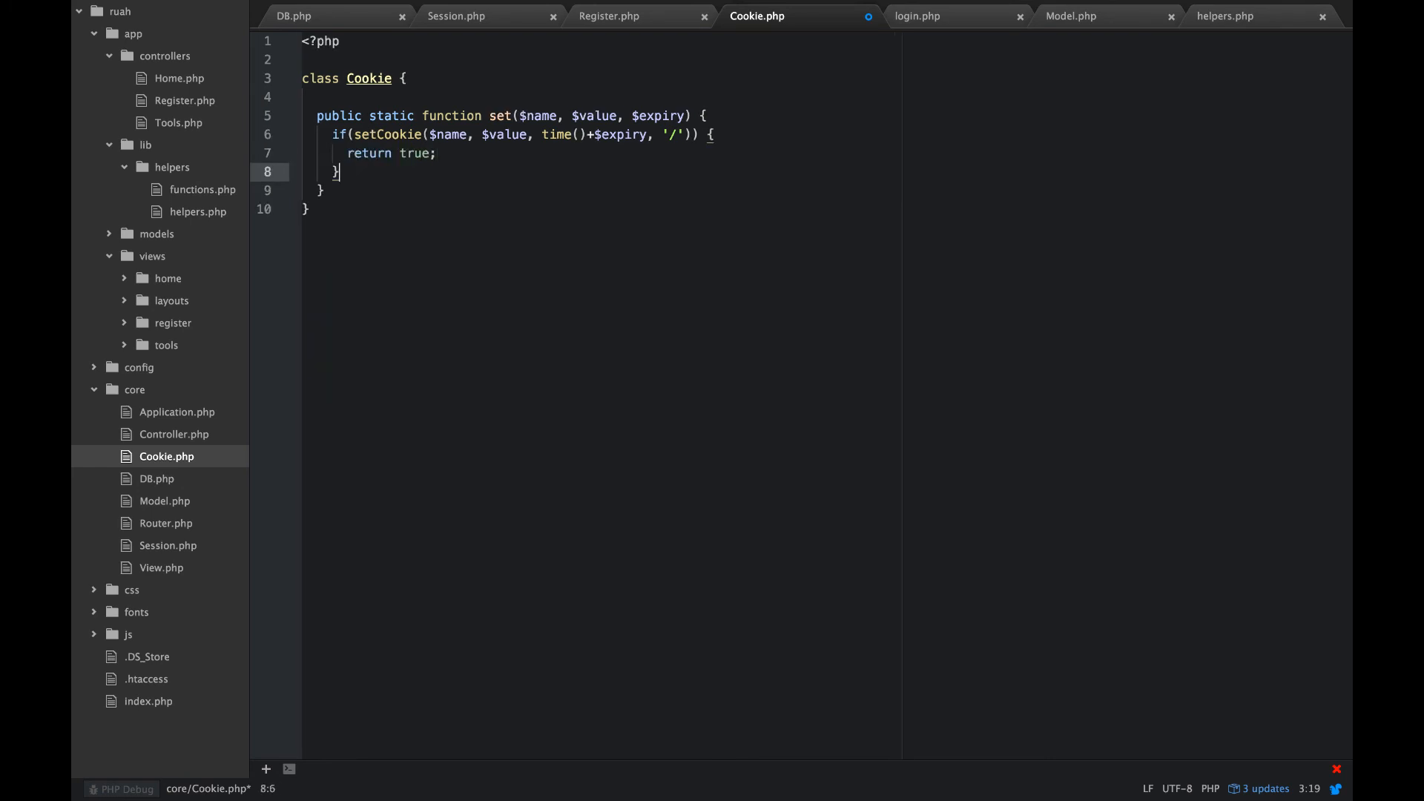
pyautogui.write('return false;')
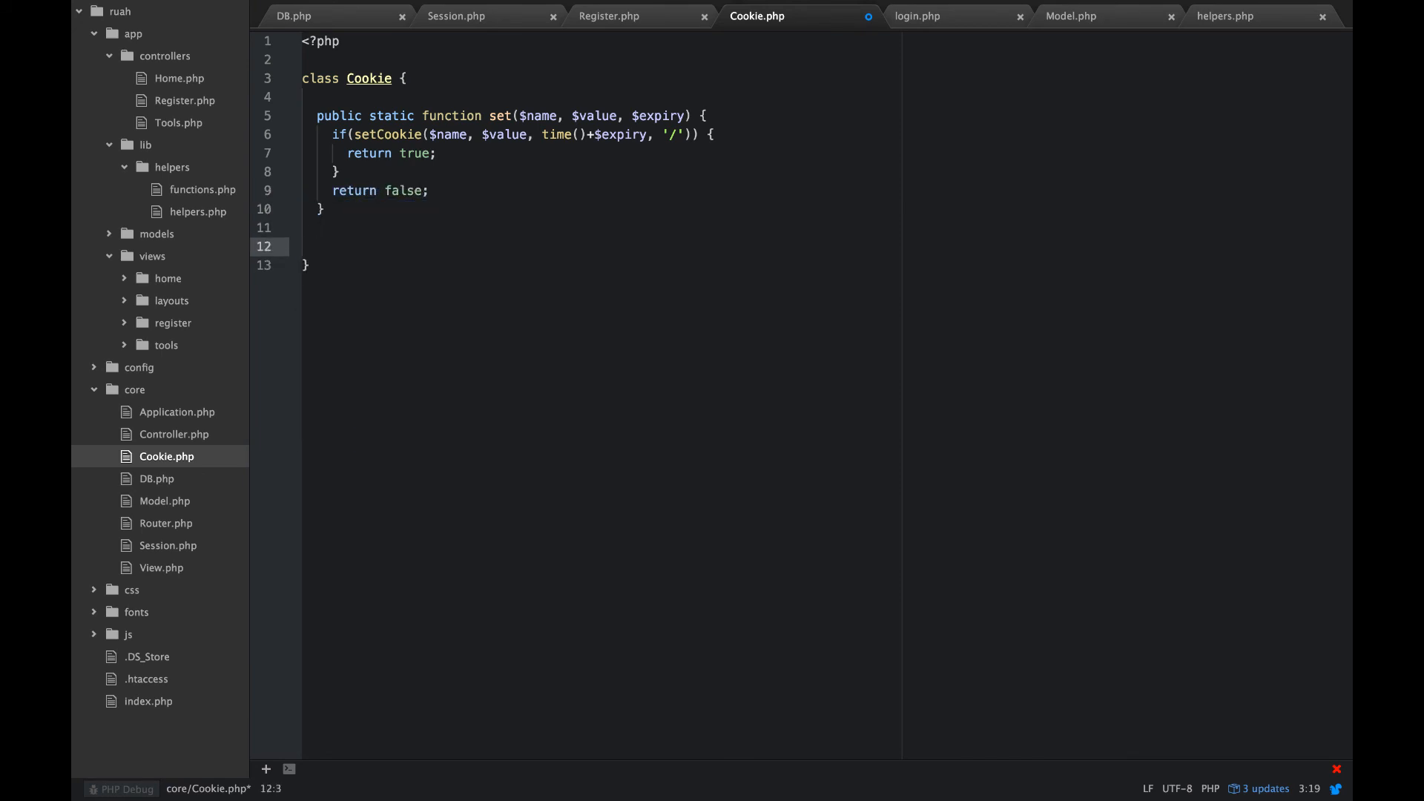
pyautogui.click(317, 246)
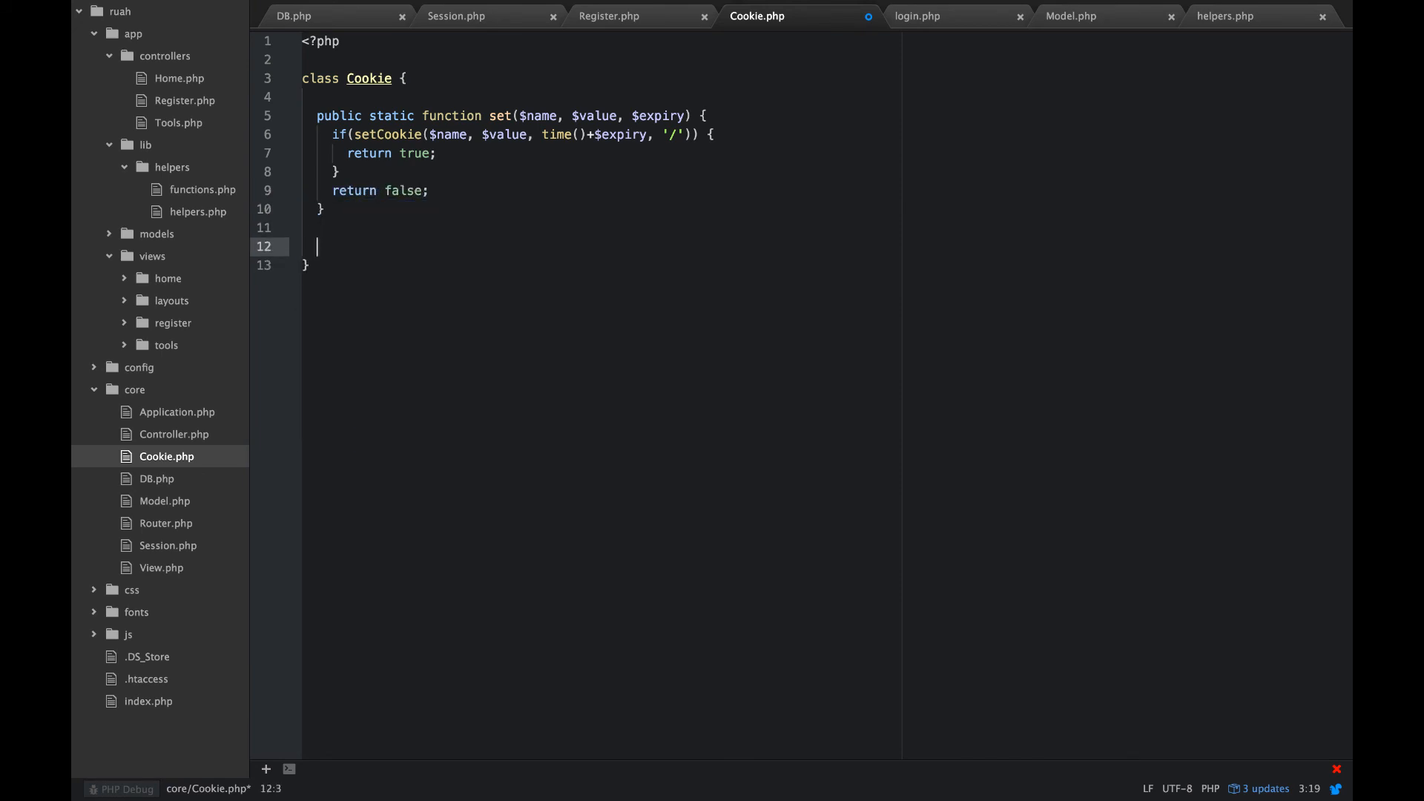
# Step: Add public static delete($name) calling self::set($name, '', time() -1)
pyautogui.write('public static function delete')
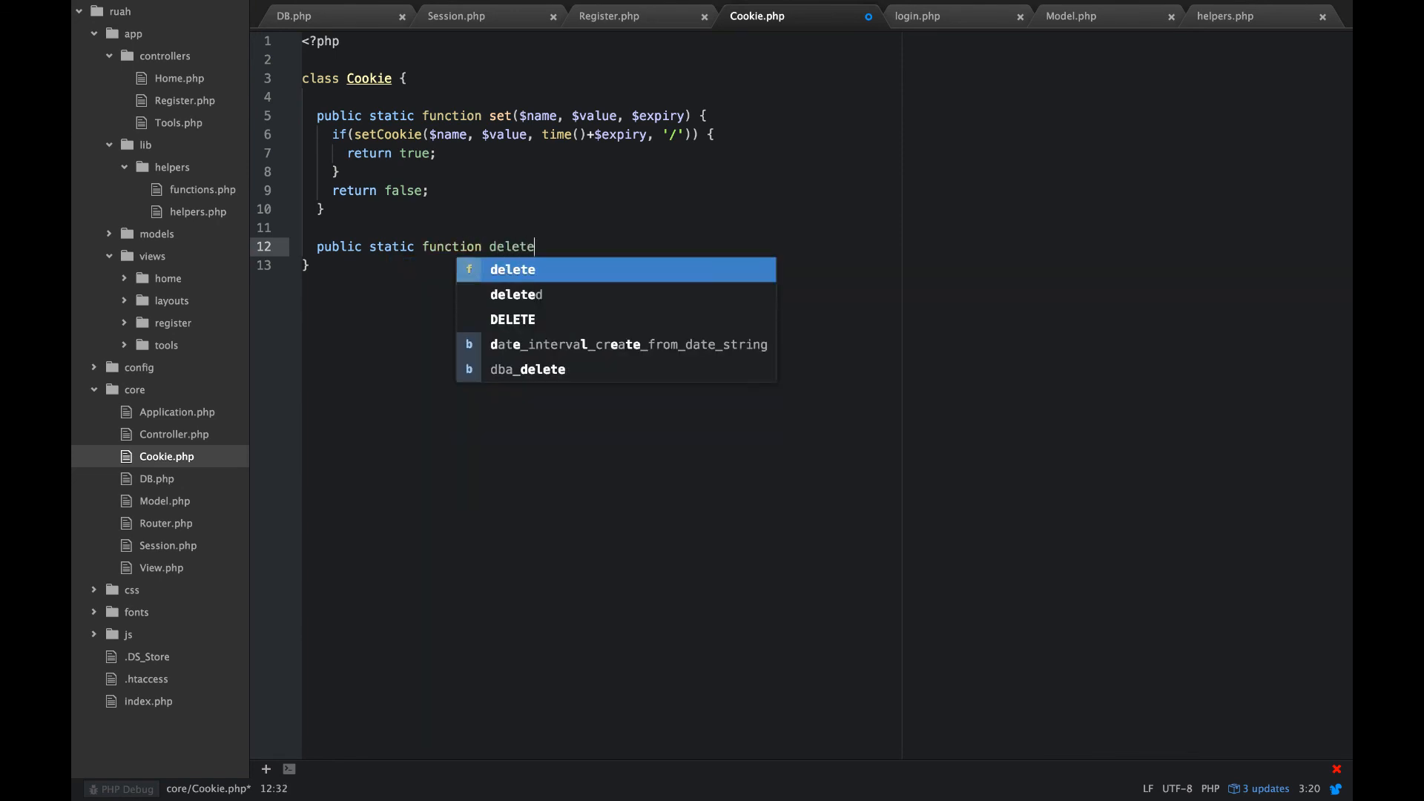
pyautogui.write('($')
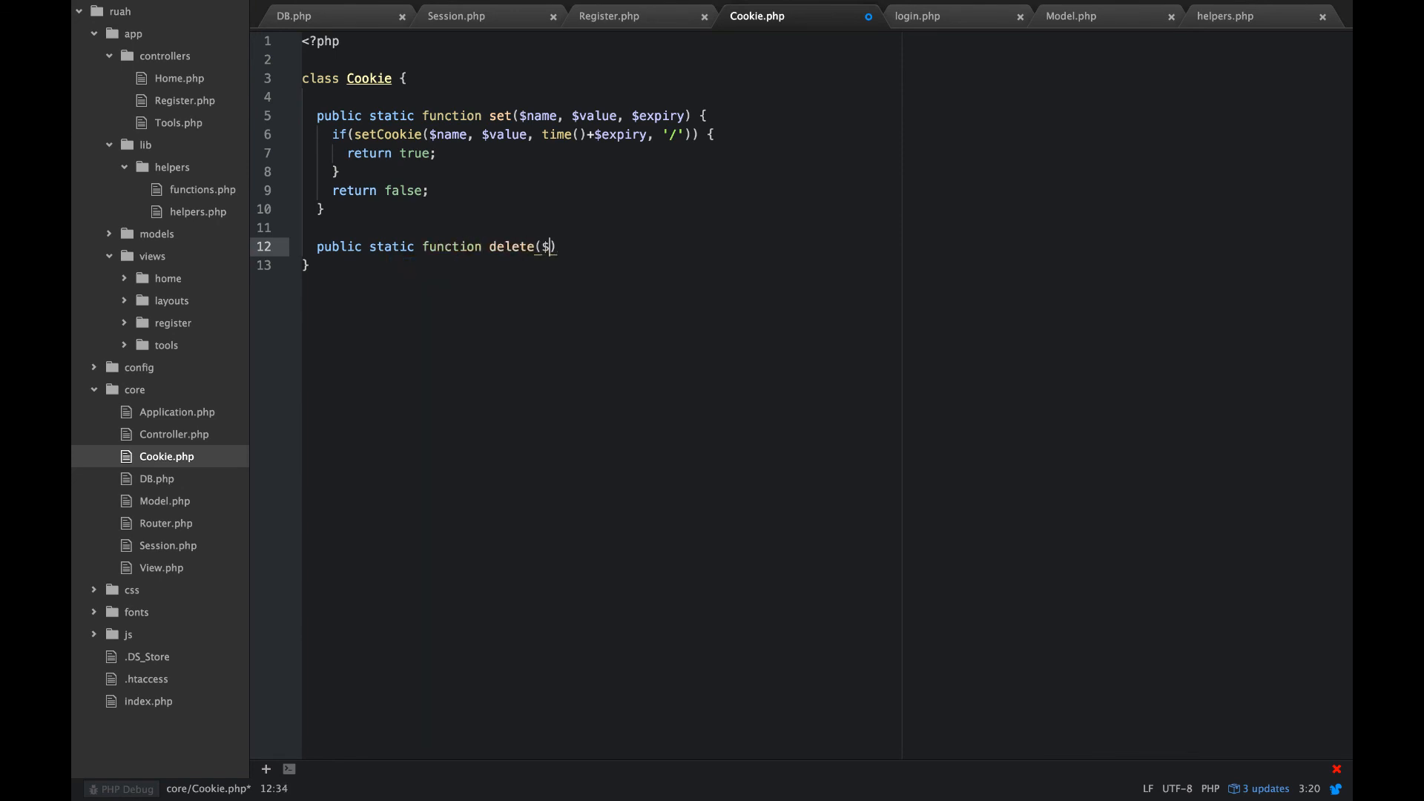
pyautogui.write('name')
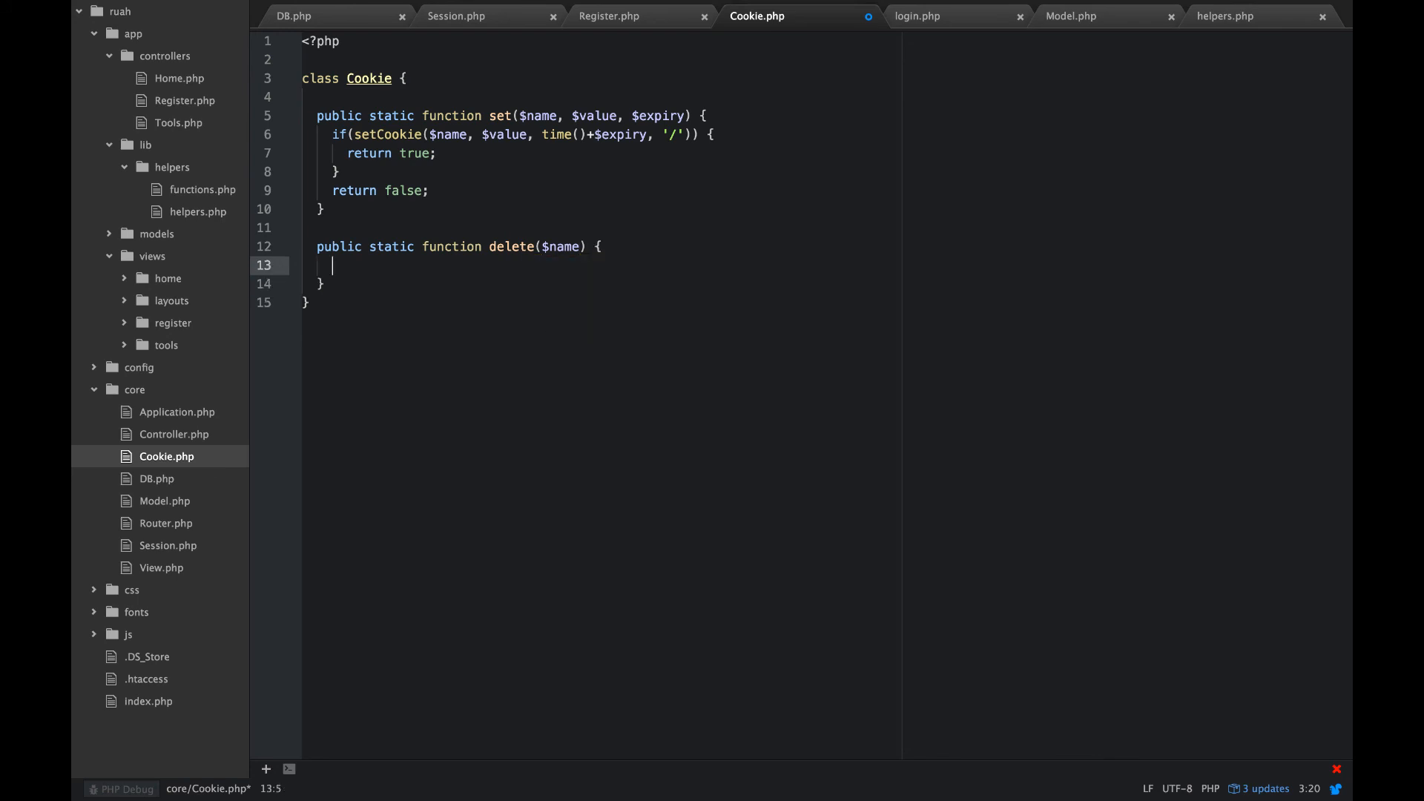
pyautogui.write('s')
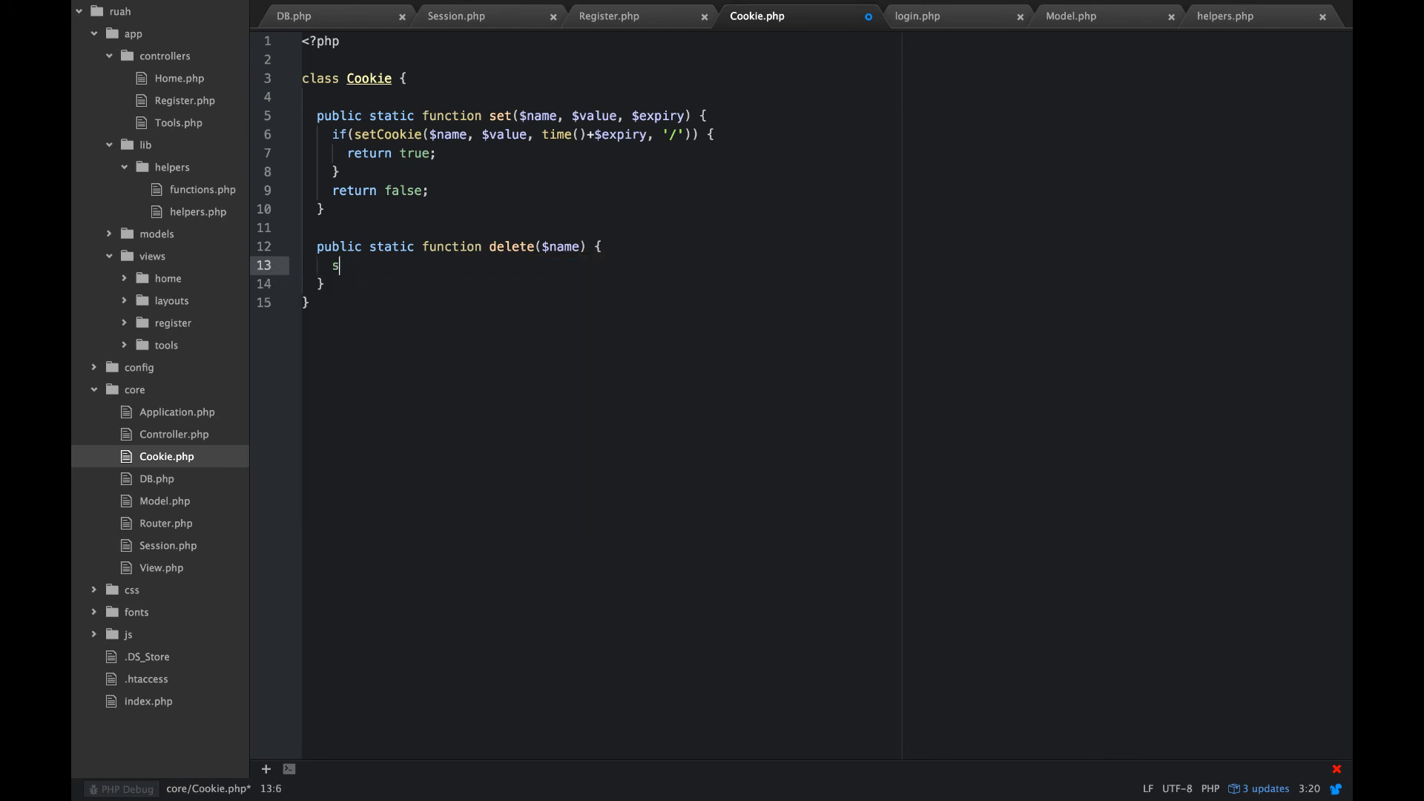
pyautogui.write('elf::')
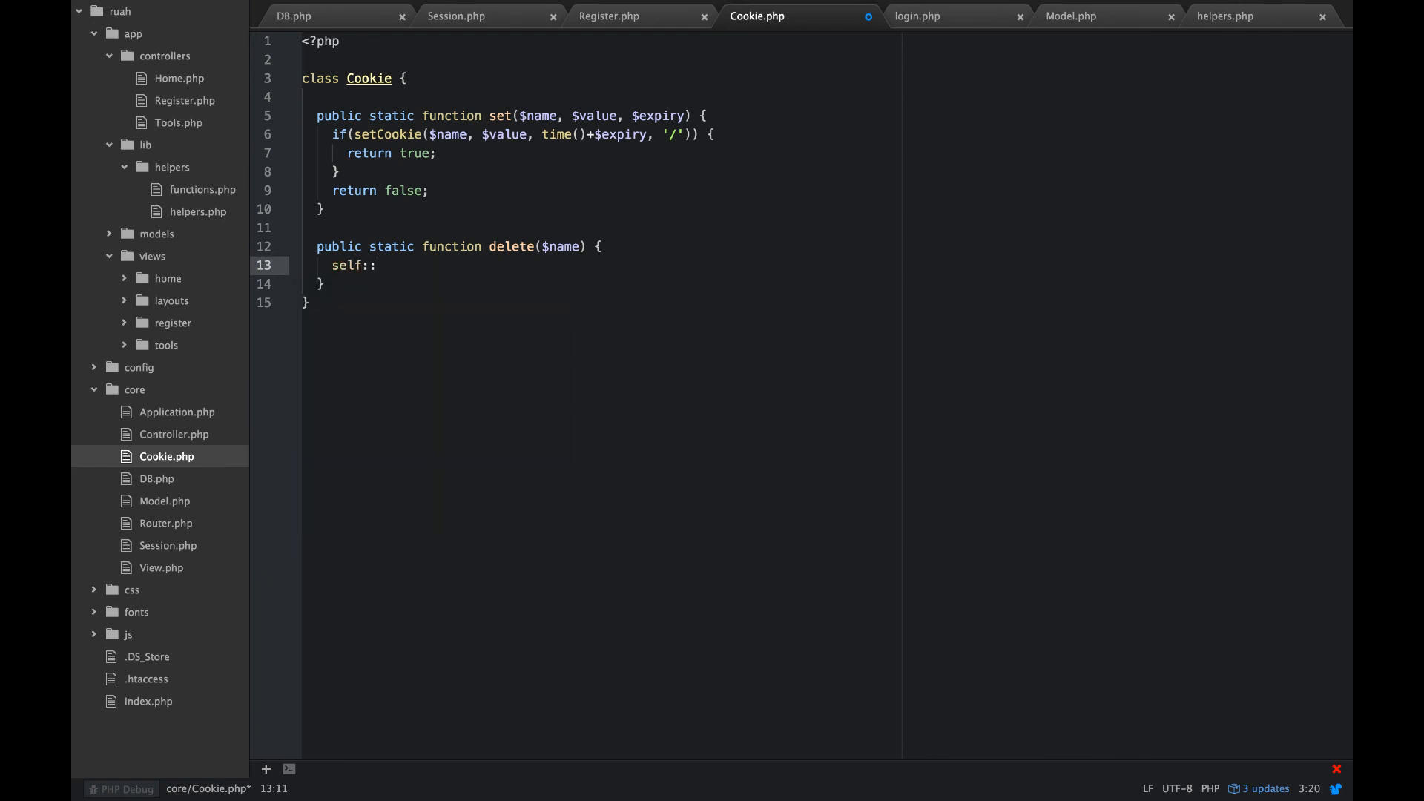
pyautogui.write('set')
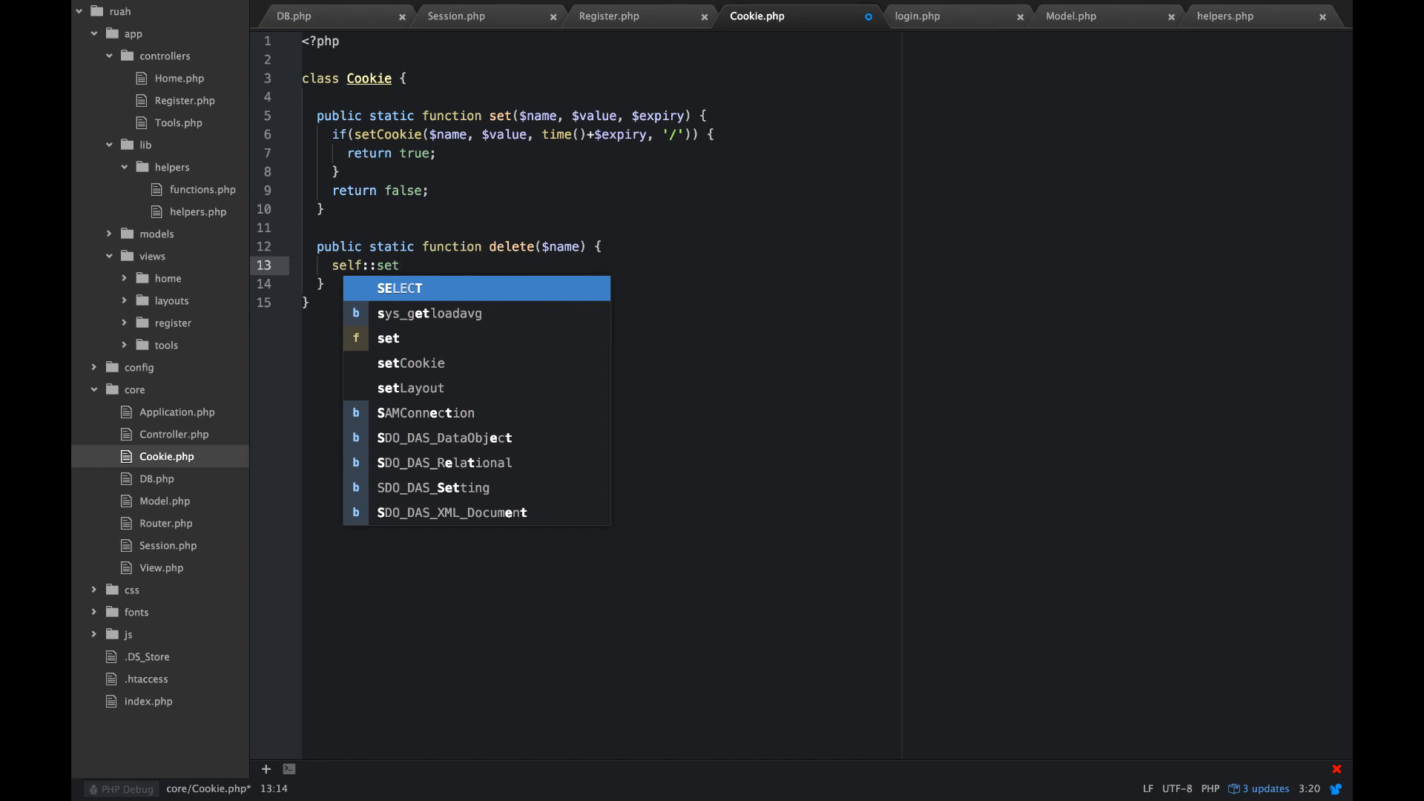
pyautogui.write('(')
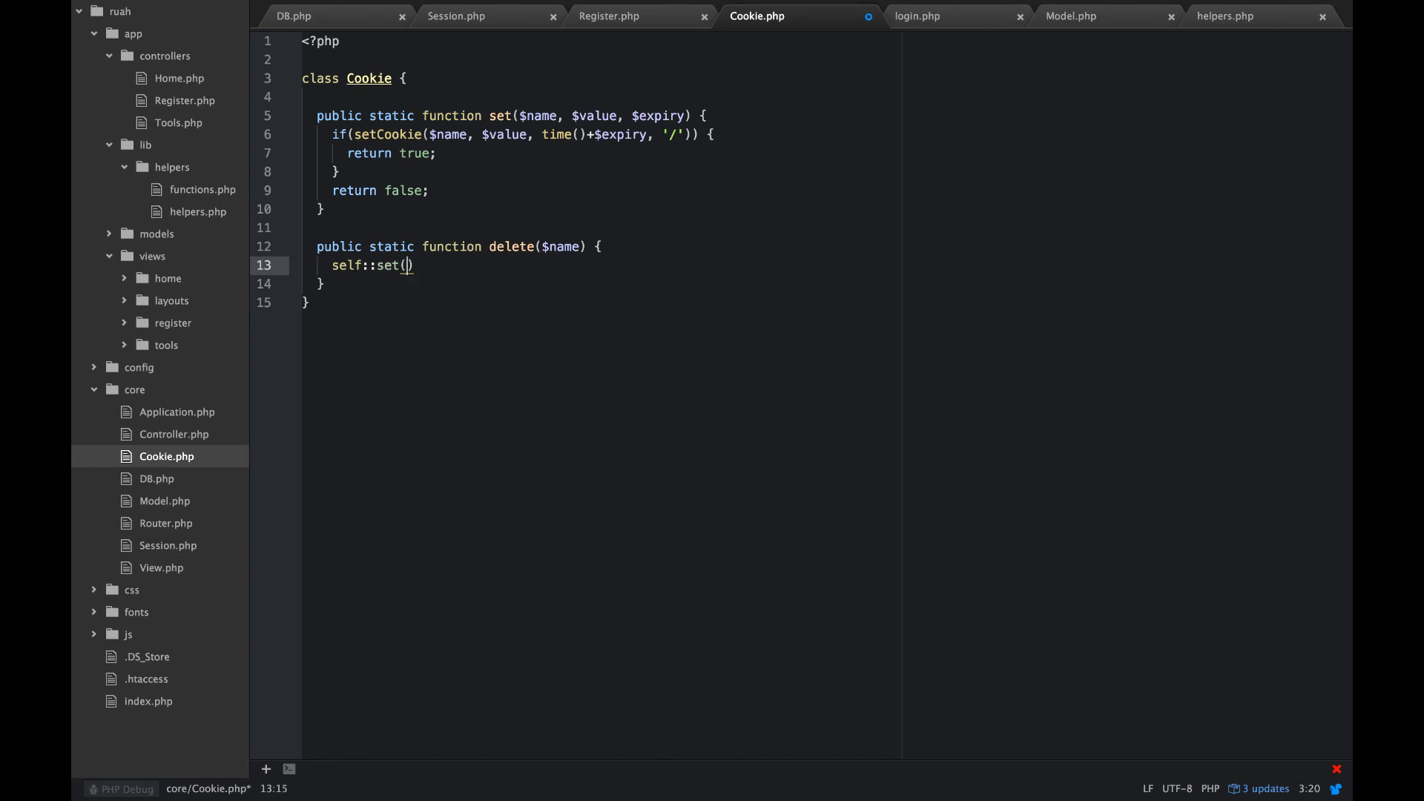
pyautogui.write('$')
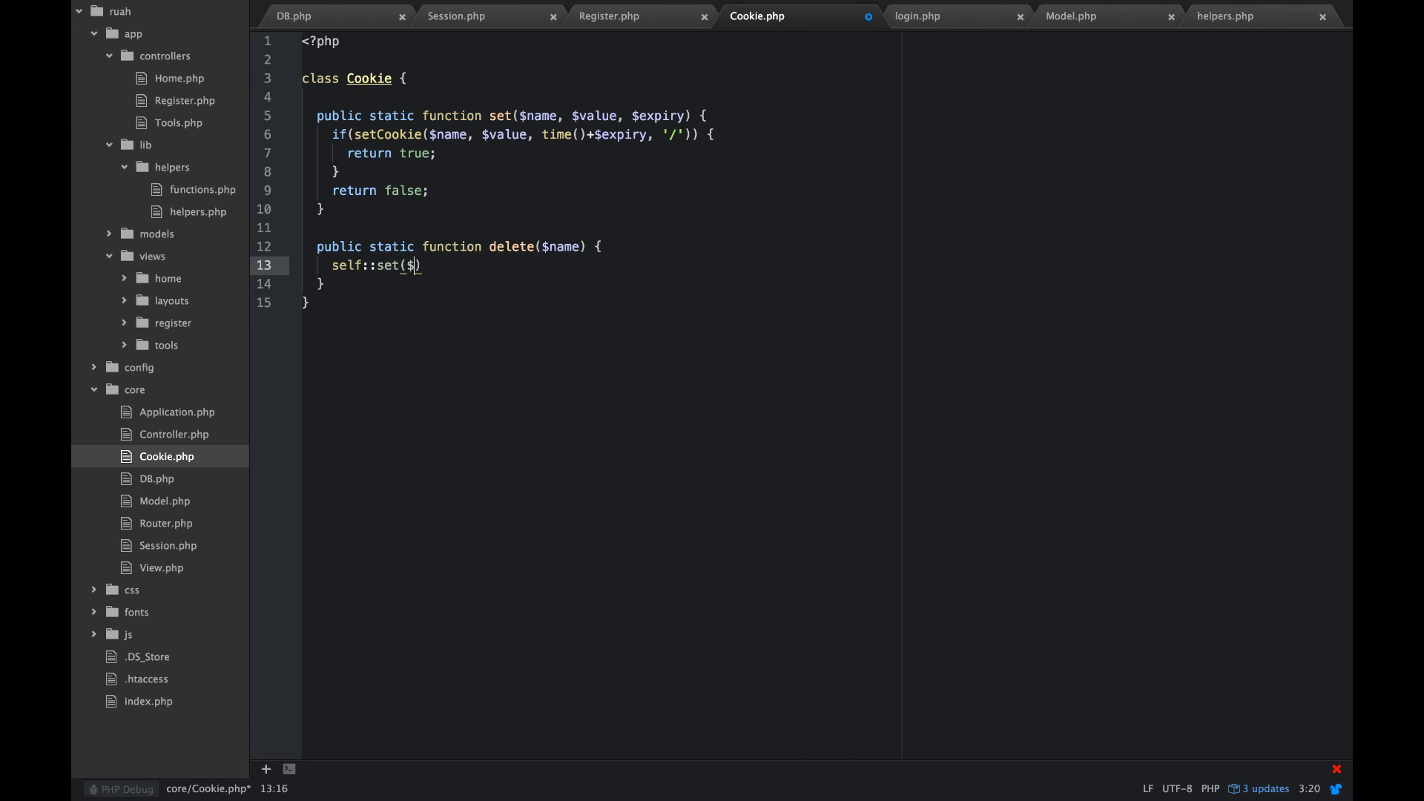
pyautogui.write('name,')
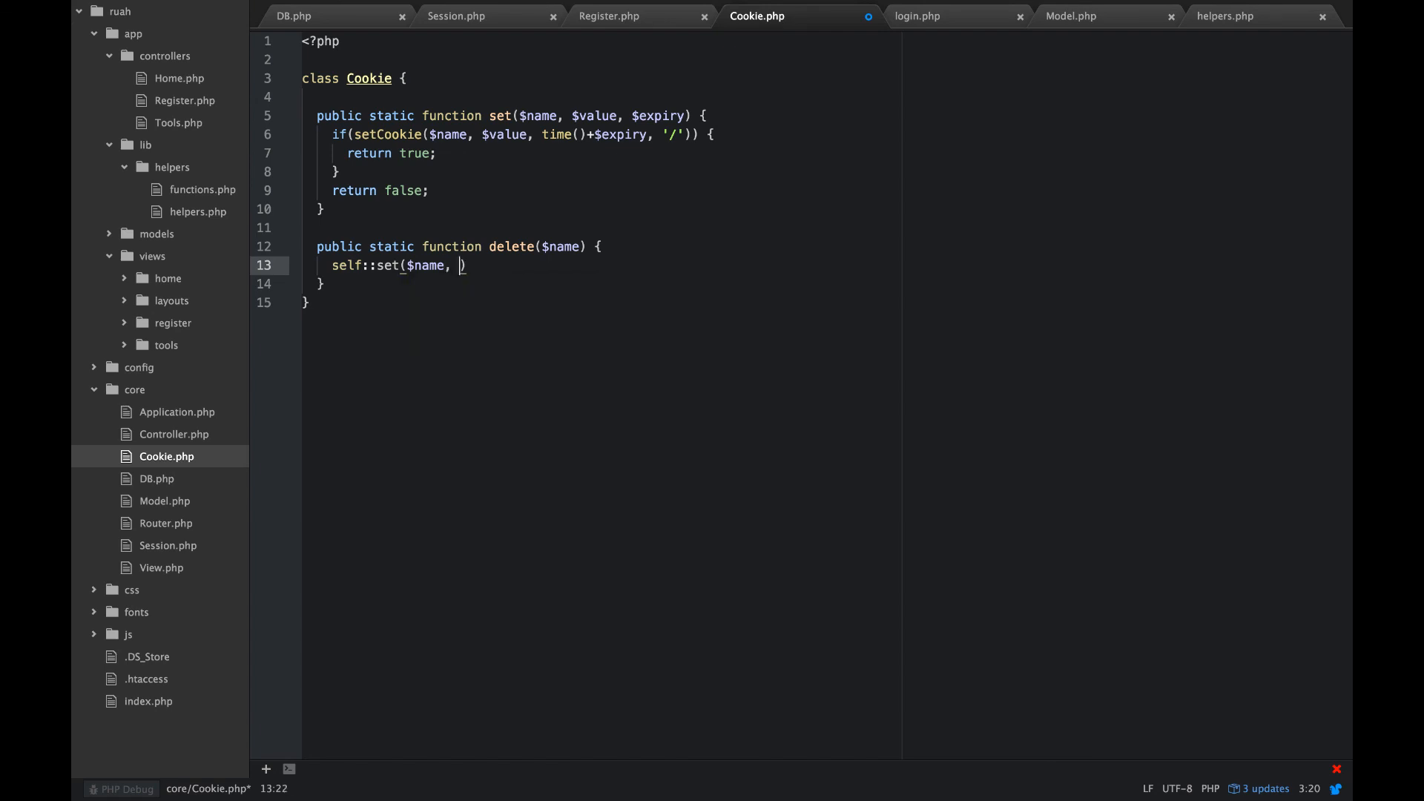
pyautogui.write("'',")
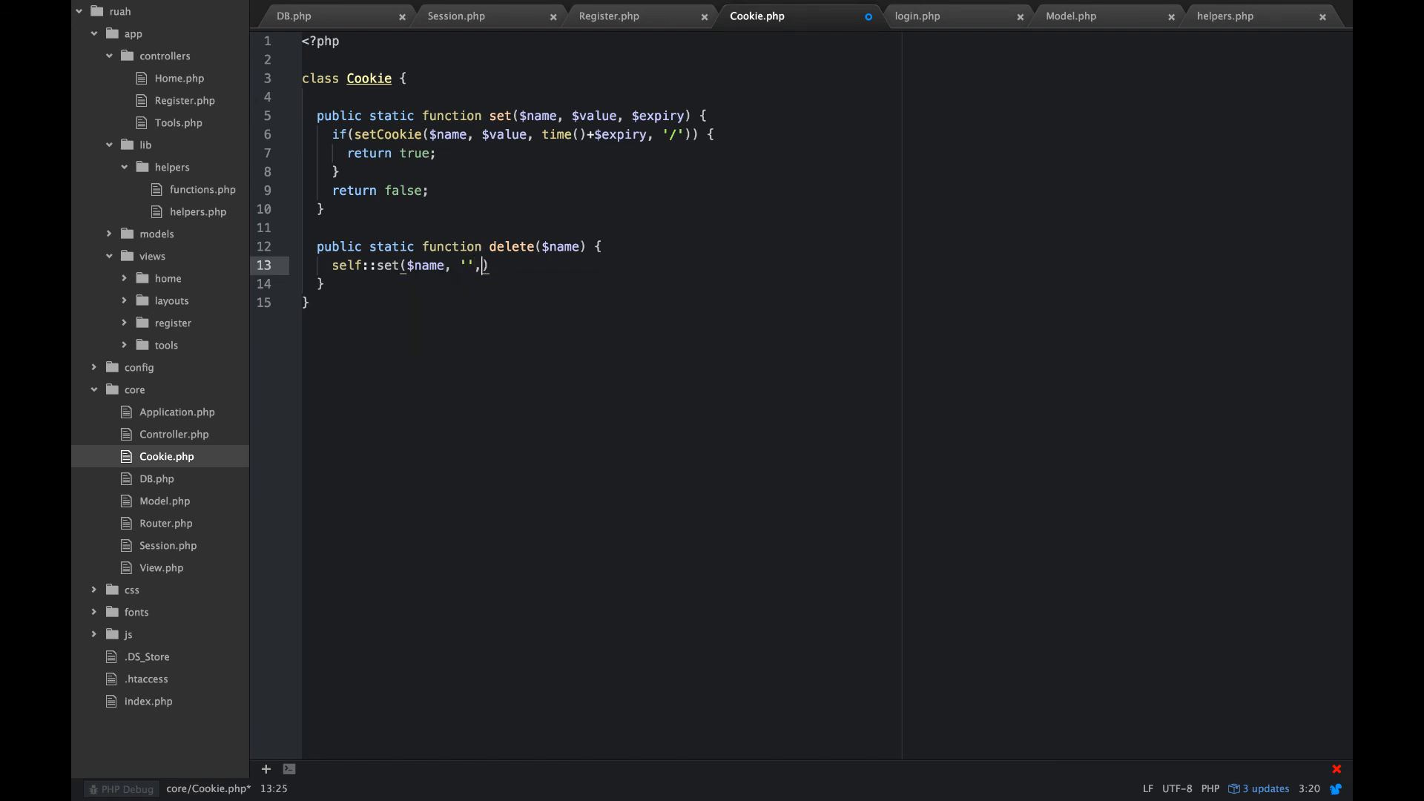
pyautogui.write('time')
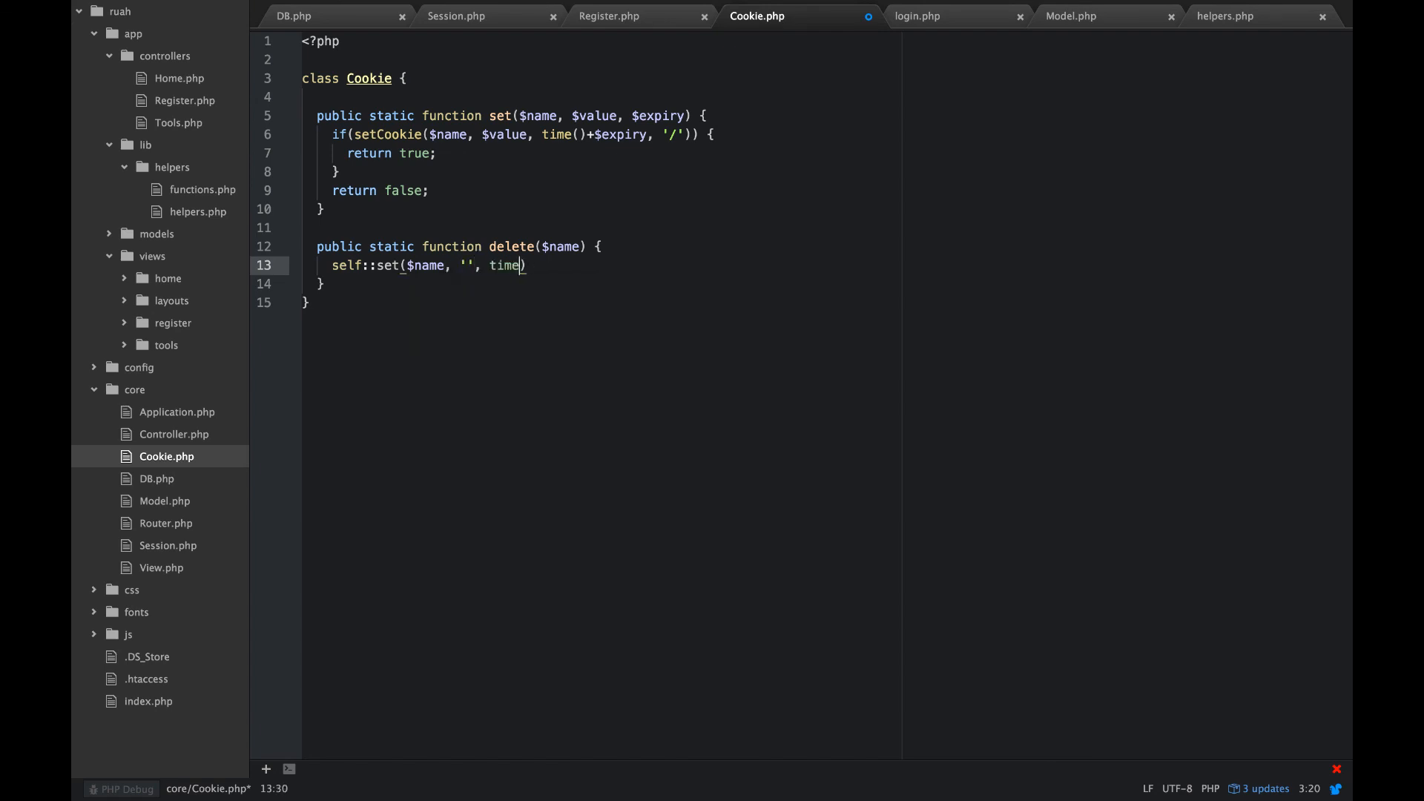
pyautogui.write('()')
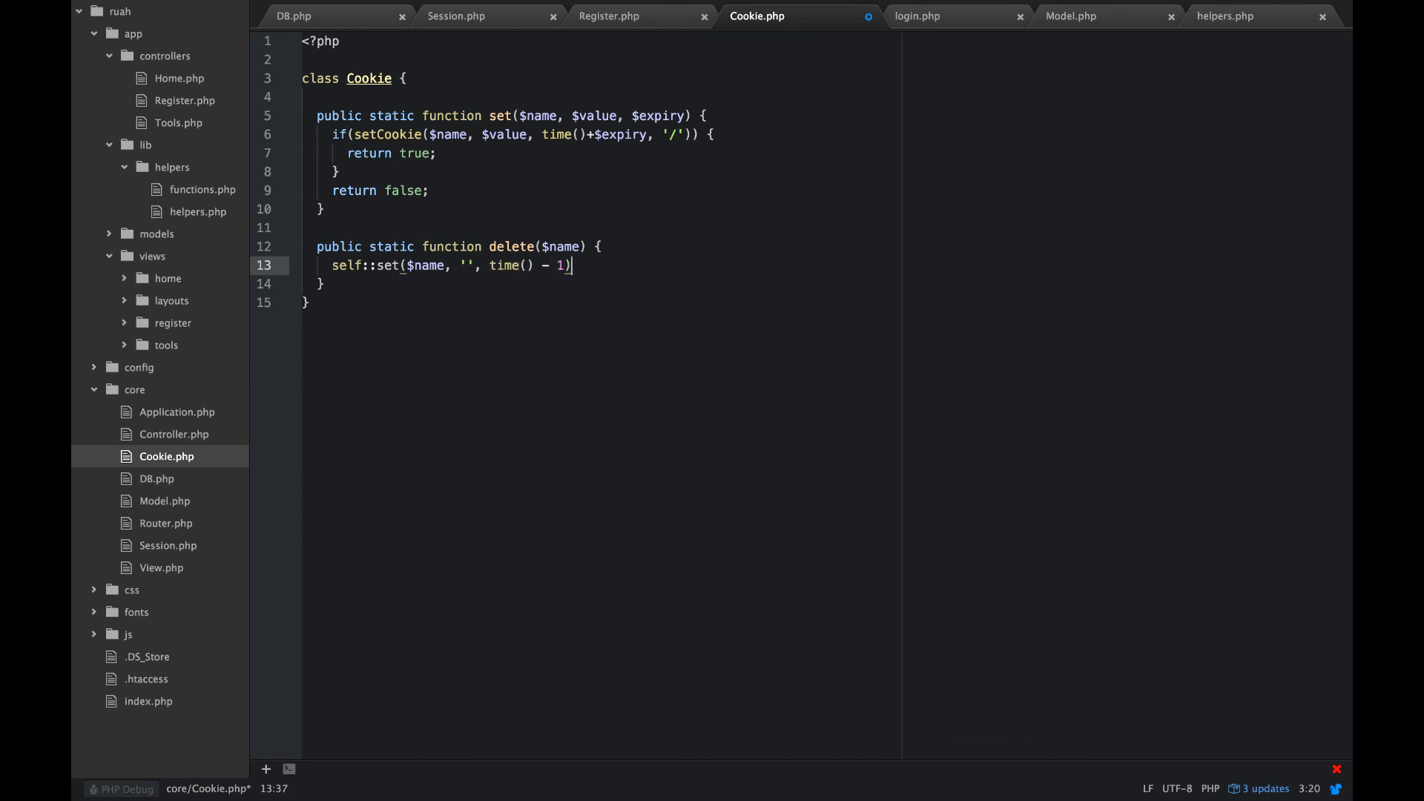
pyautogui.press('Backspace')
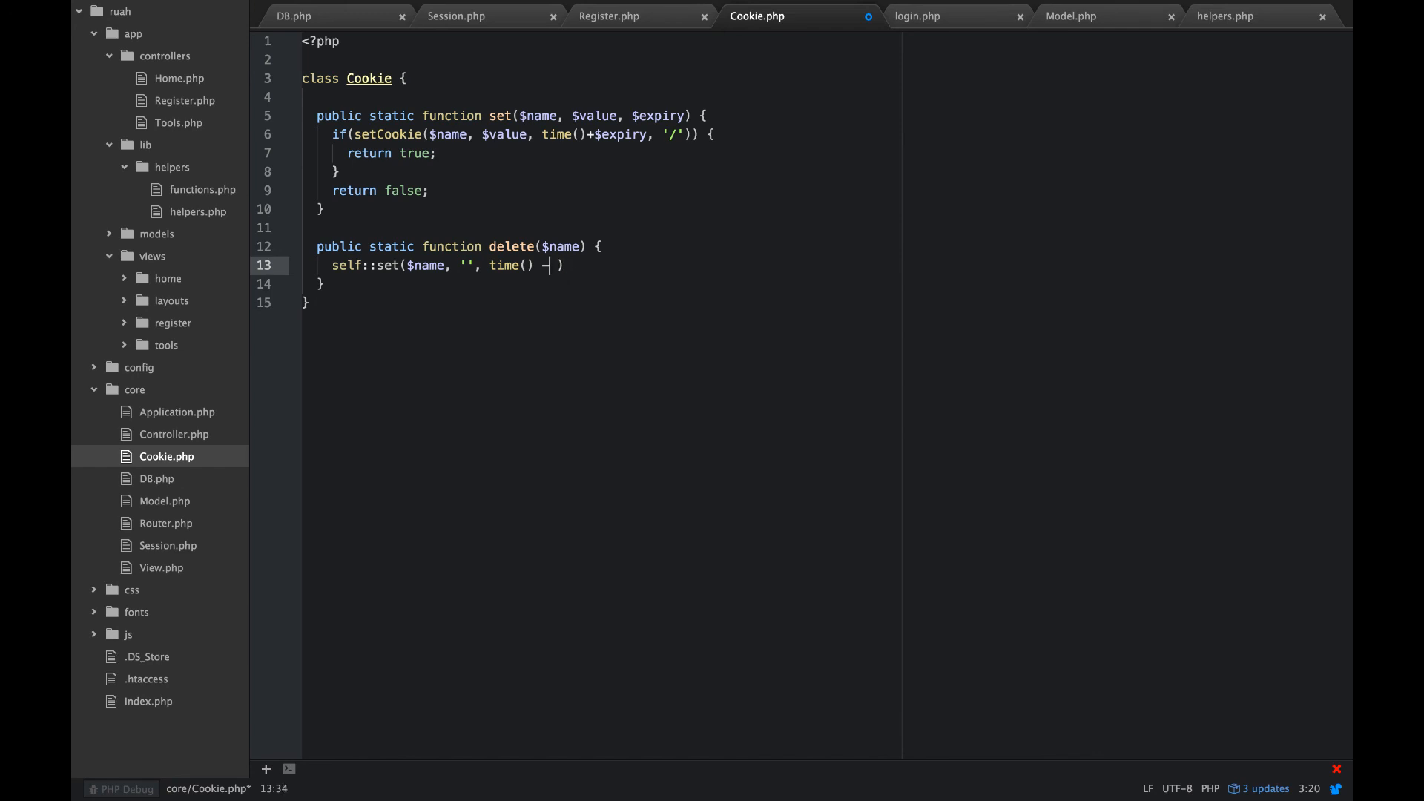
pyautogui.write('1)')
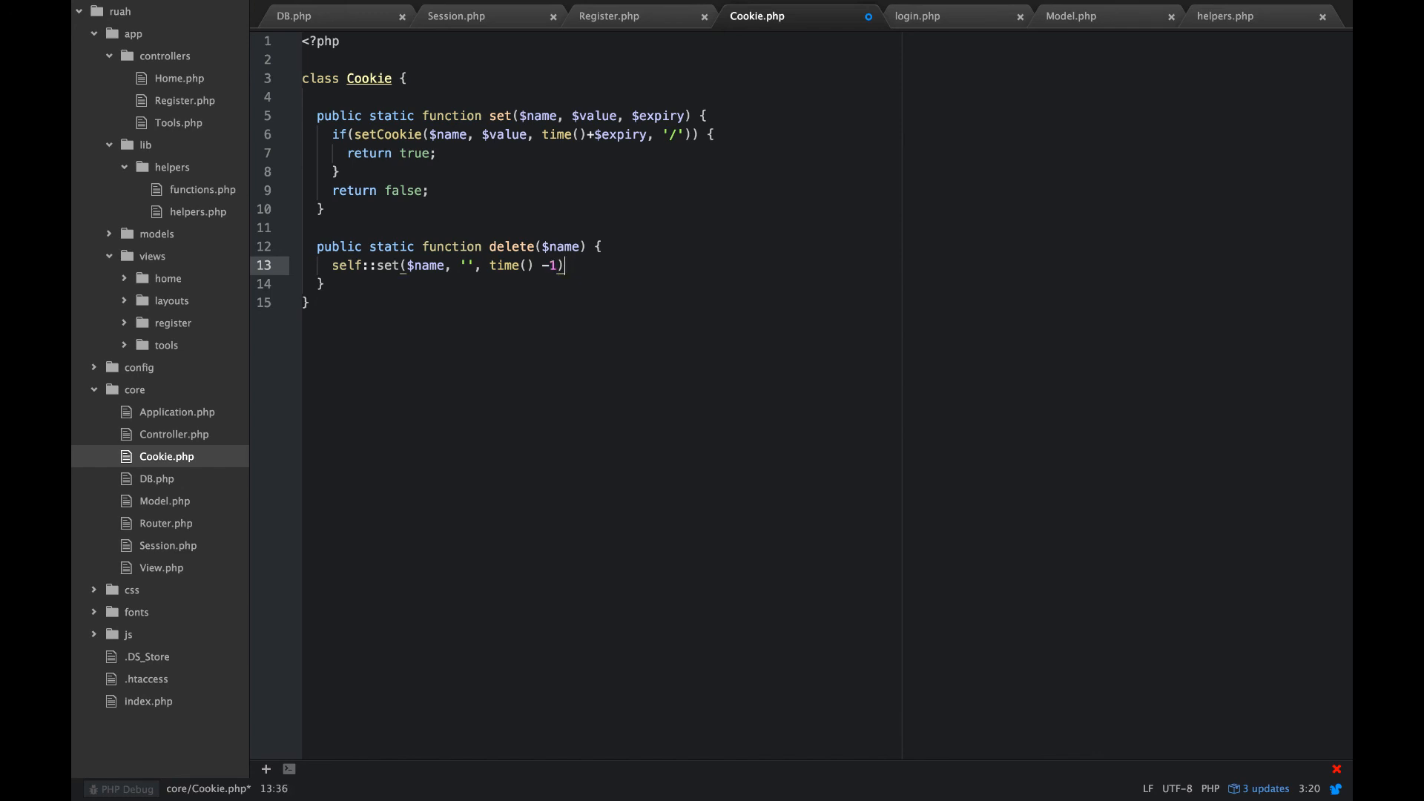
pyautogui.write(';')
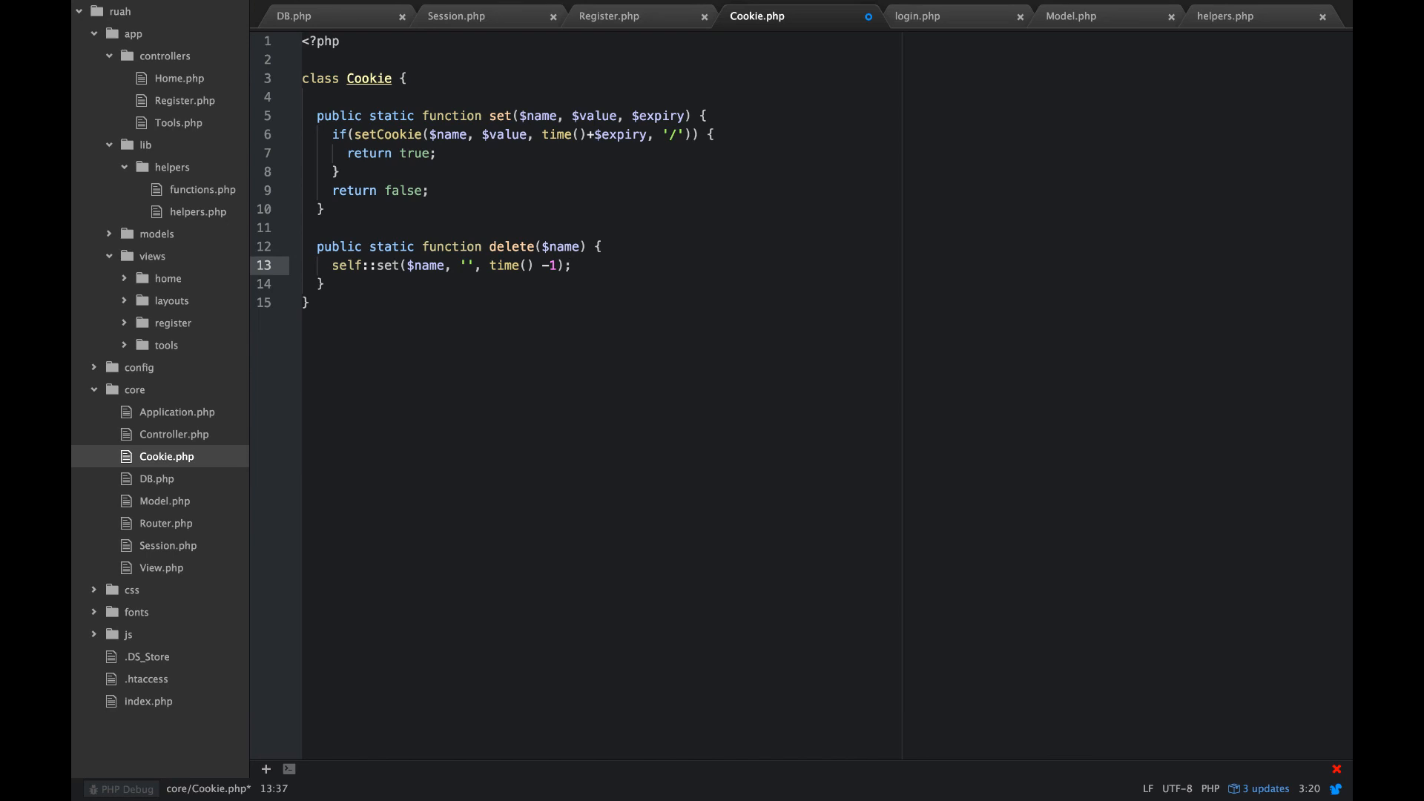
pyautogui.click(328, 283)
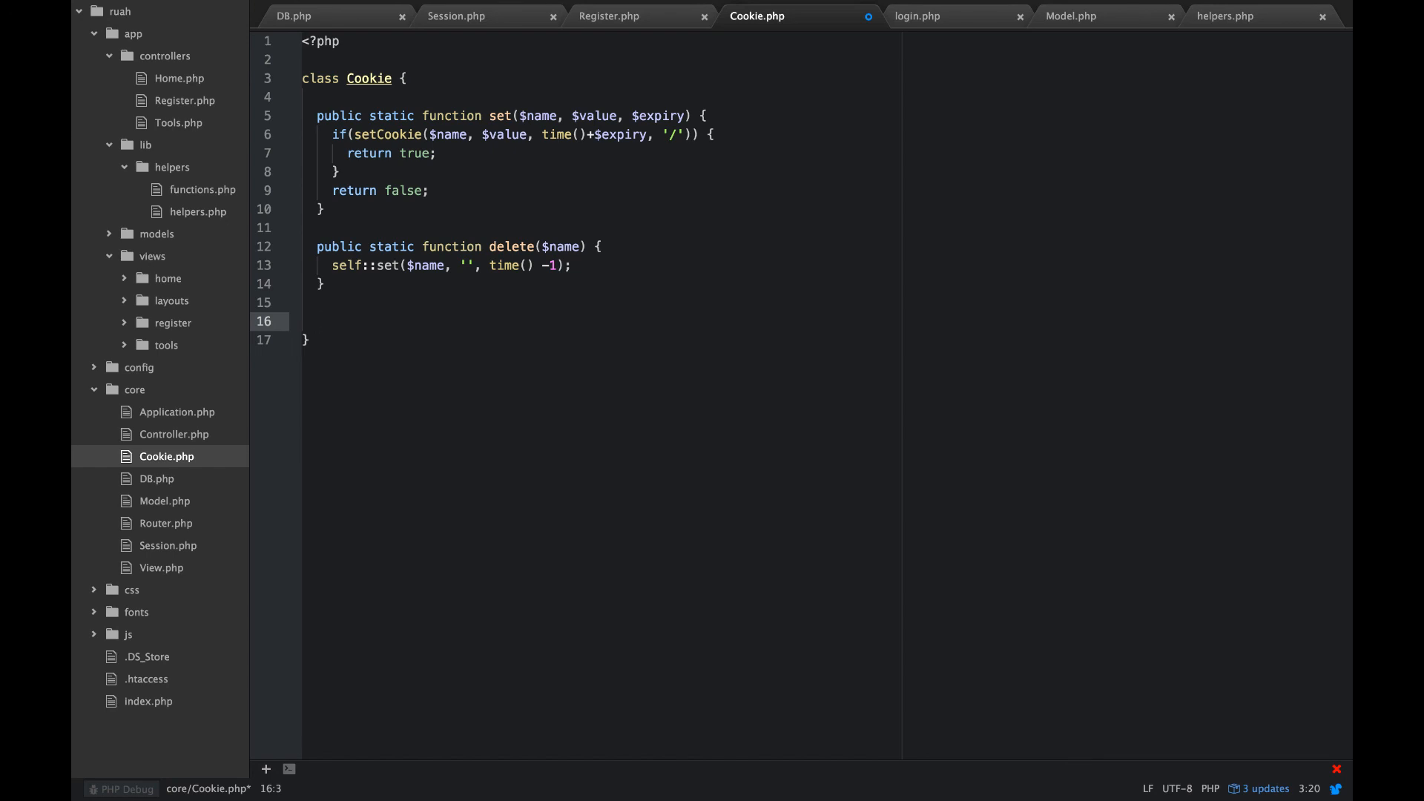
# Step: Add public static function get($name) returning $_COOKIE[$name] below delete
pyautogui.write('puv')
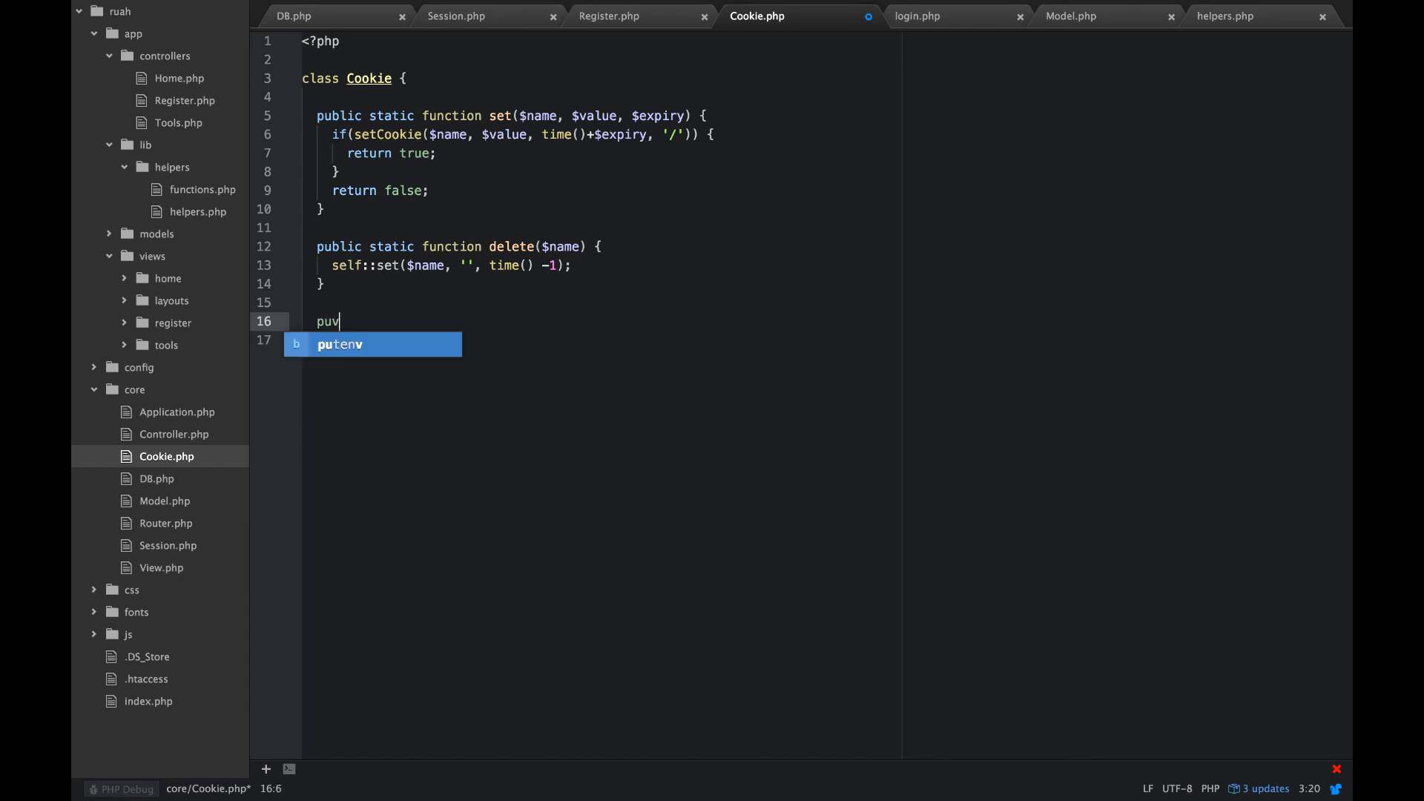
pyautogui.write('public static')
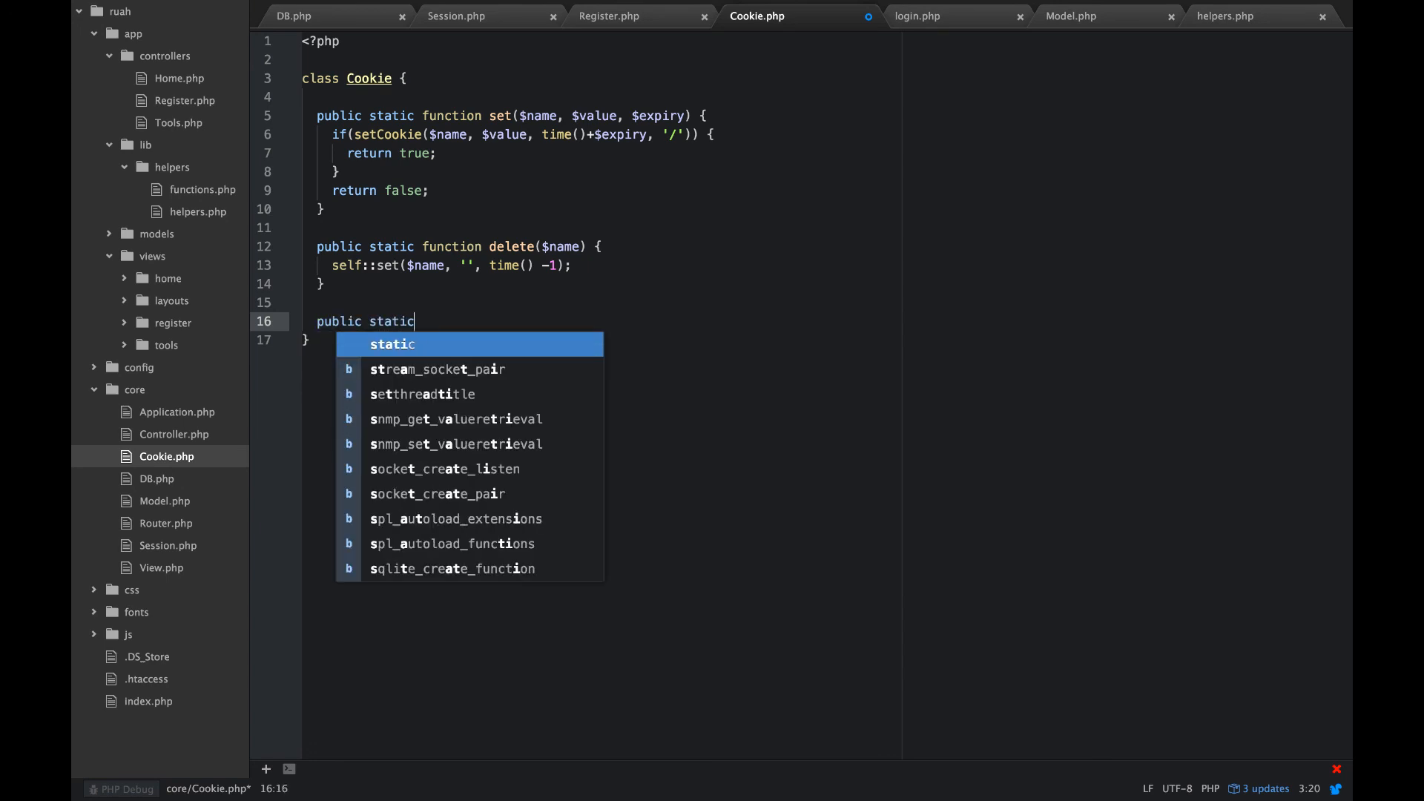
pyautogui.write('function get')
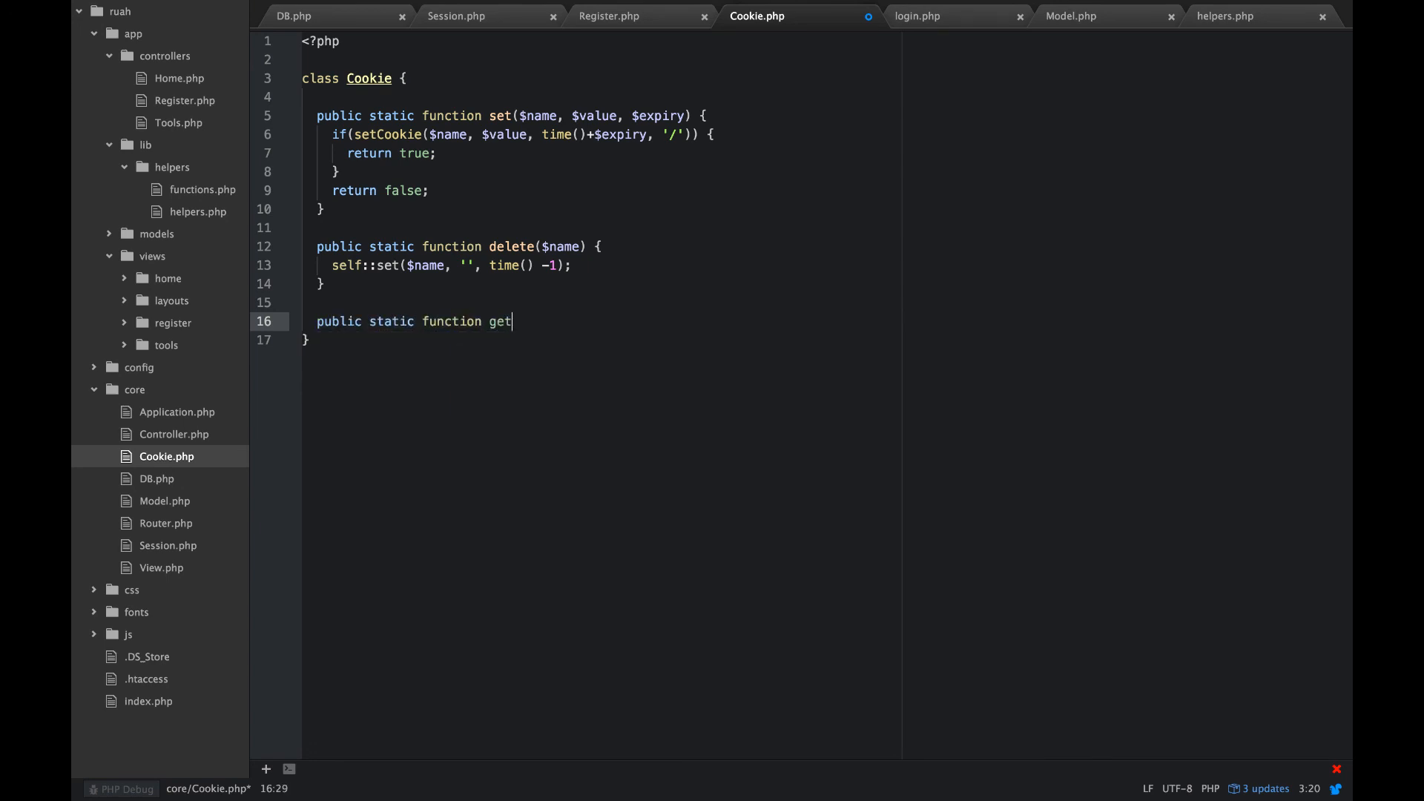
pyautogui.write('($na')
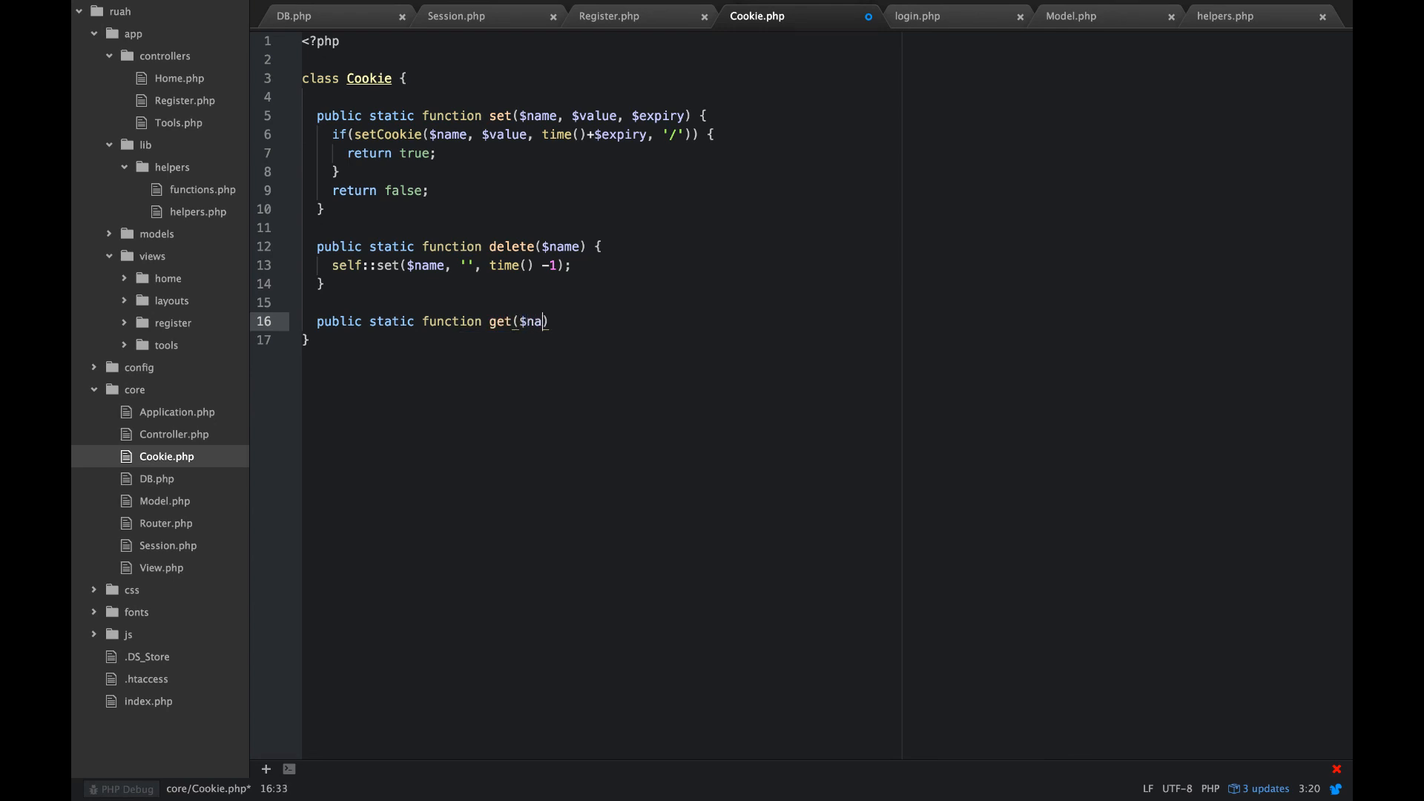
pyautogui.write('me) {')
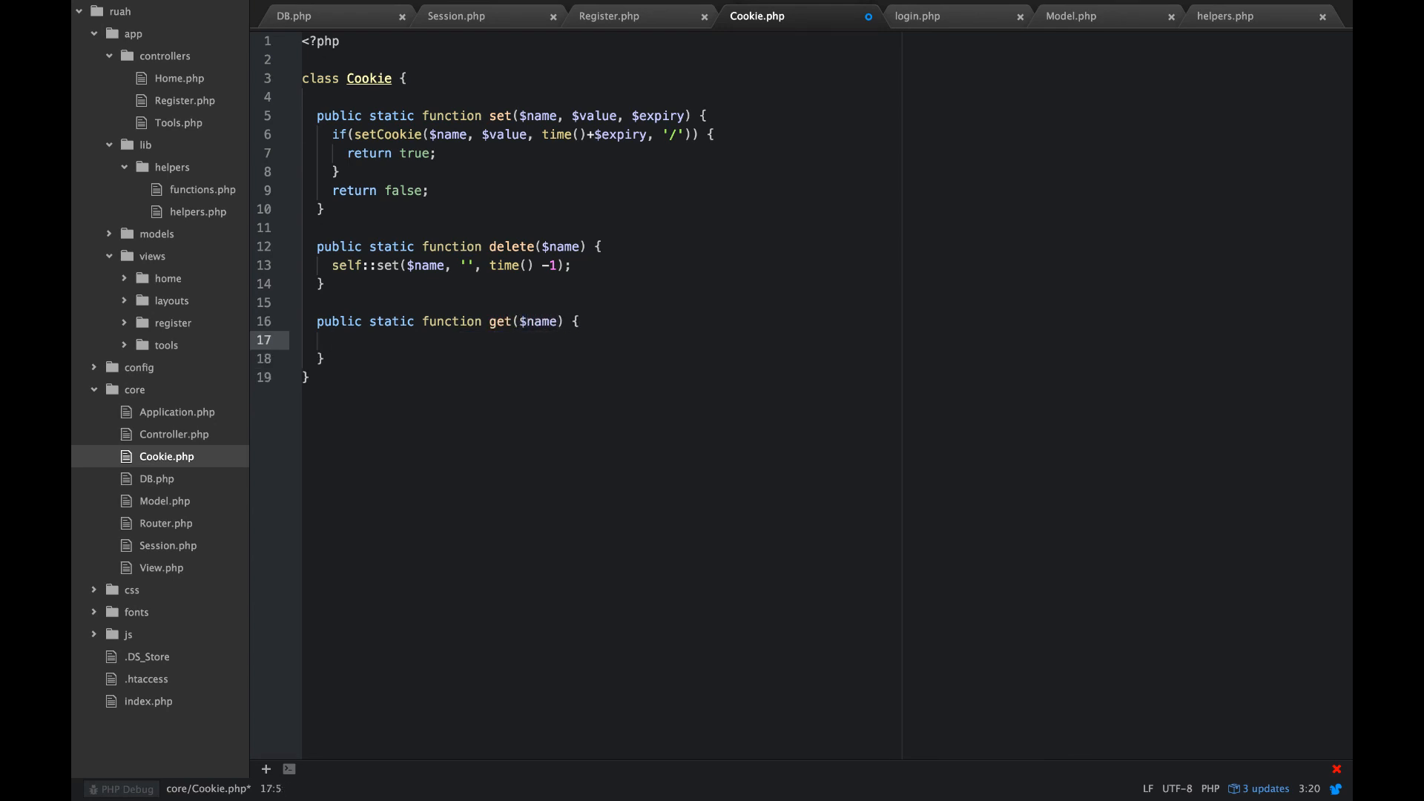
pyautogui.write('return $')
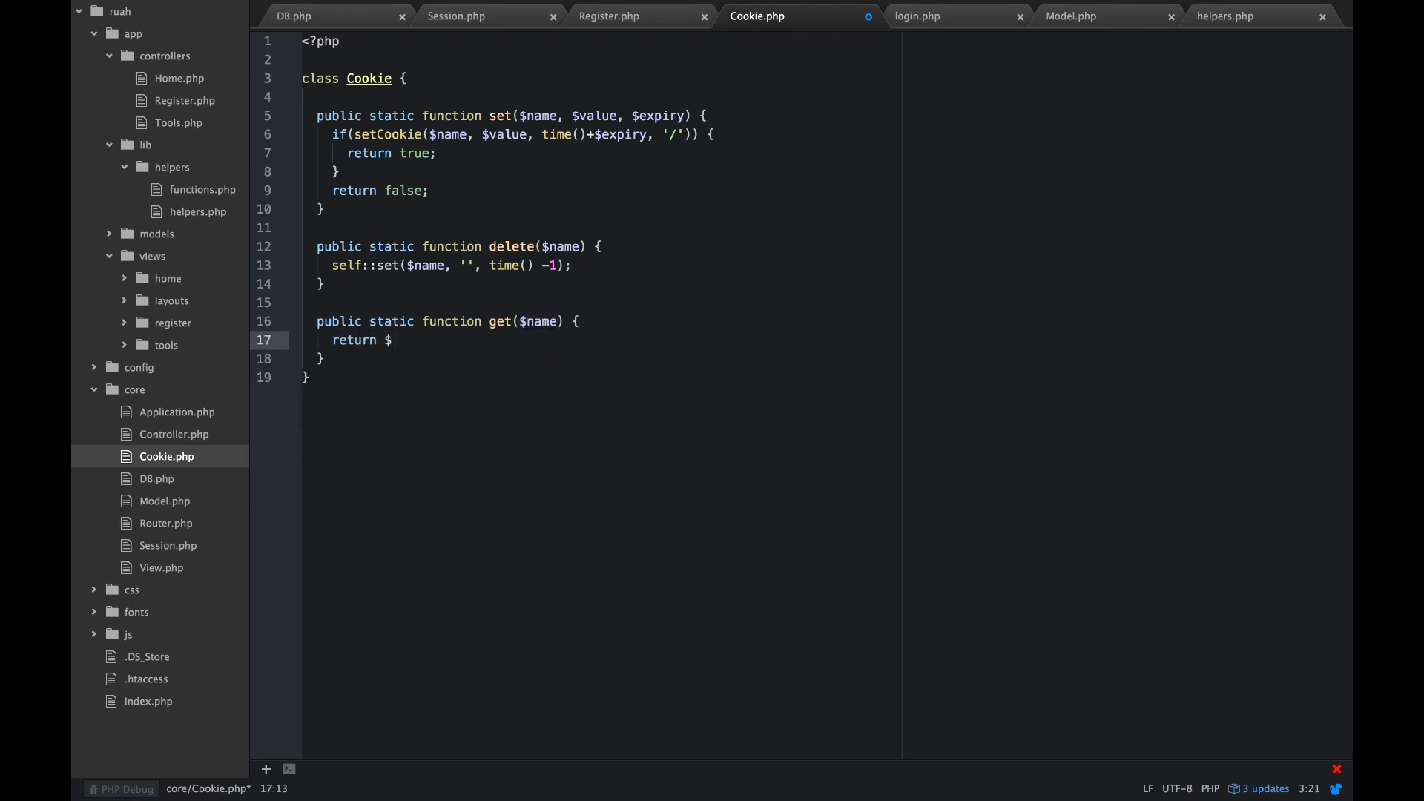
pyautogui.write('_COOKIE')
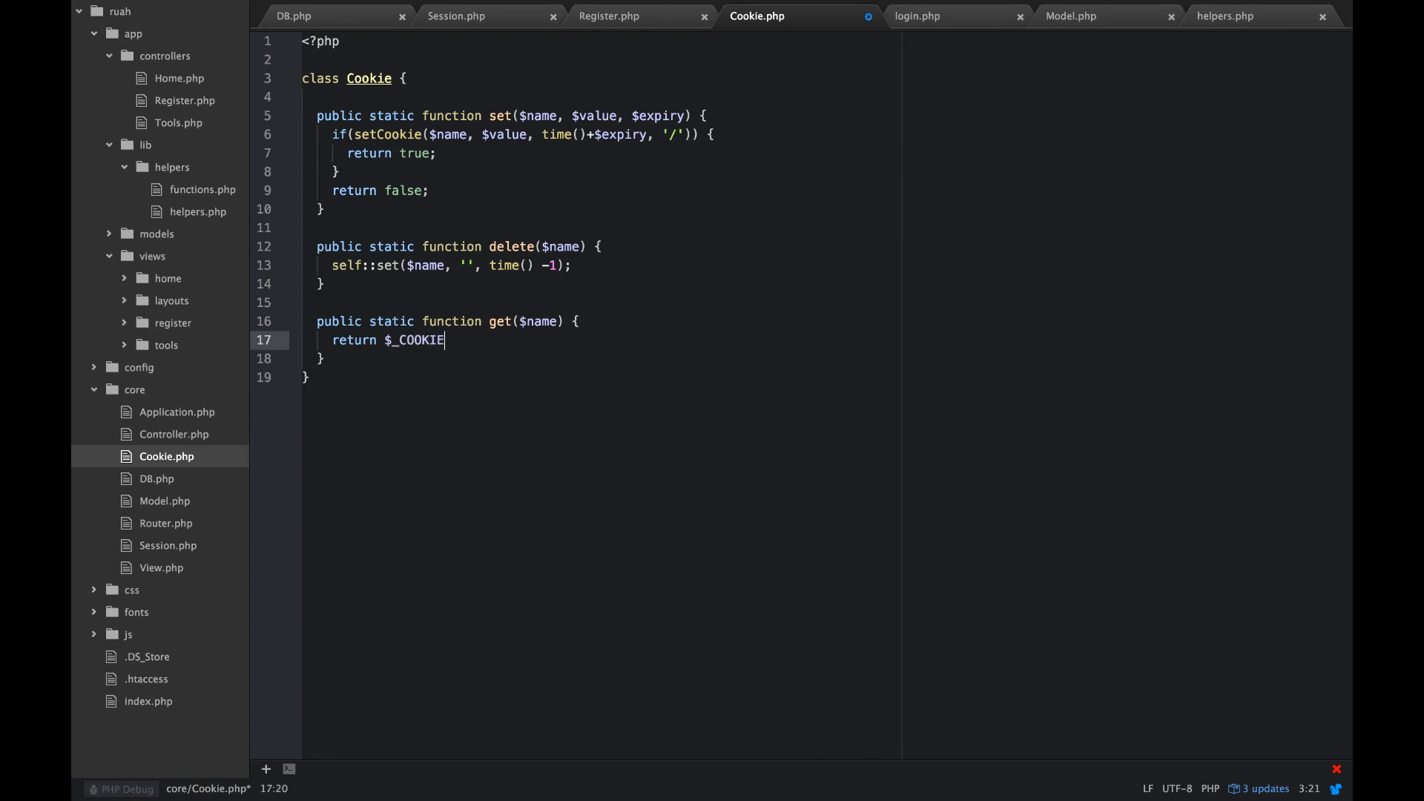
pyautogui.write('[]')
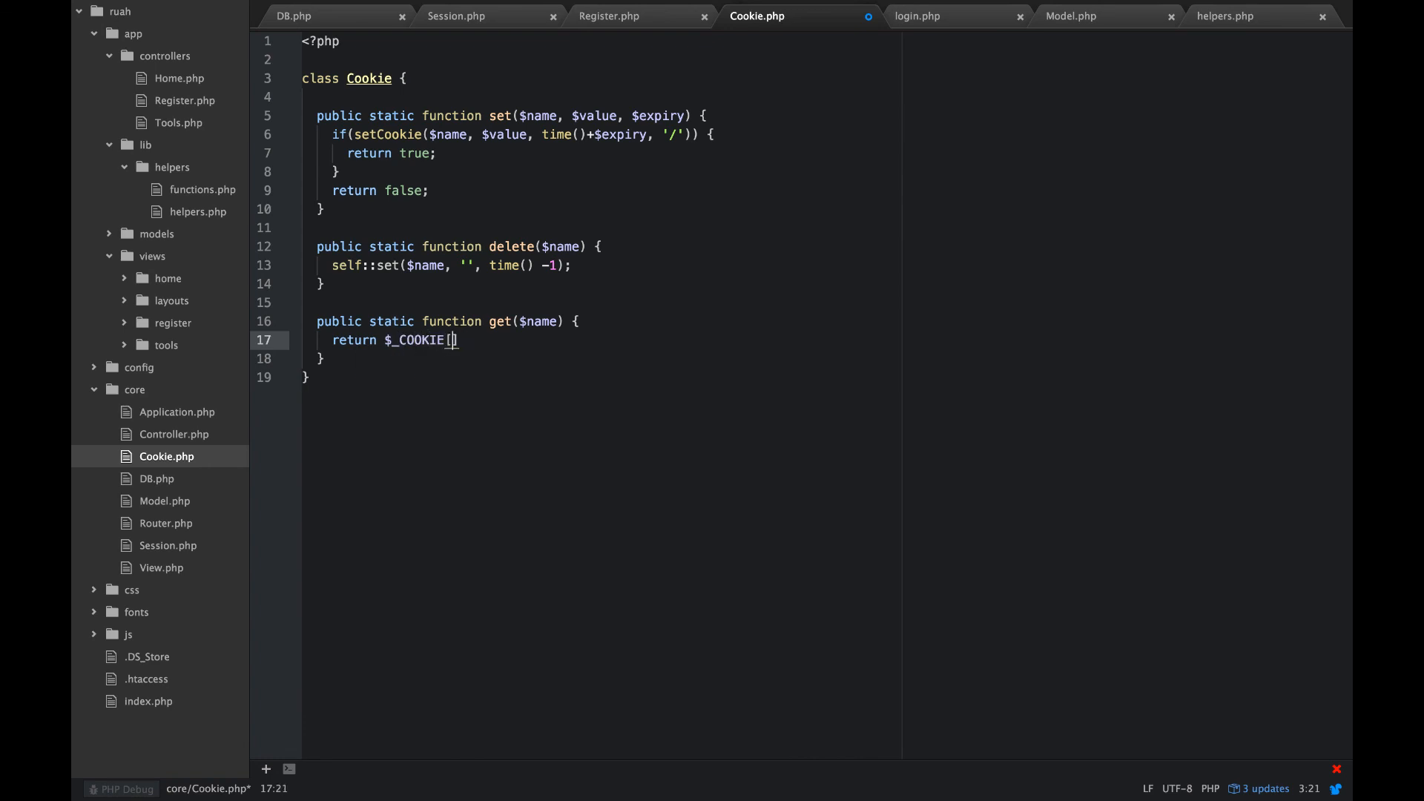
pyautogui.write('$name];')
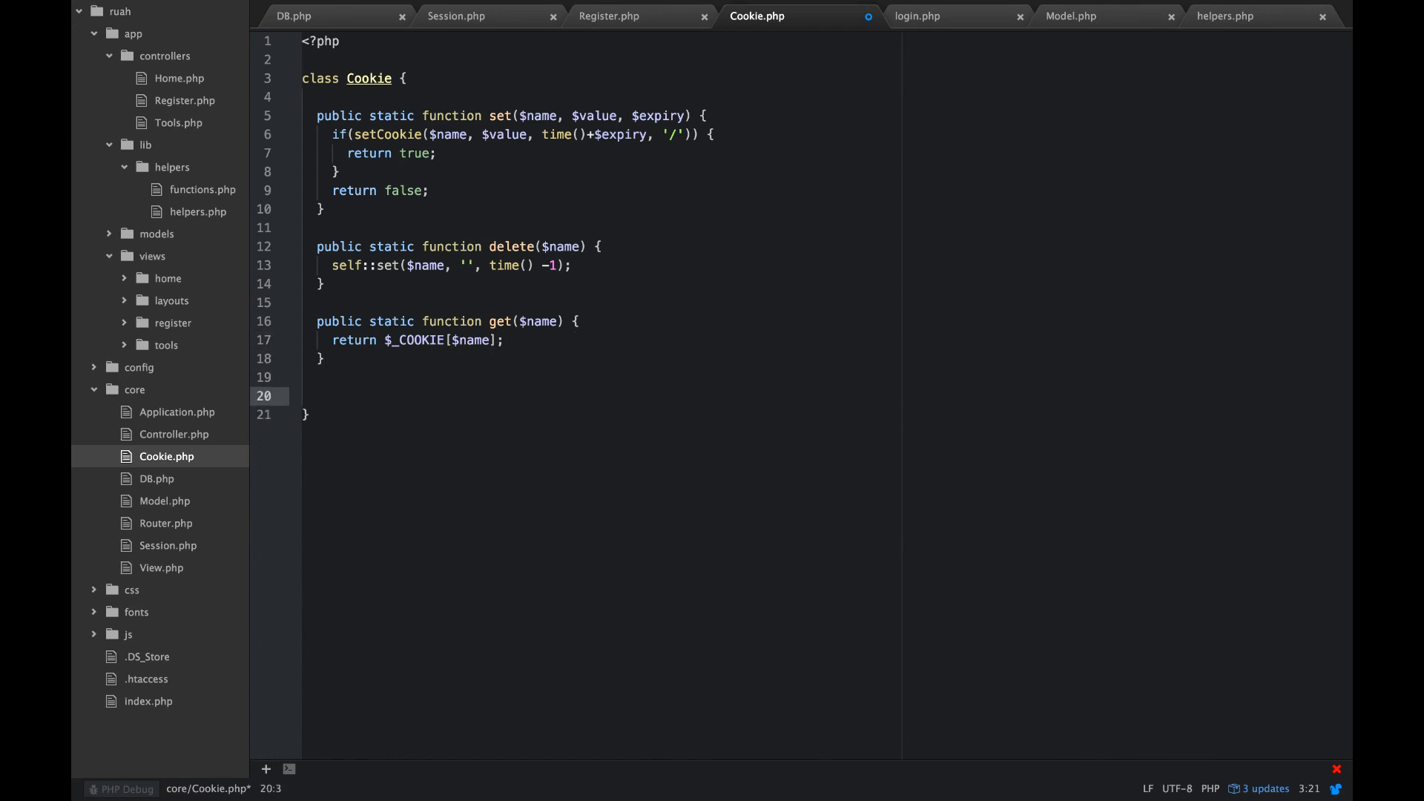
# Step: Add public static function exists($name) returning isset($_COOKIE[$name]) below get
pyautogui.write('public')
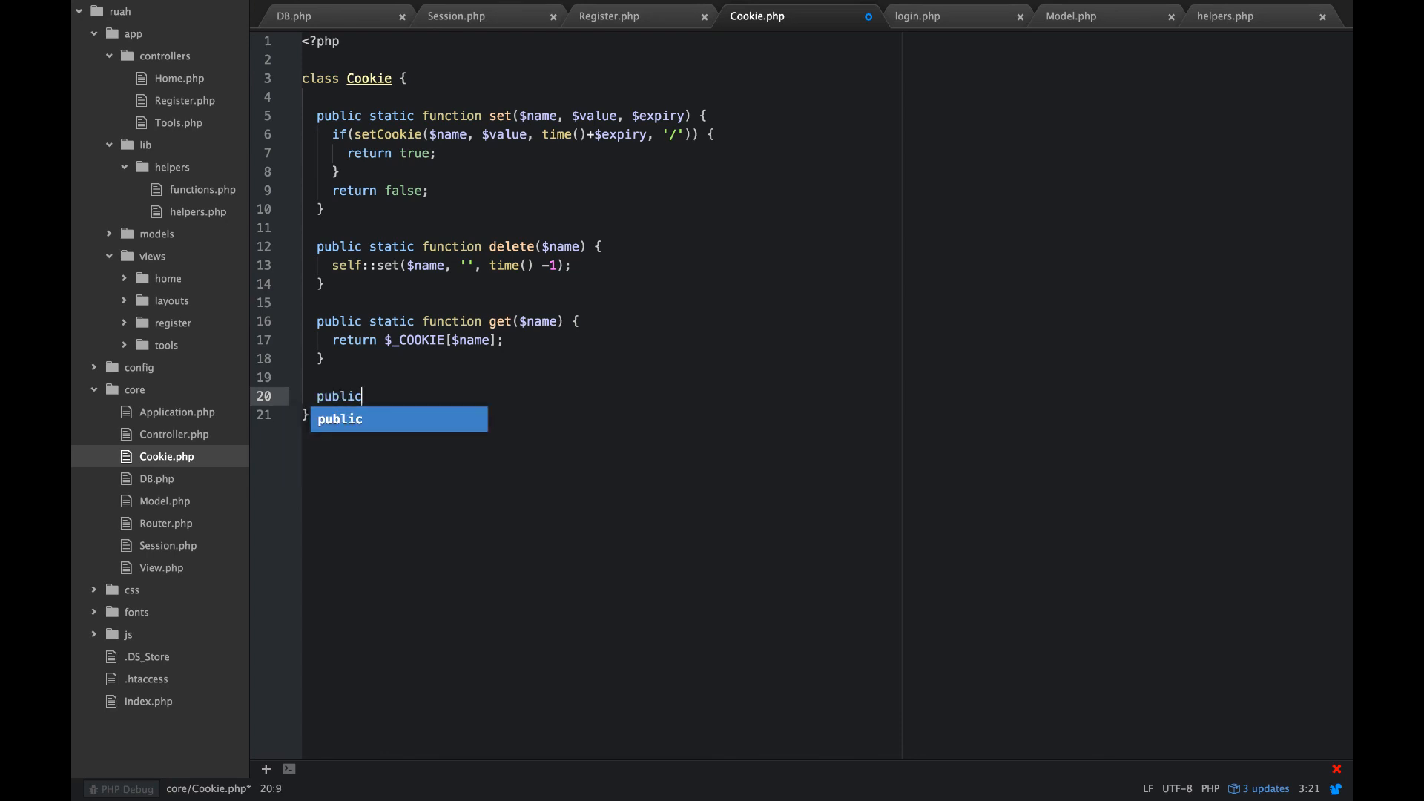
pyautogui.write('static function exi')
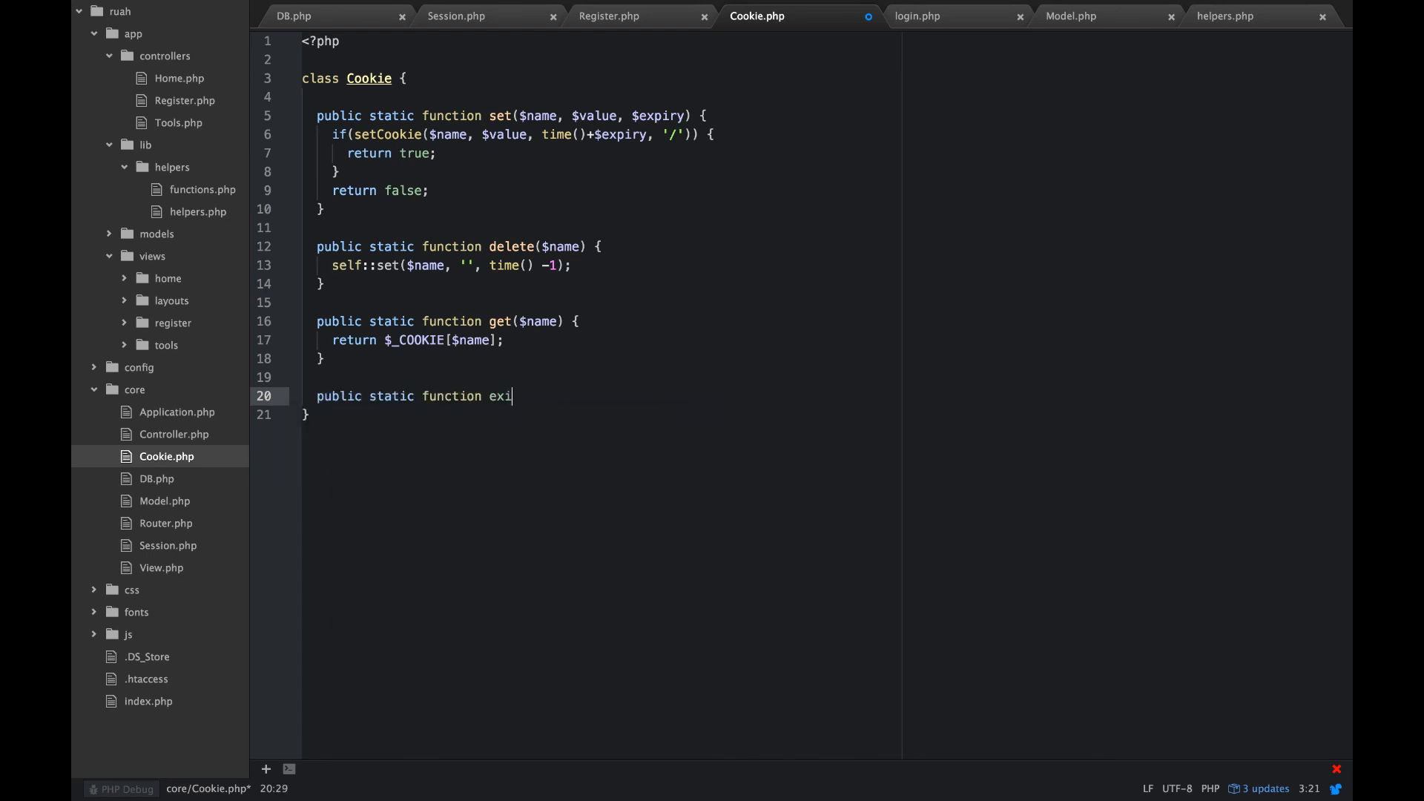
pyautogui.write('sts()')
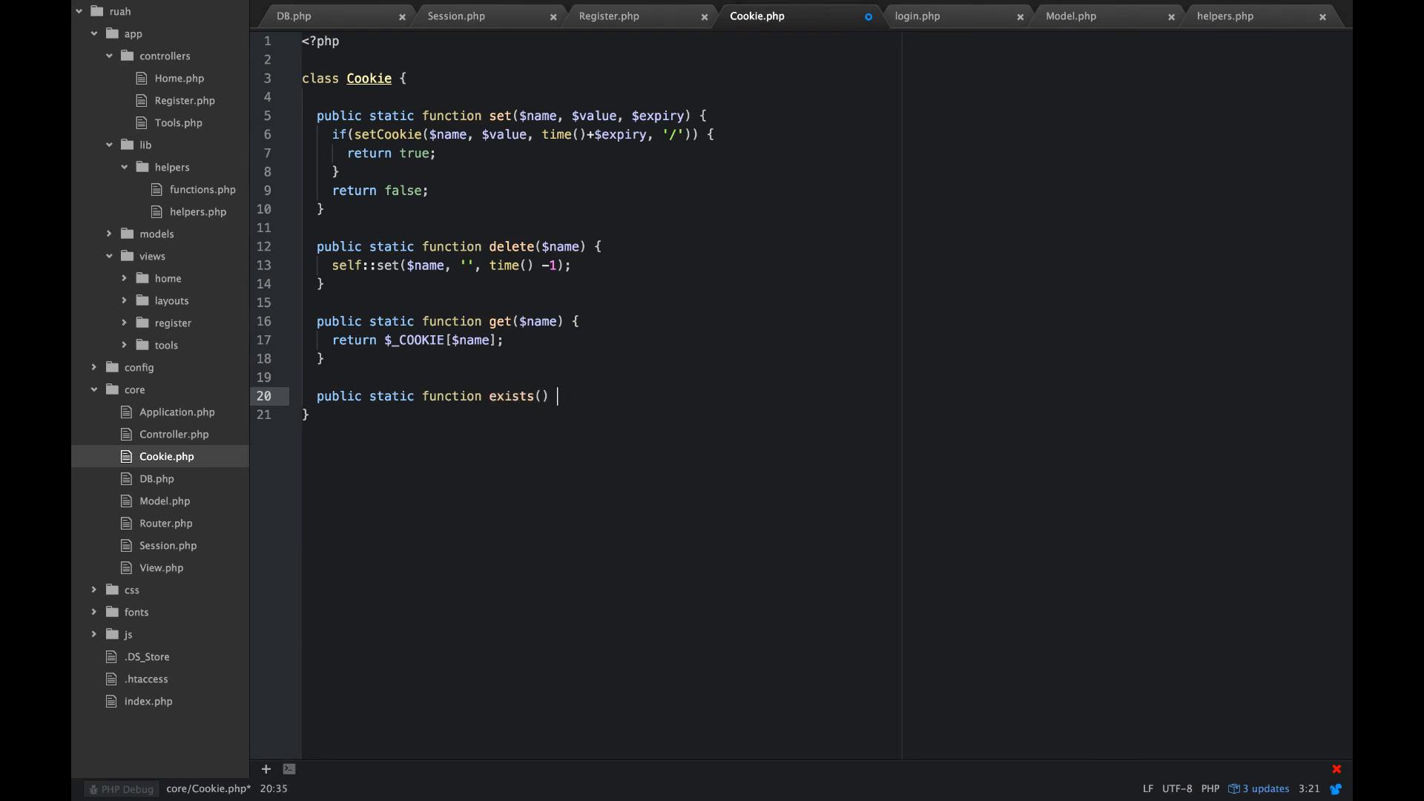
pyautogui.write('{')
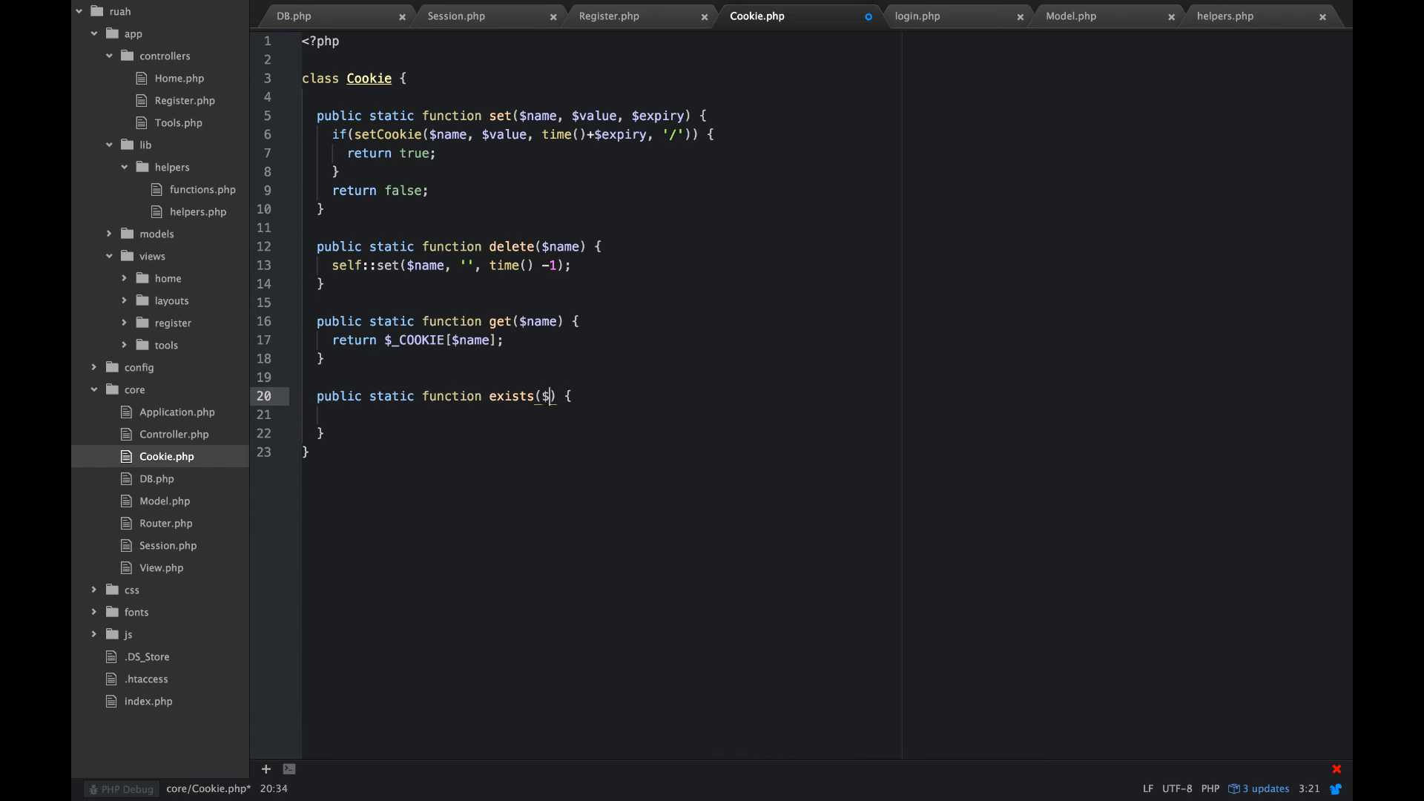
pyautogui.write('name')
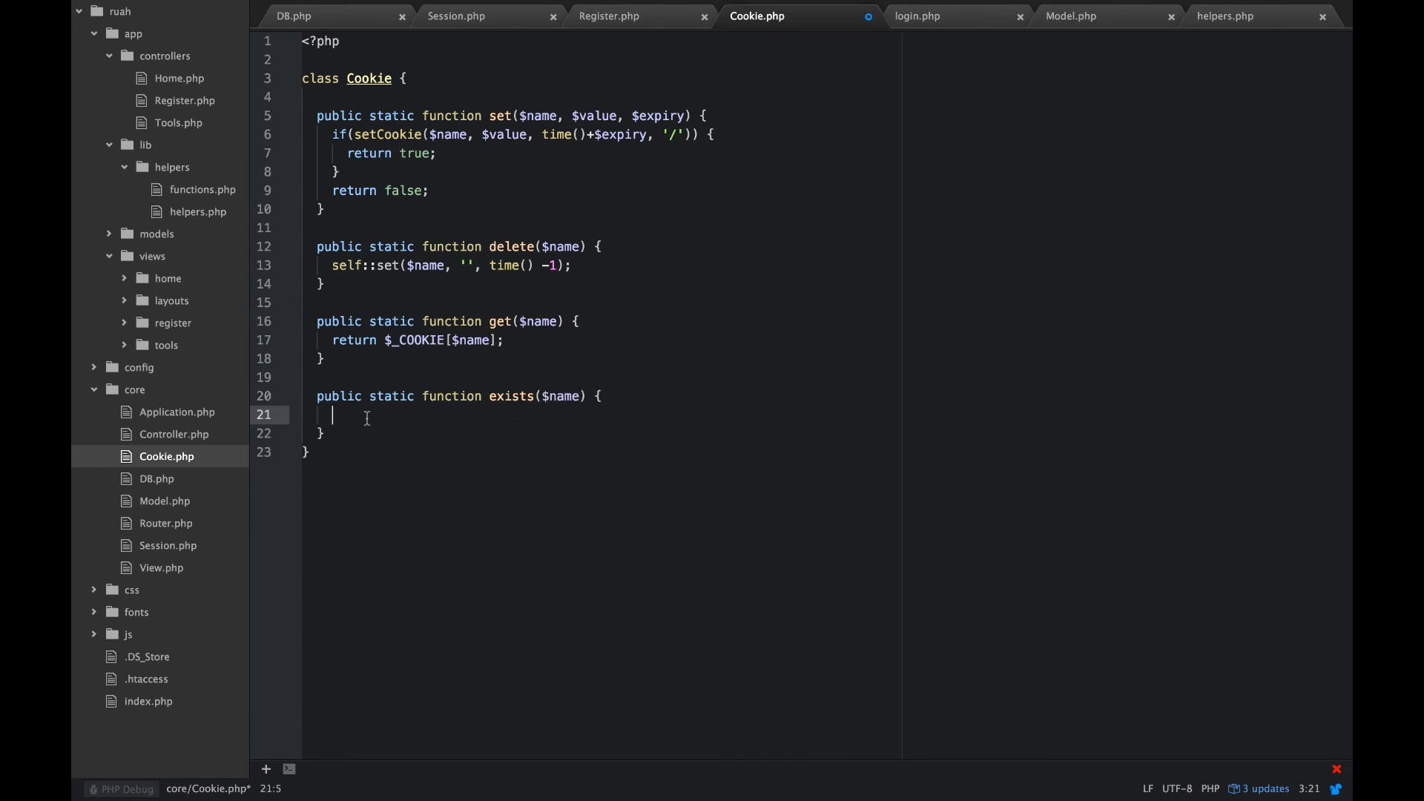
pyautogui.write('return')
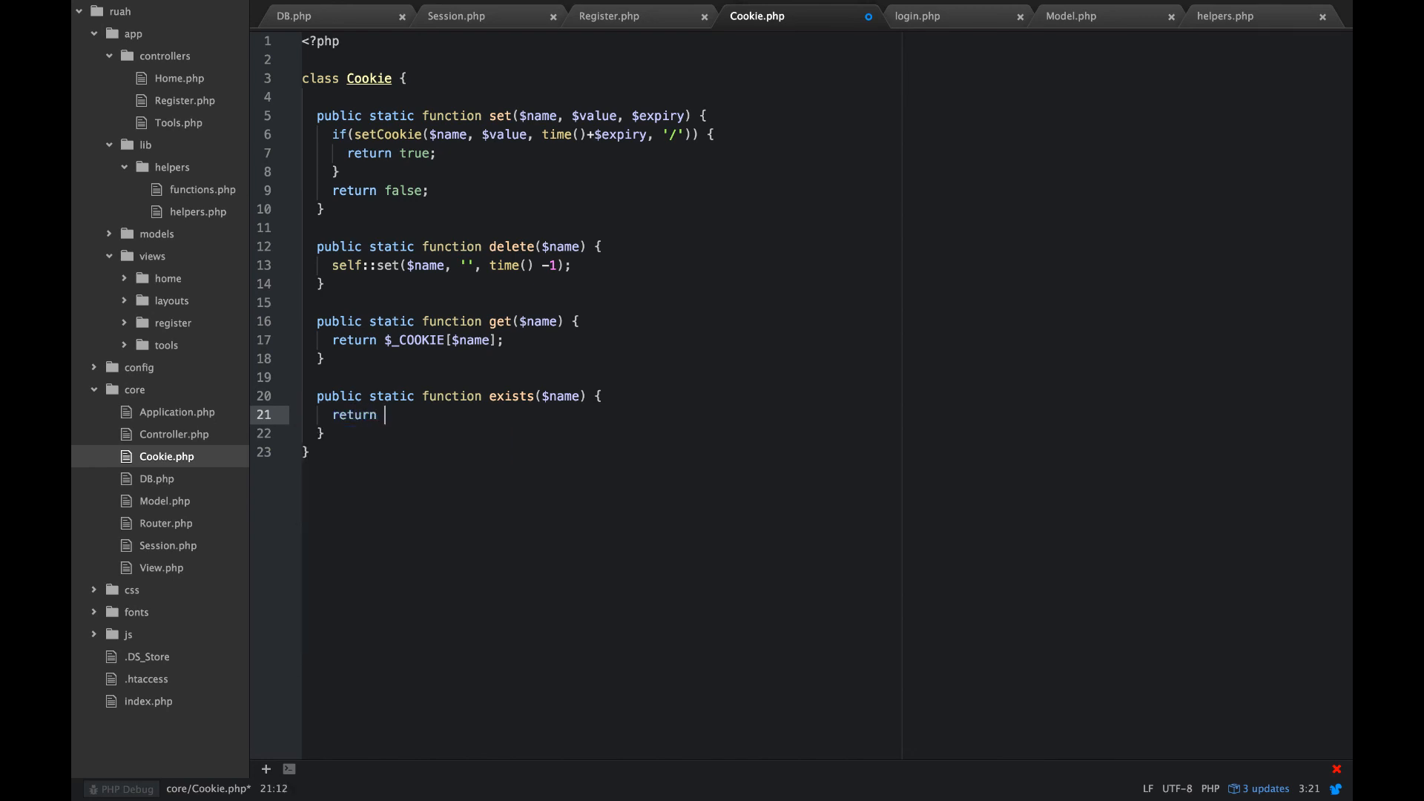
pyautogui.write('isset($_')
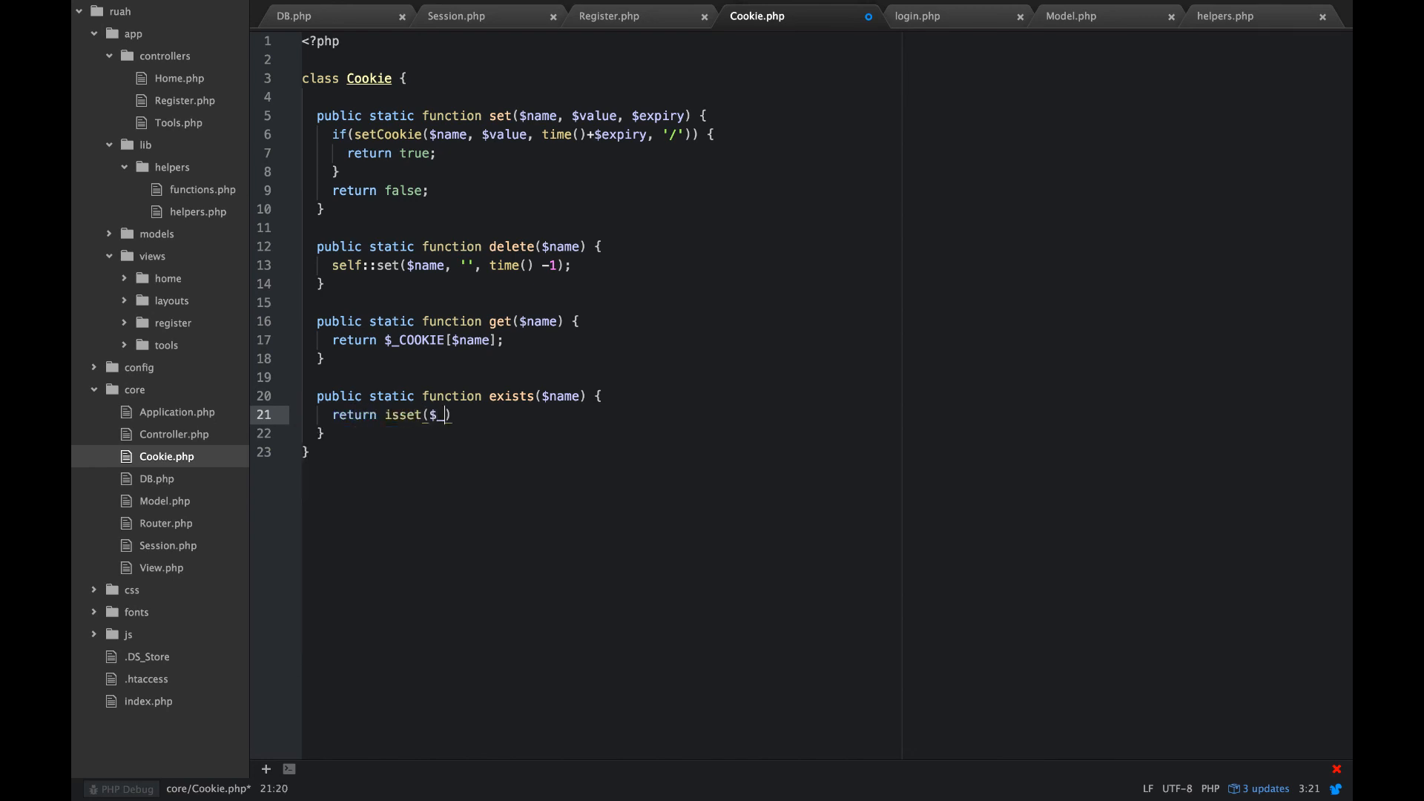
pyautogui.write('COOKIE')
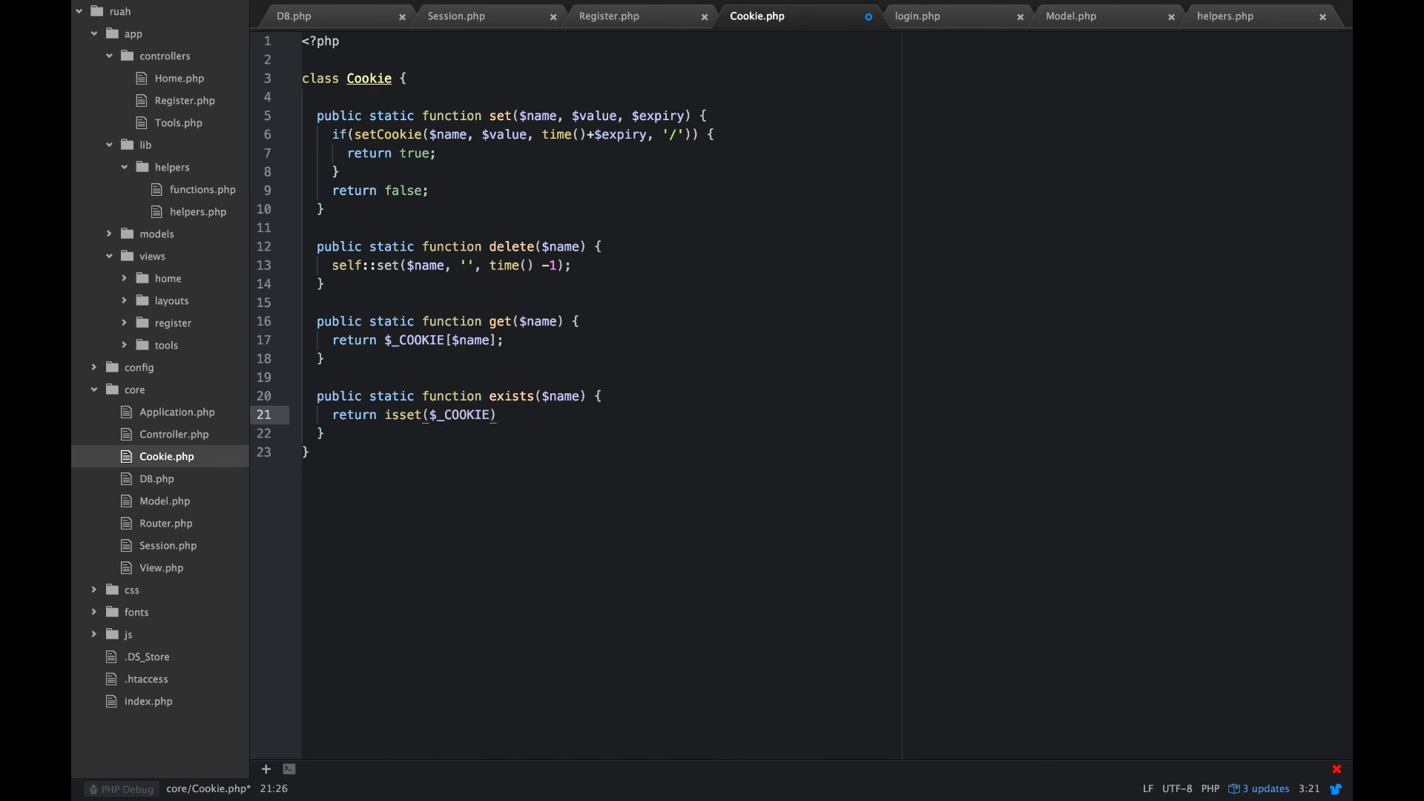
pyautogui.write('[$name]')
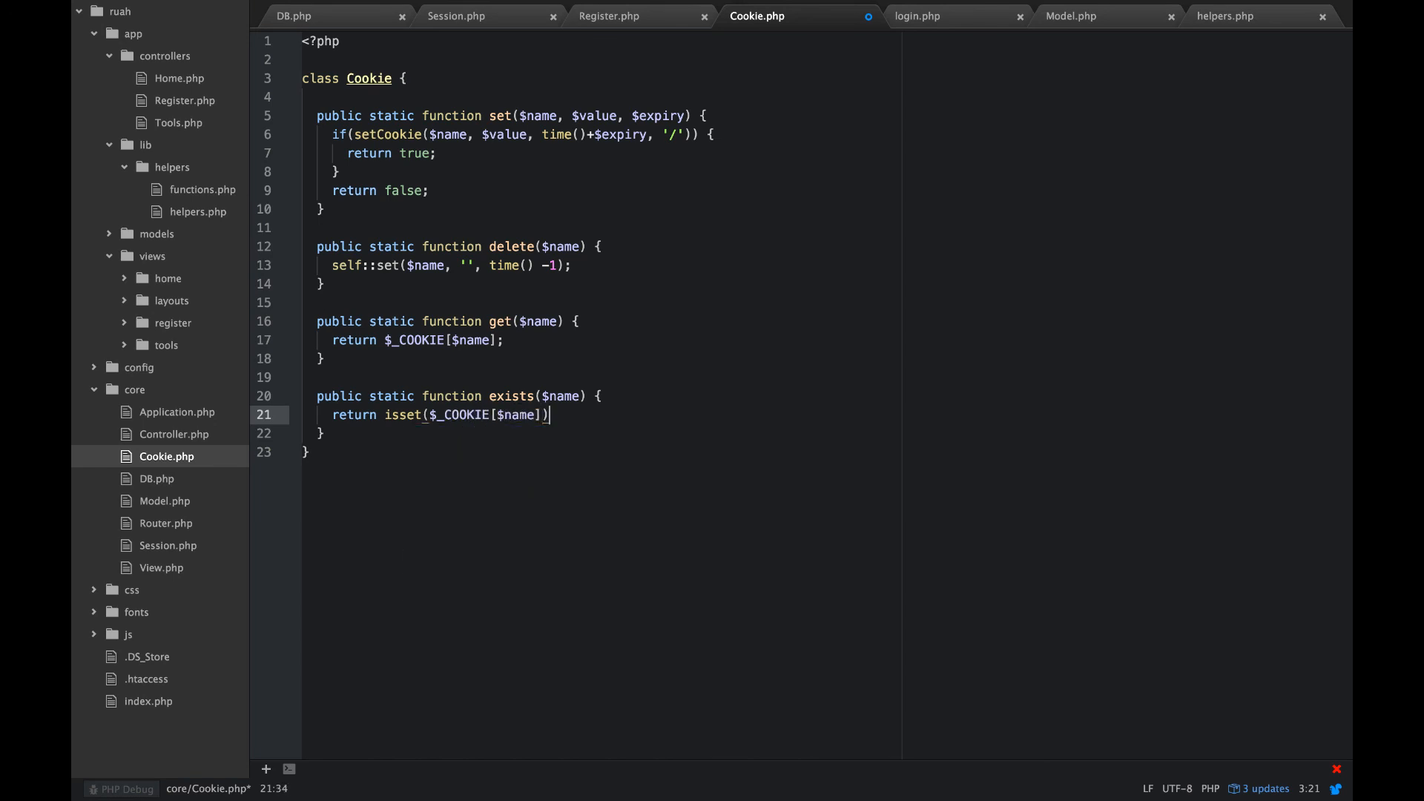
pyautogui.write(';')
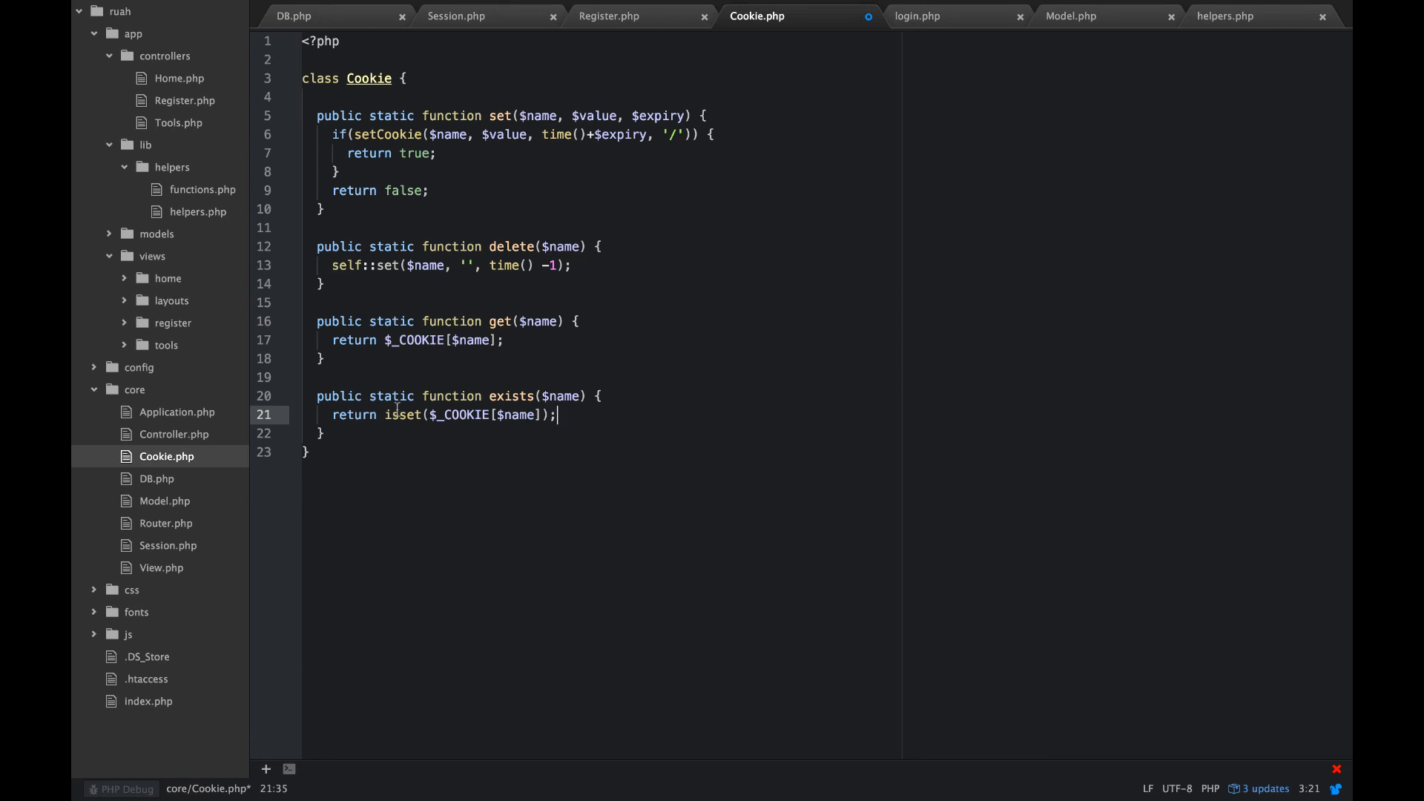